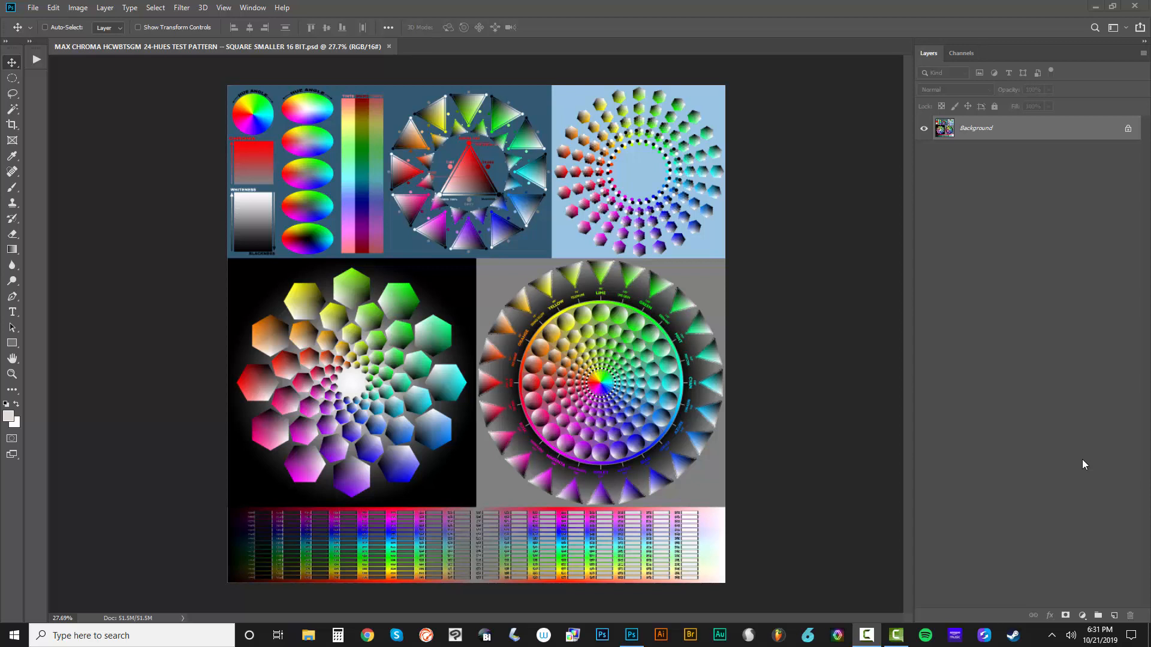
mouse_move(767, 337)
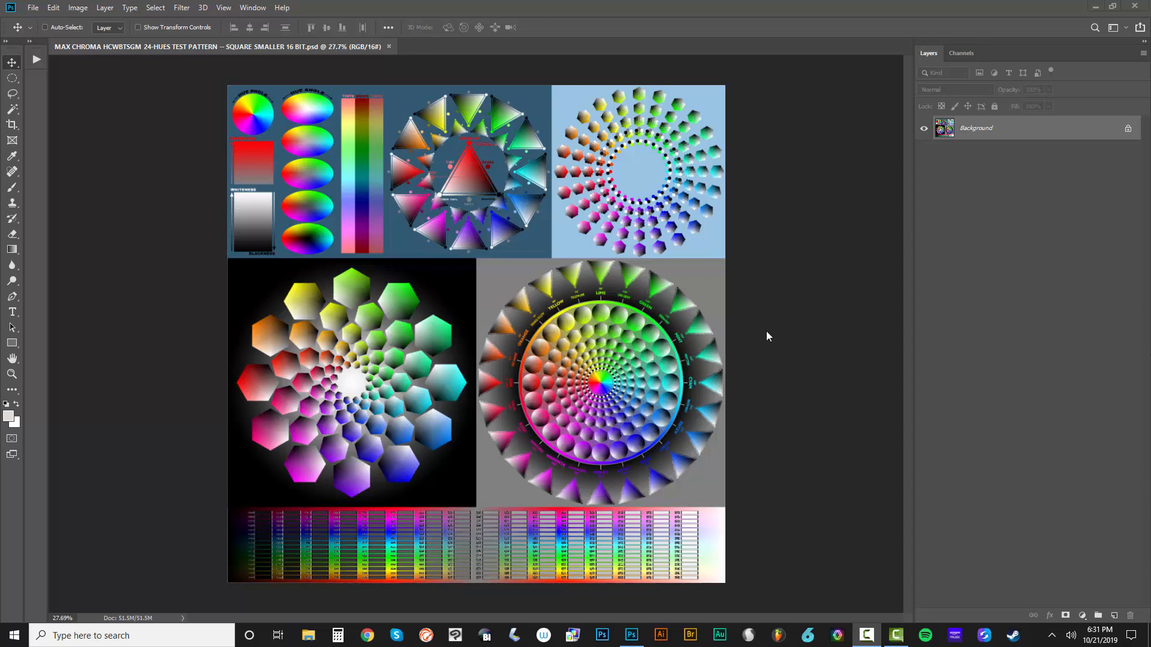
mouse_move(803, 264)
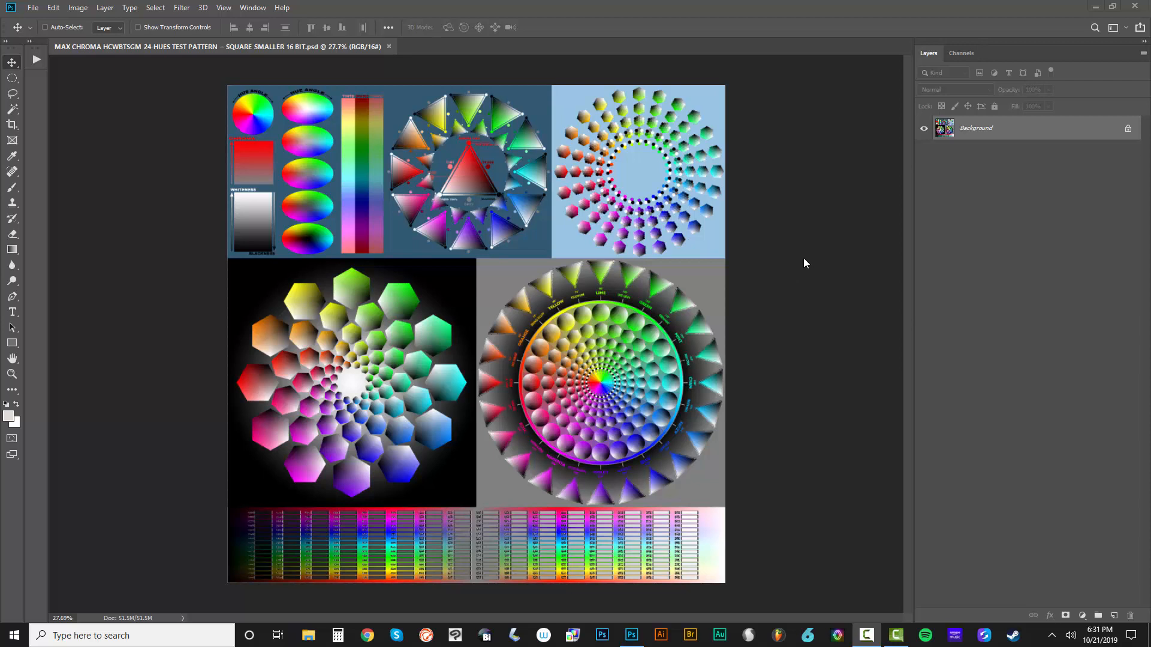
mouse_move(753, 155)
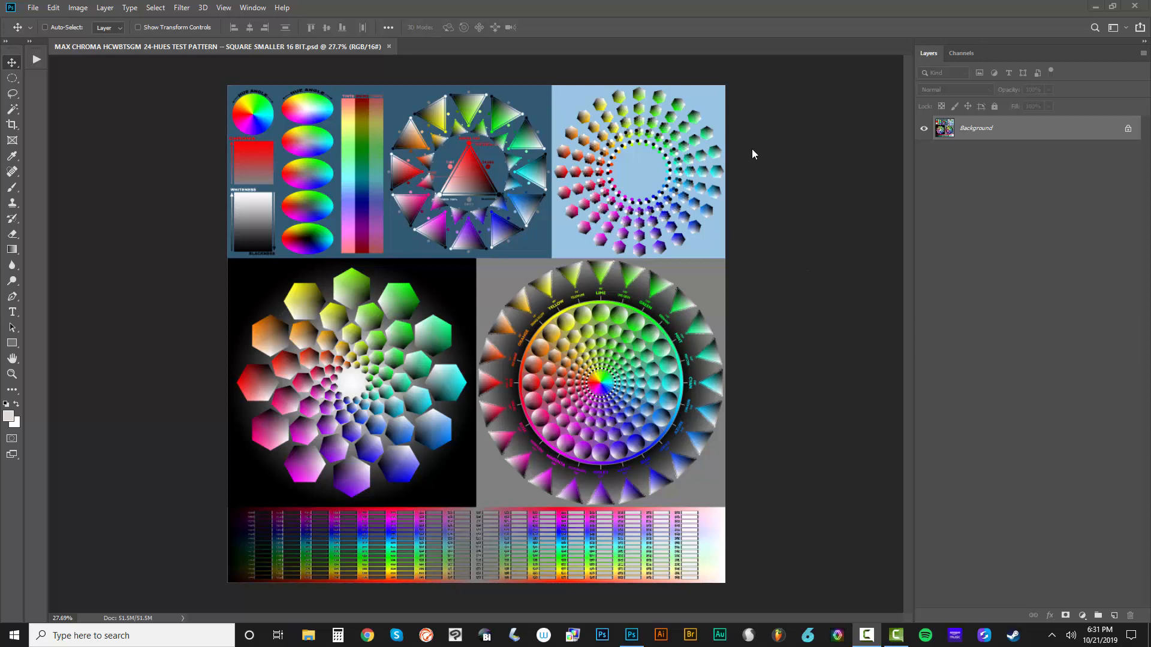
mouse_move(1016, 133)
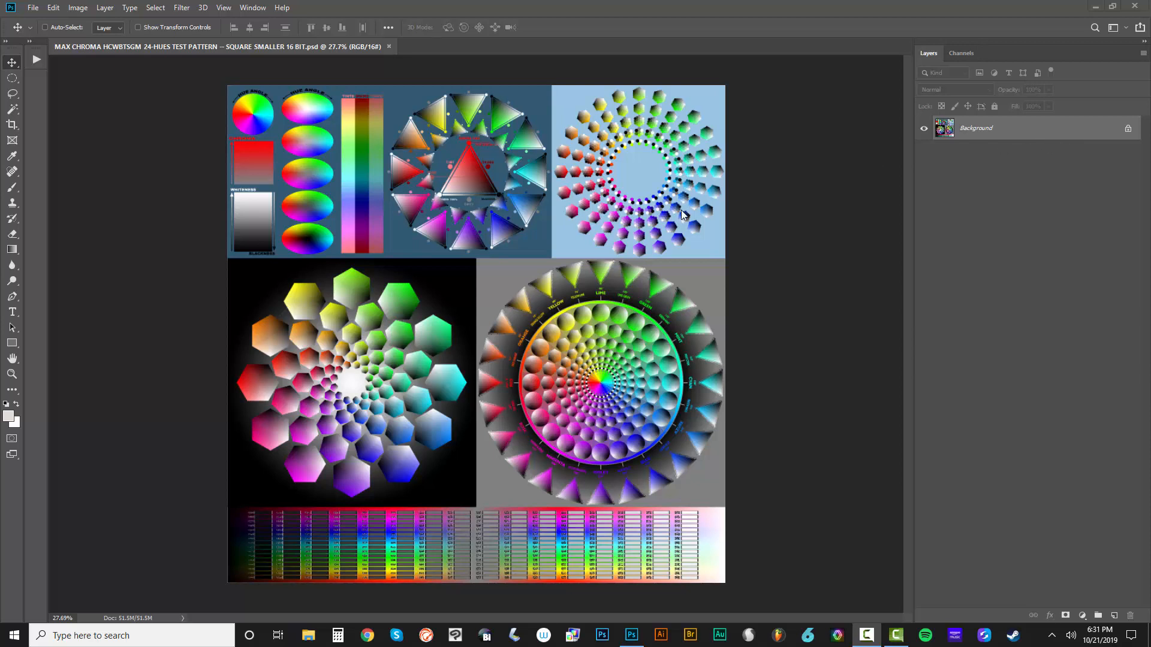
mouse_move(722, 220)
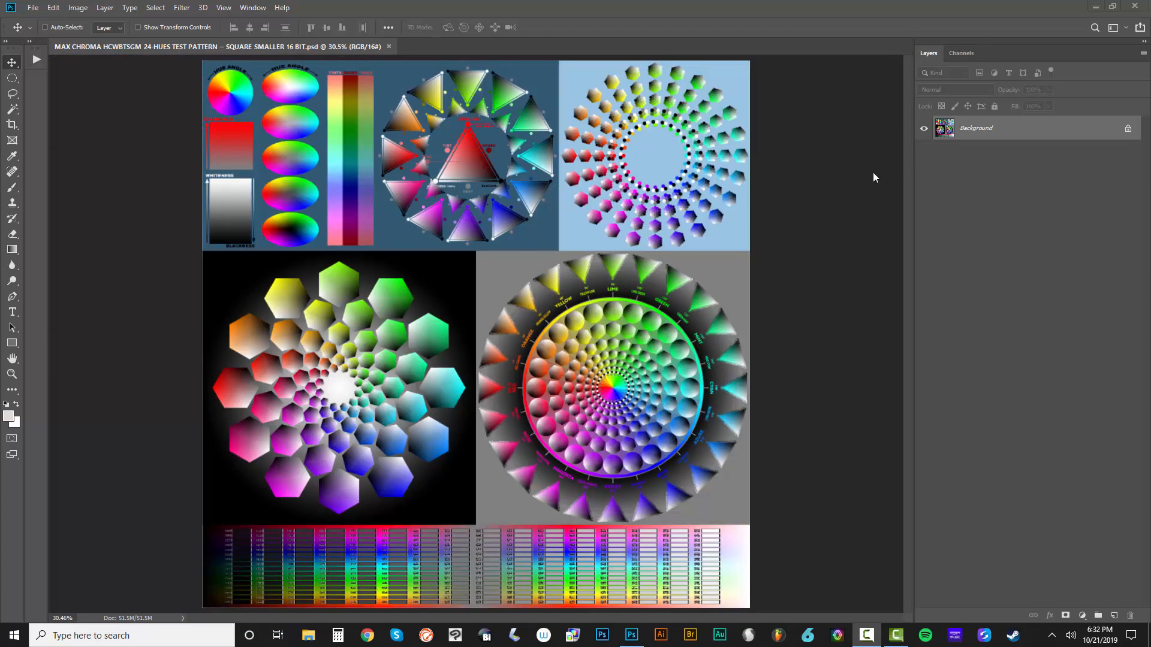
mouse_move(805, 157)
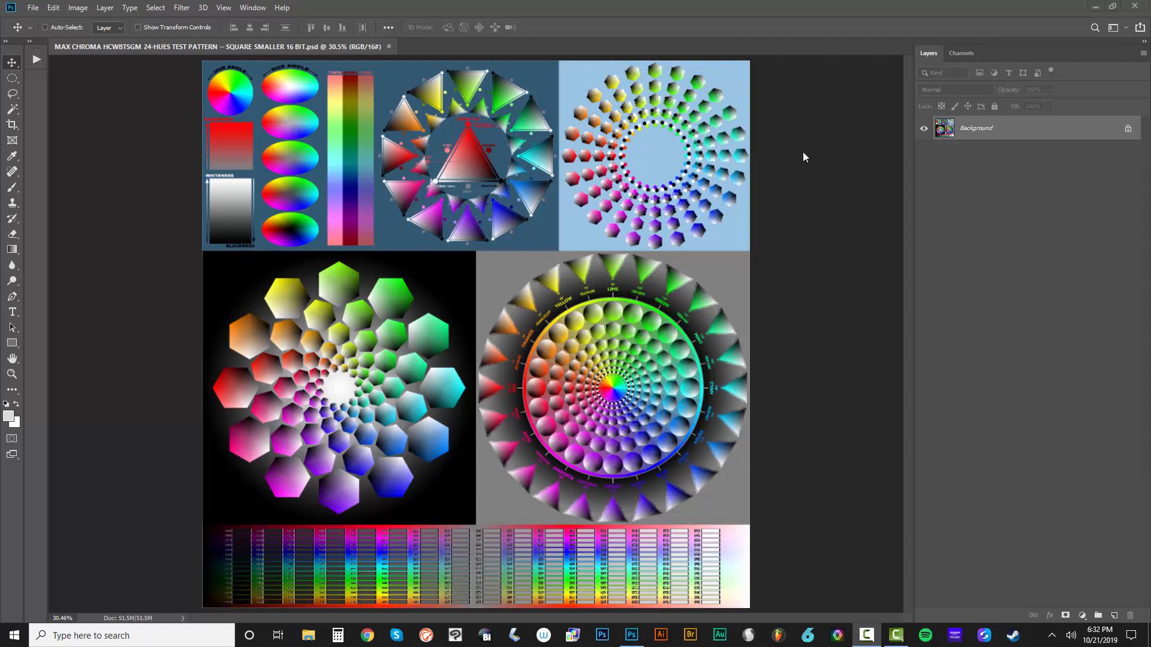
mouse_move(917, 249)
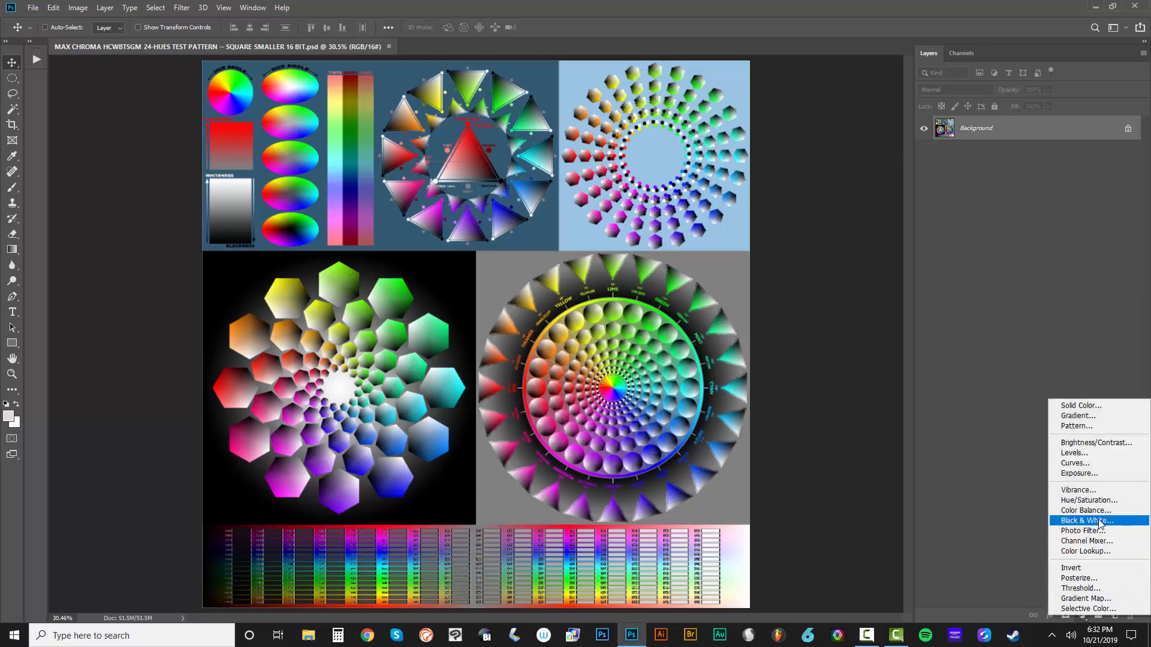
Step: Add a Black & White adjustment layer and apply the Maximum White preset
click(1088, 520)
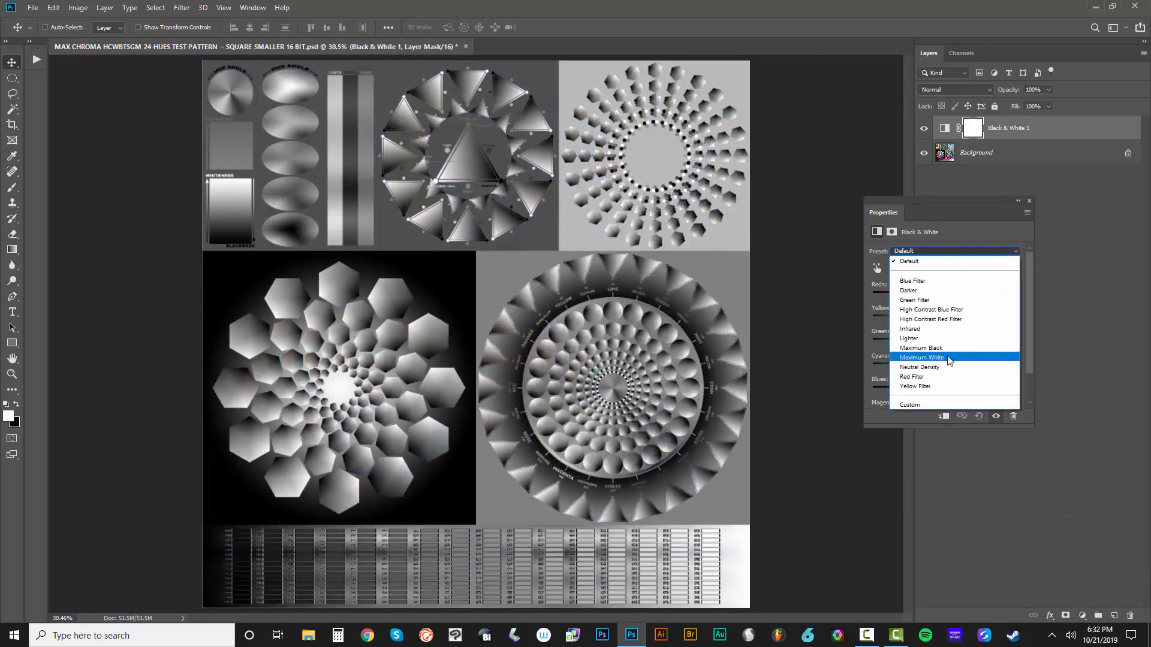
click(921, 357)
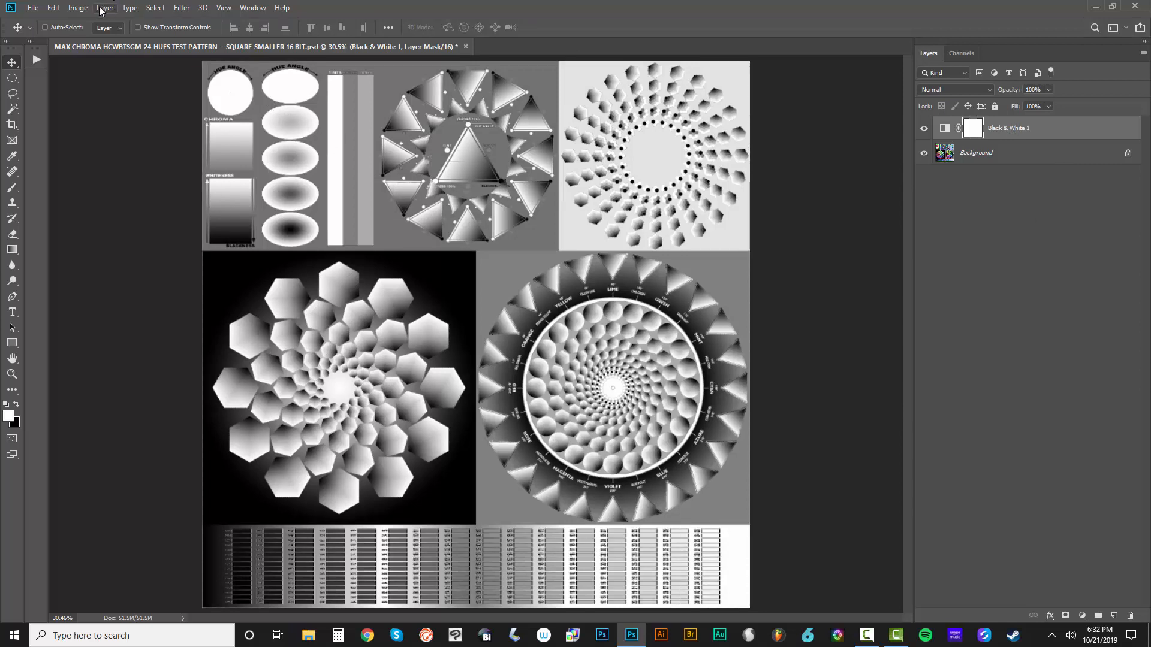
Step: Export Color Lookup Tables with the description replaced by MAX CHROMA
click(33, 7)
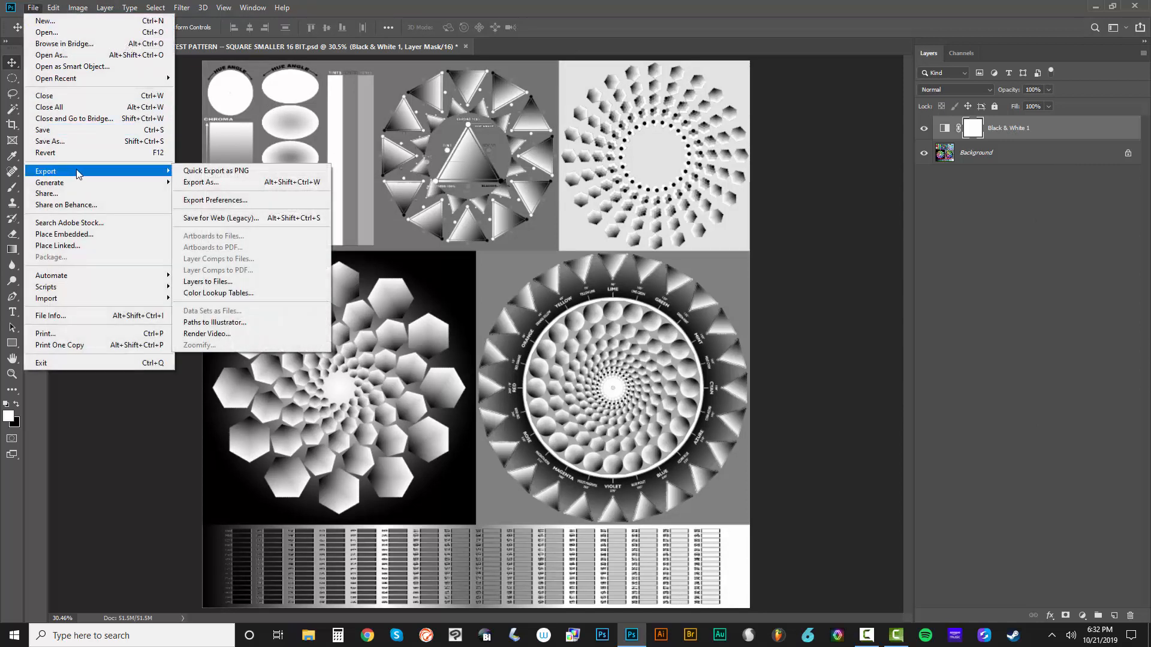
click(217, 293)
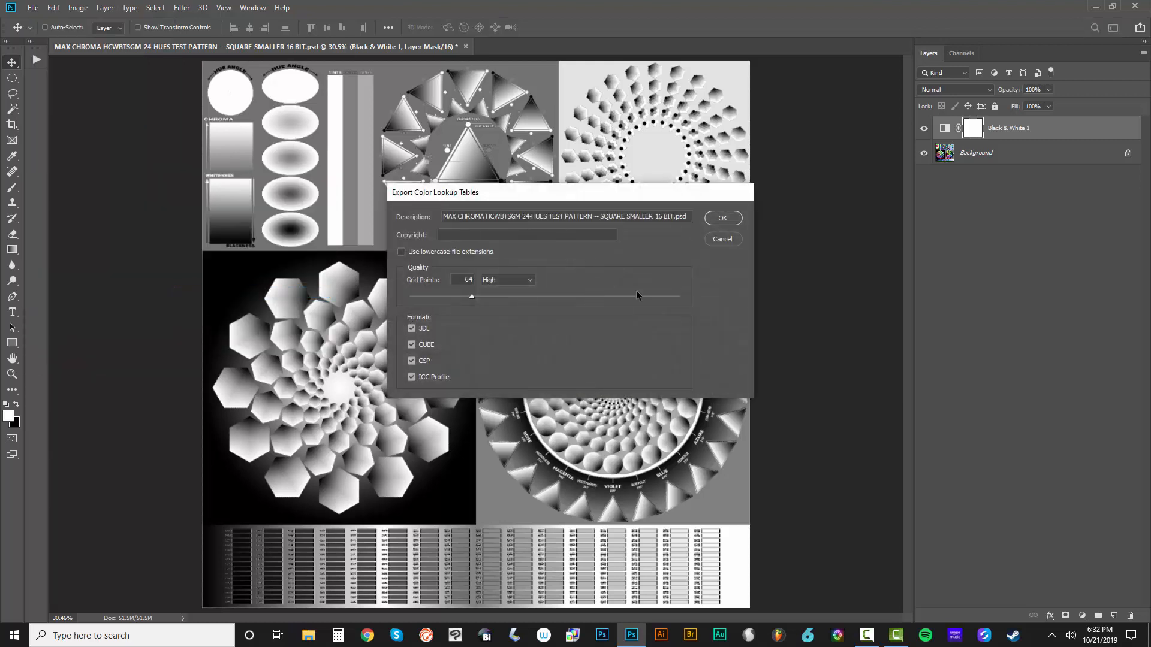
triple_click(564, 216)
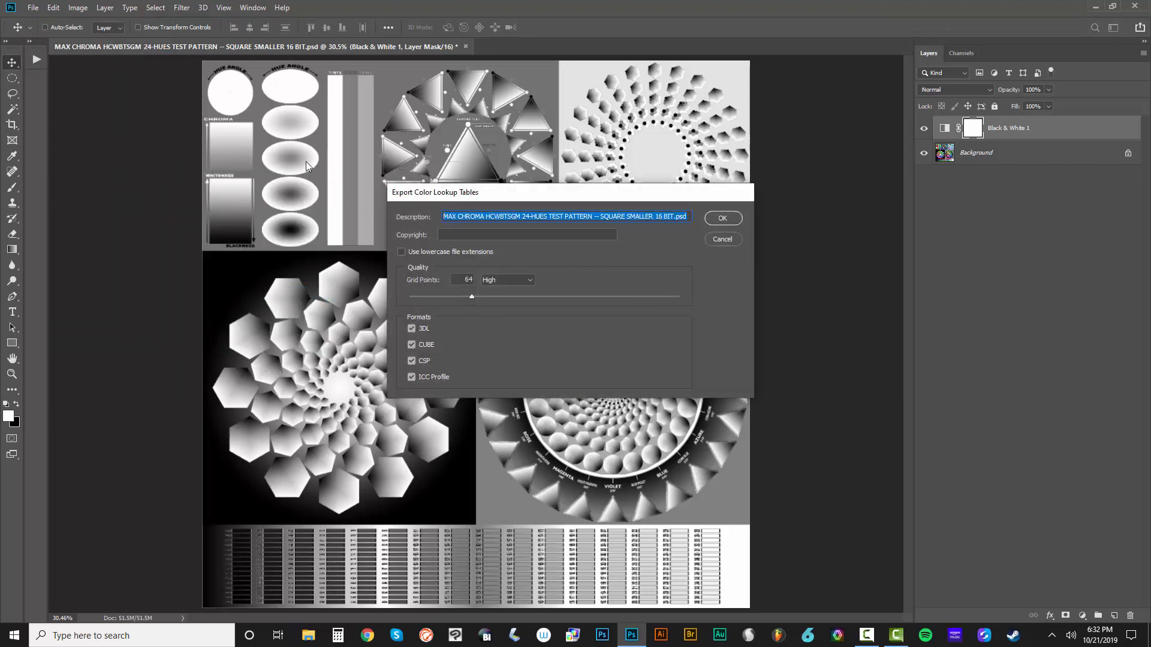
text(MAX CHROMA COLOR SEPARATION LUTS - BLAC)
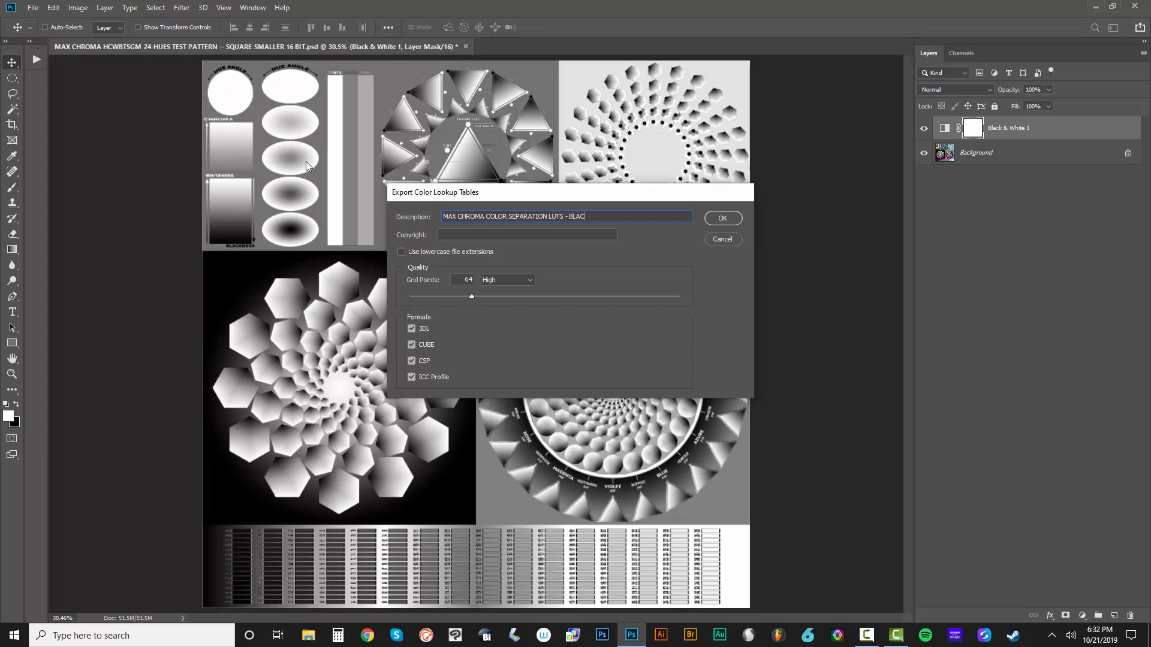
click(722, 218)
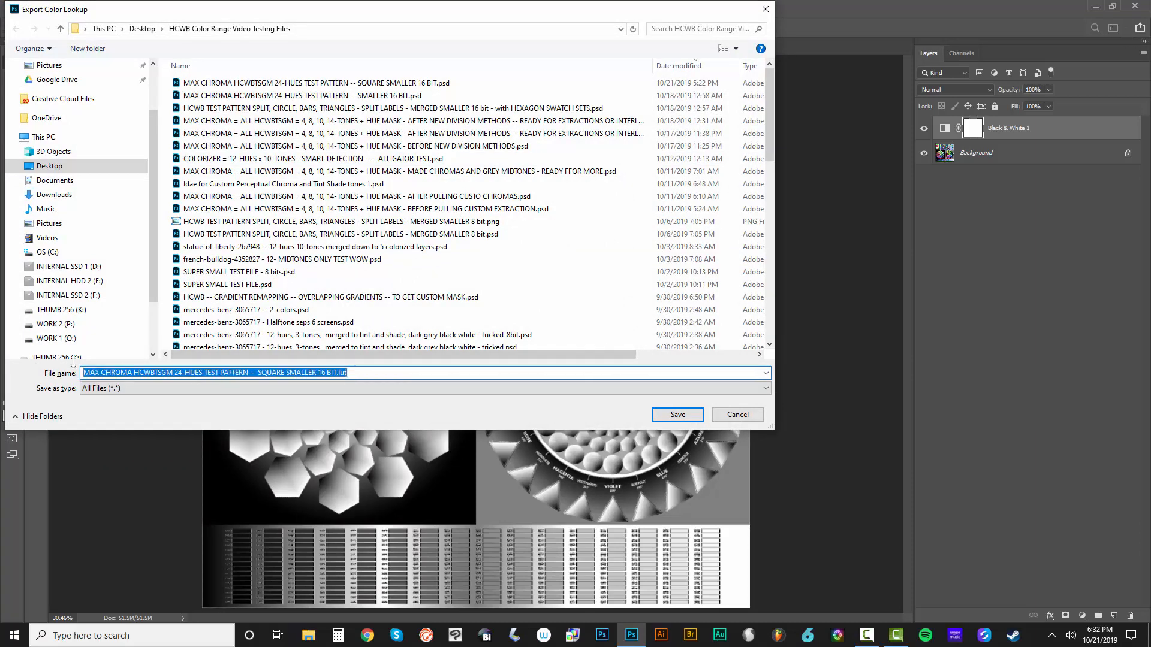
Step: Save the lookup tables to the Desktop under a MAX CHROMA ... LUTS - BLACK name
click(49, 166)
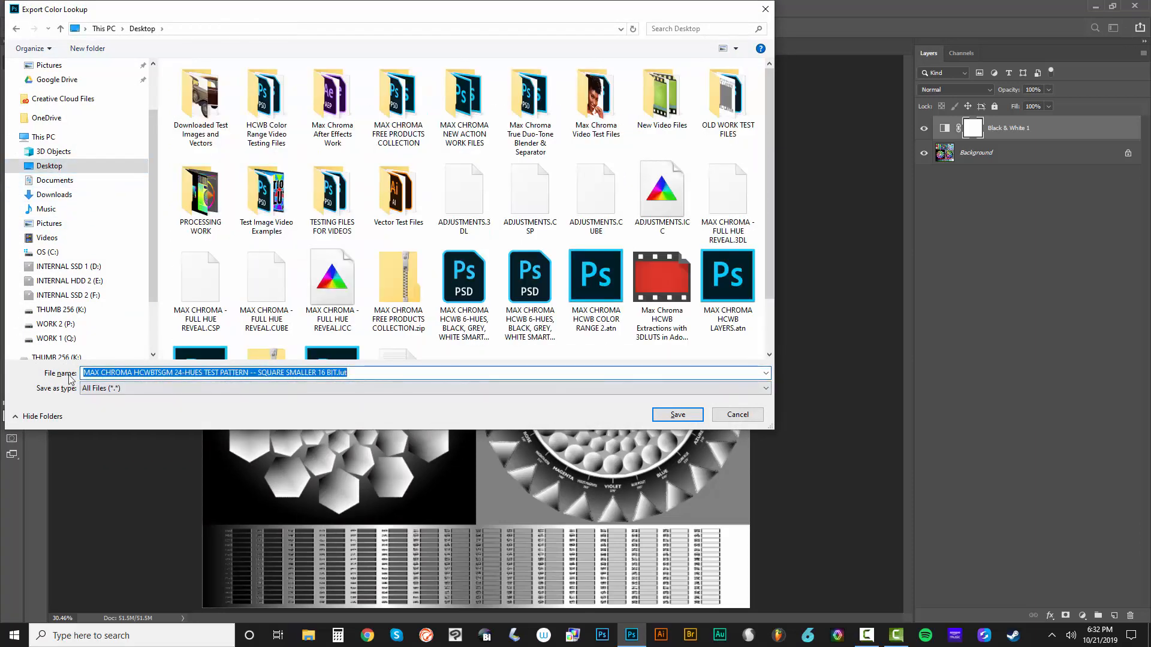
text(MAX CHROMA COLOR SEPARATION)
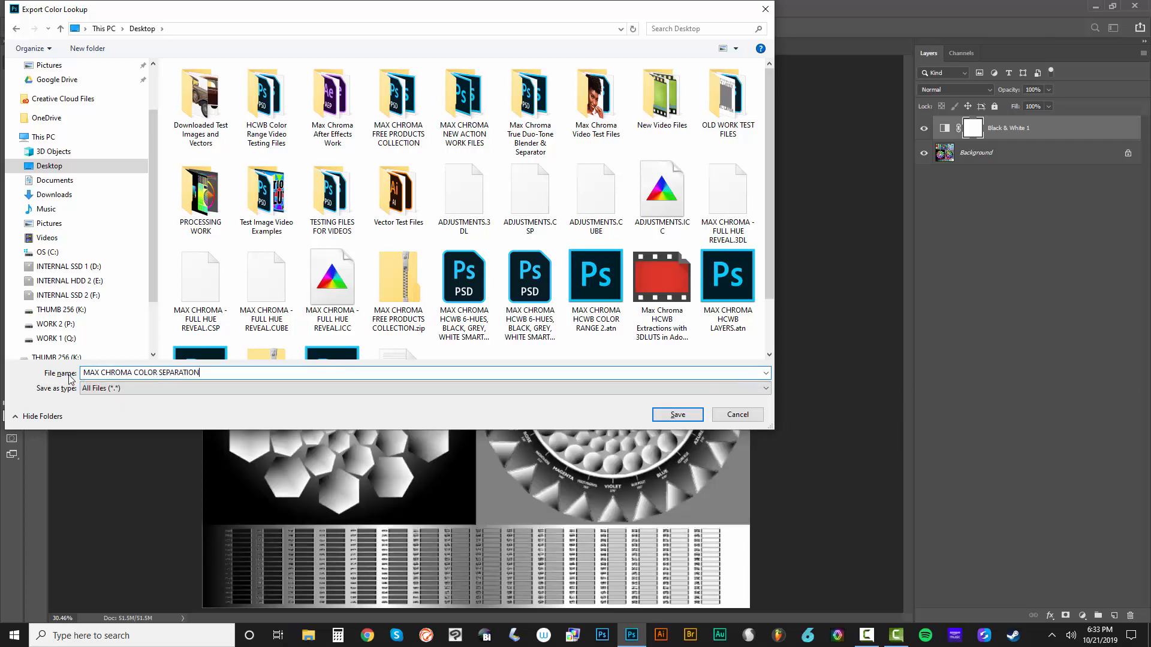
text(LUTS - BLAC)
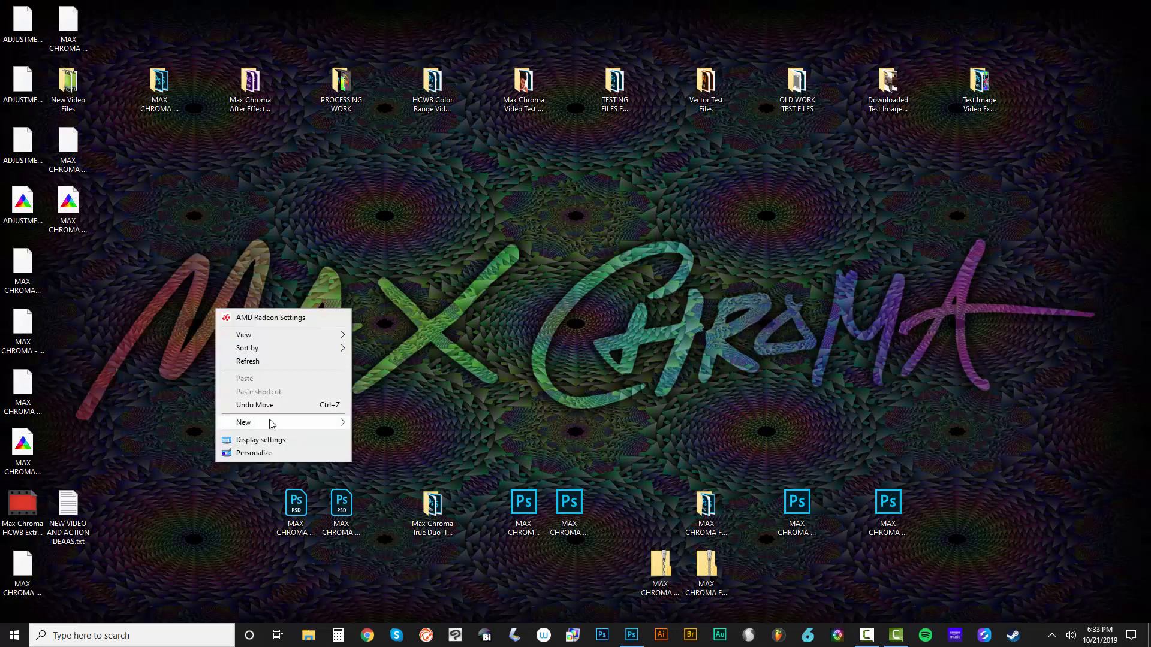
Step: Create a desktop folder named MAX CHROMA COLOR SEPARATION LUTS, dismissing the file-in-use warning
click(243, 422)
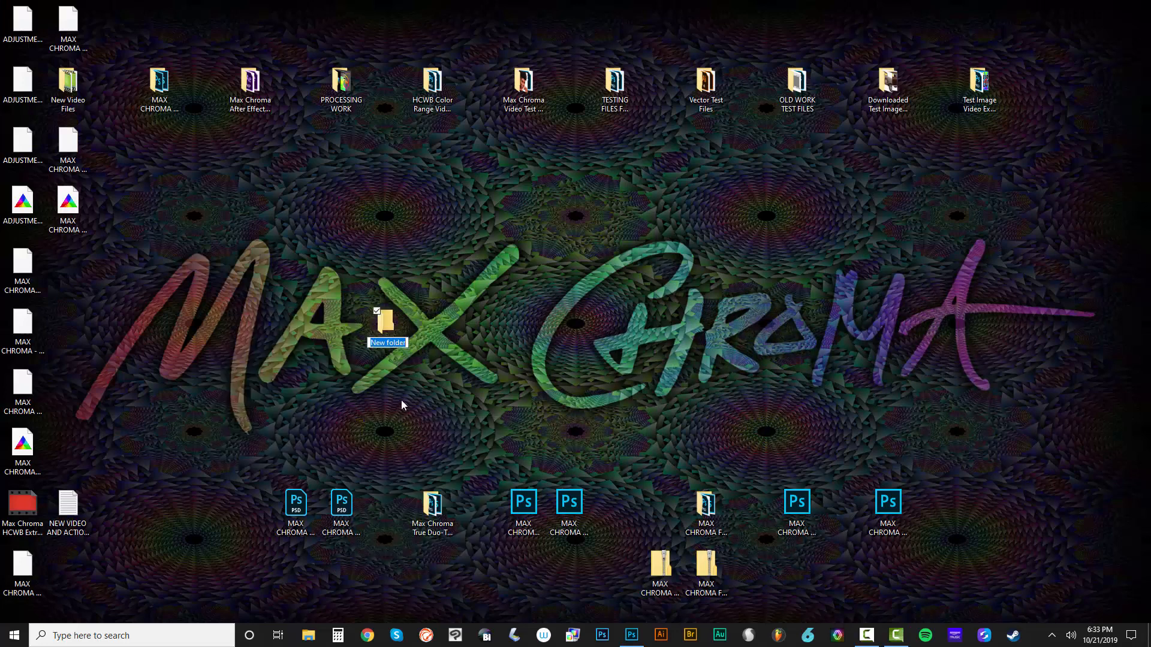
text(MAX CHROMA CO)
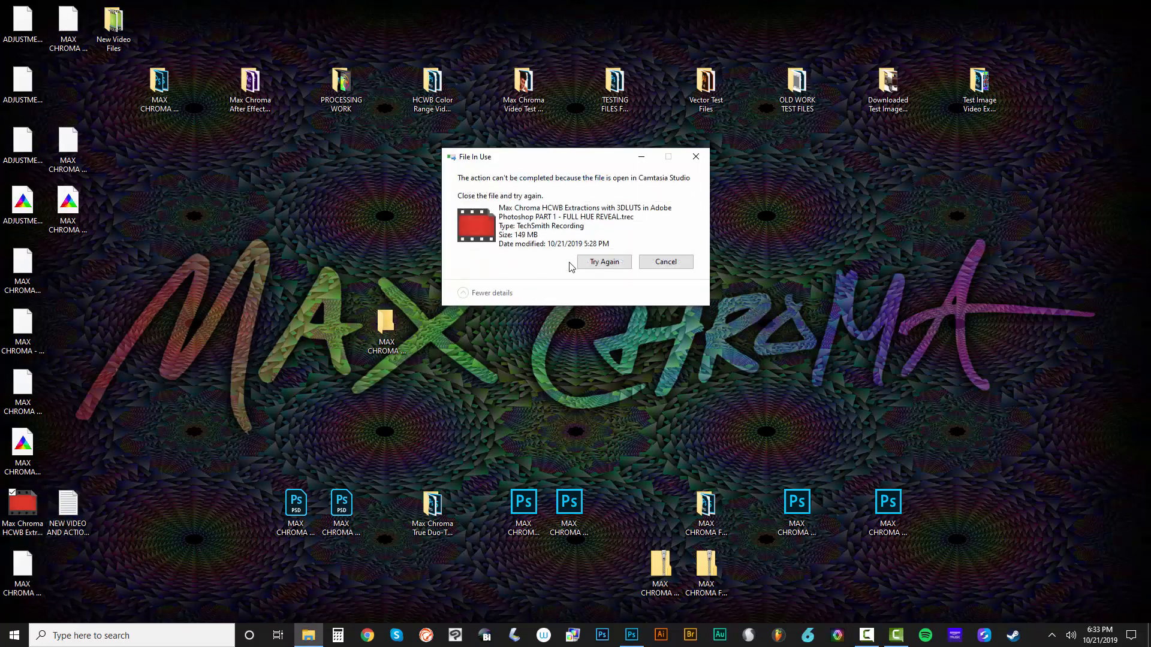
click(665, 263)
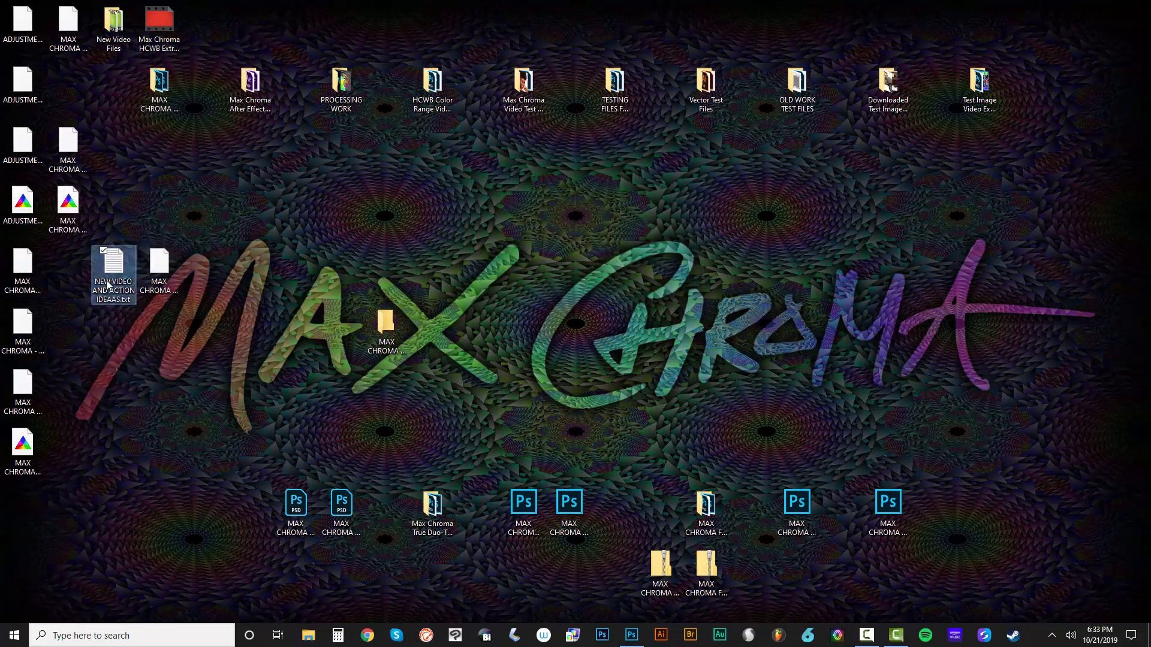
Step: Select the exported lookup table files and move them into the new LUTS folder
drag(113, 276, 249, 213)
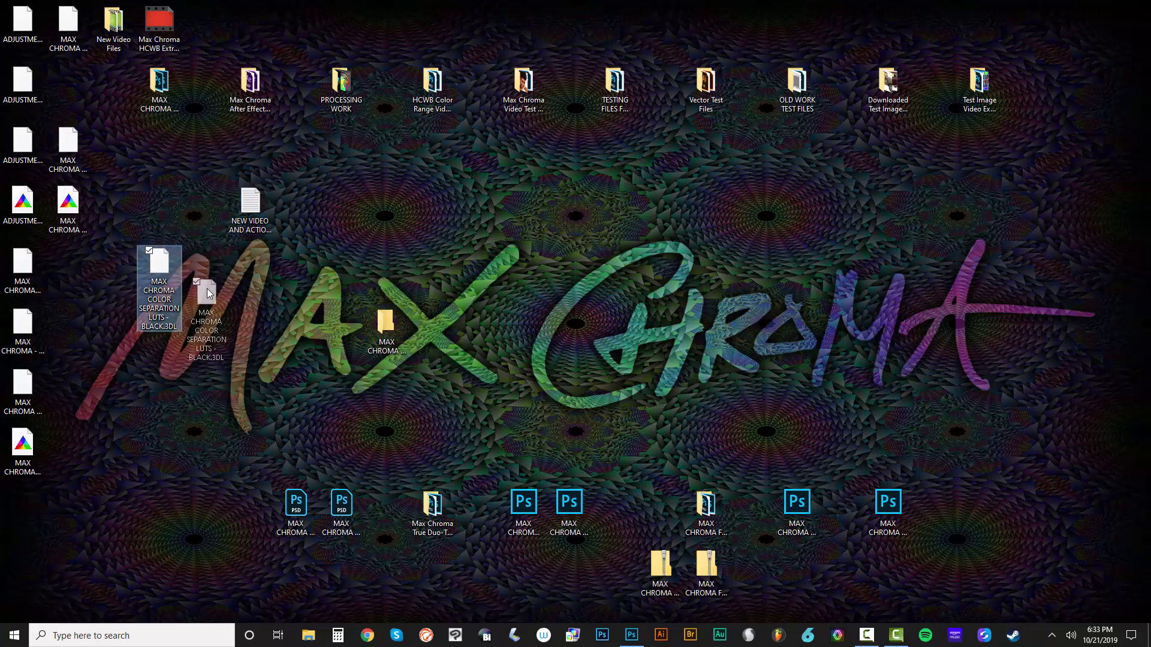
click(84, 239)
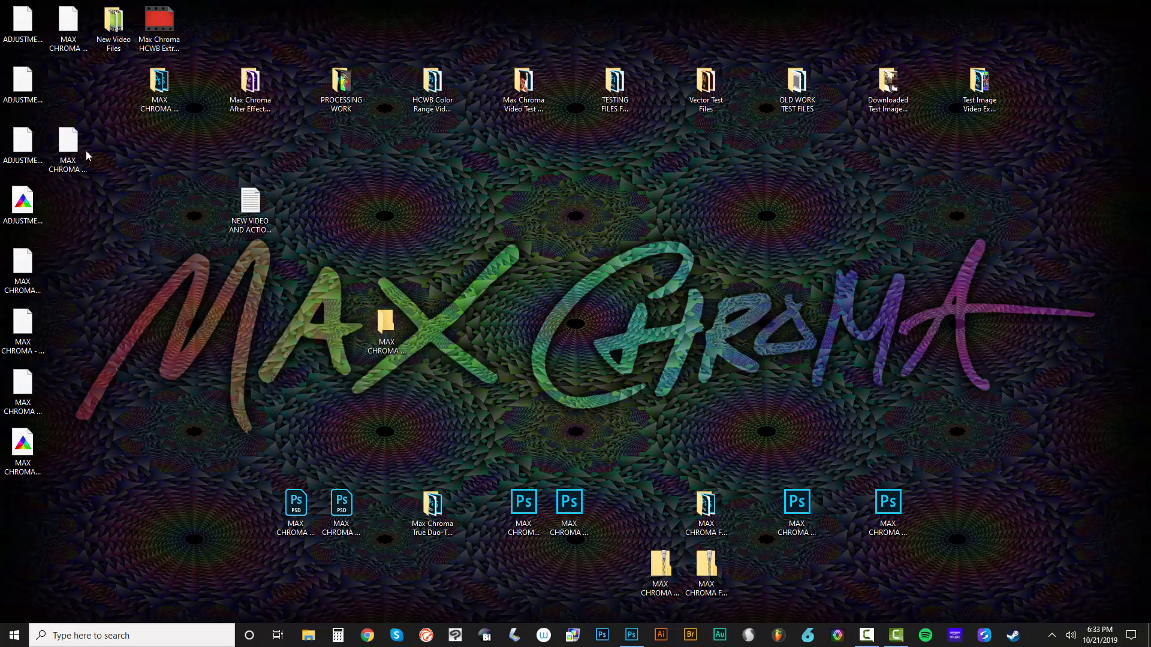
drag(69, 143, 385, 326)
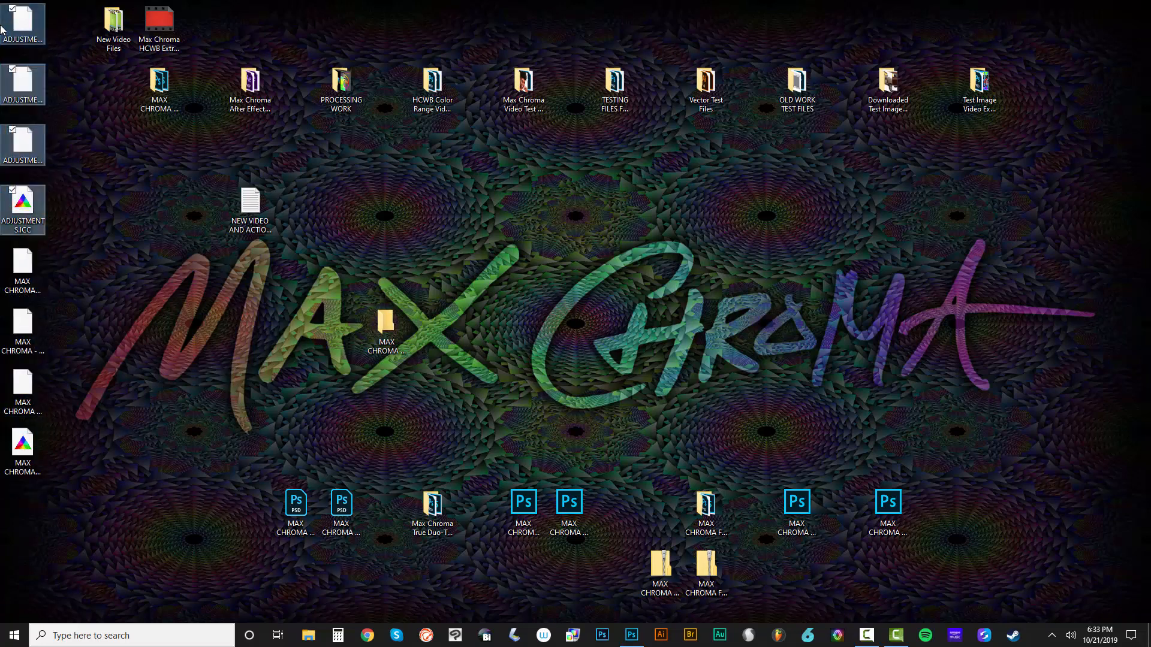
click(109, 496)
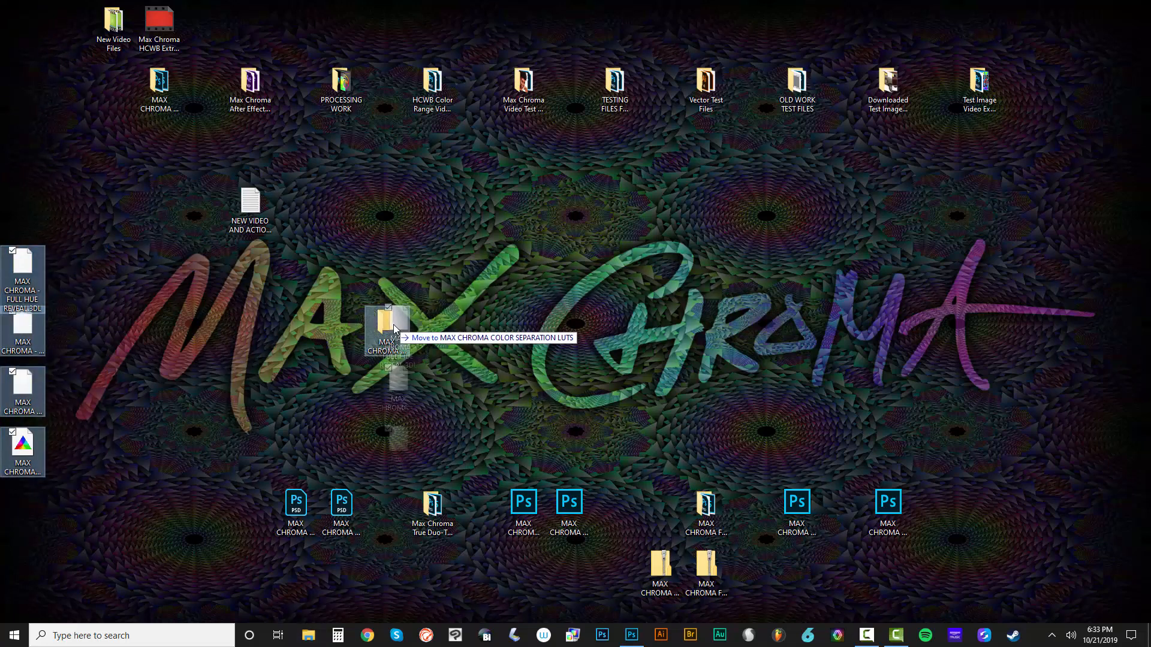
click(629, 635)
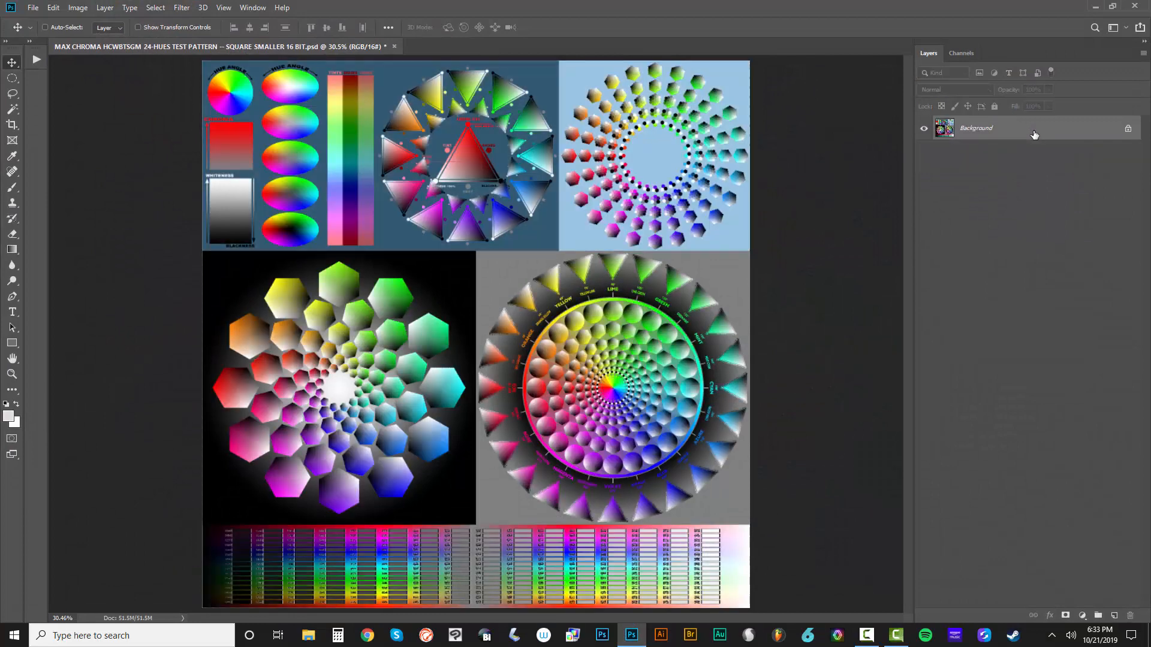
click(78, 7)
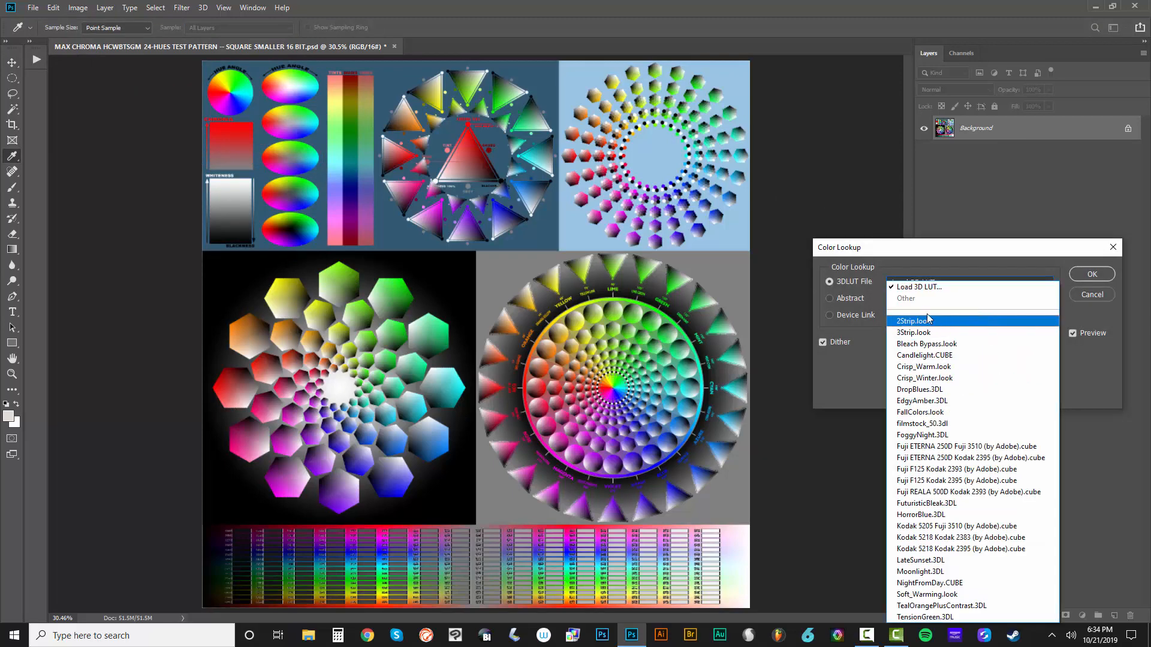
click(918, 287)
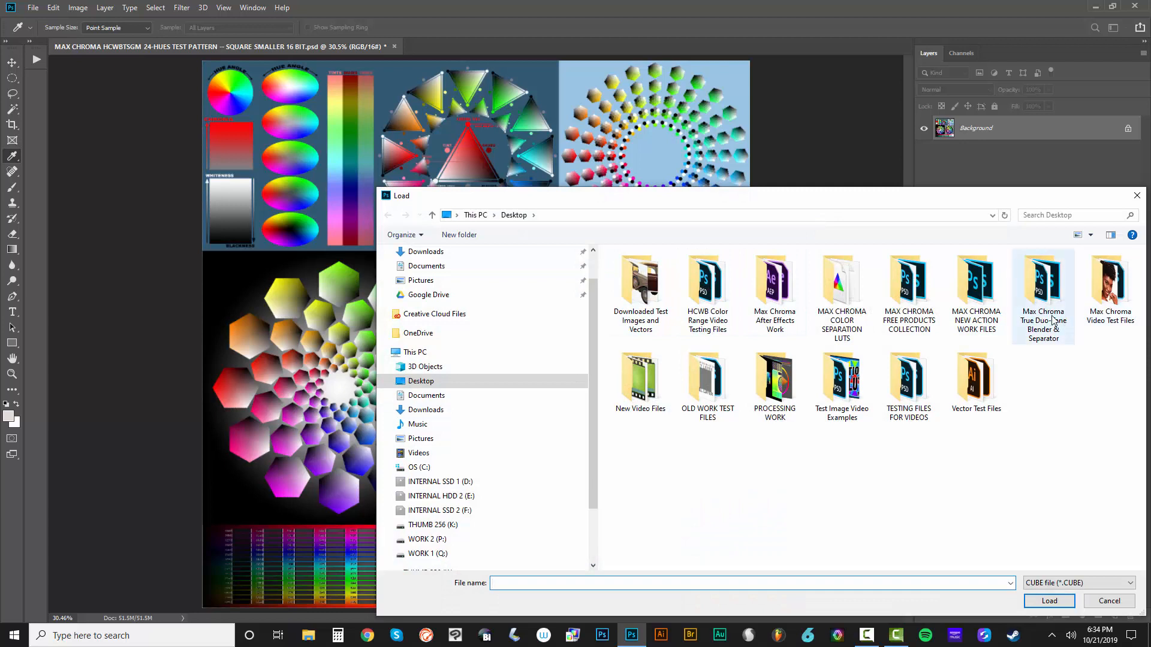
click(842, 286)
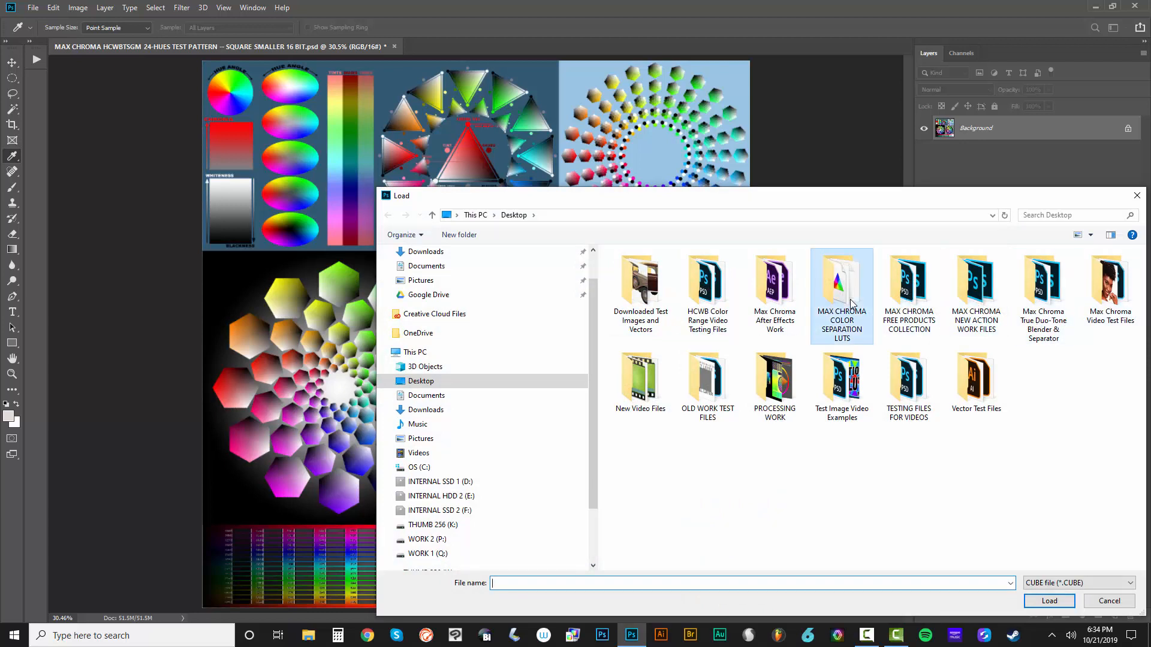
double_click(841, 279)
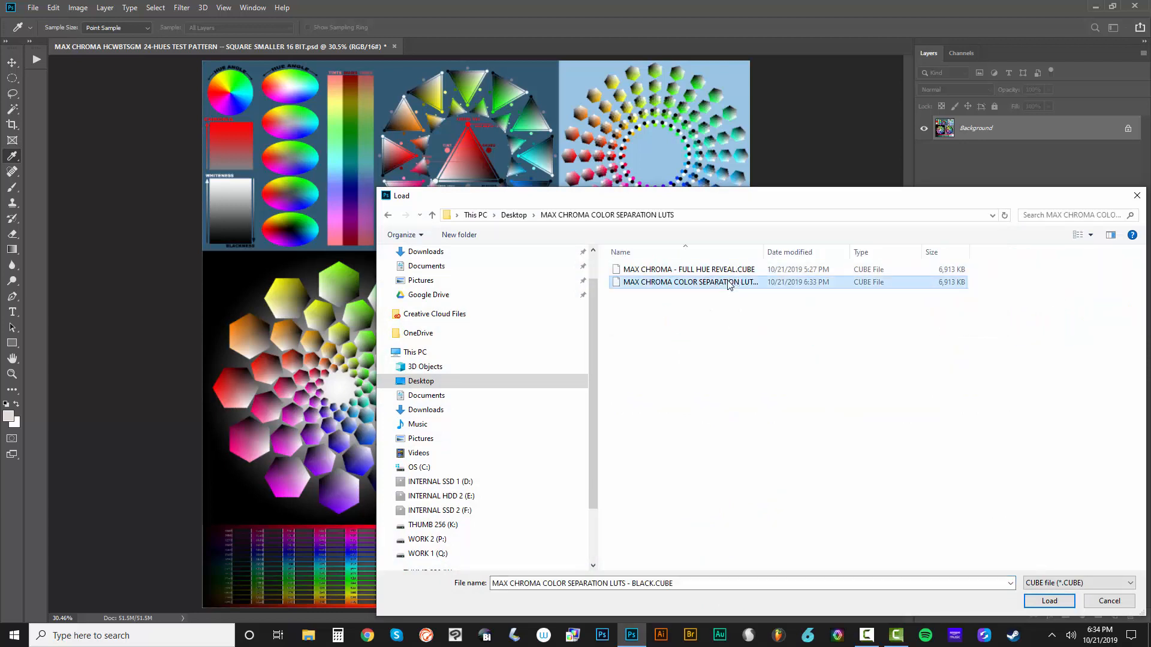
click(1048, 600)
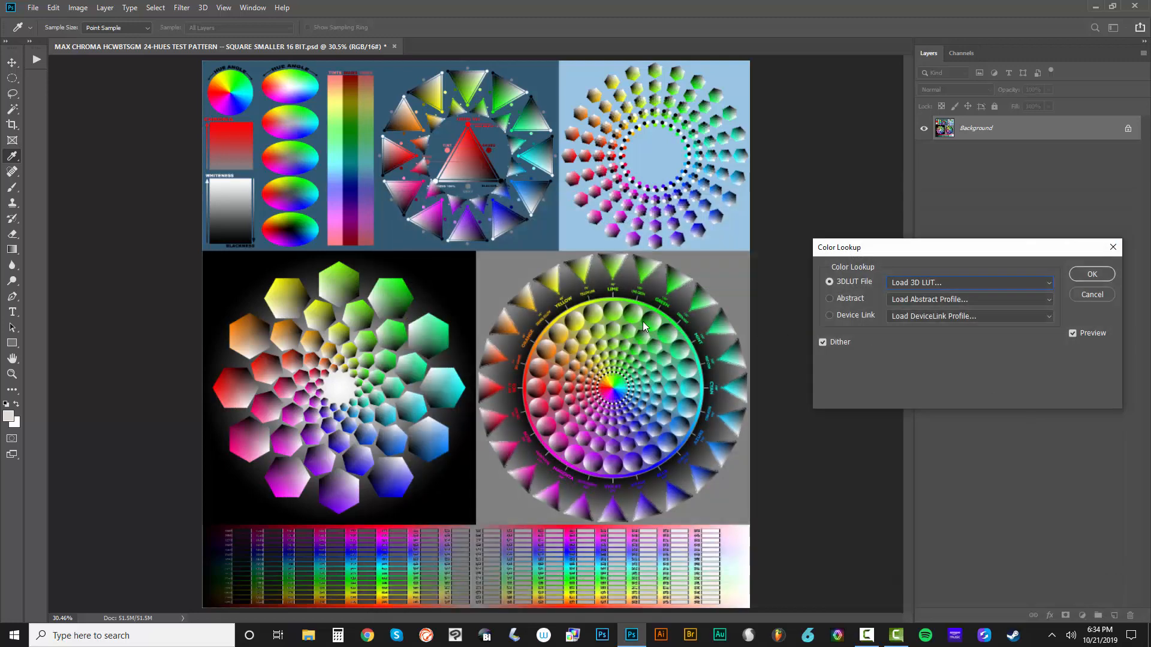
click(970, 283)
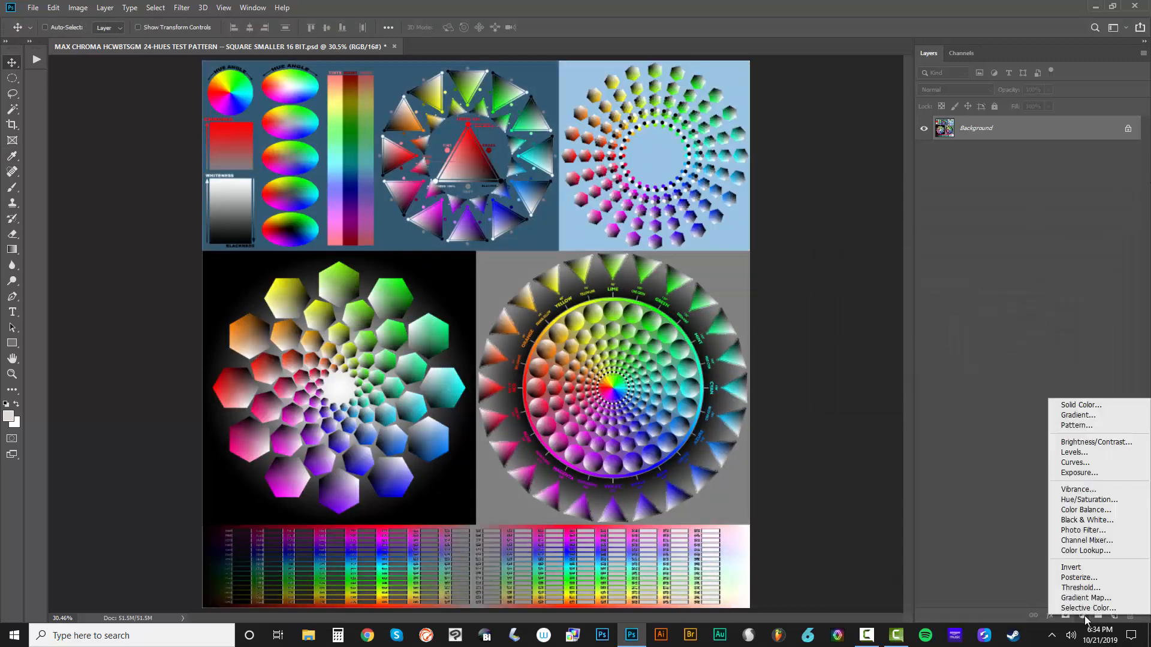
mouse_move(1087, 520)
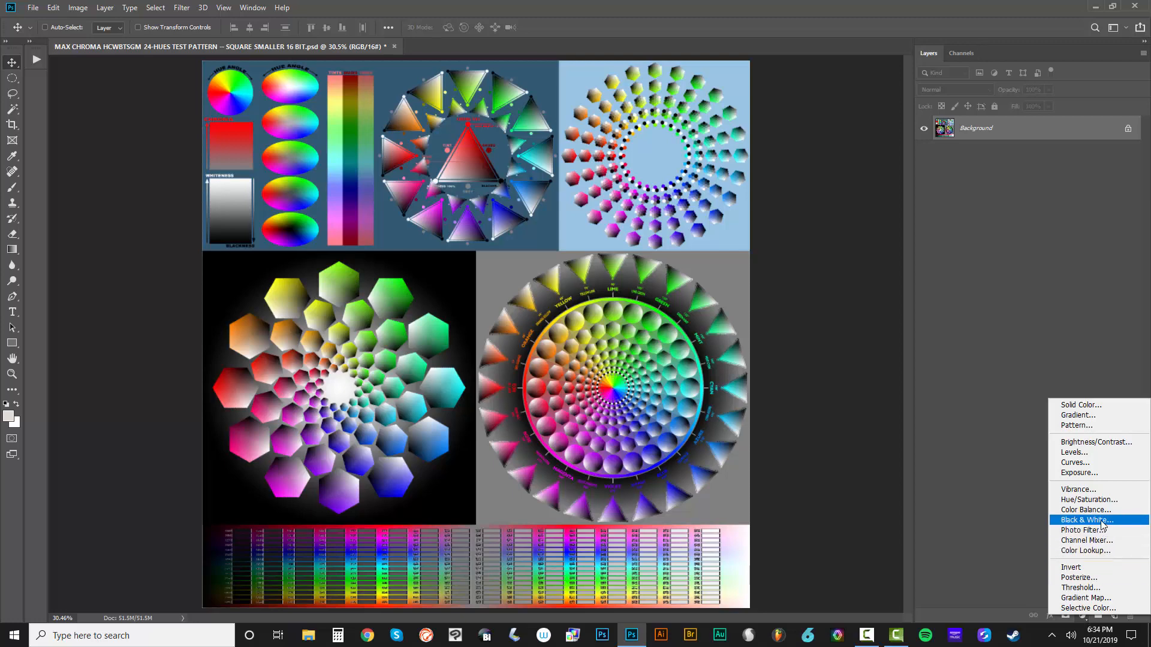
Step: Add a Black & White adjustment layer with the Maximum Black preset and close its settings
click(1087, 519)
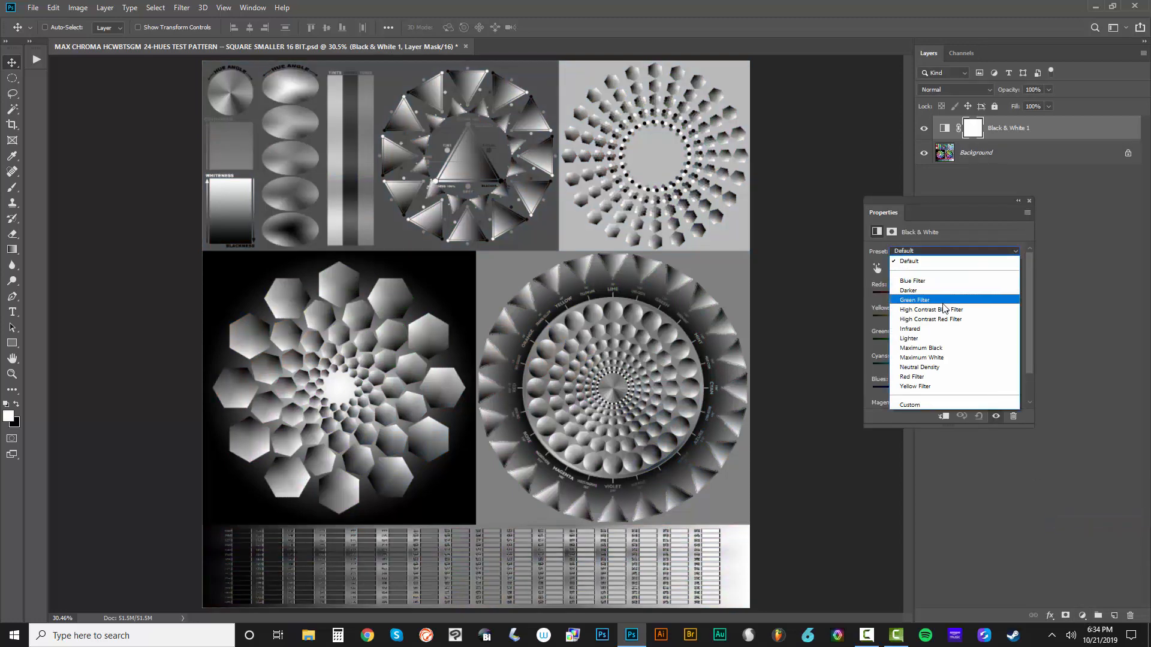
click(921, 347)
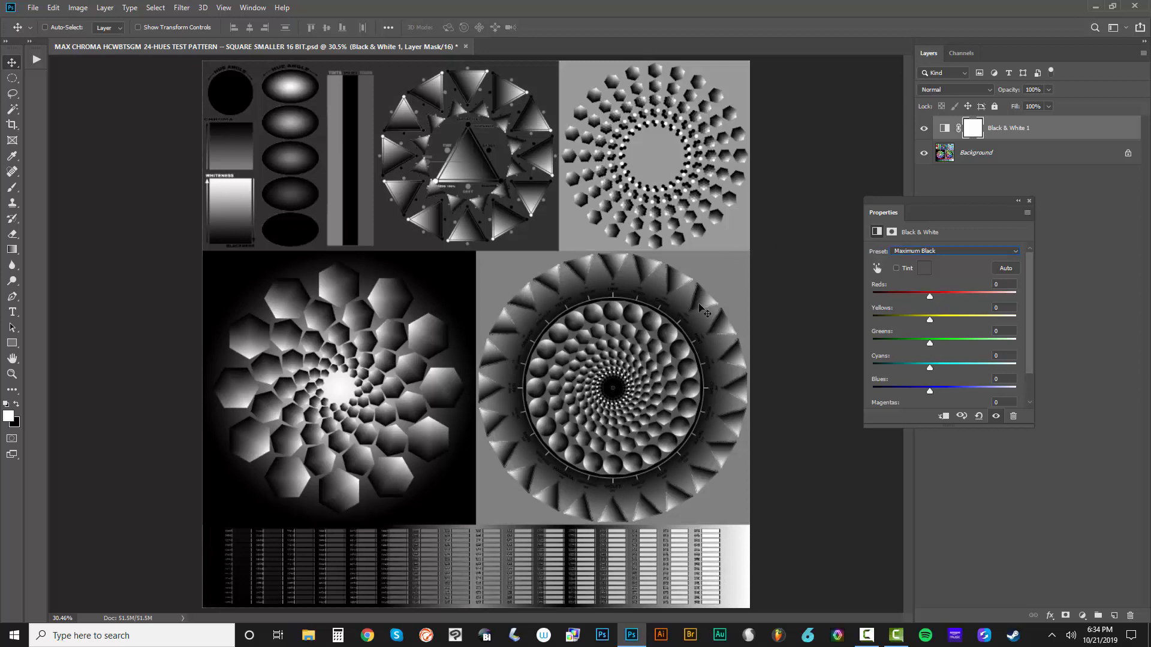
click(1028, 200)
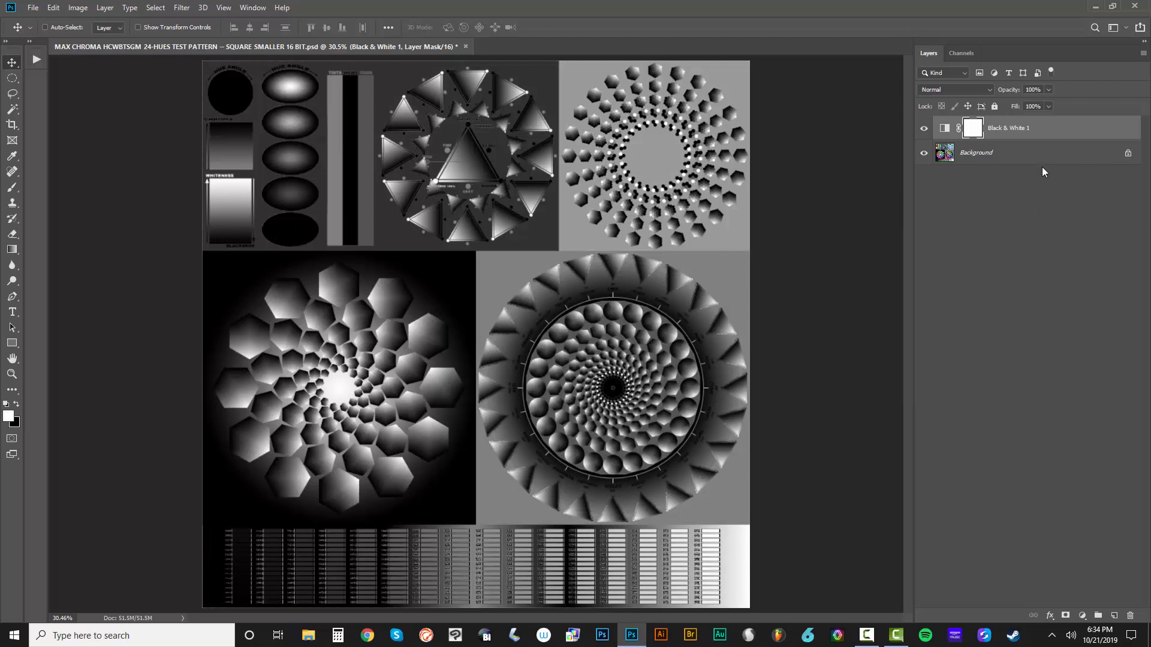
mouse_move(1038, 139)
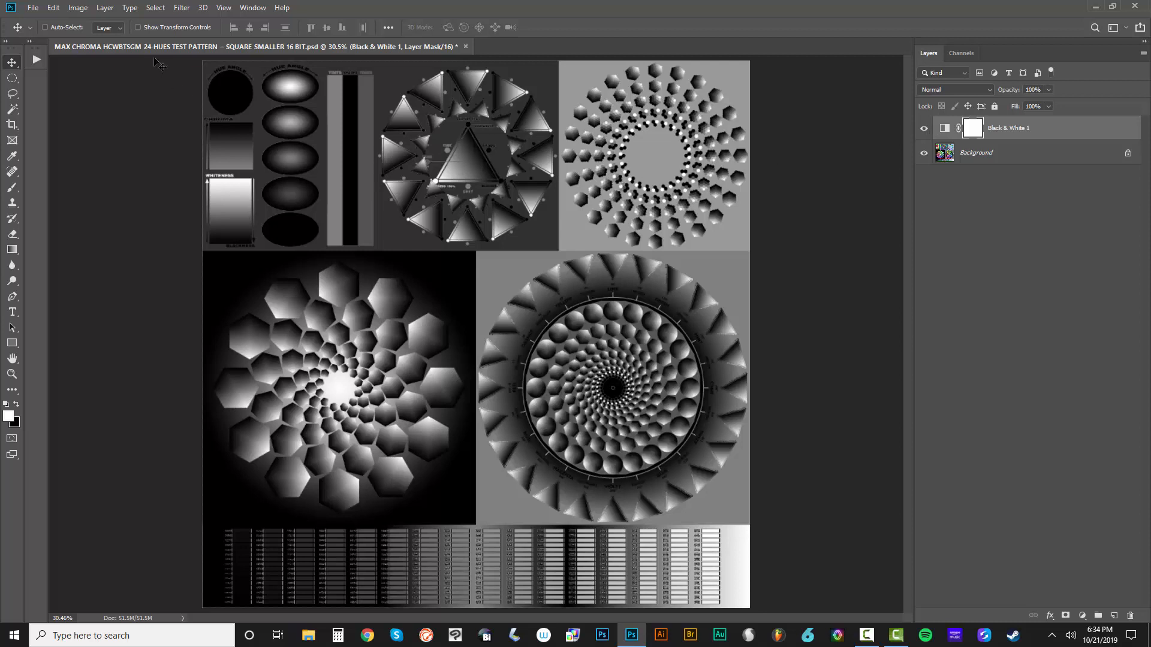
click(33, 7)
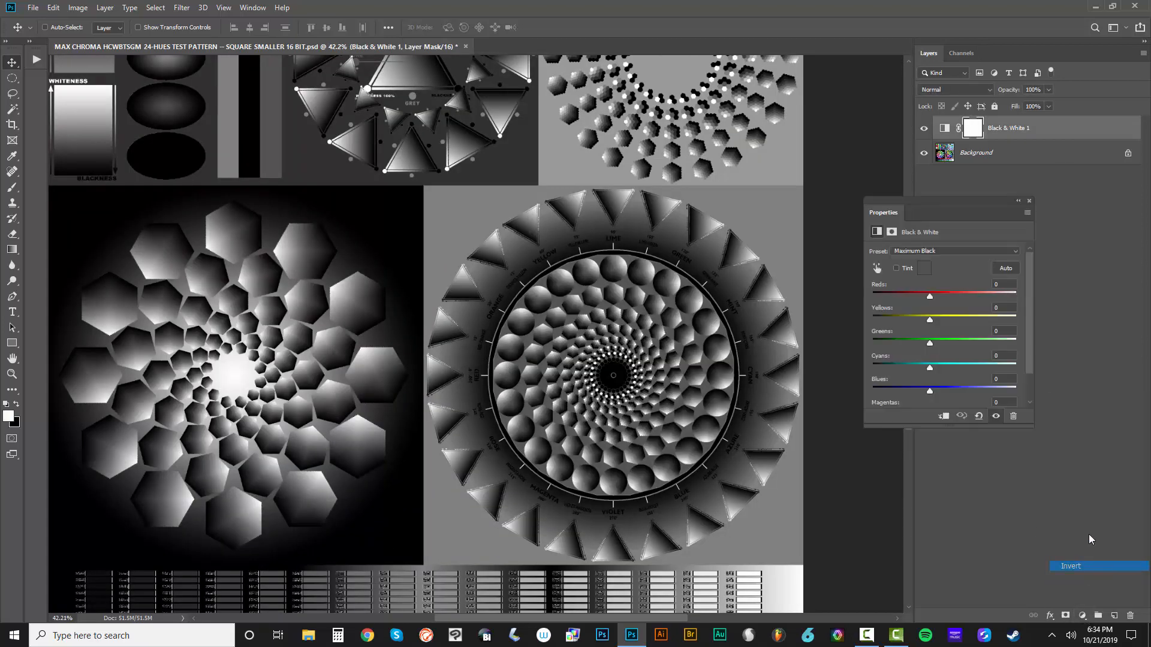
Step: Add an Invert adjustment and export Color Lookup Tables described as MAX CHROMA
click(1071, 565)
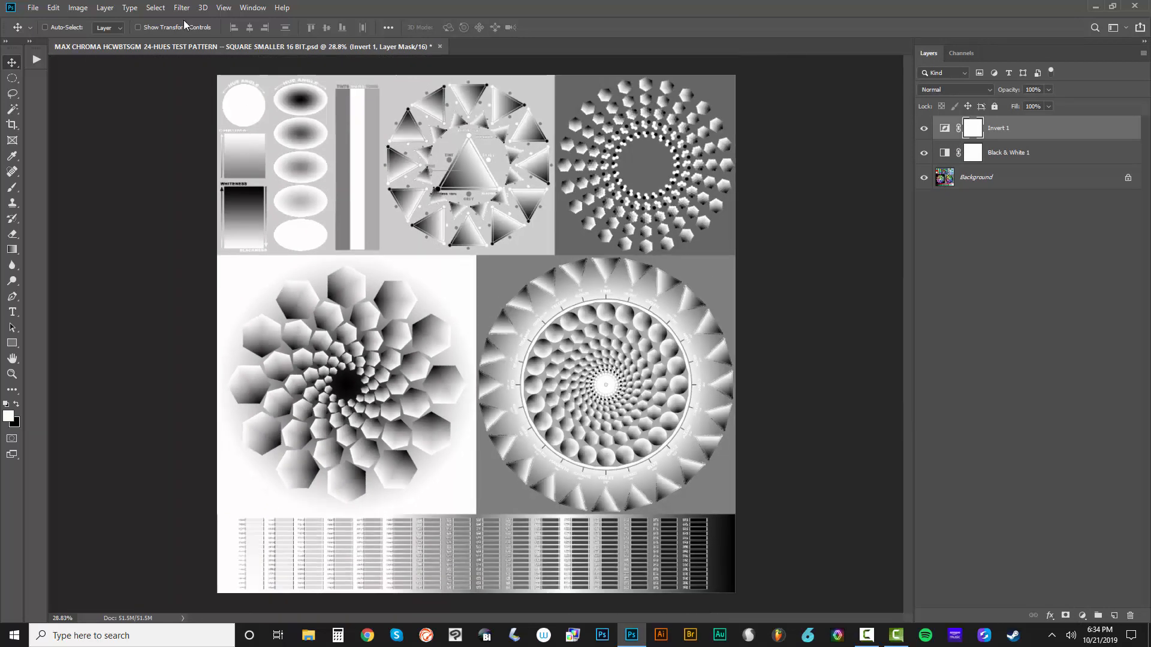
click(34, 7)
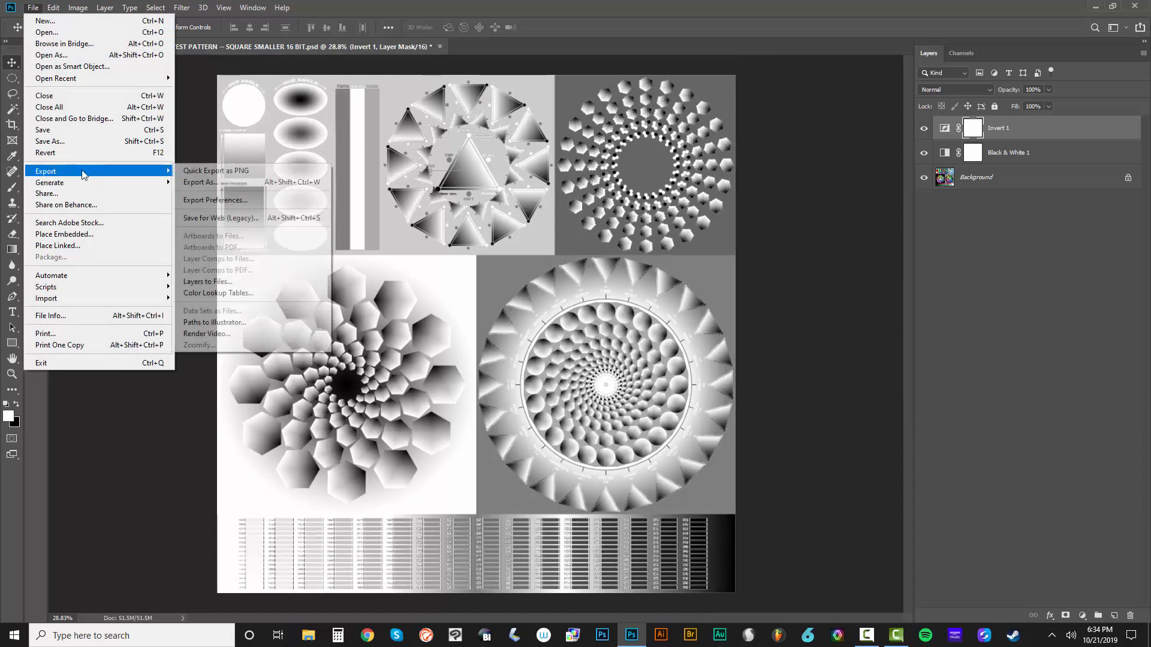
click(218, 293)
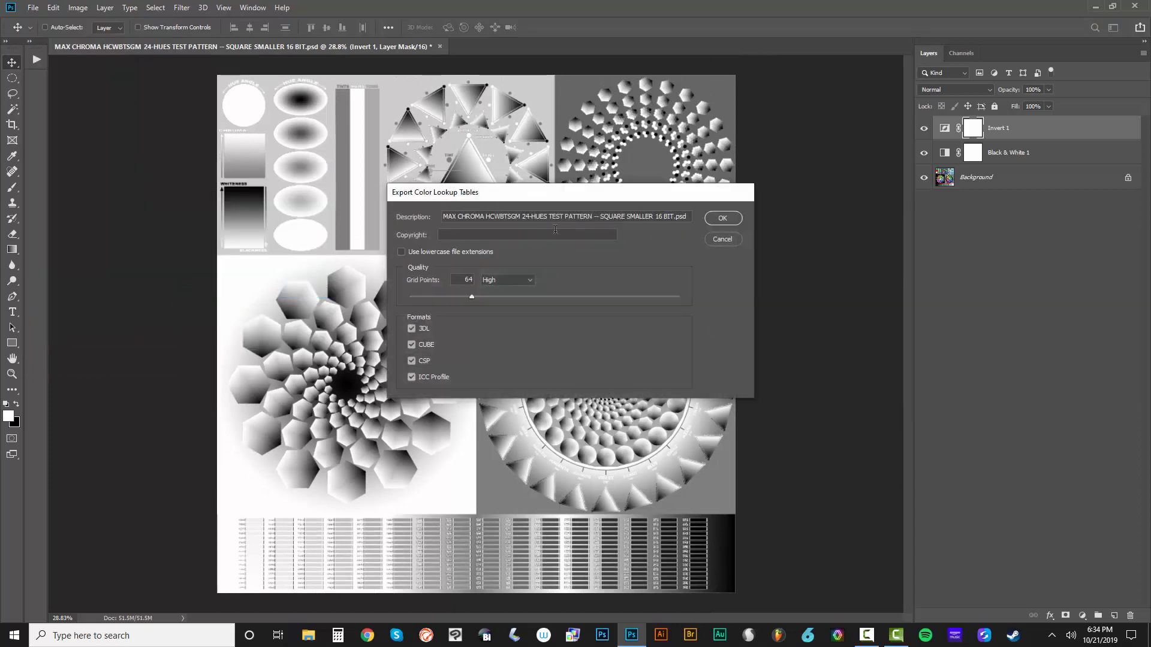
triple_click(564, 215)
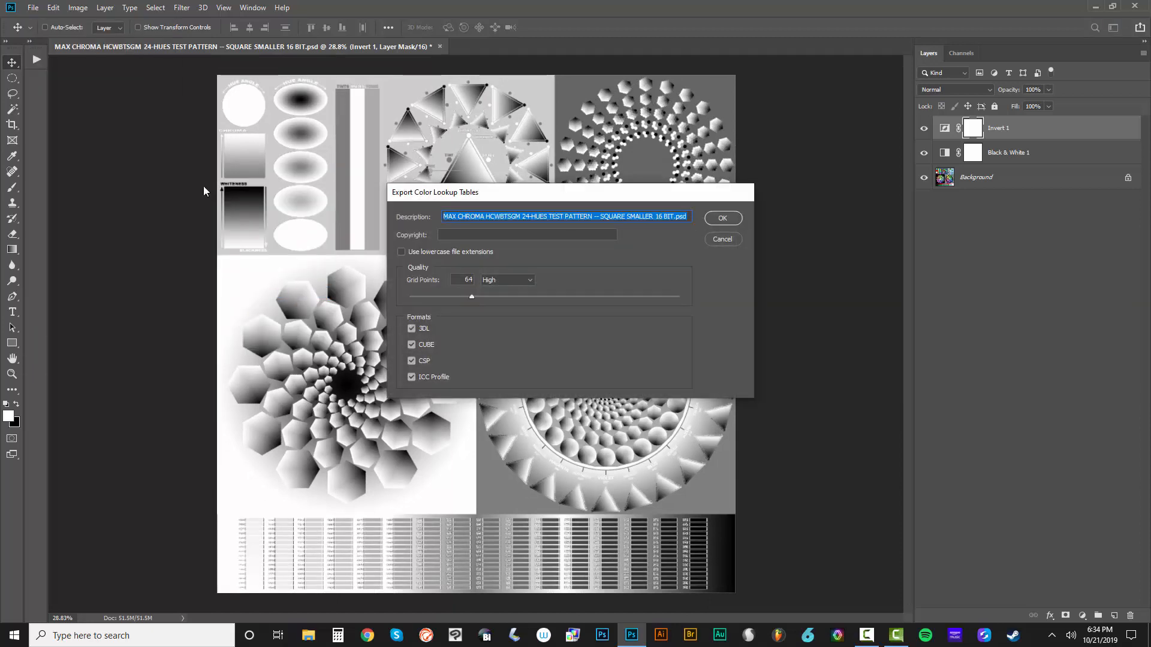
text(MAX CHROMA COLOR SEPARATION LUTS - WHITE)
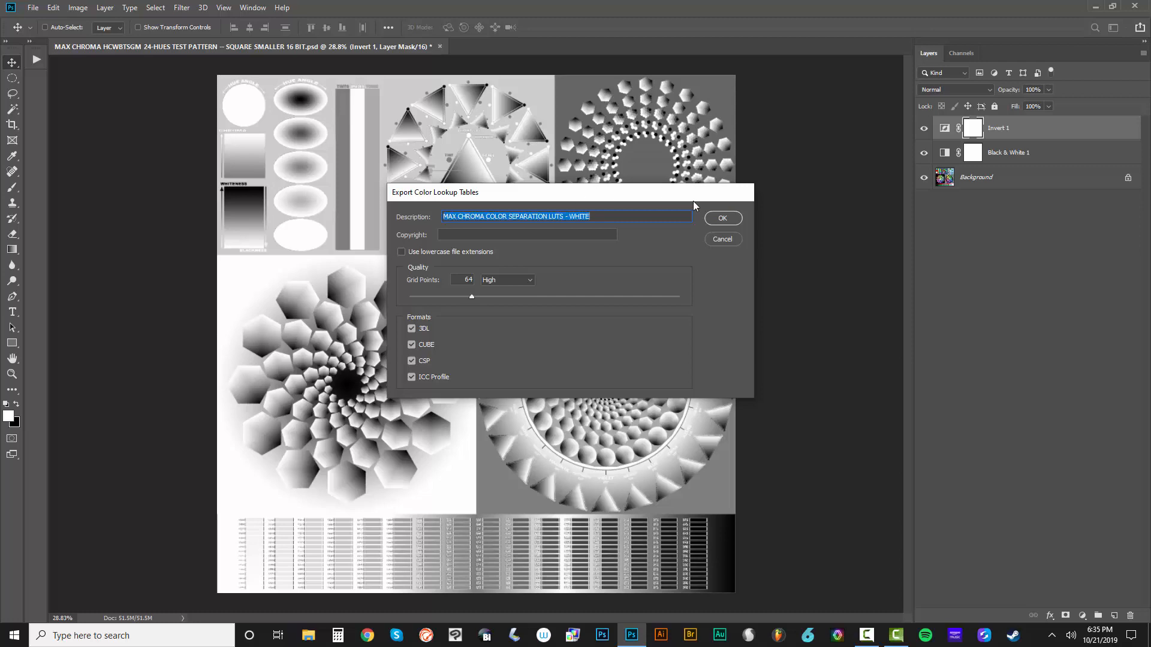
click(721, 218)
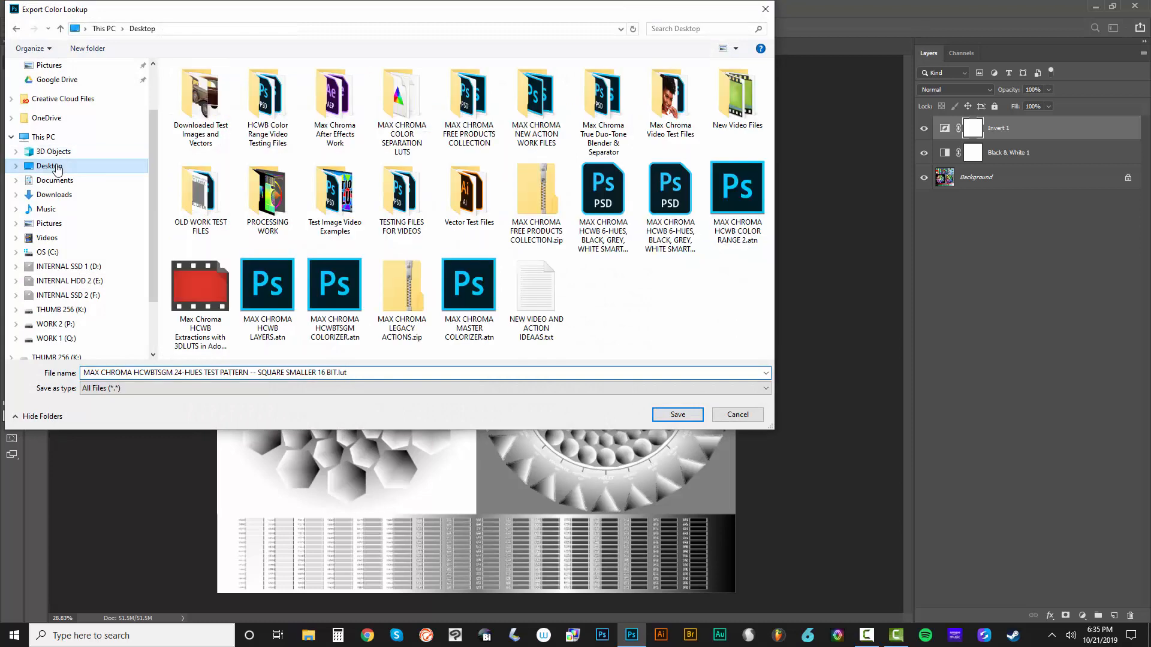
Step: Save them in the separation LUTs folder as MAX CHROMA COLOR SEPARATION LUTS - WHITE
click(402, 93)
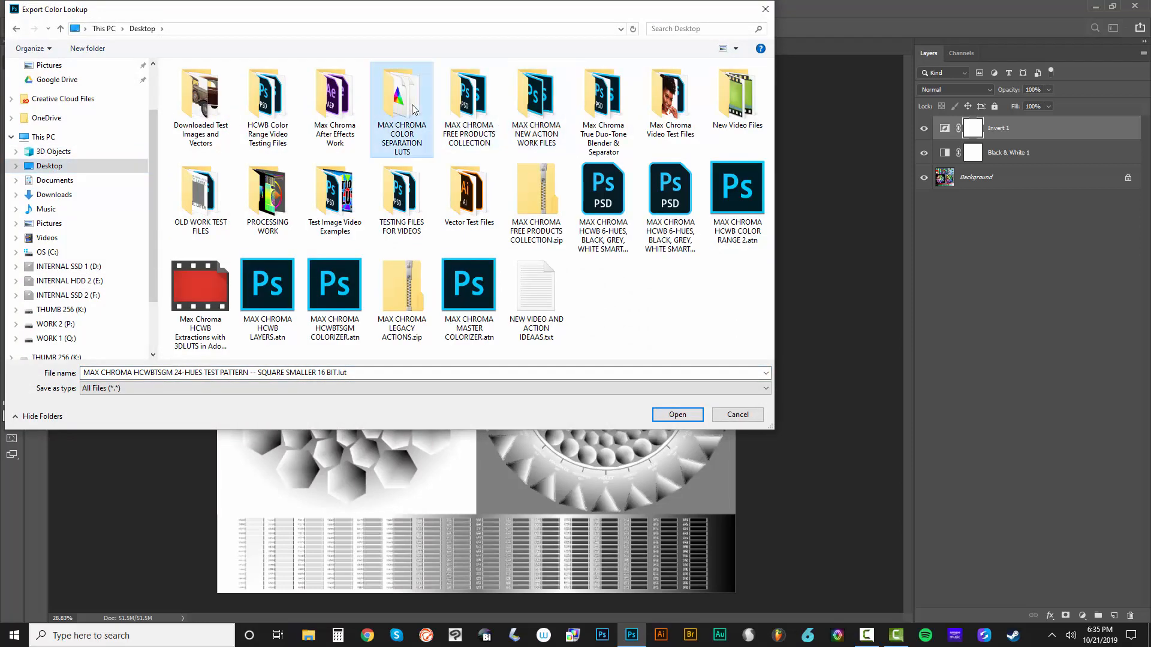
double_click(401, 93)
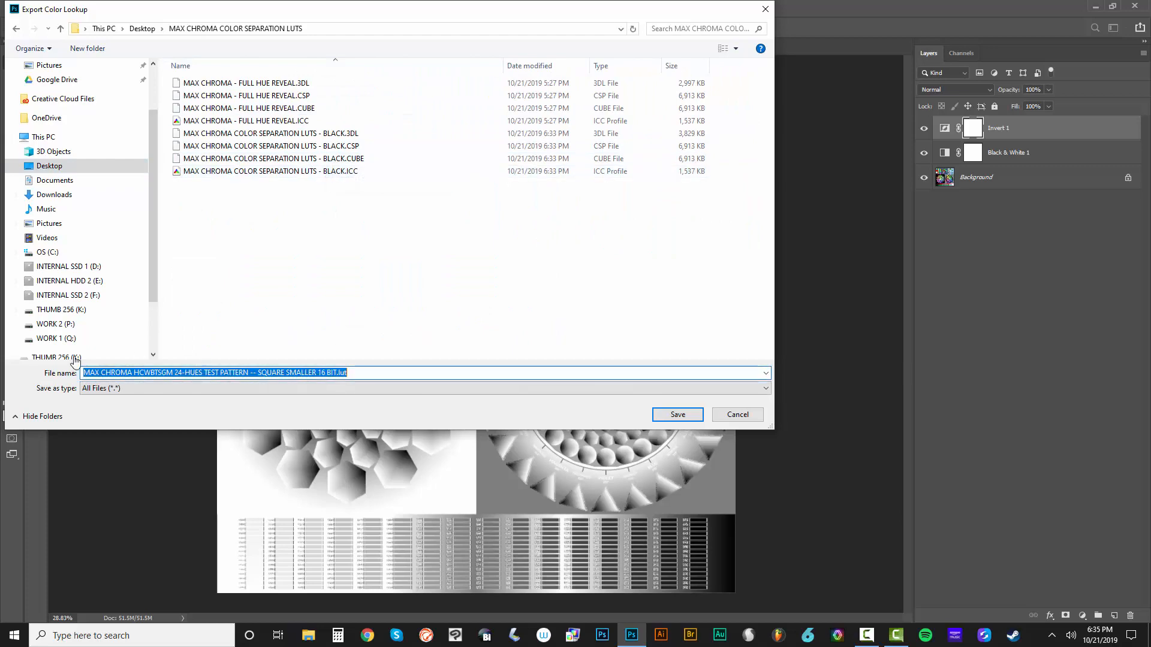
text(MAX CHROMA COLOR SEPARATION LUTS - WHITE)
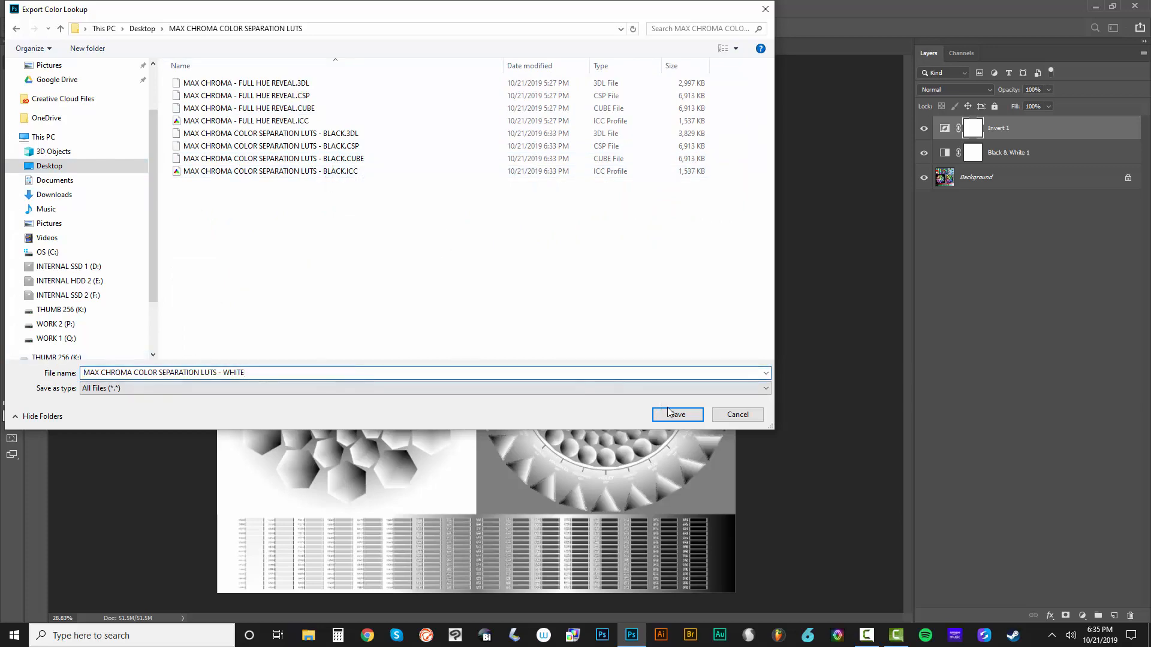
click(675, 414)
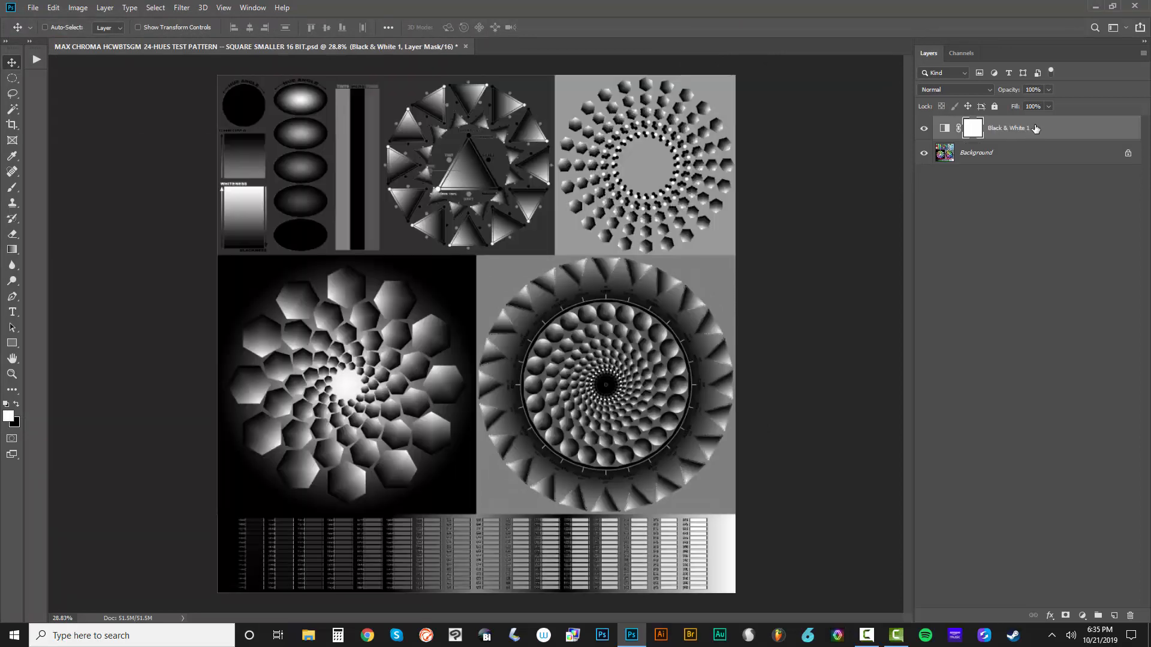
Step: Remove the Black & White layer and add a Selective Color adjustment layer
click(78, 7)
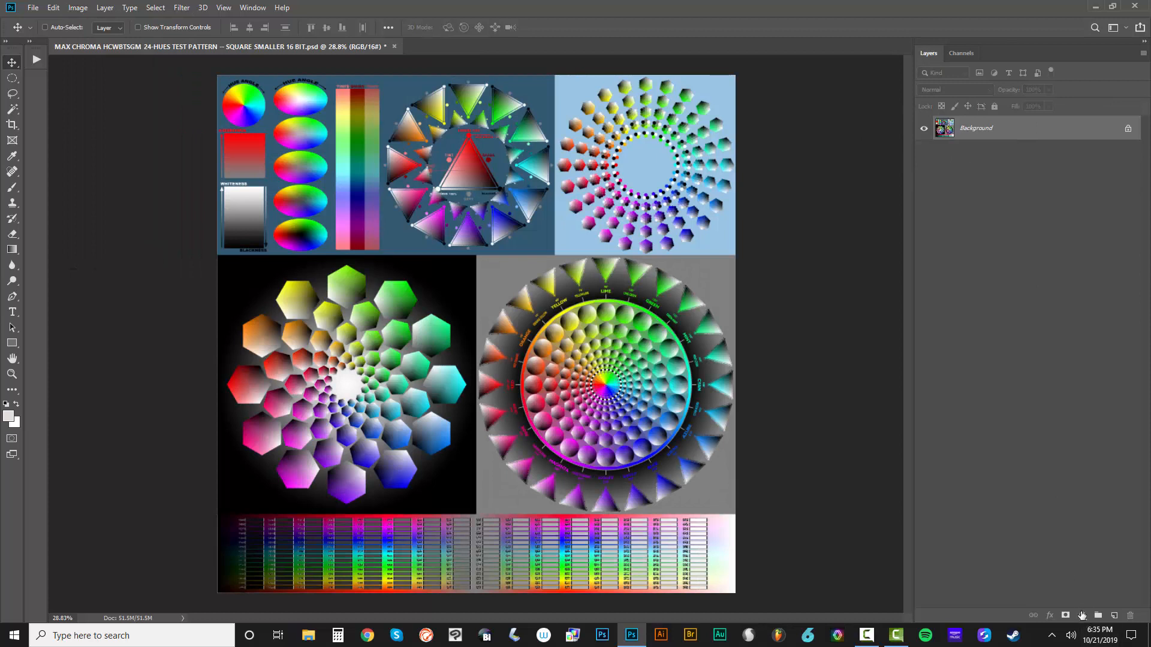
click(1064, 615)
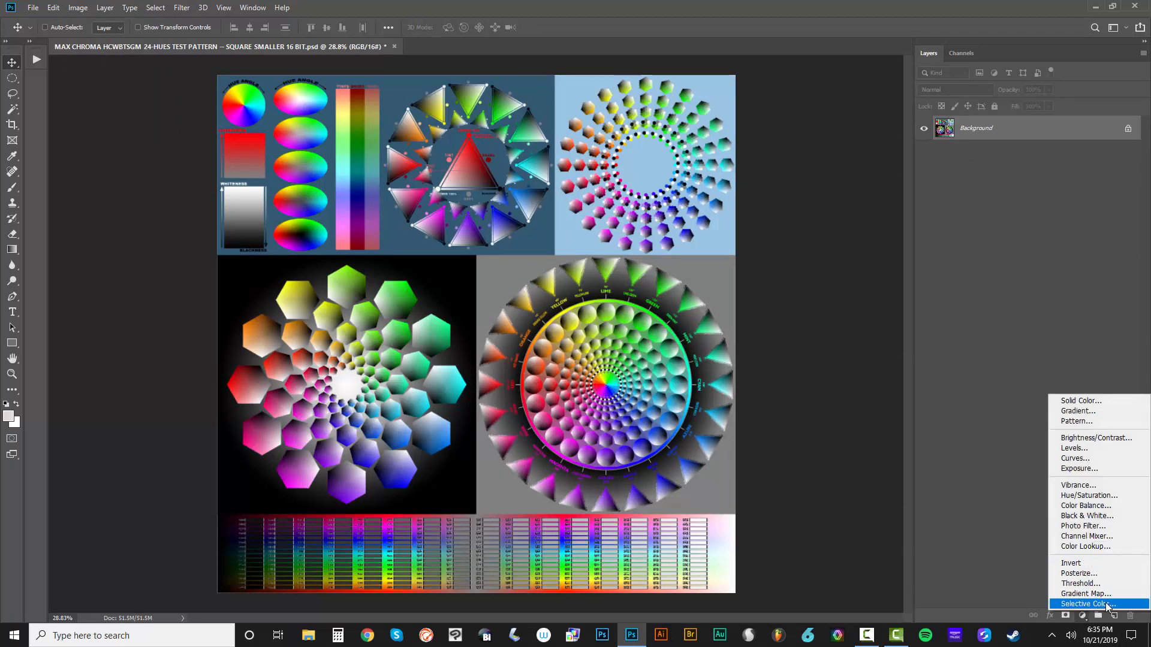
click(1091, 603)
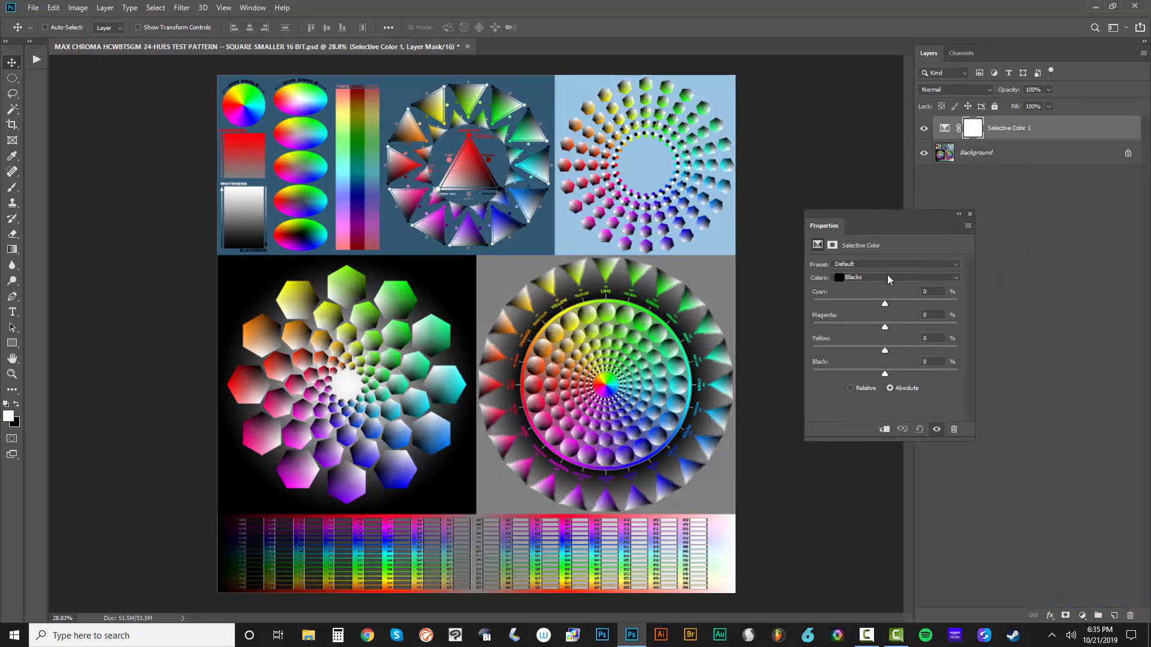
Step: Step through the Reds, Yellows, Greens, Cyans and Blues ranges, toggling Relative and Absolute modes
click(895, 277)
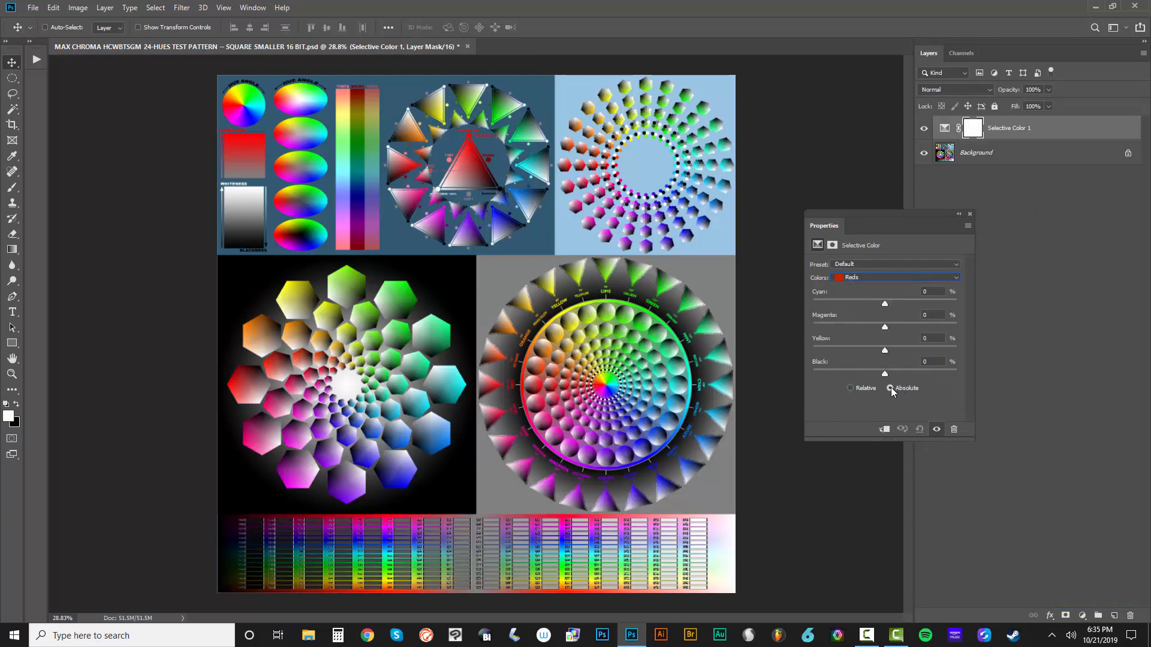
click(851, 388)
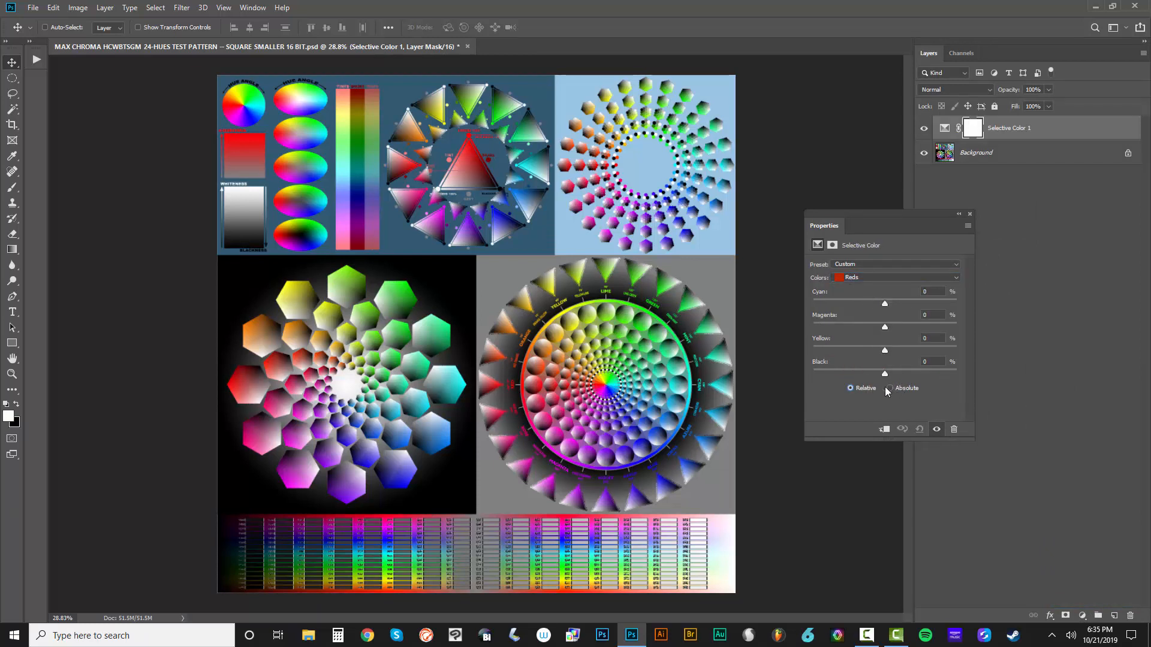
click(888, 387)
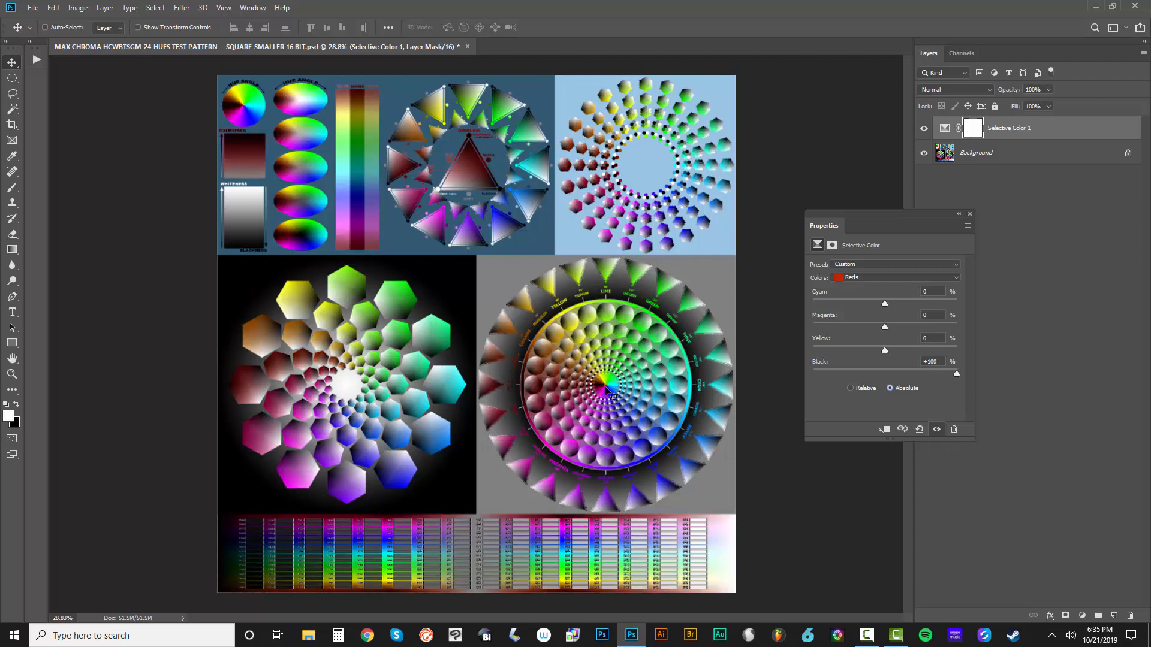
click(896, 277)
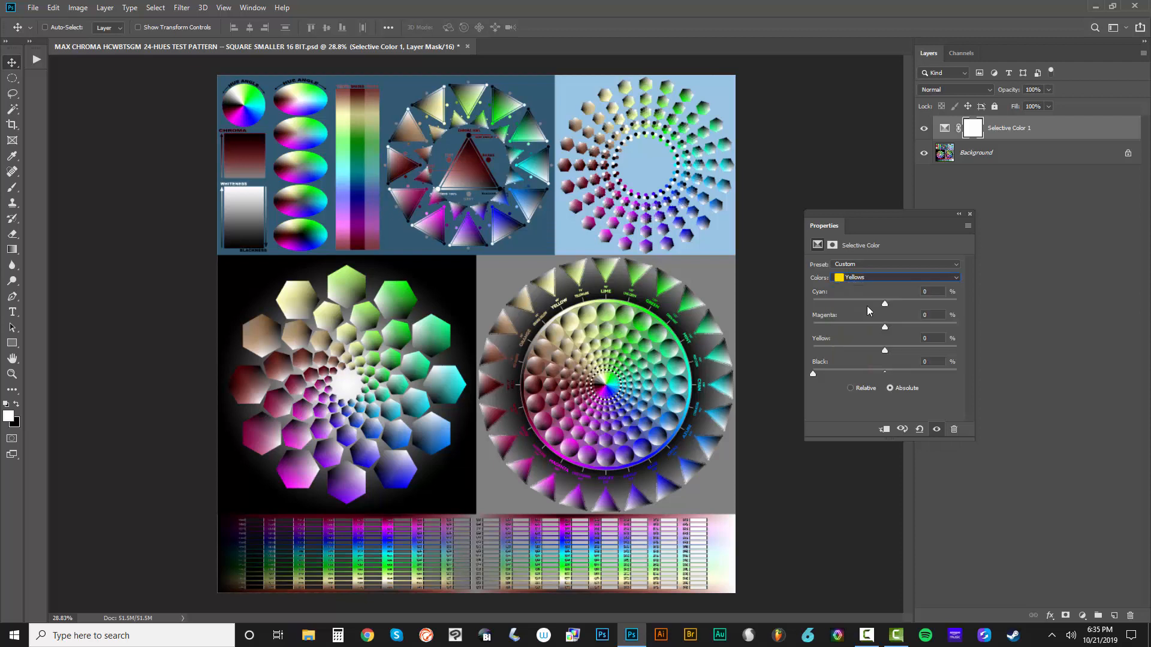
click(895, 277)
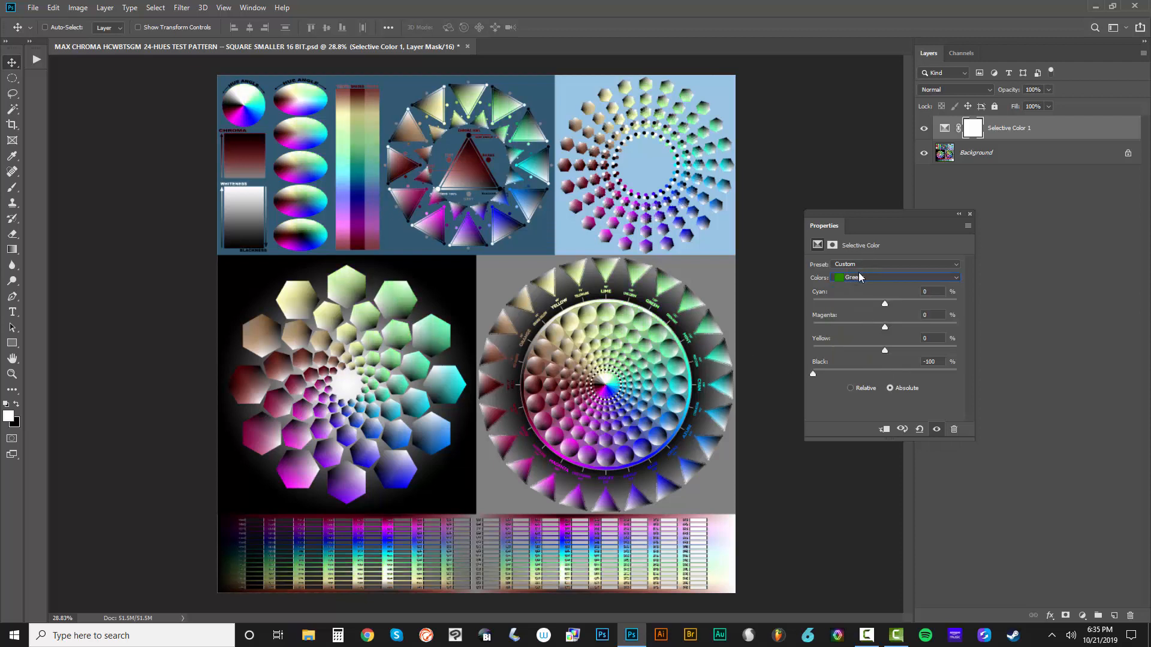
click(895, 277)
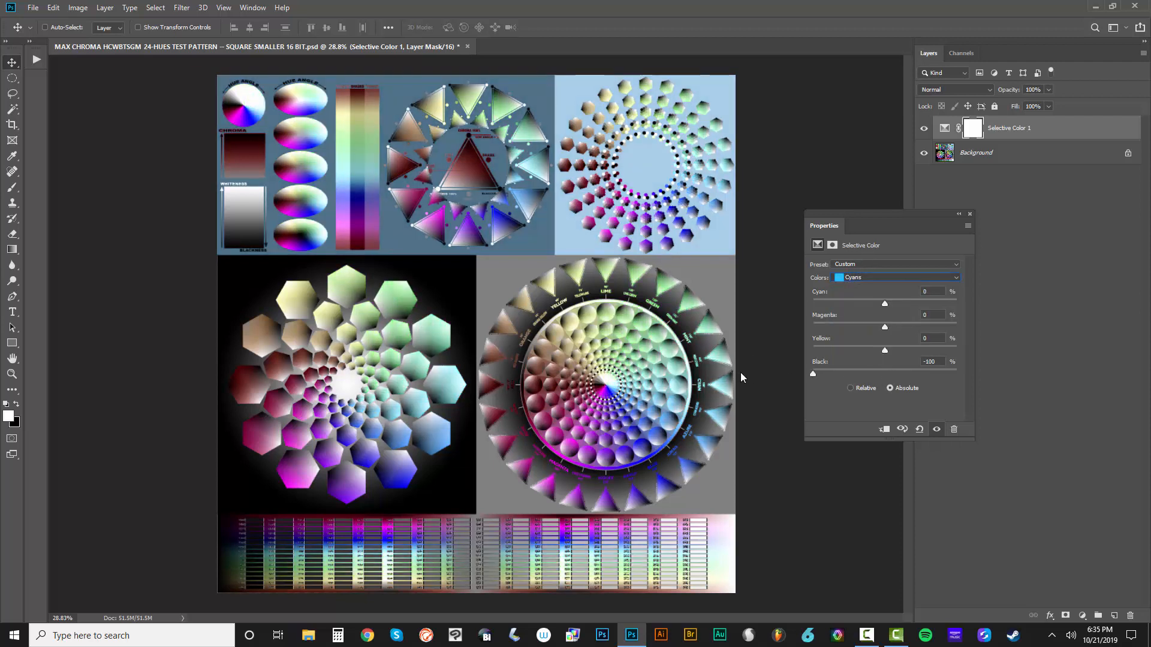
click(896, 277)
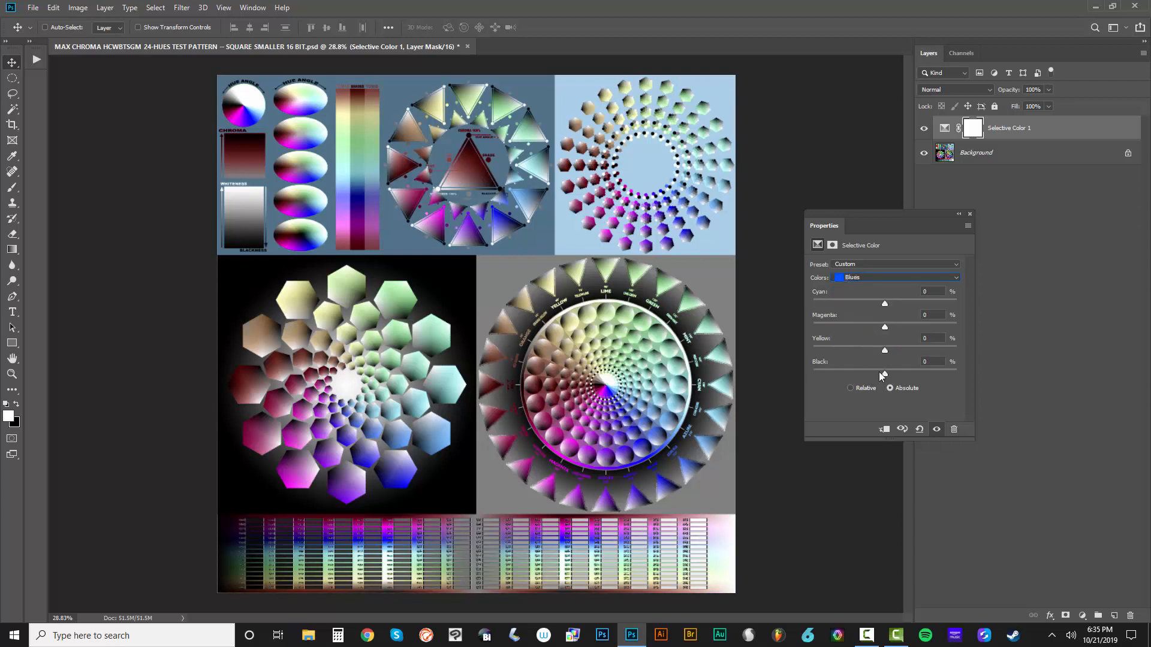
click(894, 277)
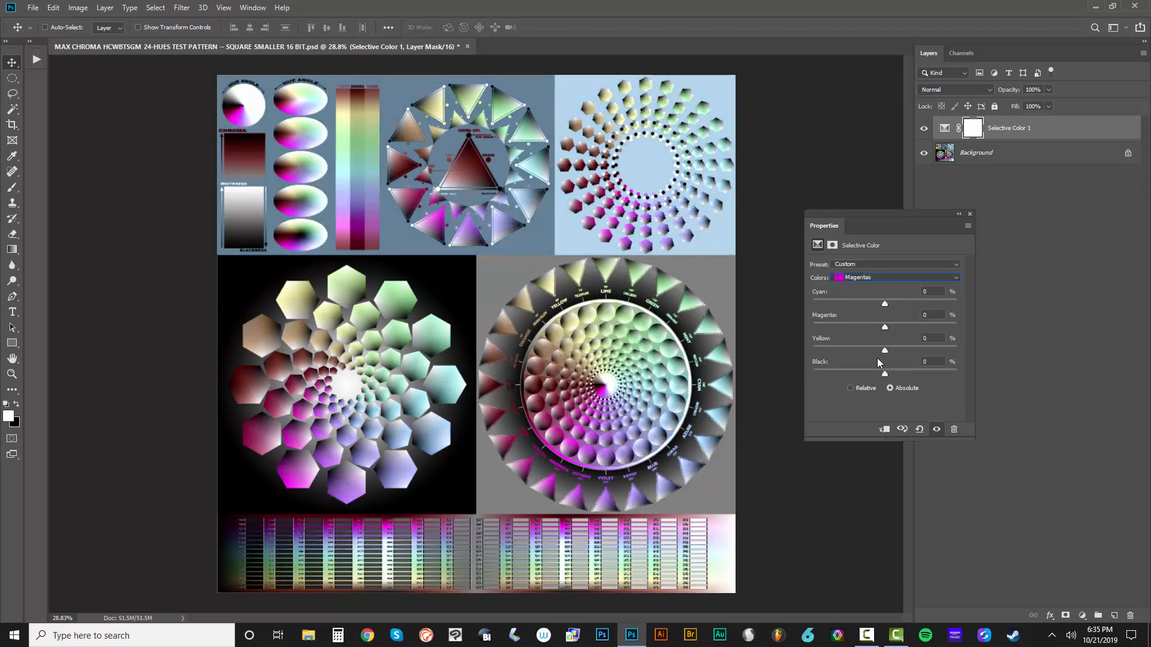
Step: Target the Blacks colour range with Black at -100, washing the pattern nearly white
click(955, 277)
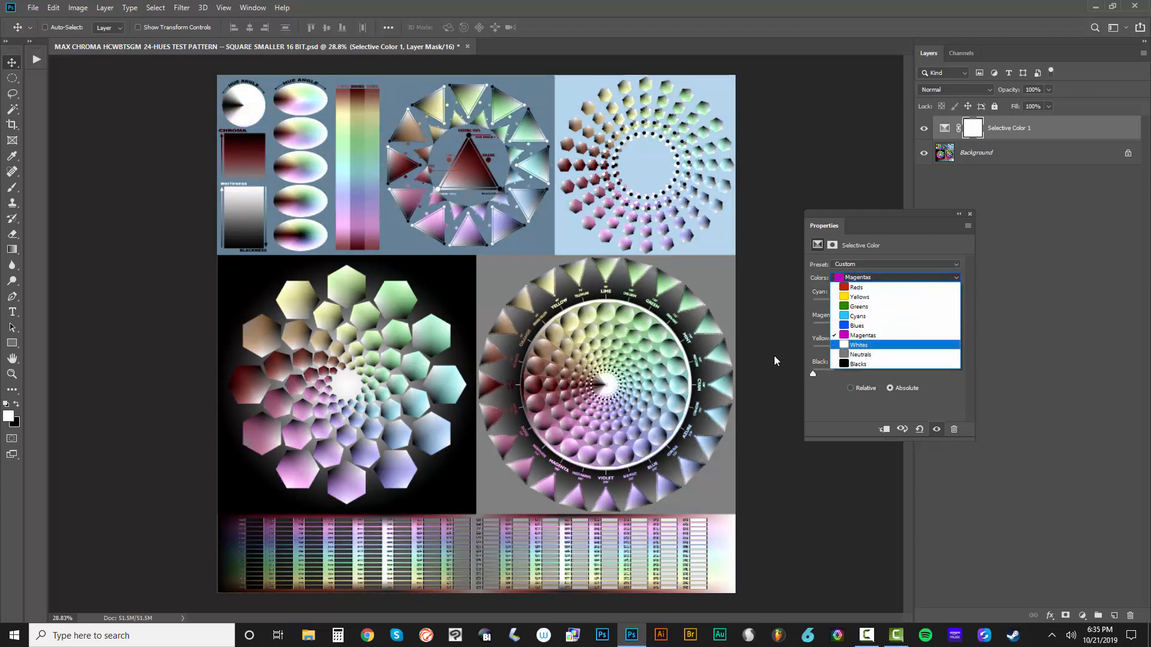
click(858, 345)
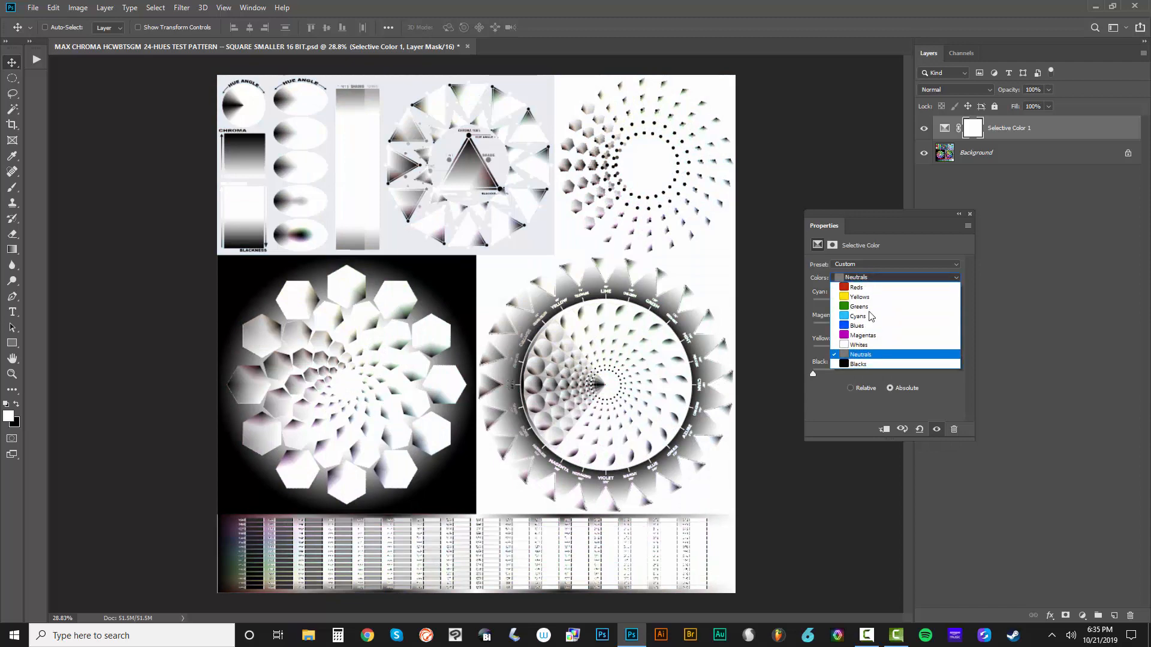
click(859, 365)
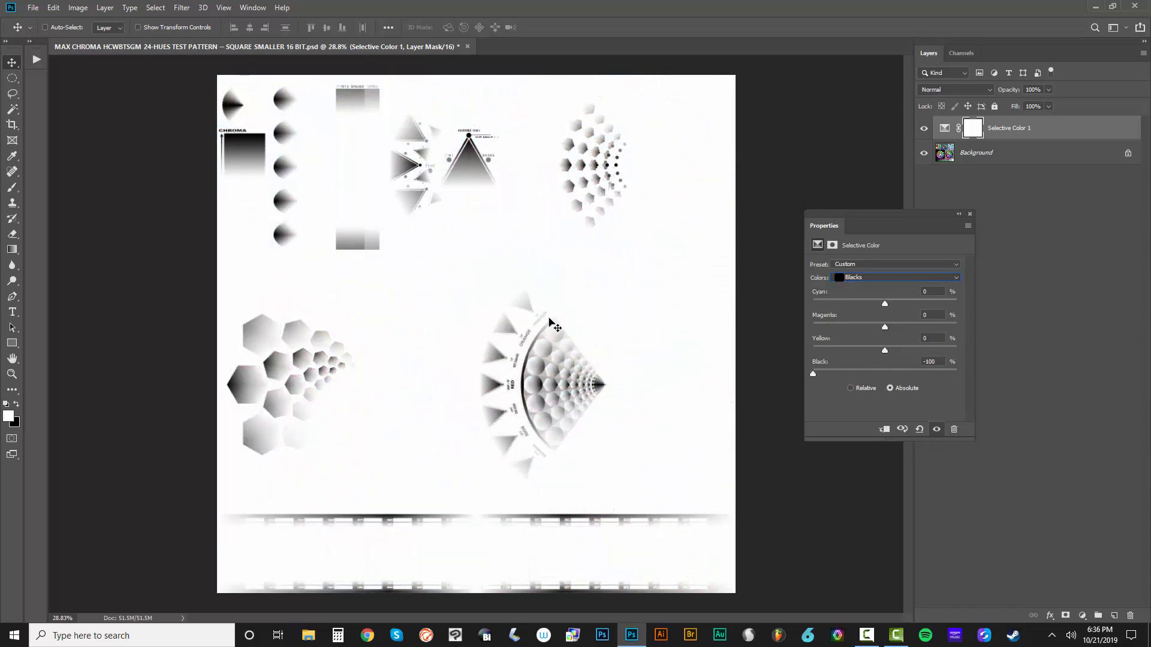
mouse_move(598, 400)
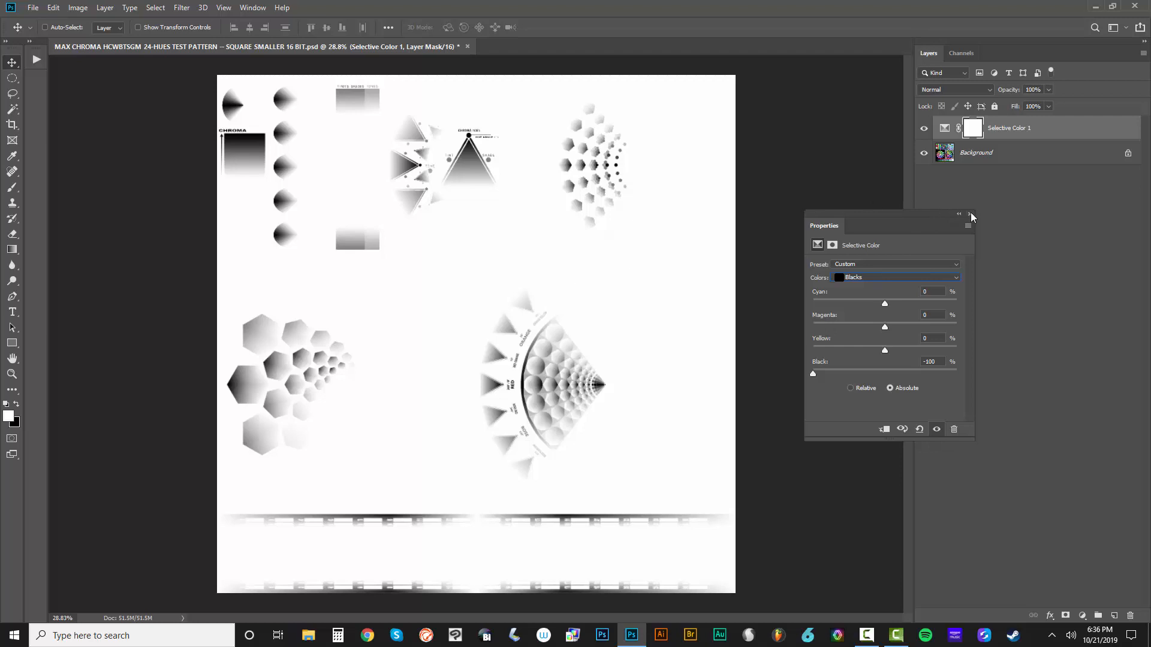
Step: Close the settings and export Color Lookup Tables described MAX CHROMA COLOR SEPARATION LUTS - WHITE 6-
click(970, 215)
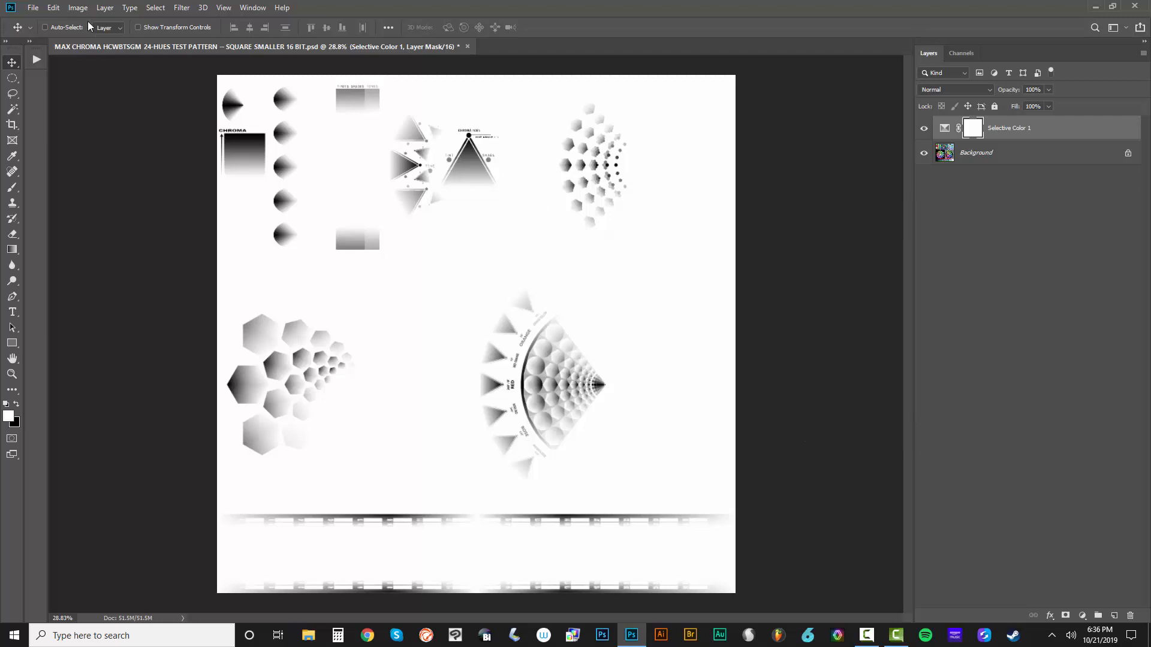
click(33, 7)
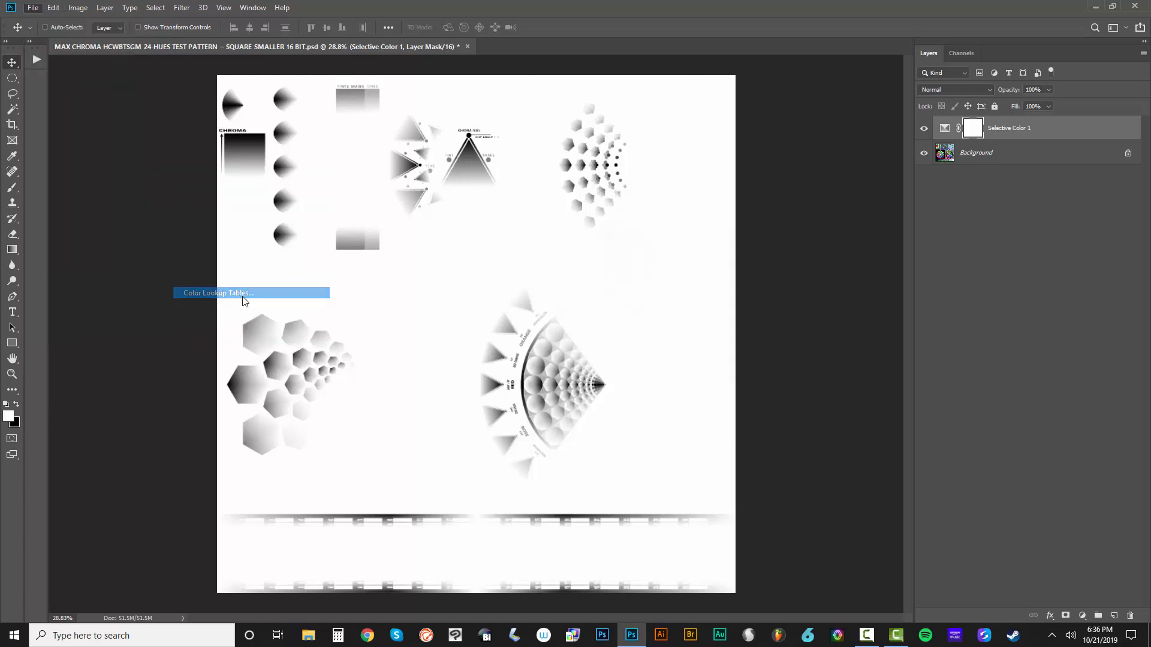
click(216, 292)
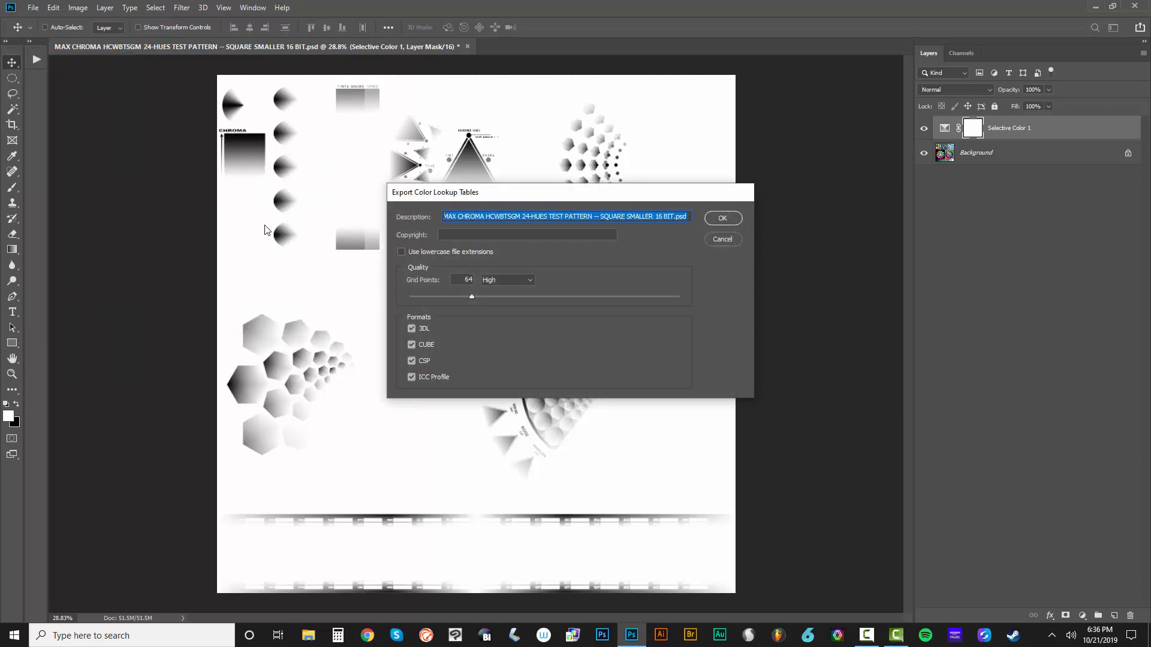
text(MAX CHROMA COLOR SEPARATION LUTS - WHITE)
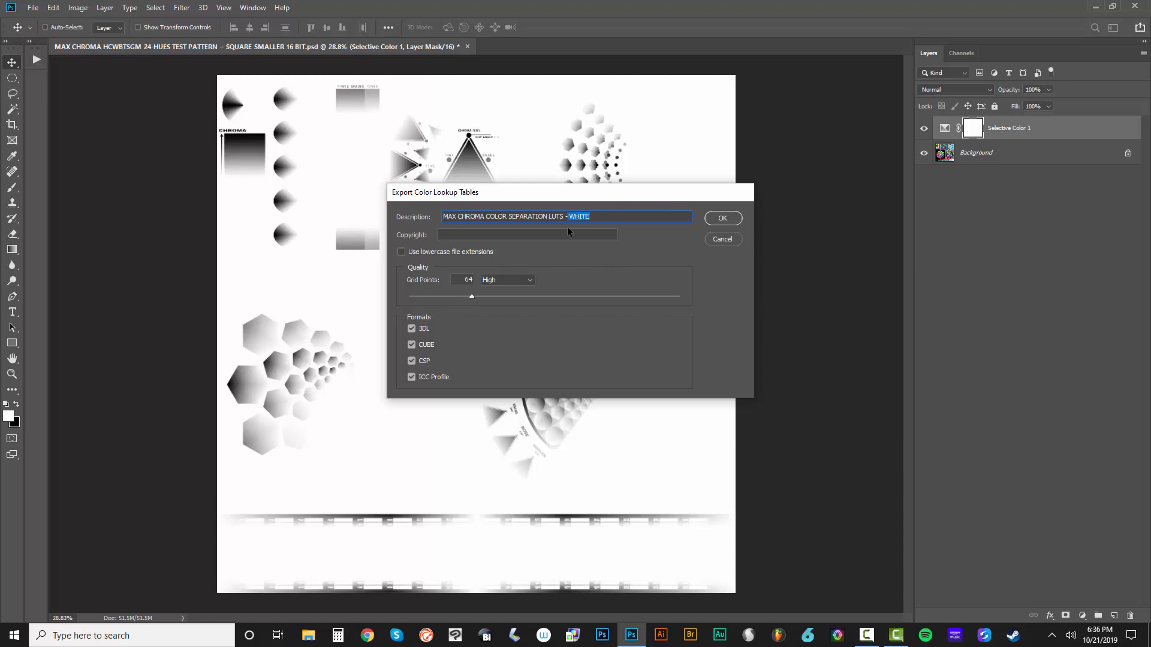
text(6-)
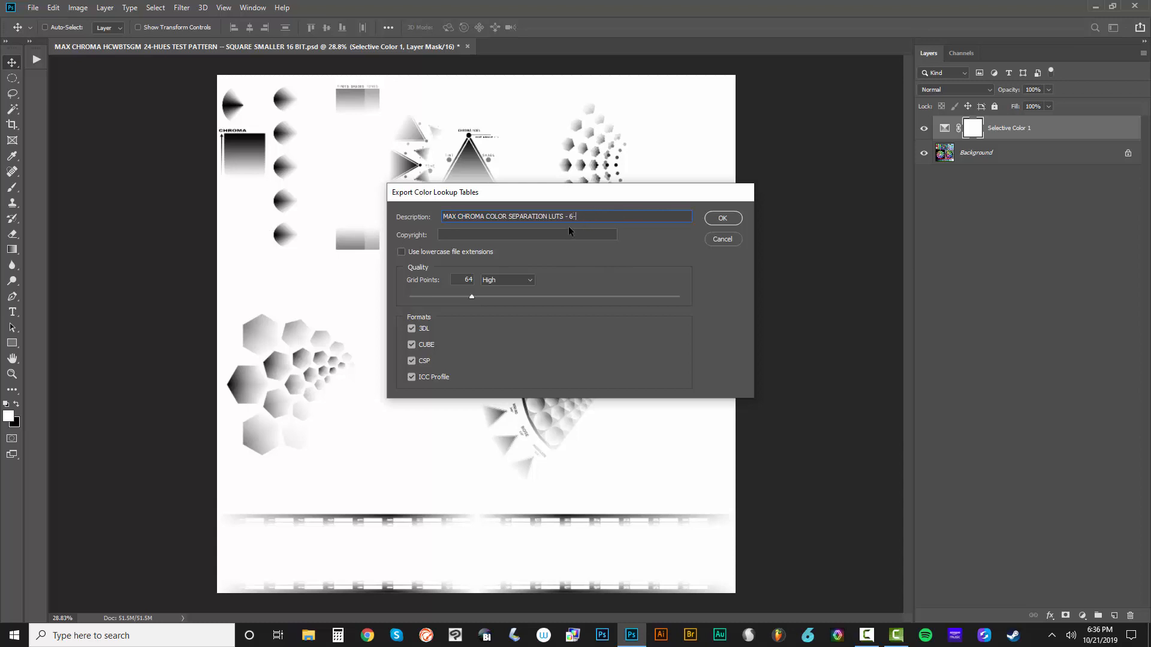
click(721, 218)
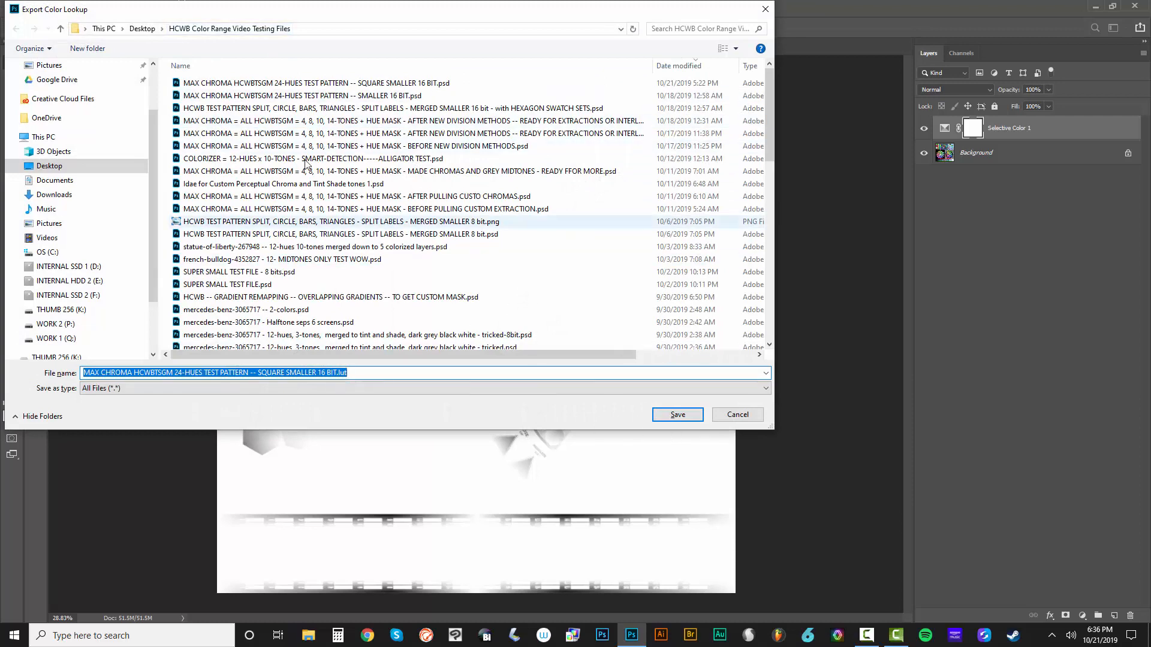
Step: Browse to Desktop > MAX CHROMA COLOR SEPARATION LUTS and name the lookup table file
click(142, 27)
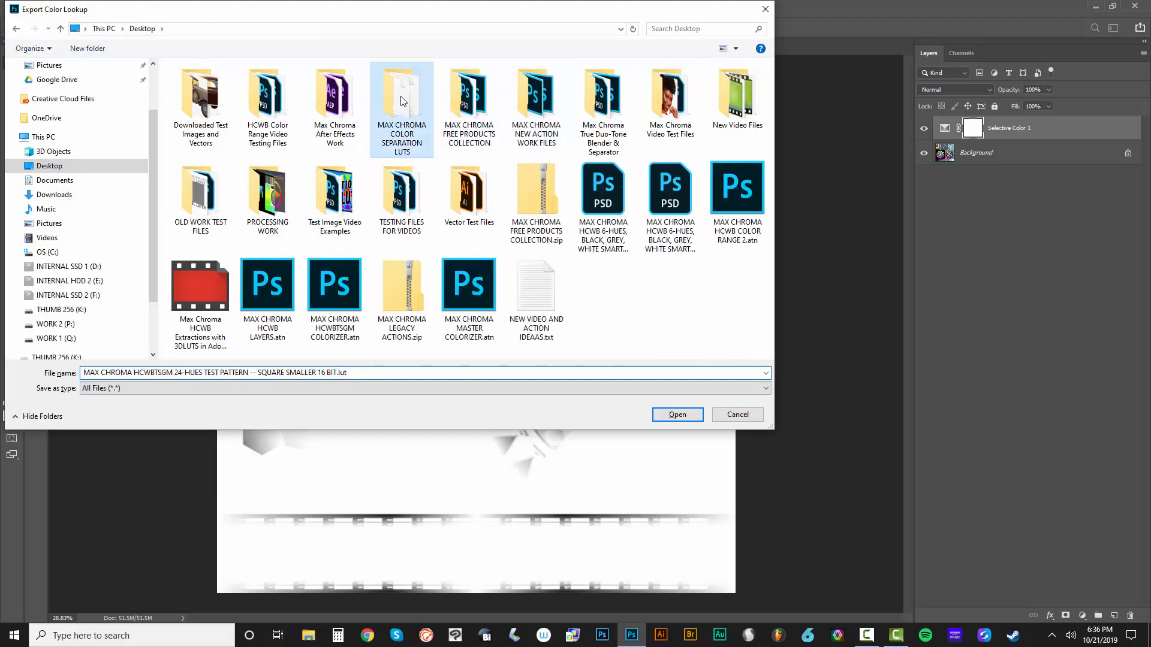
double_click(401, 96)
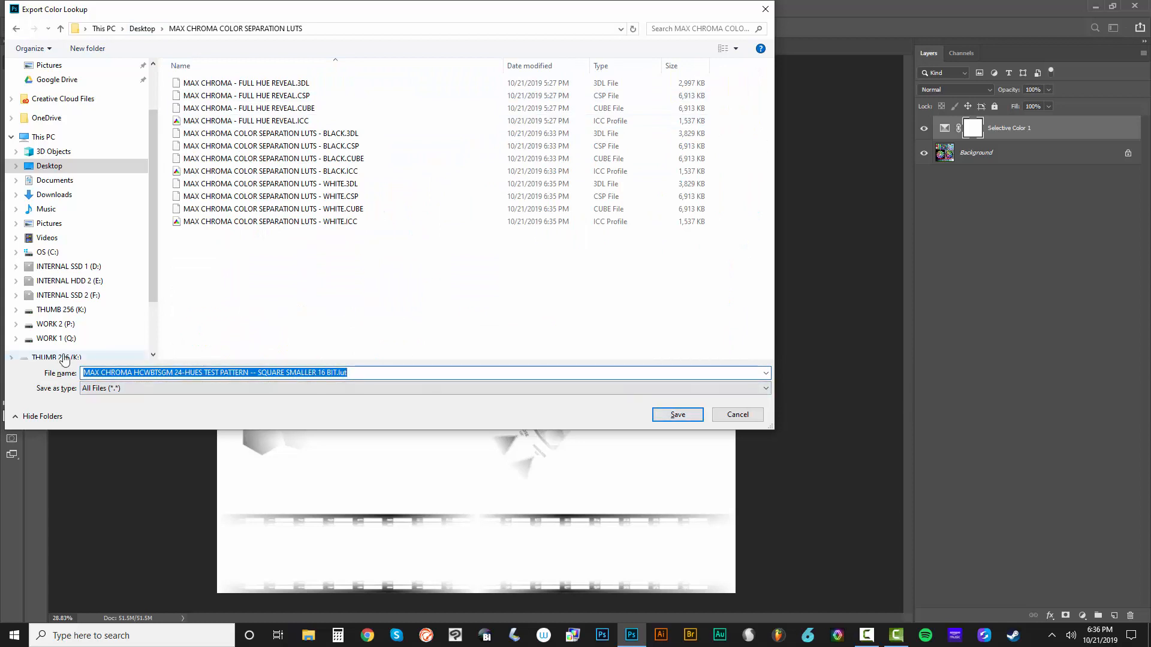
text(MAX CHROMA COLOR SEPARATION LUTS - W)
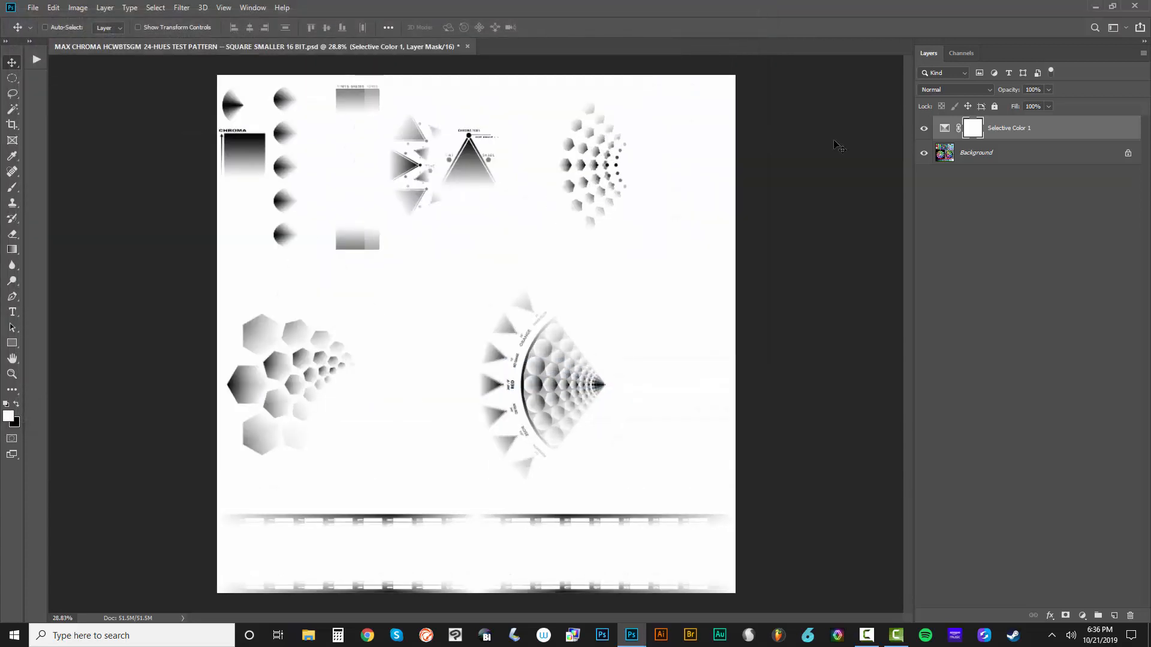
Step: Switch the Selective Color range to Yellows and adjust its Black slider
click(946, 129)
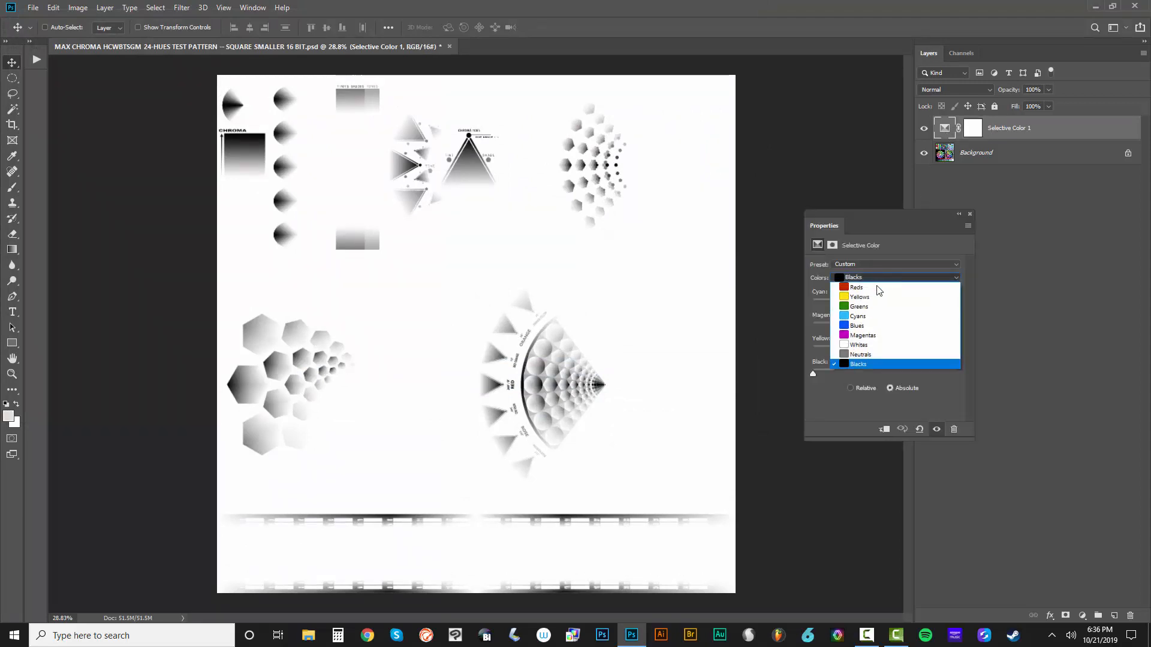
click(856, 286)
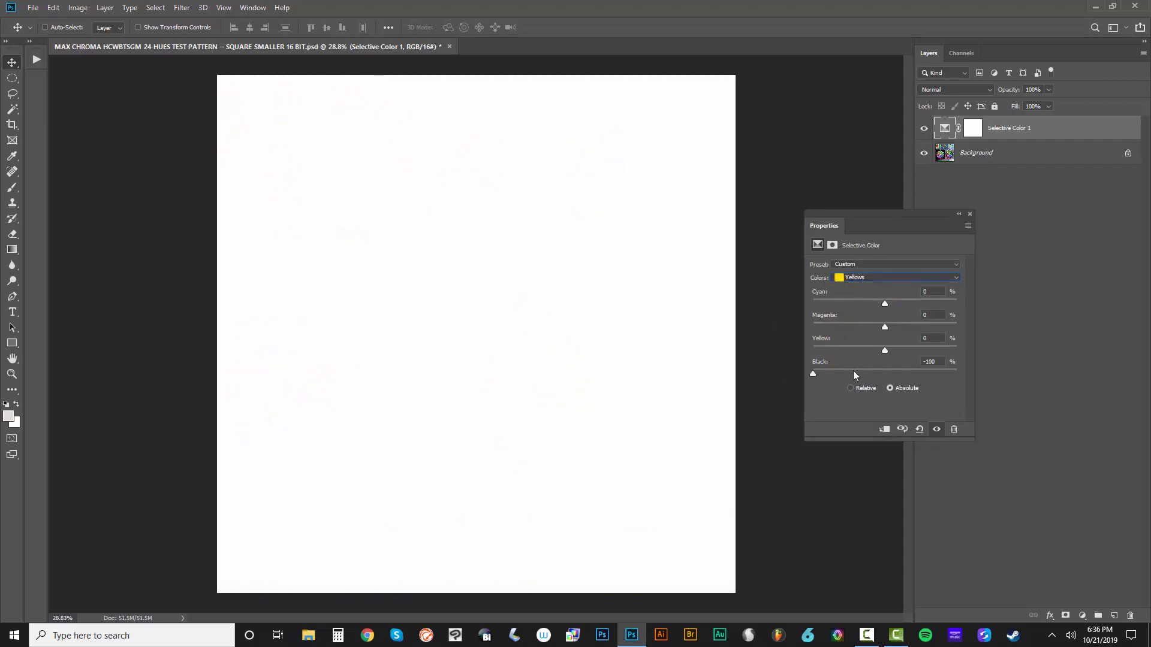
drag(813, 373, 957, 373)
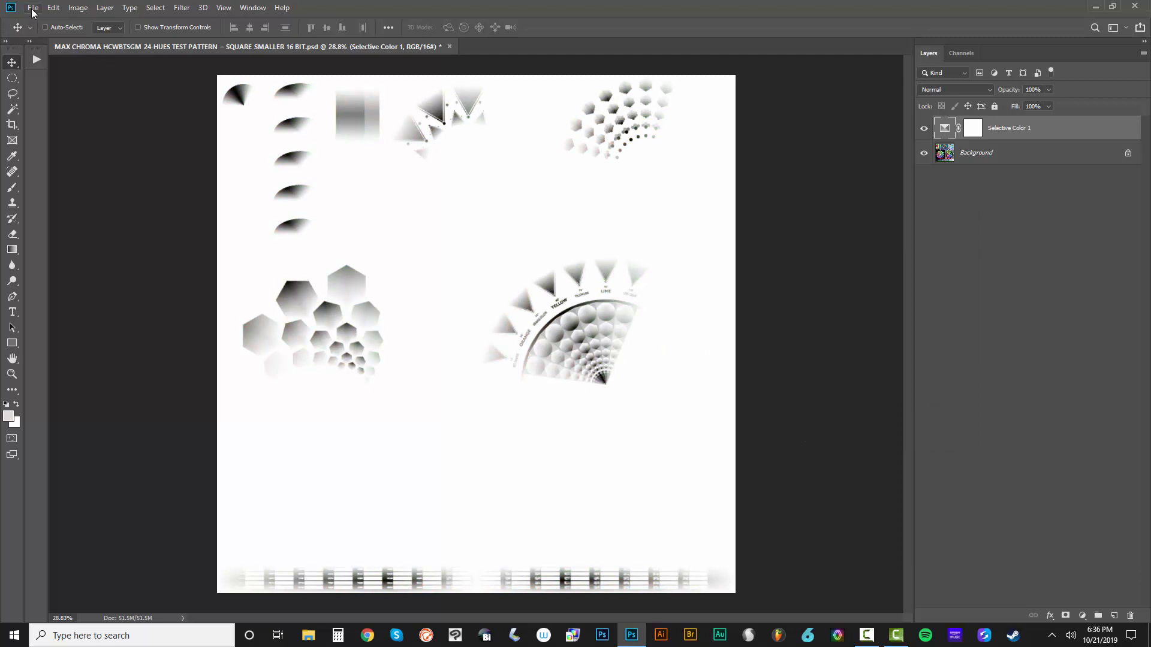
Step: Export lookup tables saved as MAX CHROMA COLOR SEPARATION LUTS - 6-HUES YELLOW in the LUTS folder
click(32, 8)
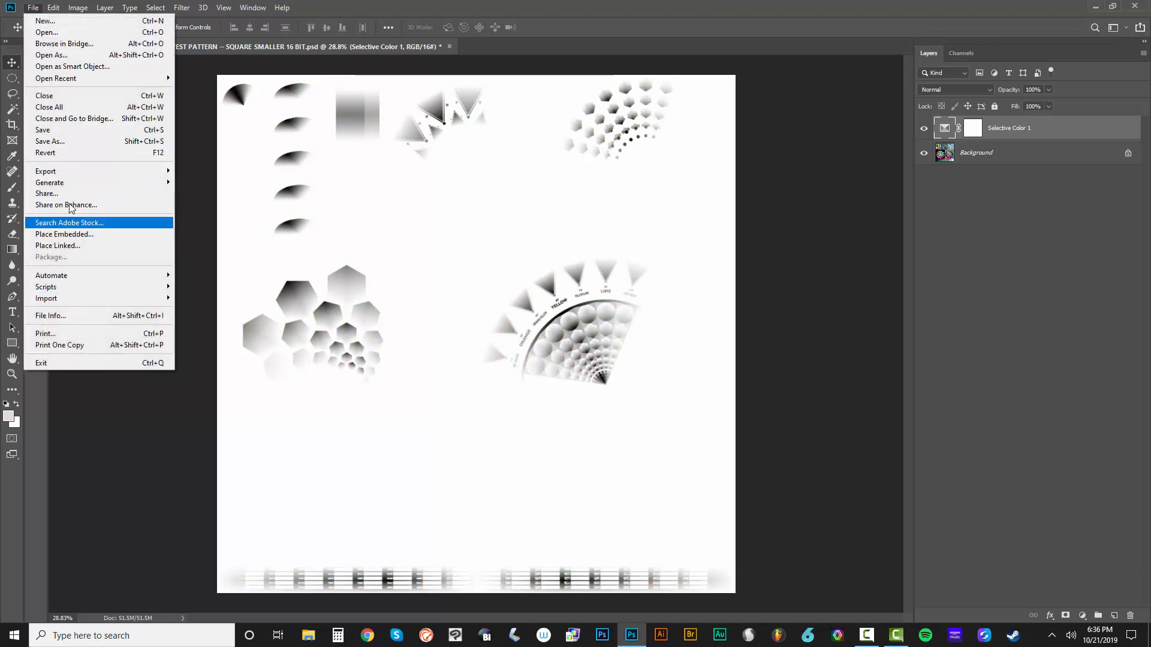
mouse_move(45, 171)
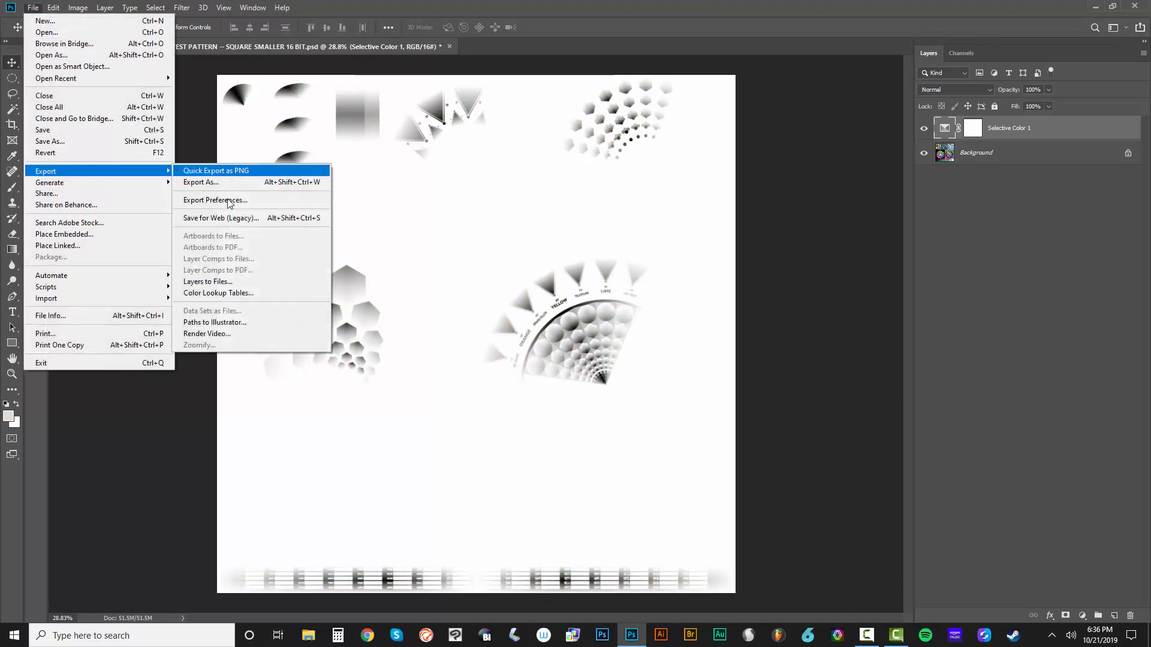
click(218, 293)
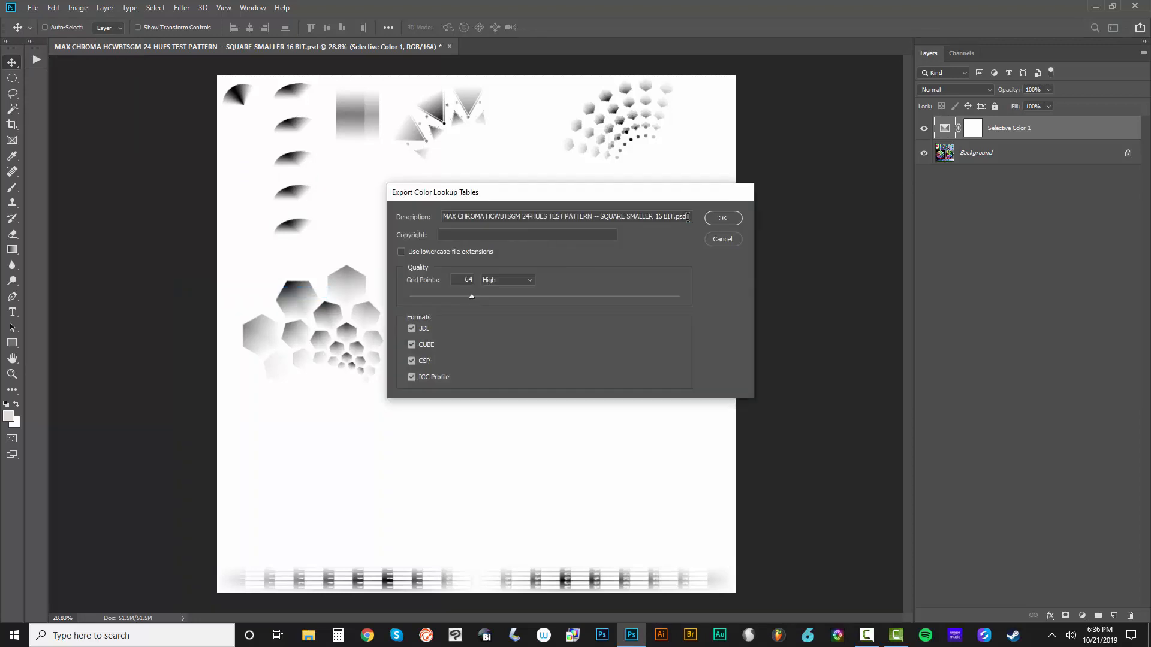
text(MAX CHROMA COLOR SEPARATION LUTS - WHITE)
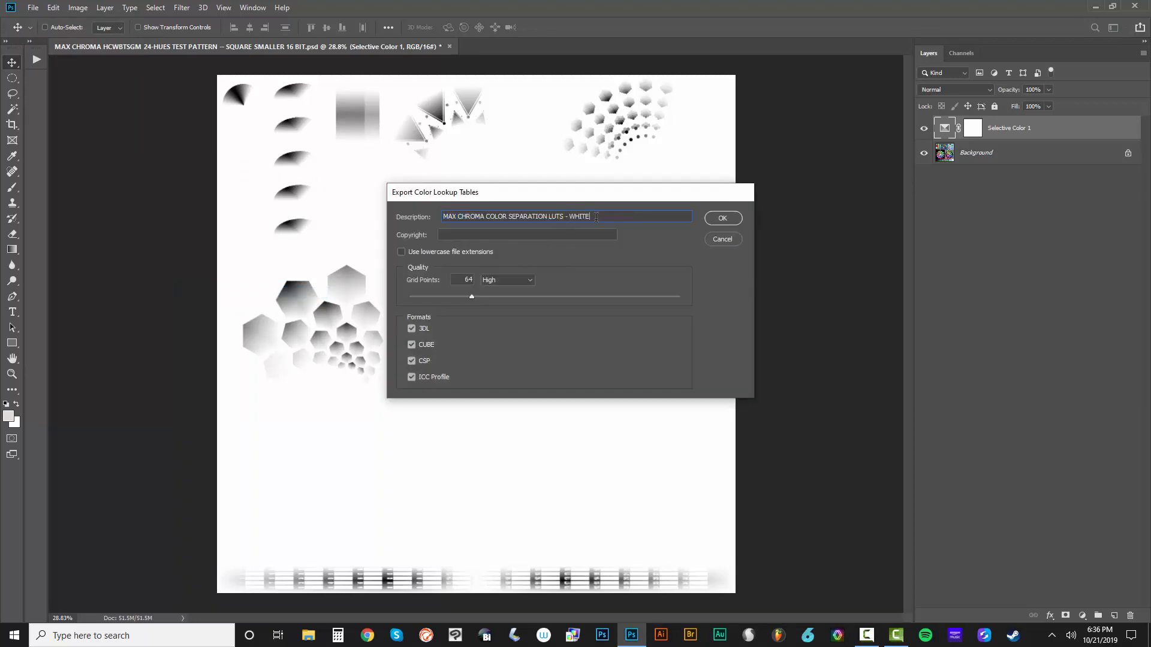
text(6-HUES YELLO)
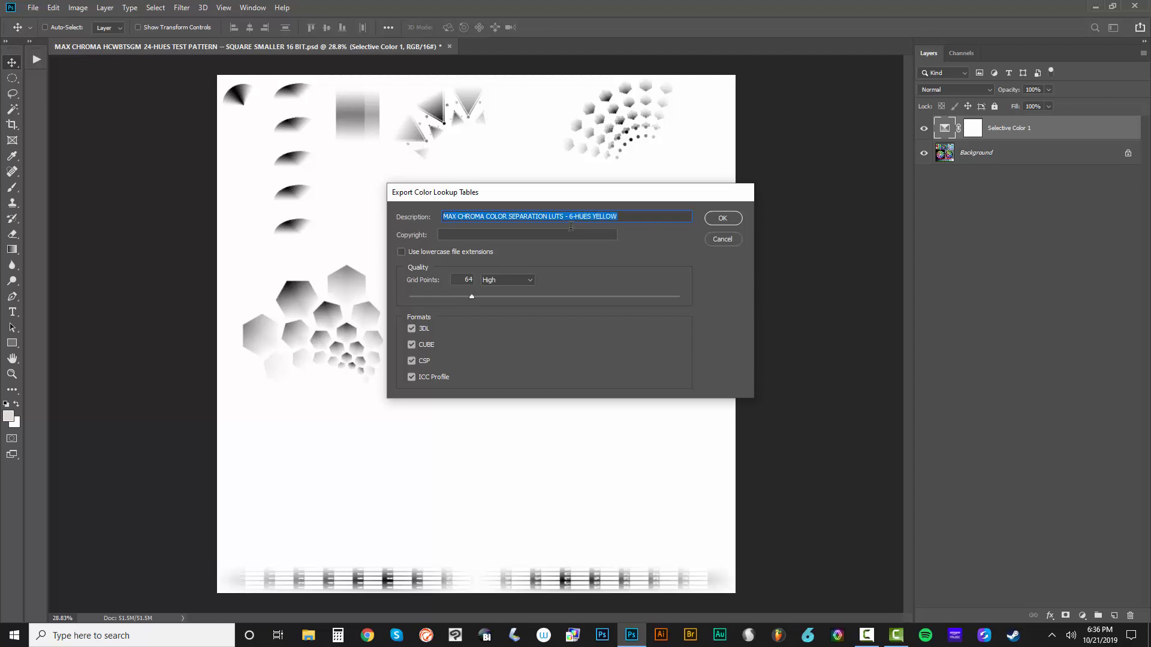
click(722, 218)
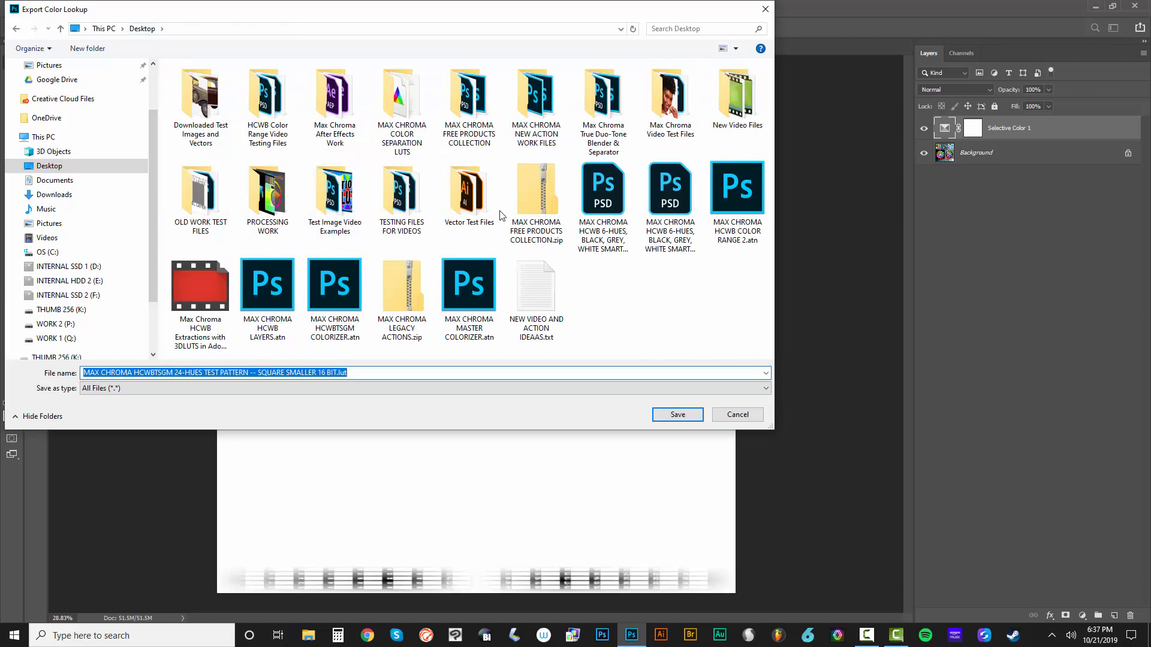
double_click(401, 96)
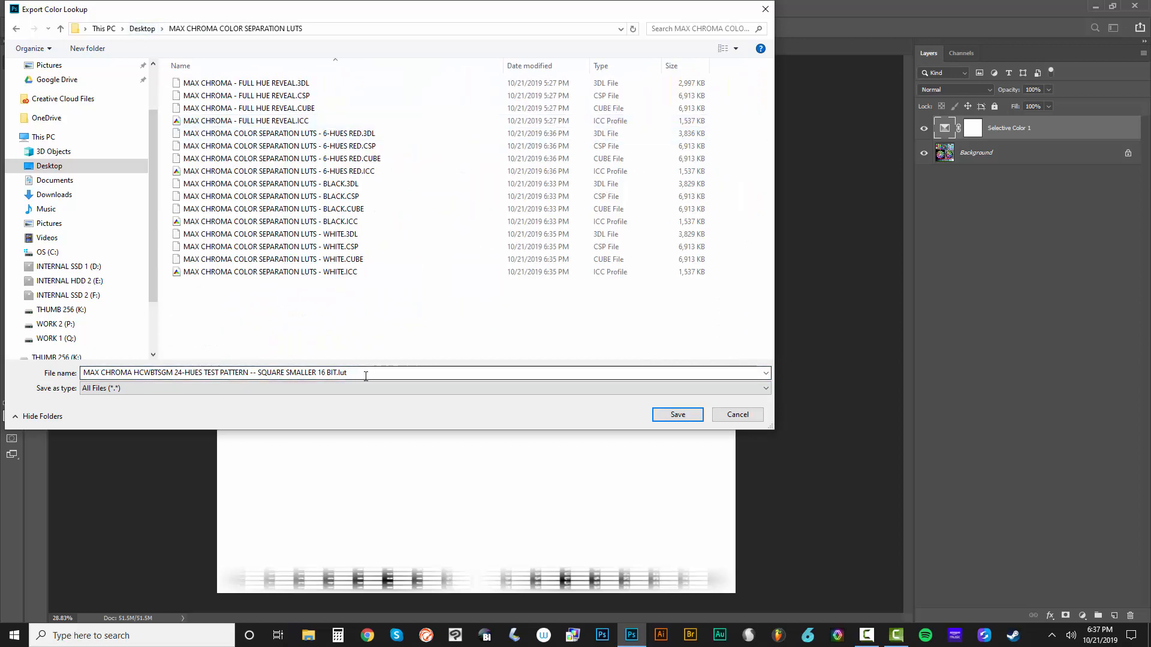
text(MAX CHROMA COLOR SEPARATION LUTS - 6-HUES YELLOW)
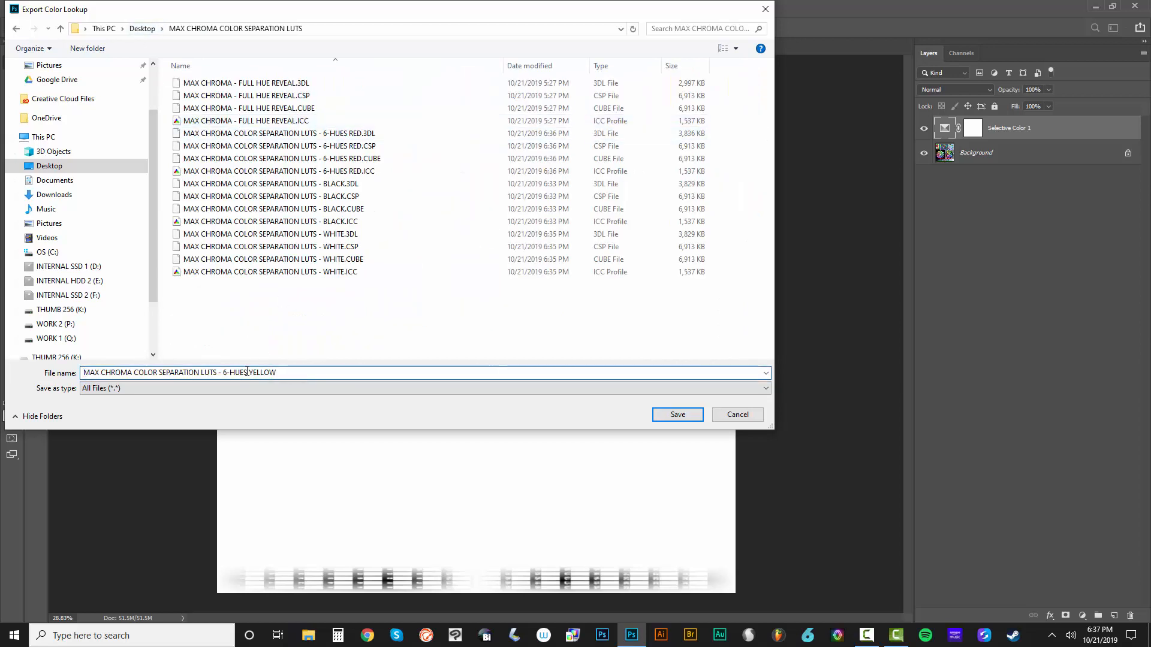
click(677, 415)
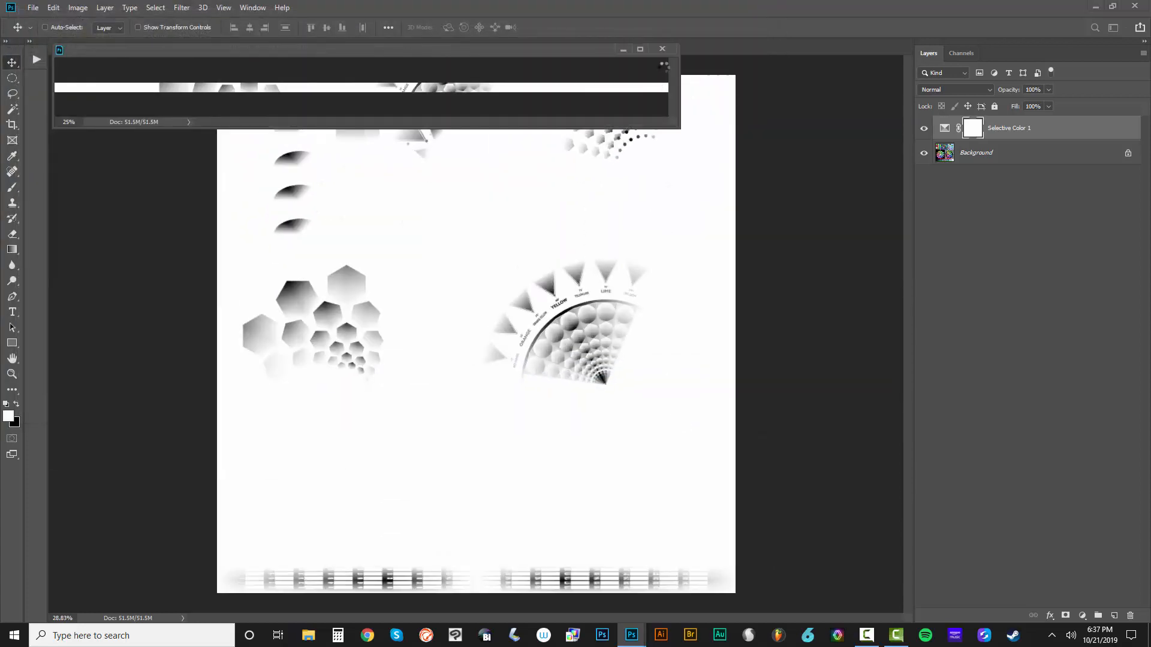
Step: Reset Yellows Black to -100, set Greens Black to +100 and close the Selective Color settings
click(640, 48)
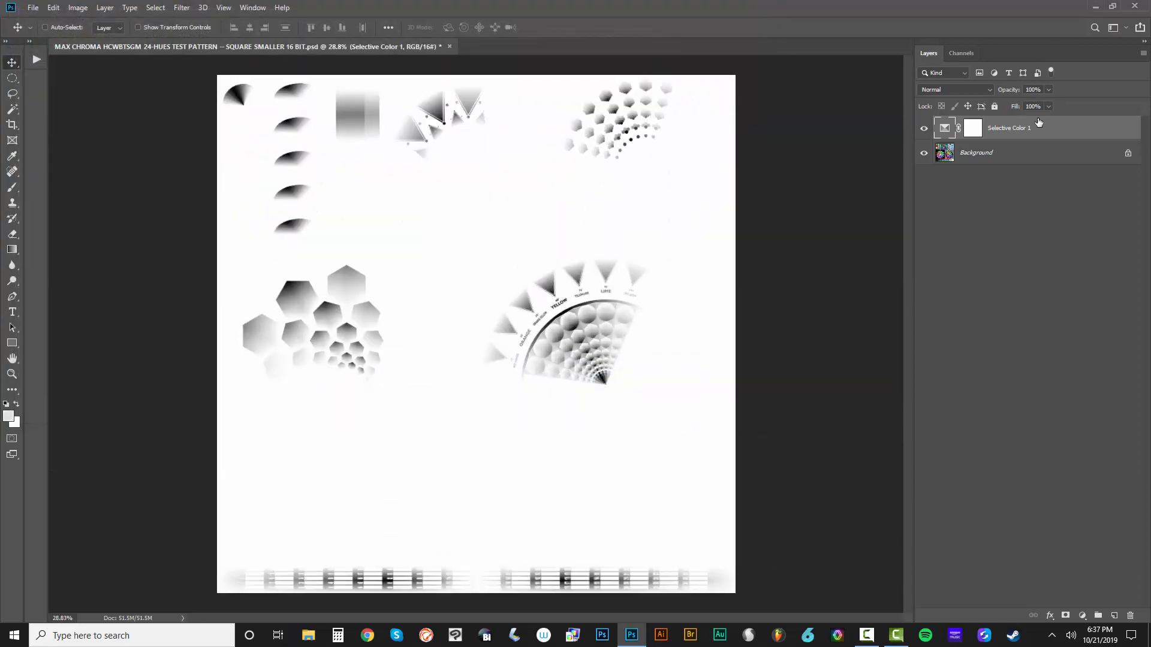
double_click(945, 127)
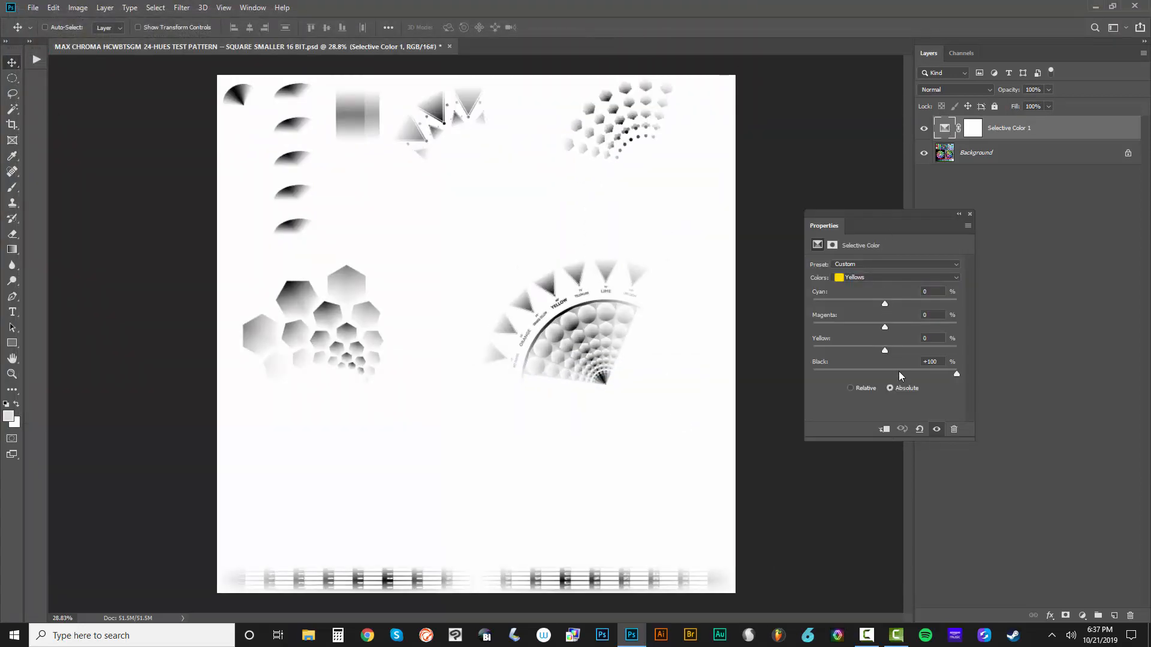
drag(957, 374, 813, 374)
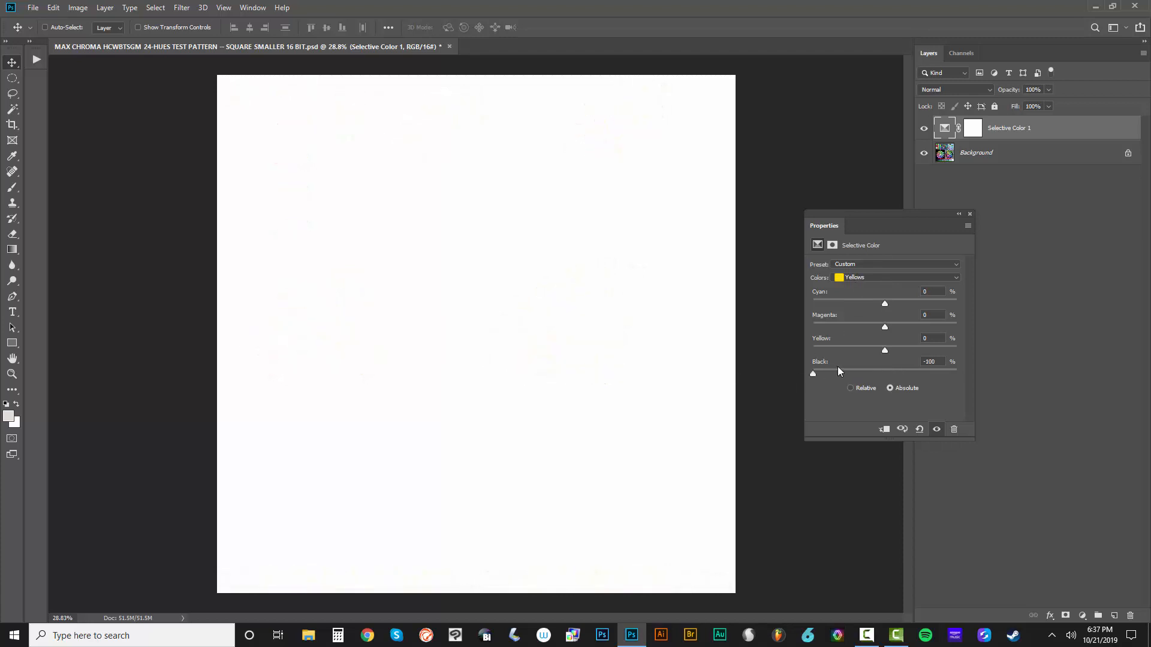
click(896, 277)
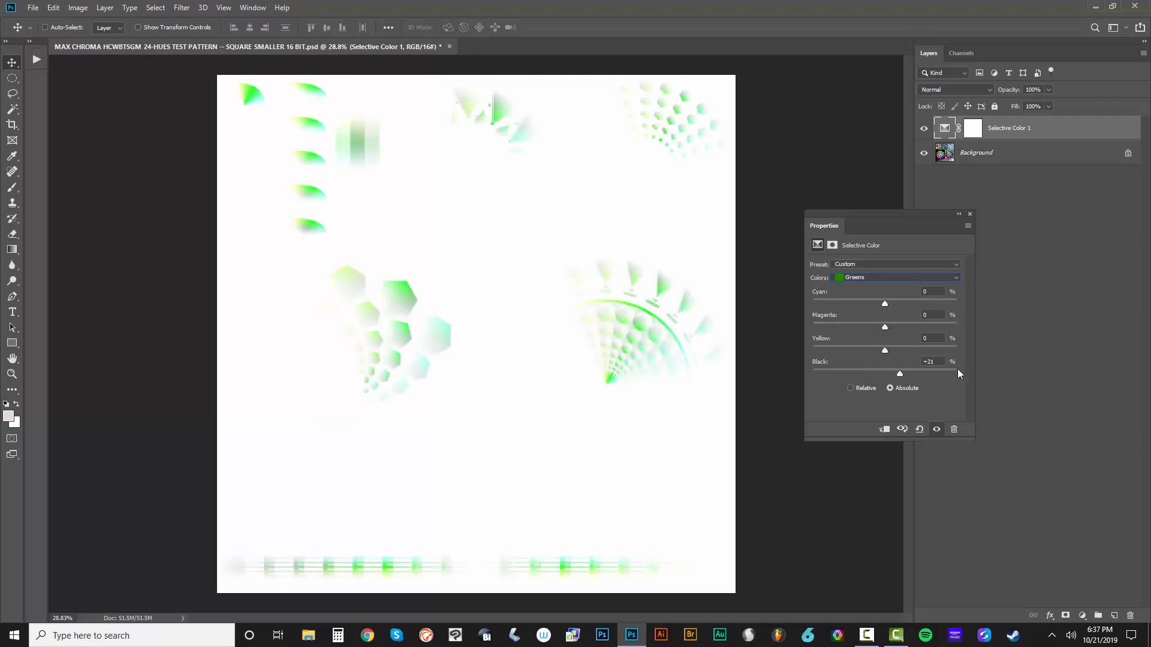
drag(899, 374, 957, 375)
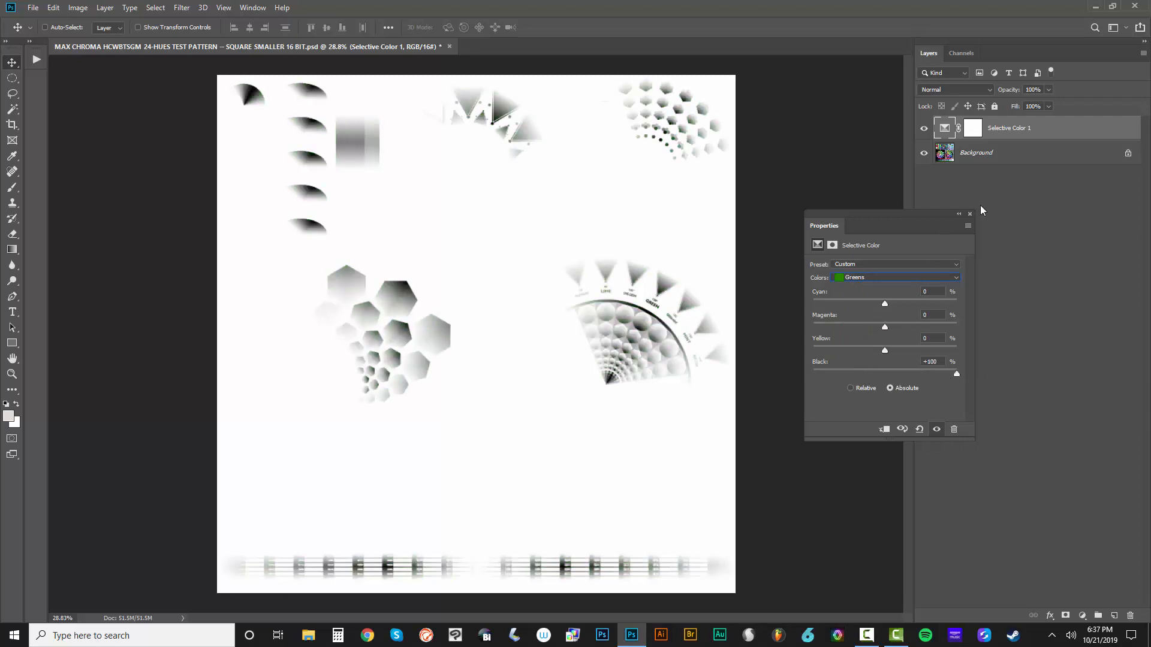
click(970, 214)
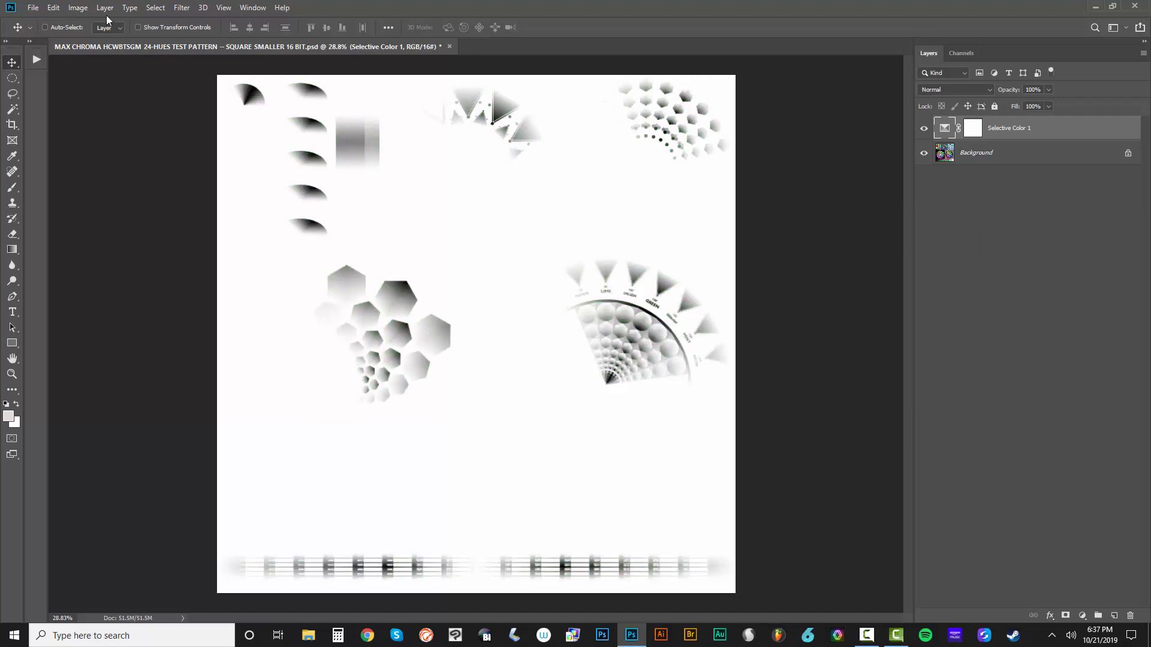
Step: Export color lookup tables described and named 'MAX CHROMA COLOR SEPARATION LUTS - 6-HUES YELLOW'
click(34, 7)
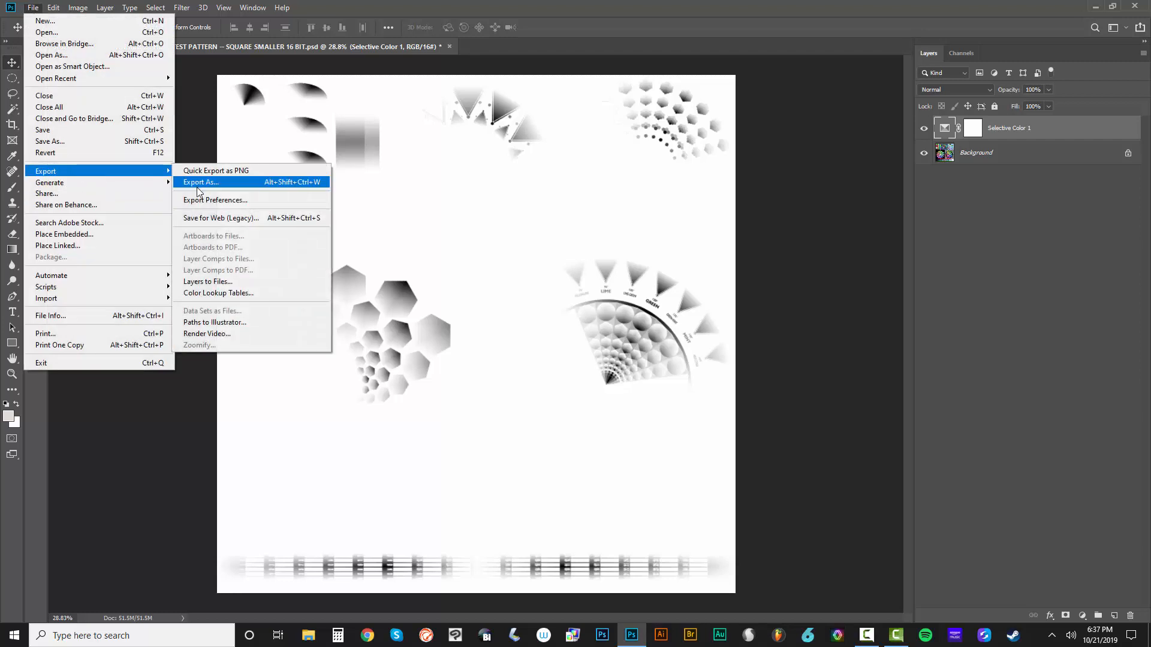
click(219, 292)
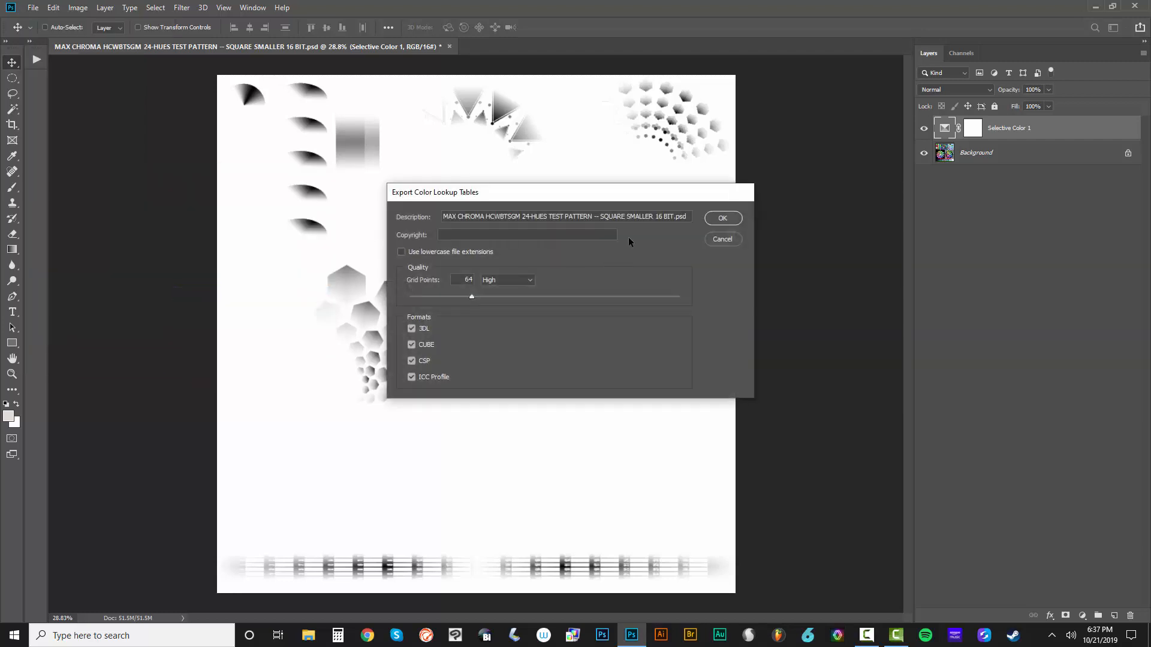
text(MAX CHROMA COLOR SEPARATION LUTS - 6-HUES YELLOW)
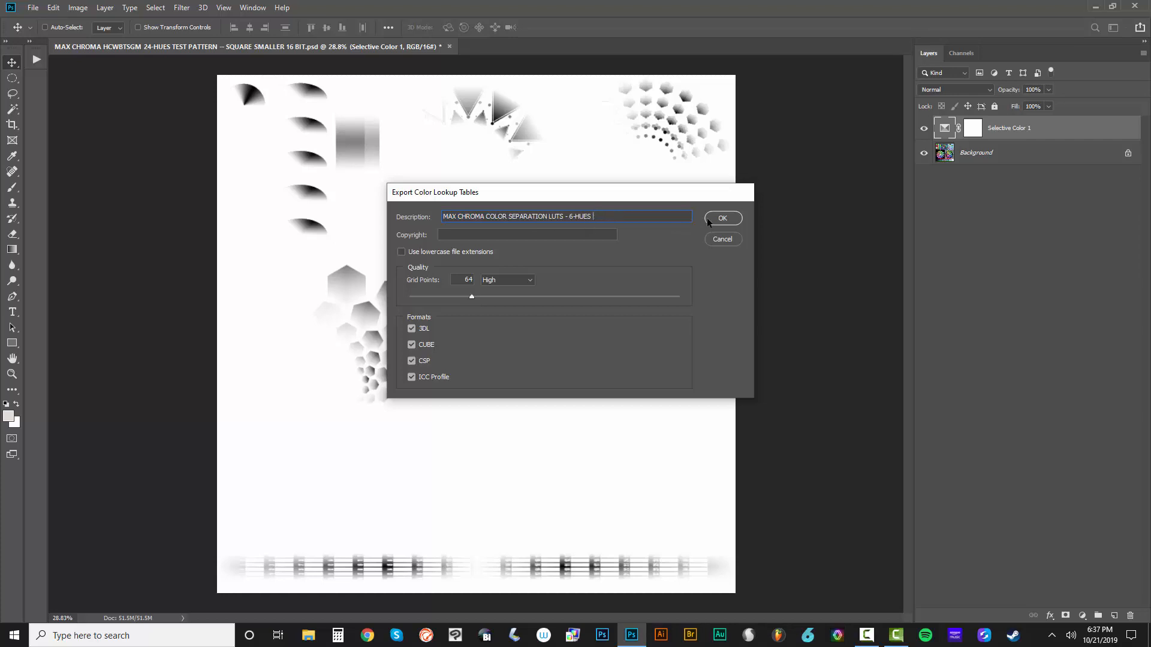
click(721, 219)
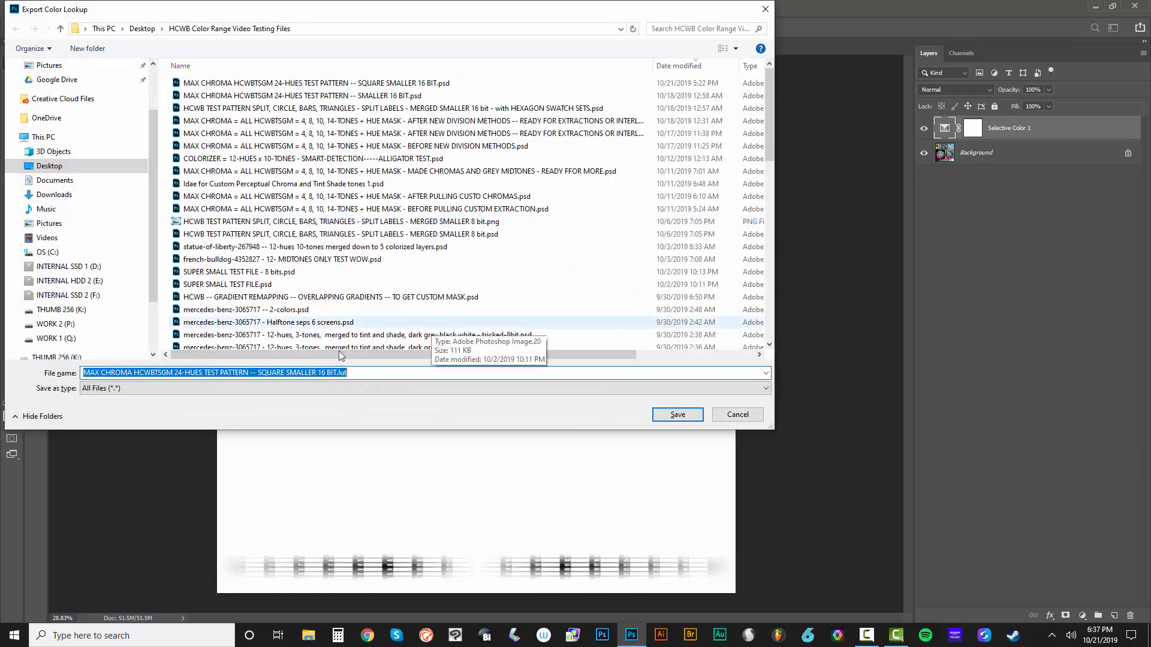
text(MAX CHROMA COLOR SEPARATION LUTS - 6-HUES YELLOW)
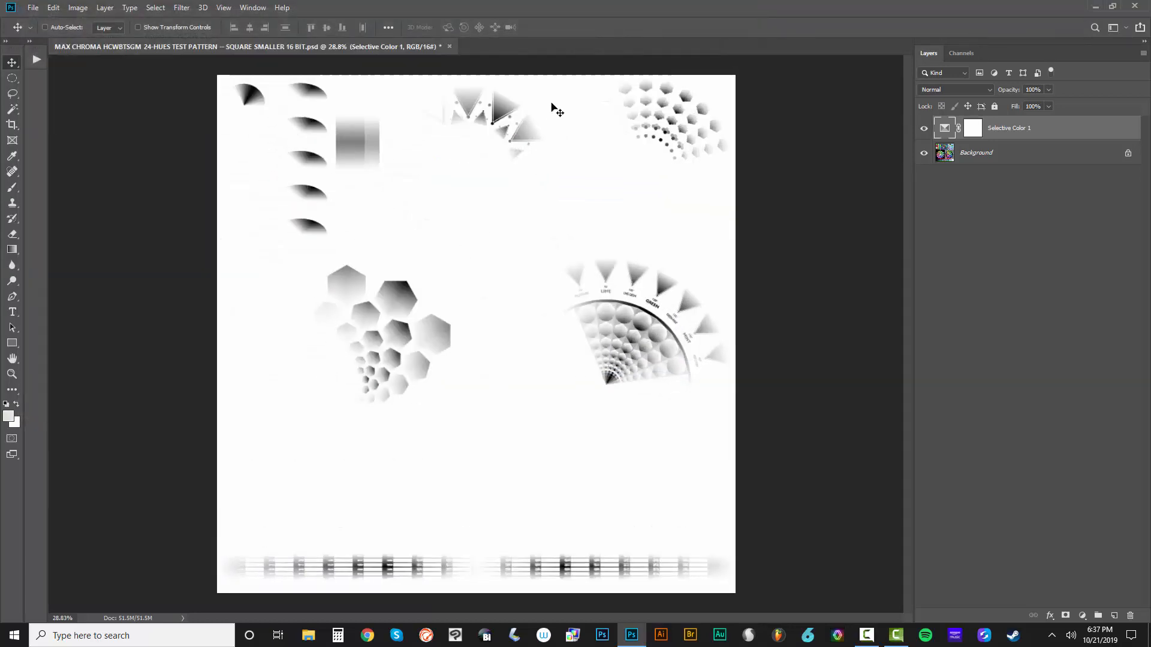
Step: Switch the Selective Color Colors range to the next hue
click(896, 277)
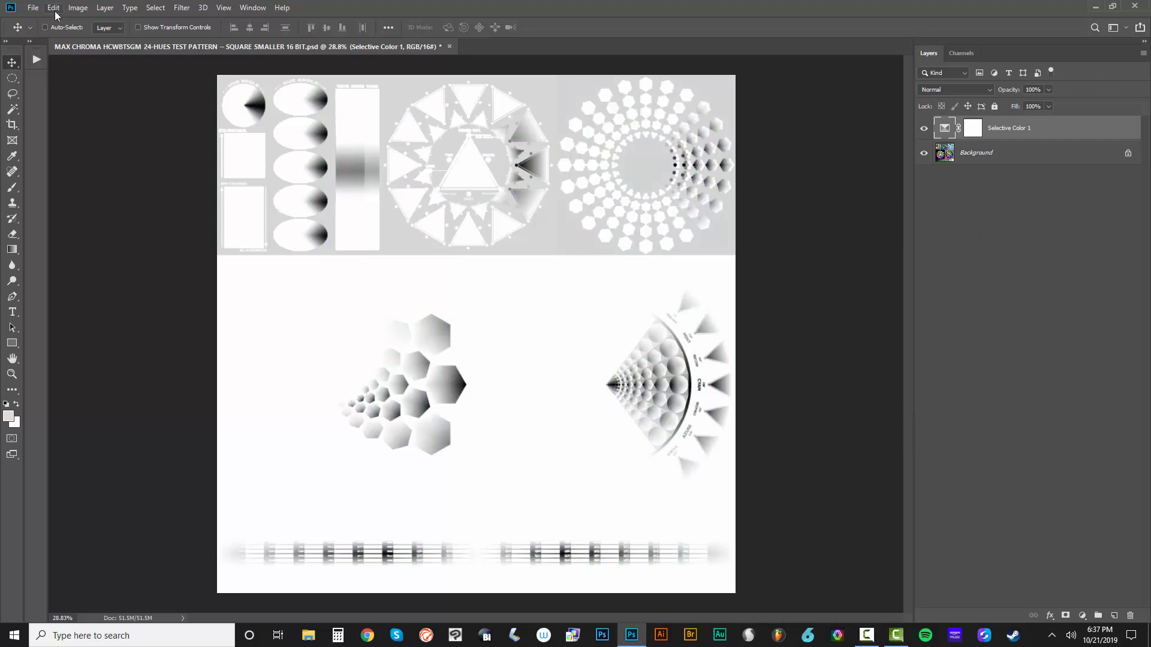
Step: Export color lookup tables with the description changed to 'MAX CHROMA COLOR SEPARATION LUTS - 6-HUES CYAN'
click(34, 7)
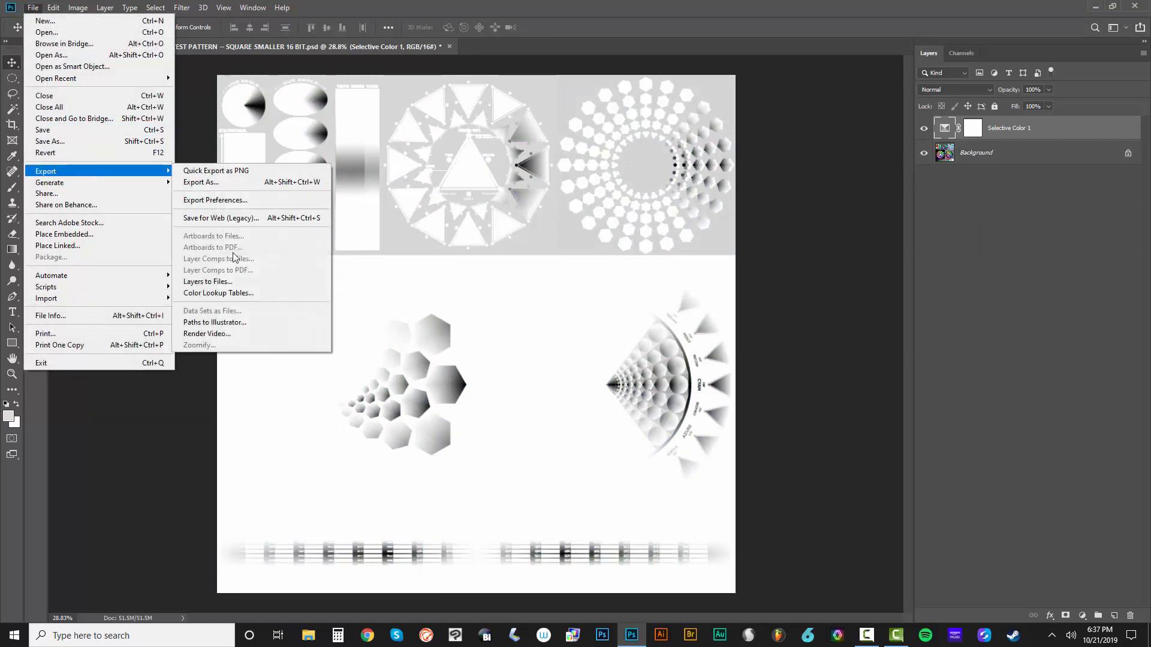
click(218, 293)
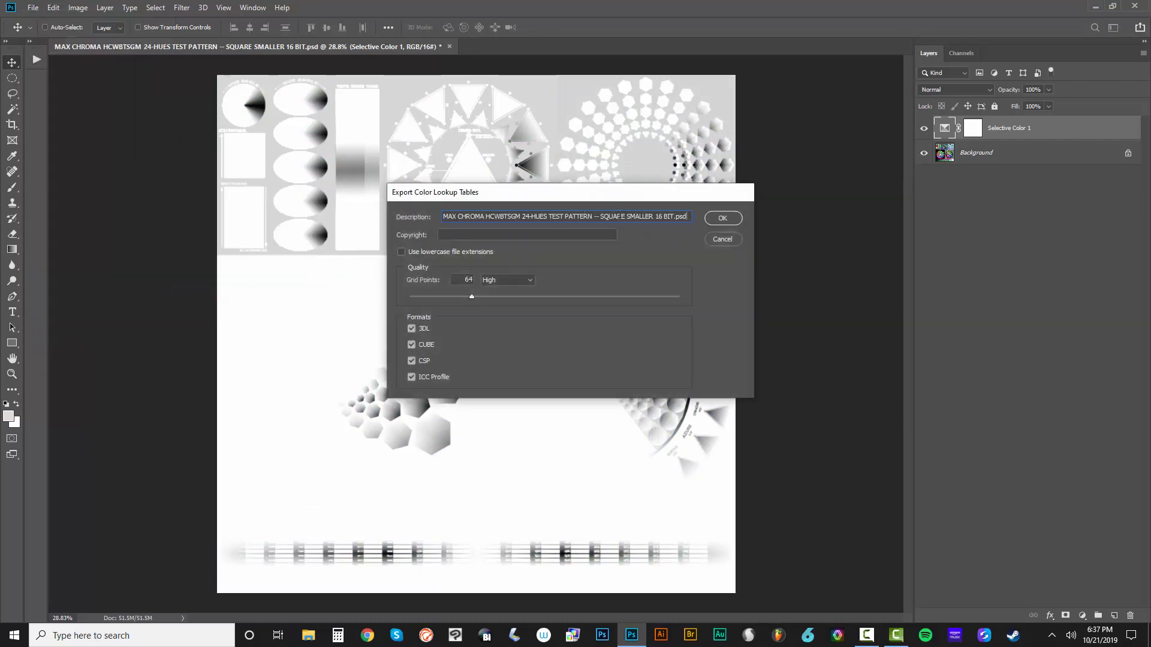
text(MAX CHROMA COLOR SEPARATION LUTS - 6-HUES YELLOW)
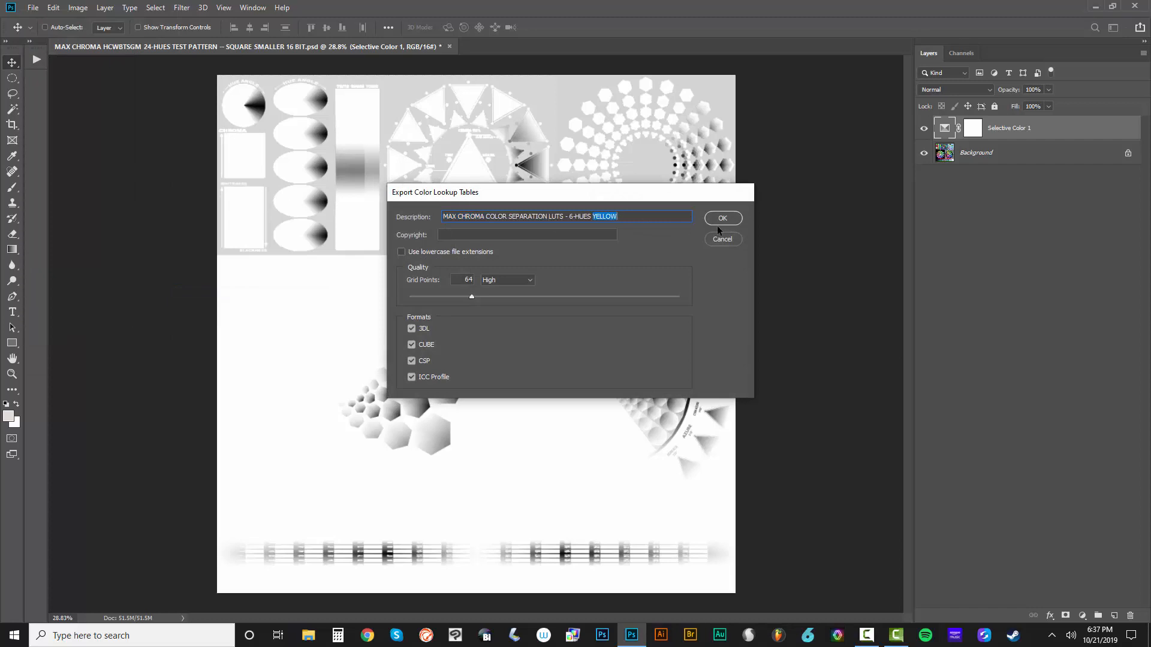
text(CYAN)
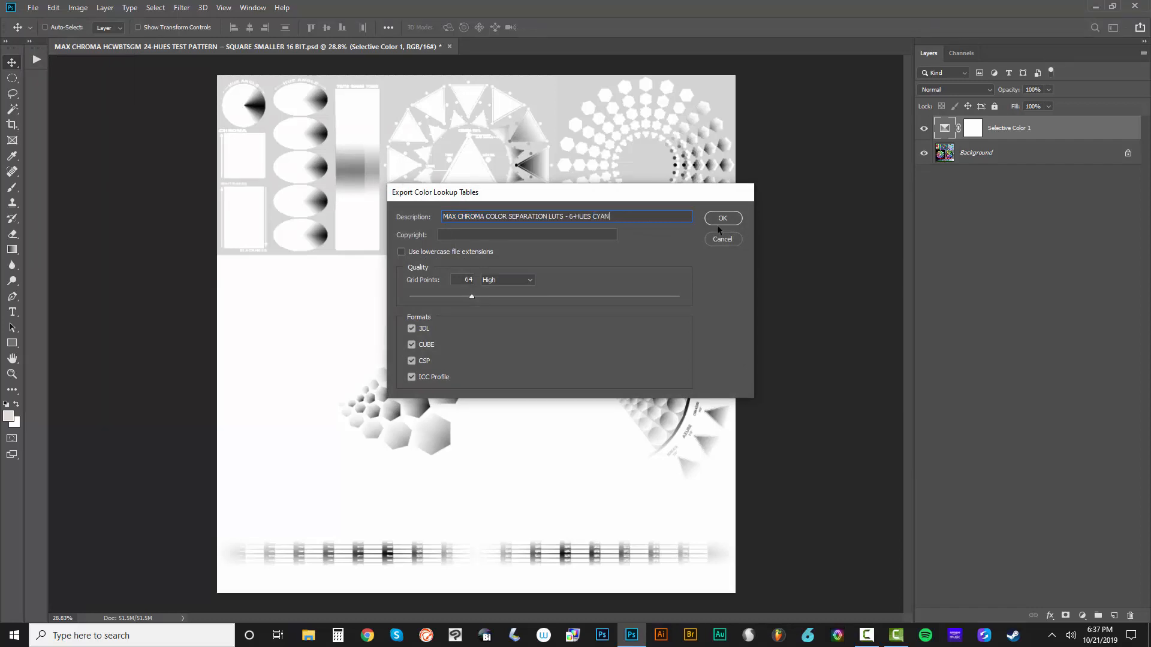
click(722, 218)
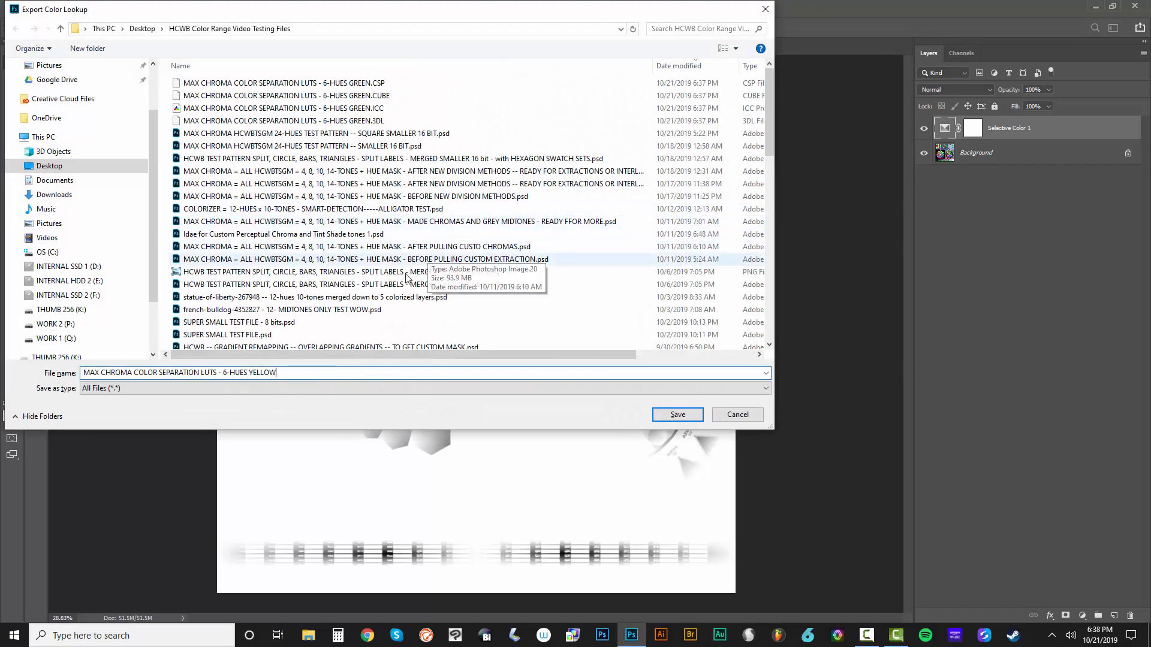
Step: Save the lookup table files into Desktop > MAX CHROMA COLOR SEPARATION LUTS
click(142, 28)
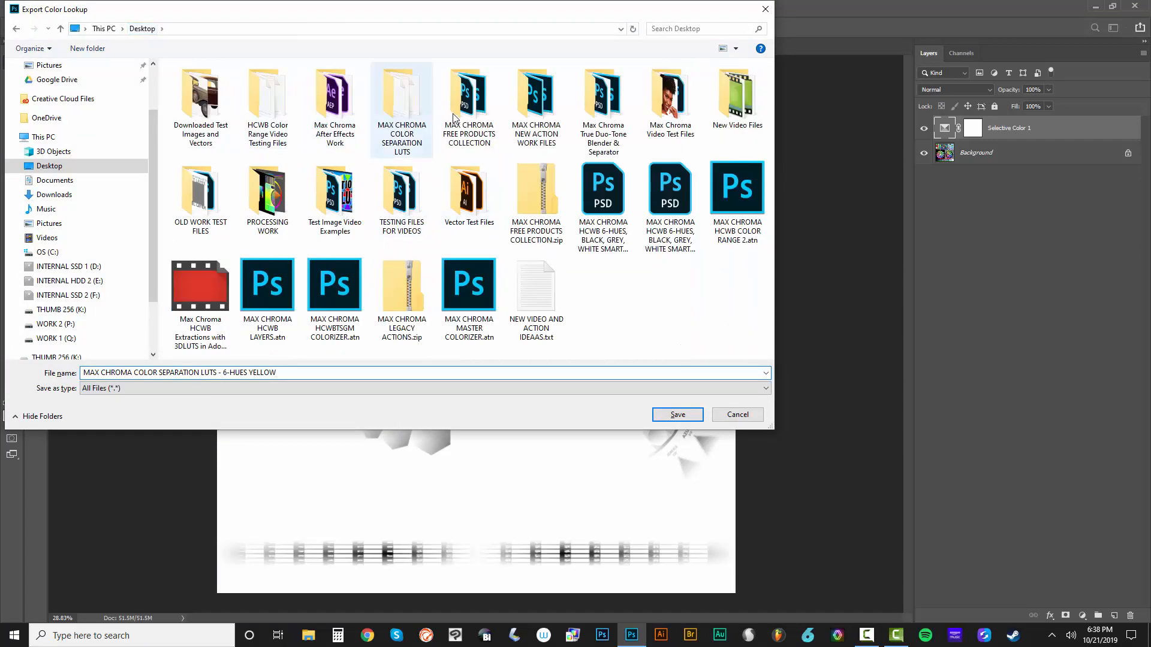
double_click(402, 93)
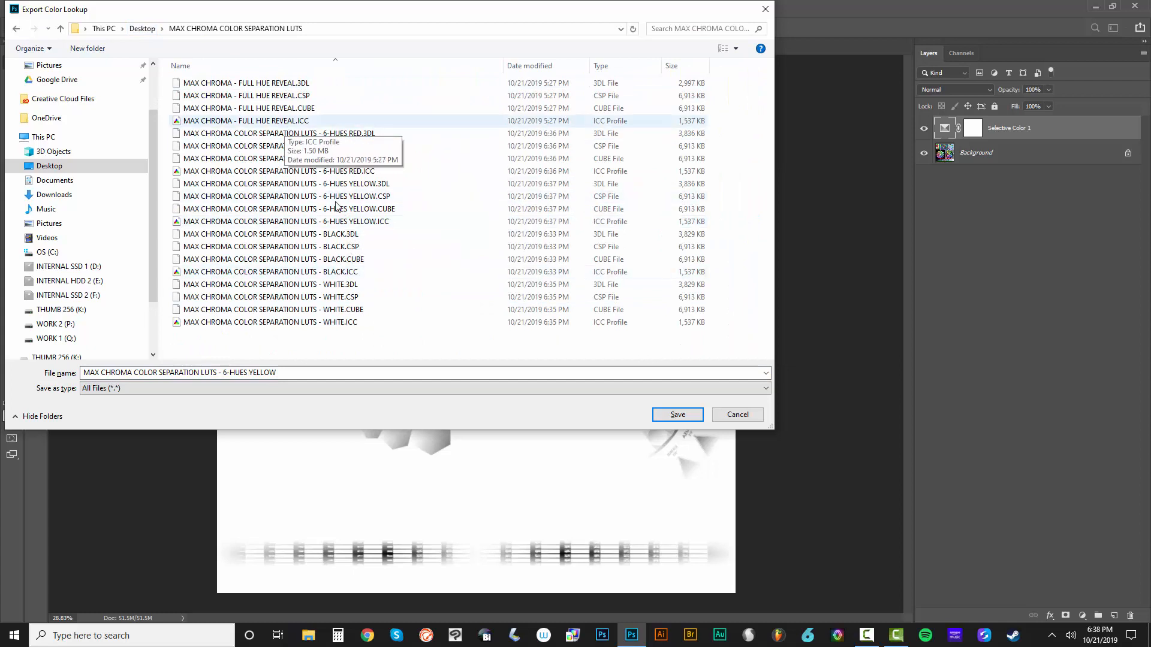
double_click(262, 372)
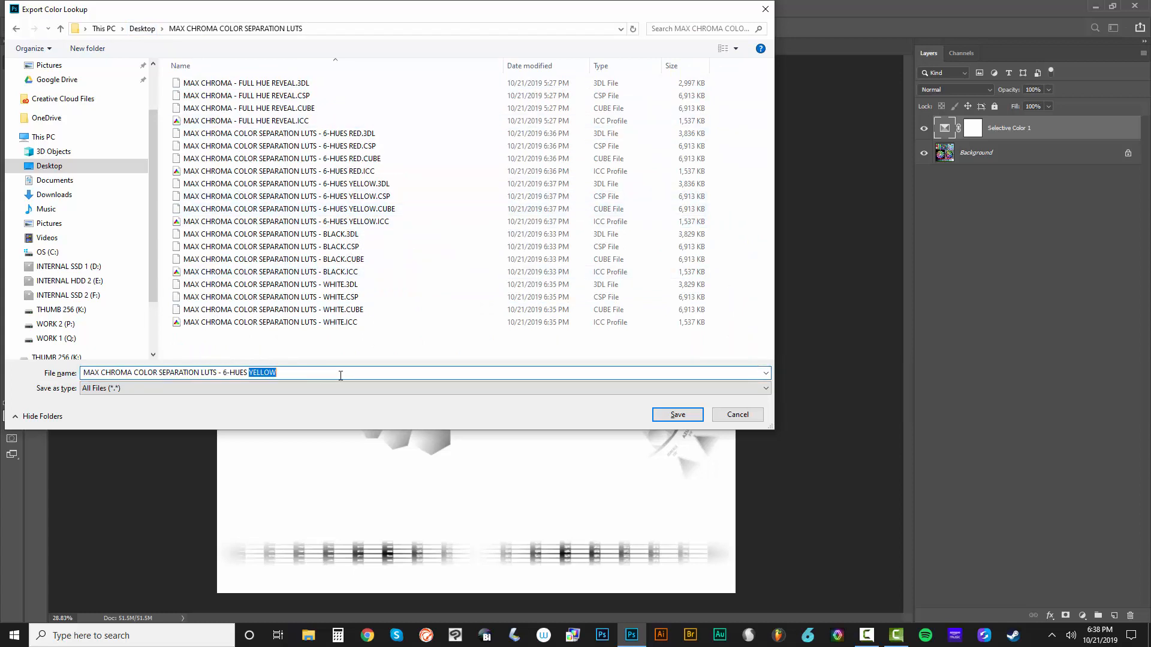
click(676, 415)
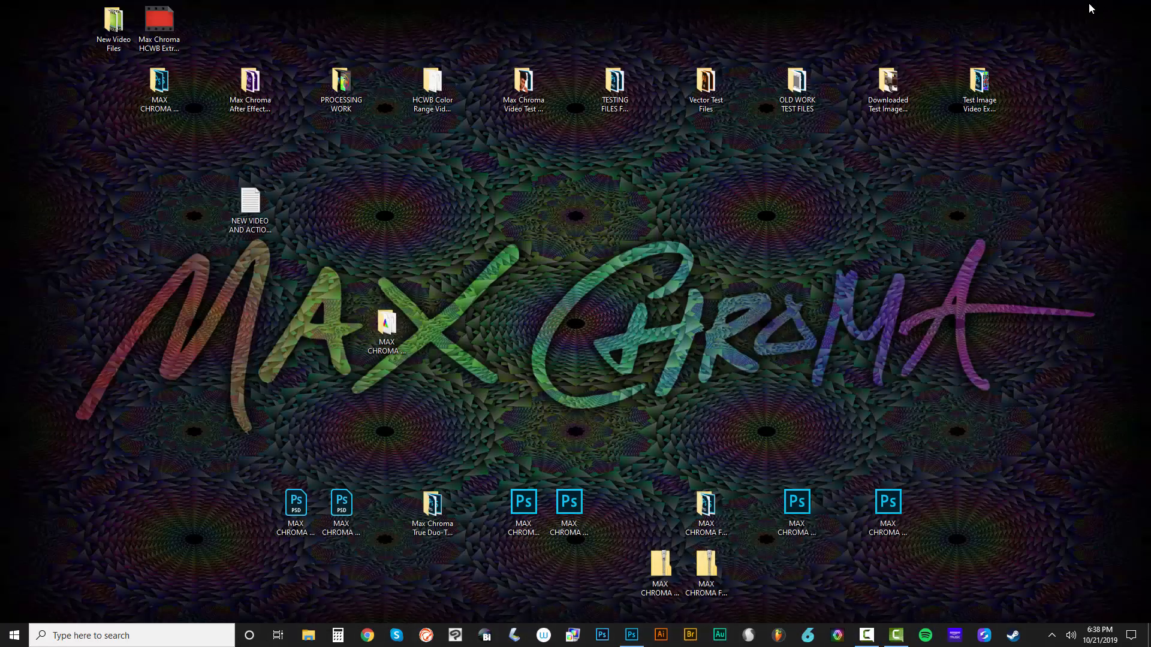
mouse_move(429, 347)
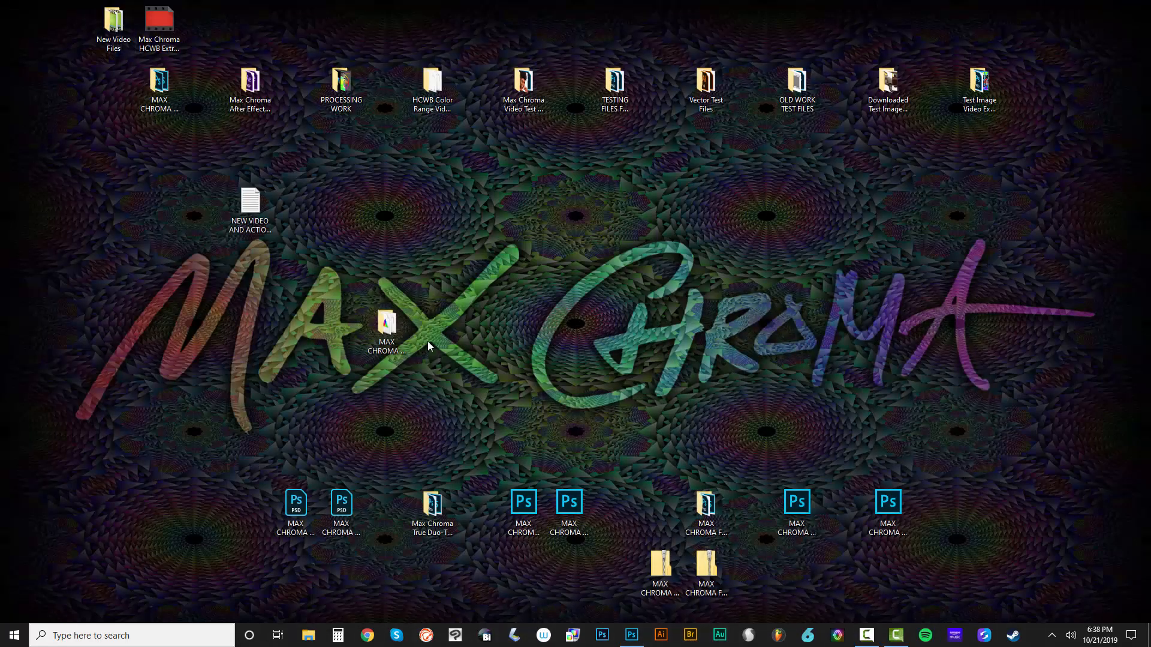
Step: Move the four 6-HUES GREEN LUT files from the HCWB testing files folder into MAX CHROMA COLOR SEPARATION LUTS
click(387, 323)
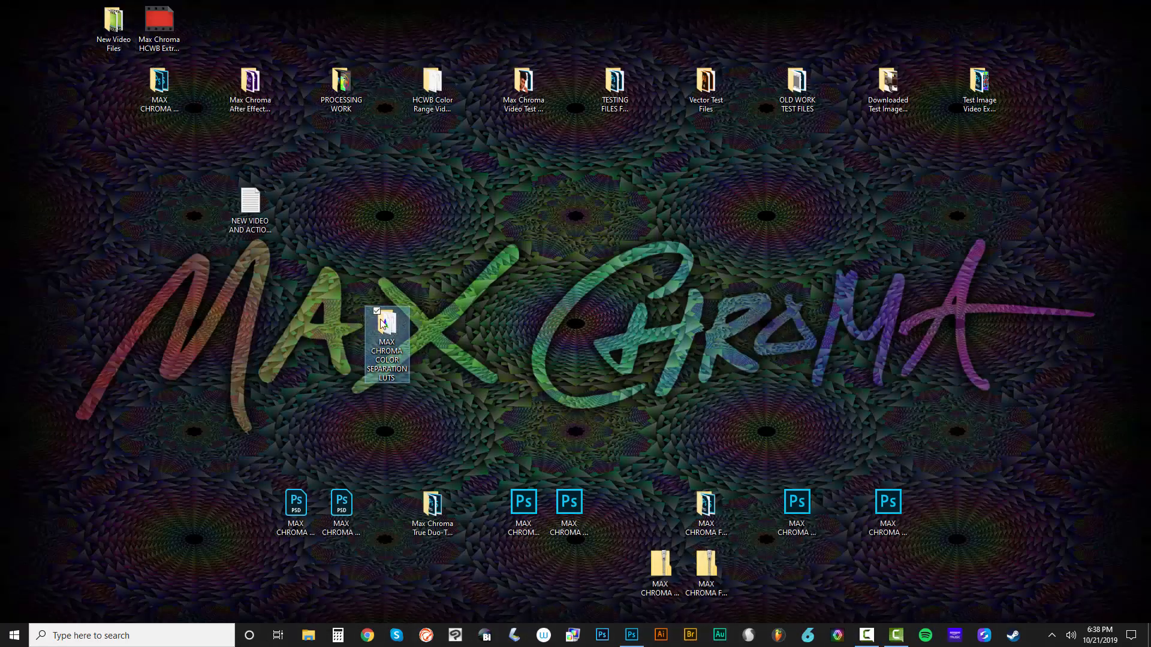
click(159, 95)
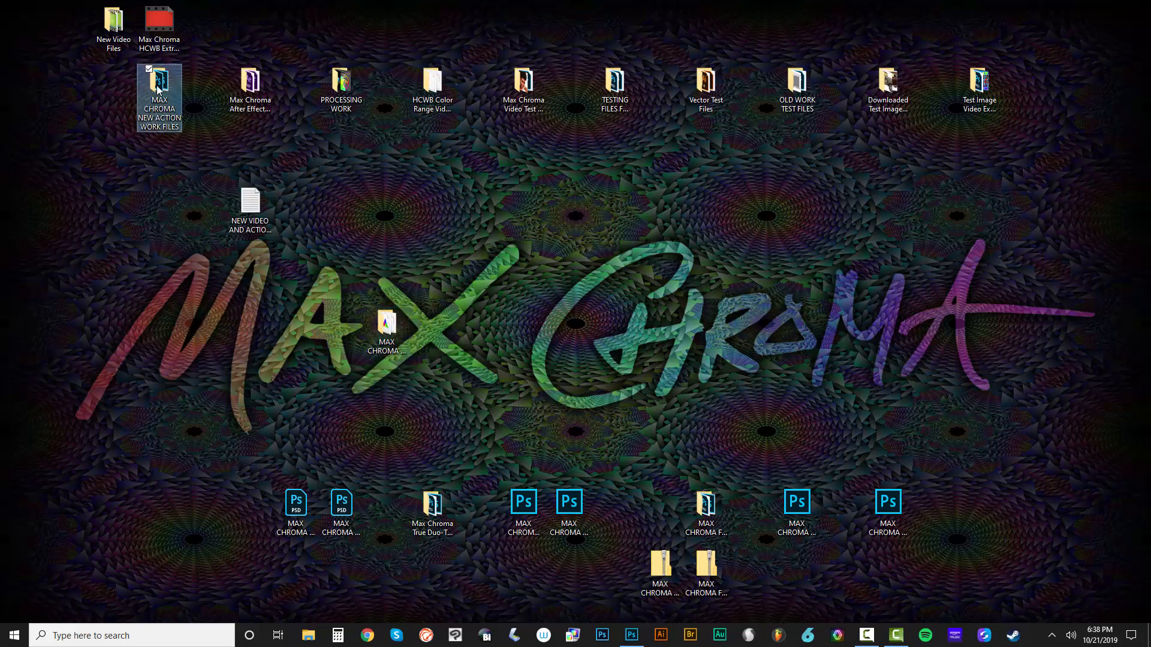
double_click(158, 98)
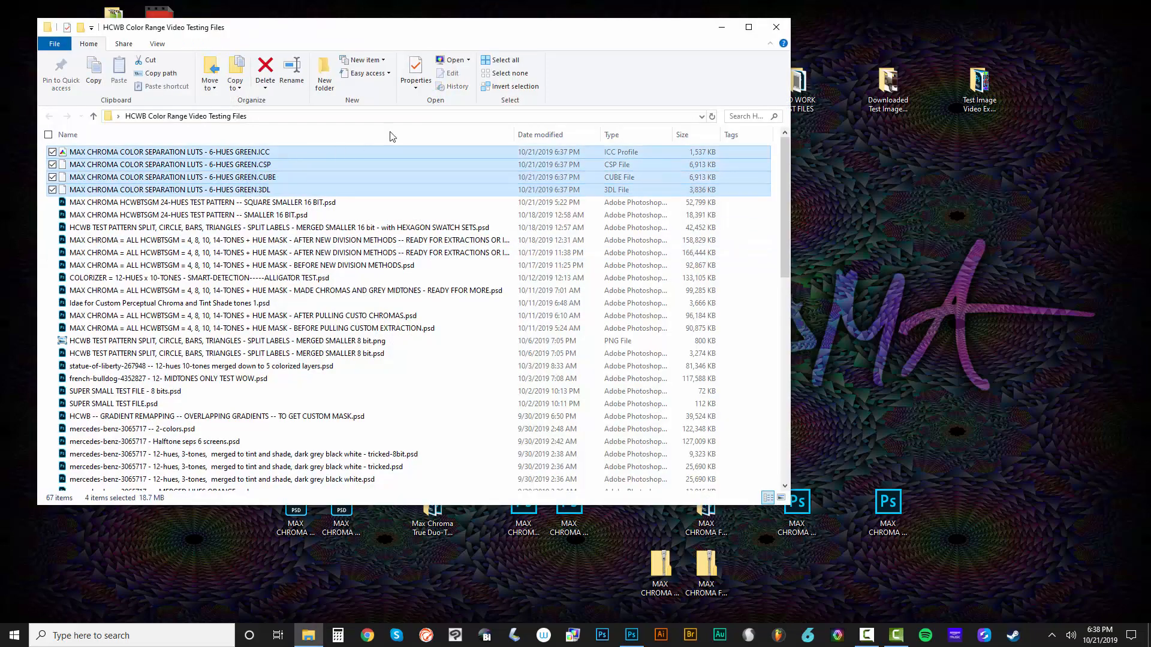
click(775, 27)
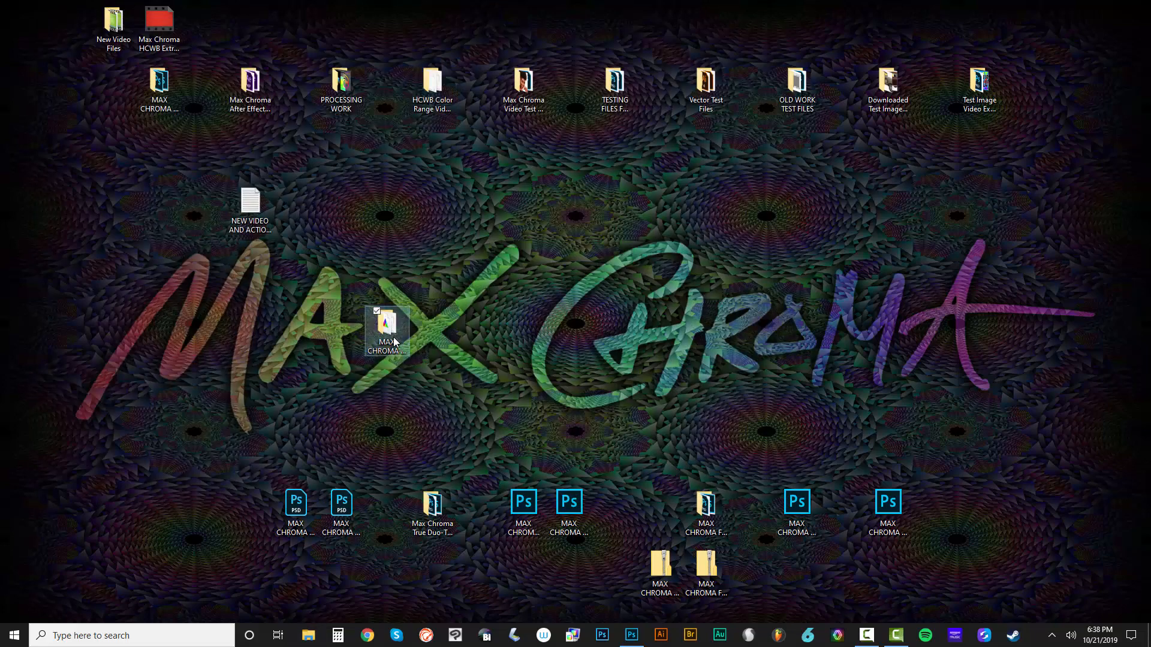
double_click(386, 331)
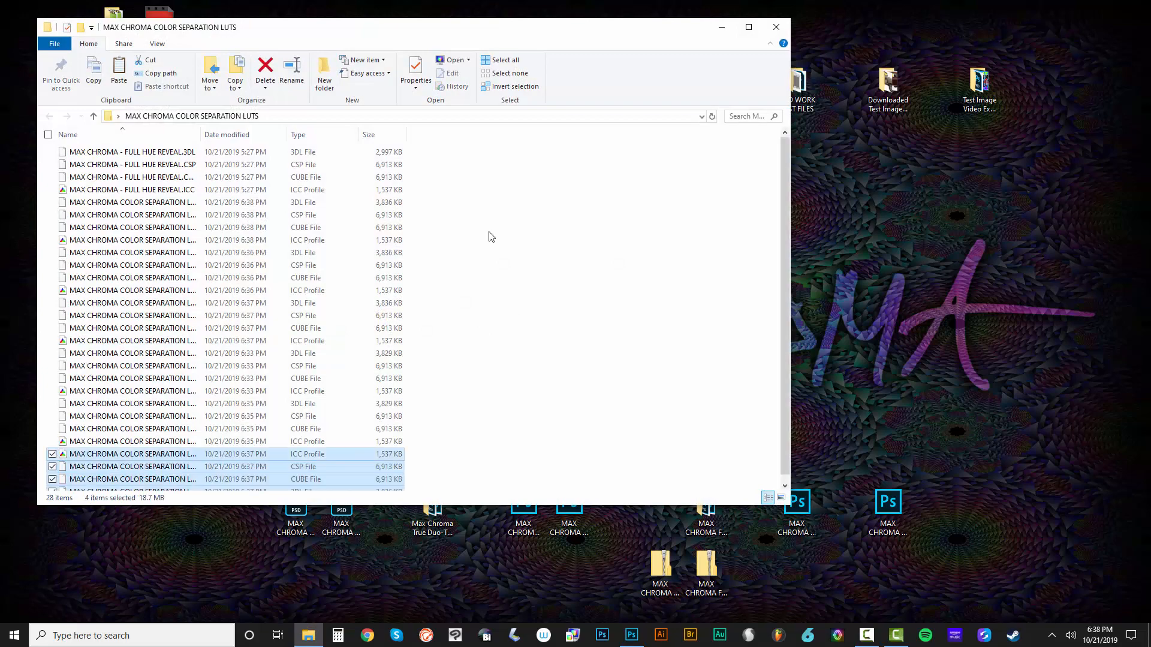
click(600, 636)
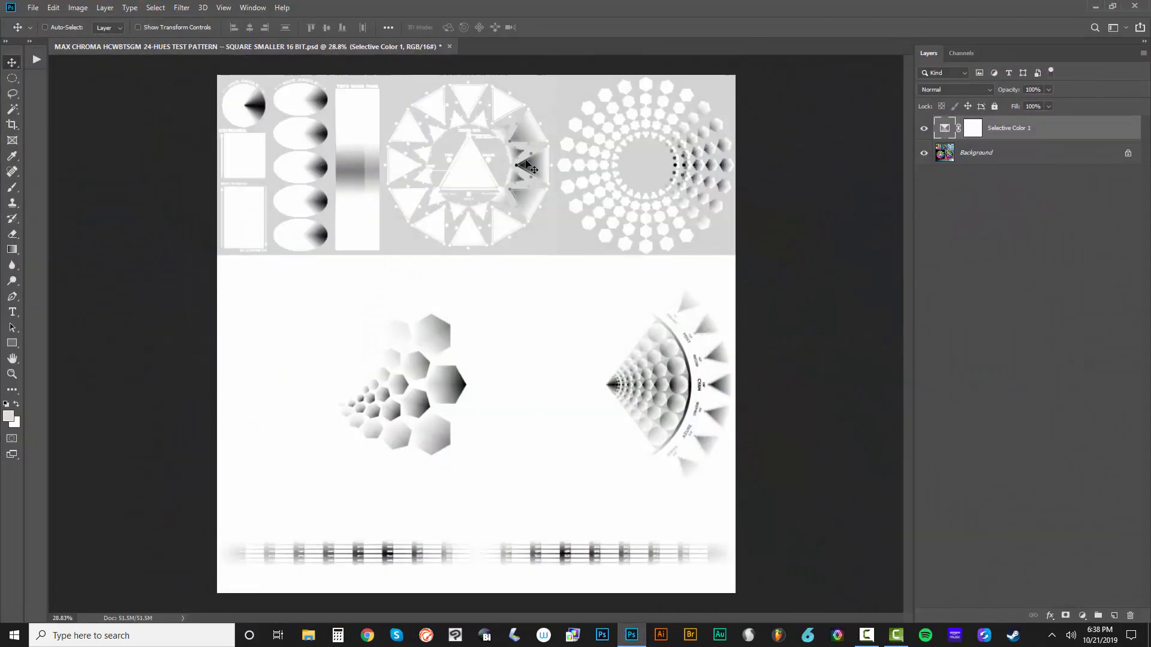
Step: Reopen the Selective Color adjustment and switch its Colors range to Cyans
double_click(945, 129)
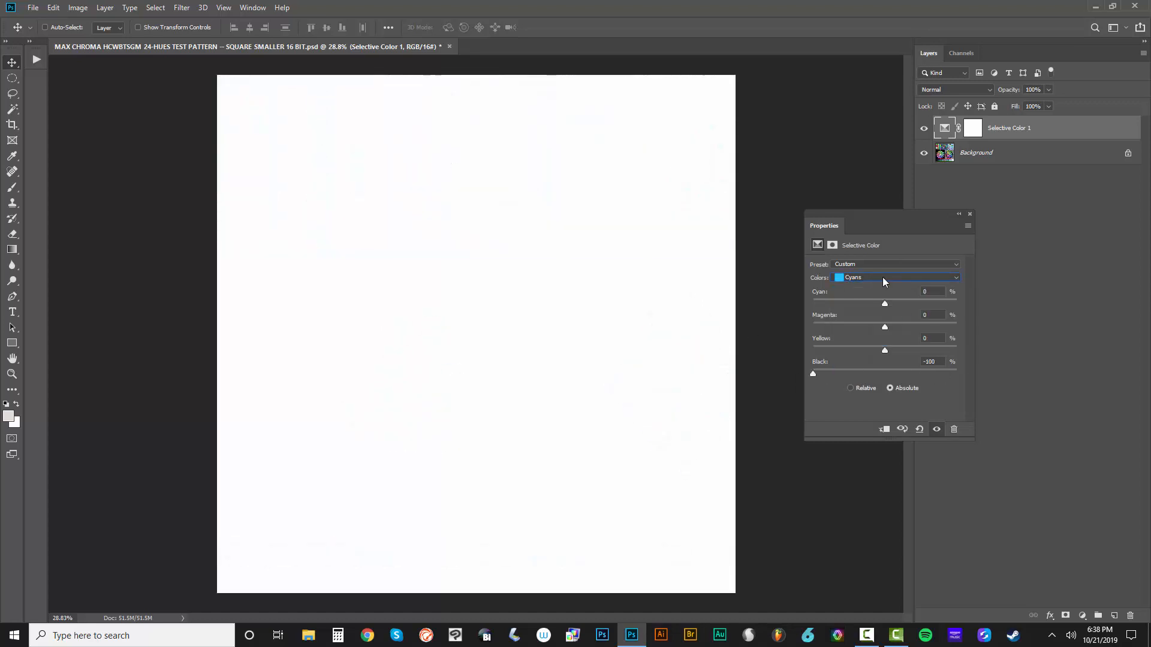
click(895, 277)
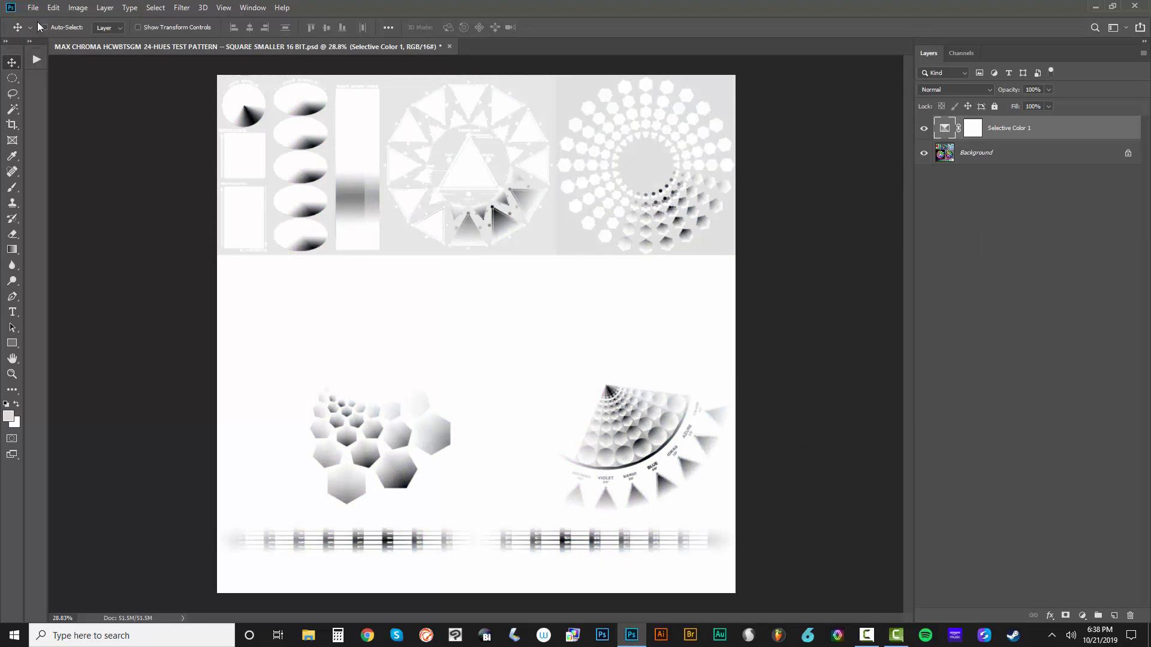
Step: Start a Color Lookup Tables export and clear the old description
click(34, 7)
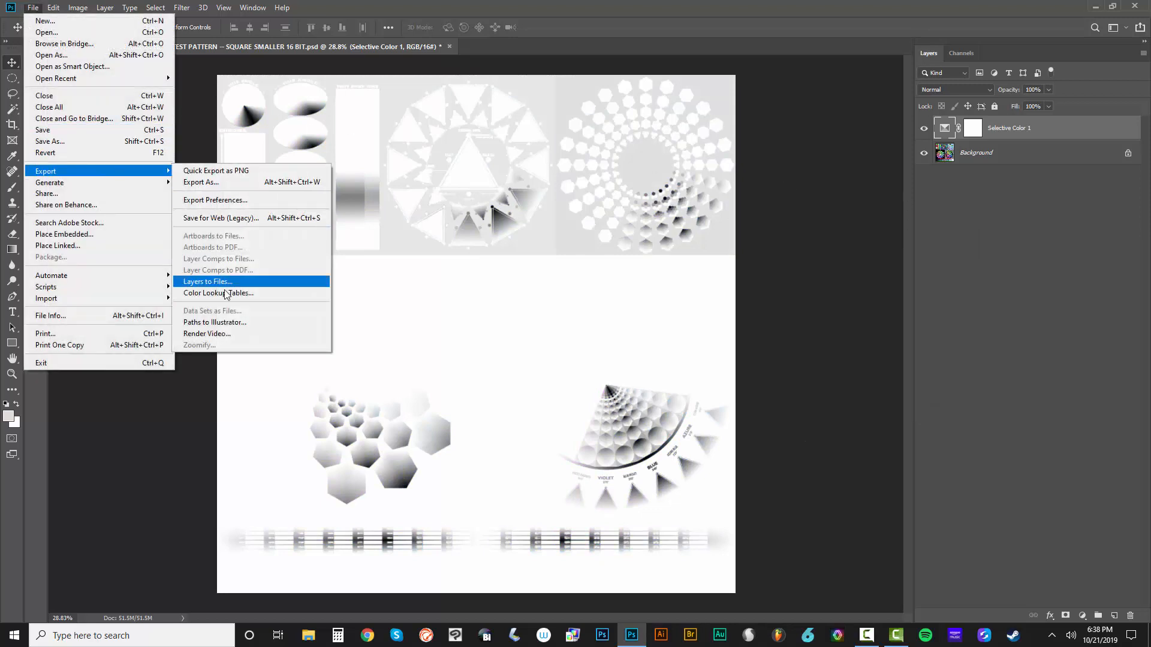
click(218, 292)
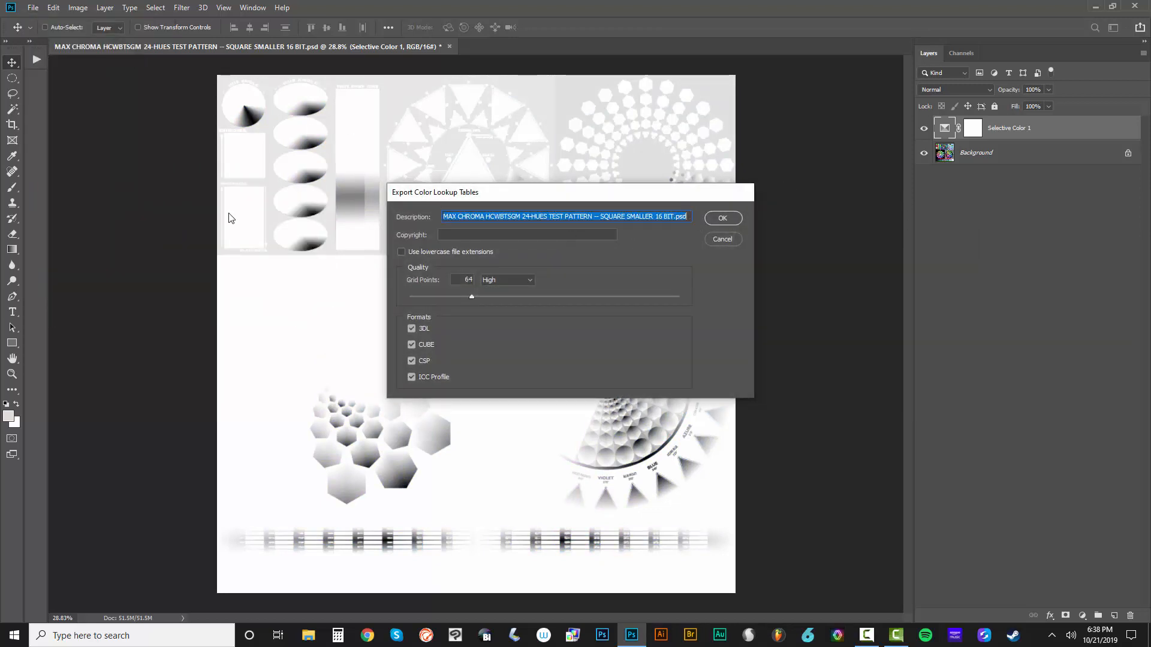
key(Delete)
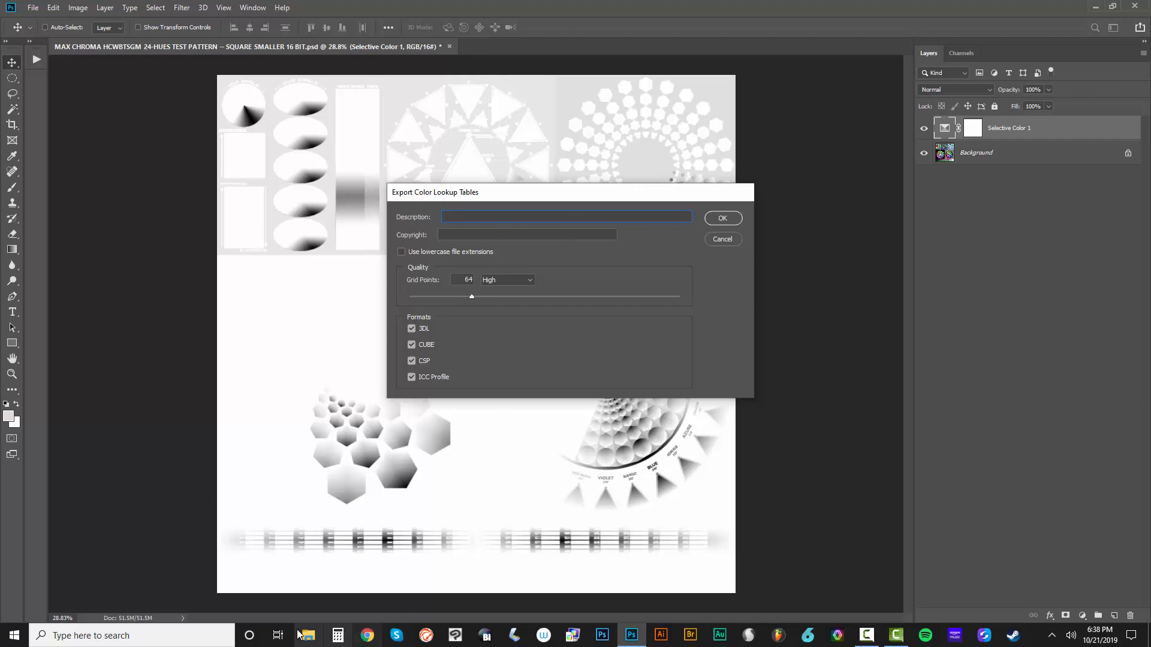
Step: In File Explorer, list the Desktop contents sorted by name
click(308, 636)
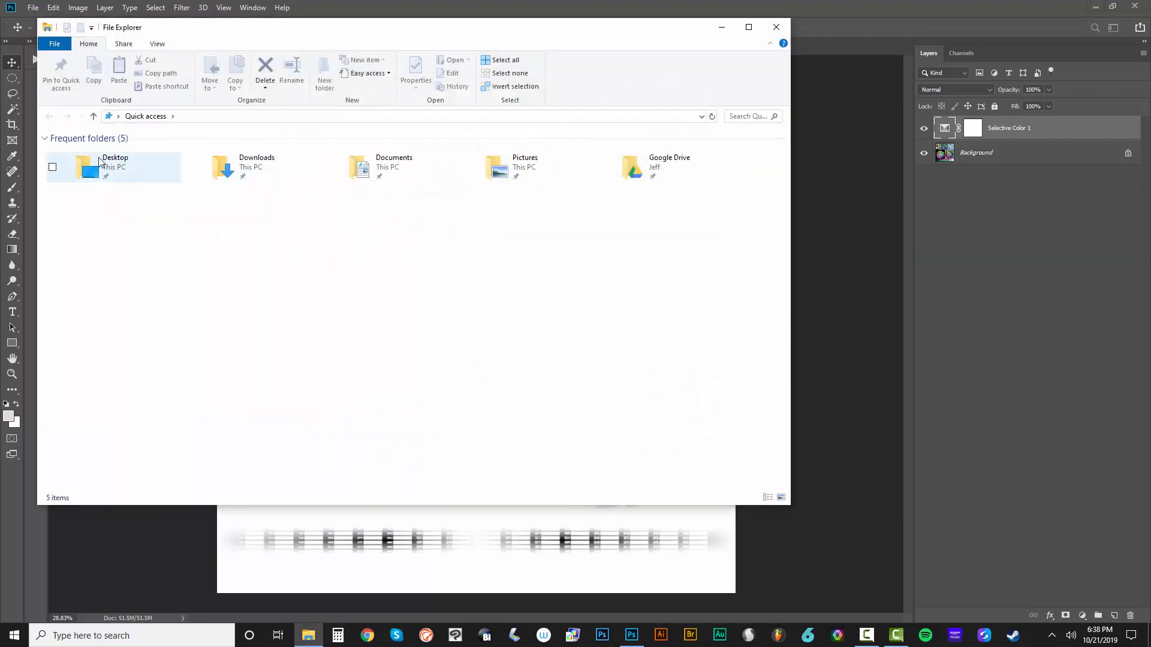
double_click(115, 167)
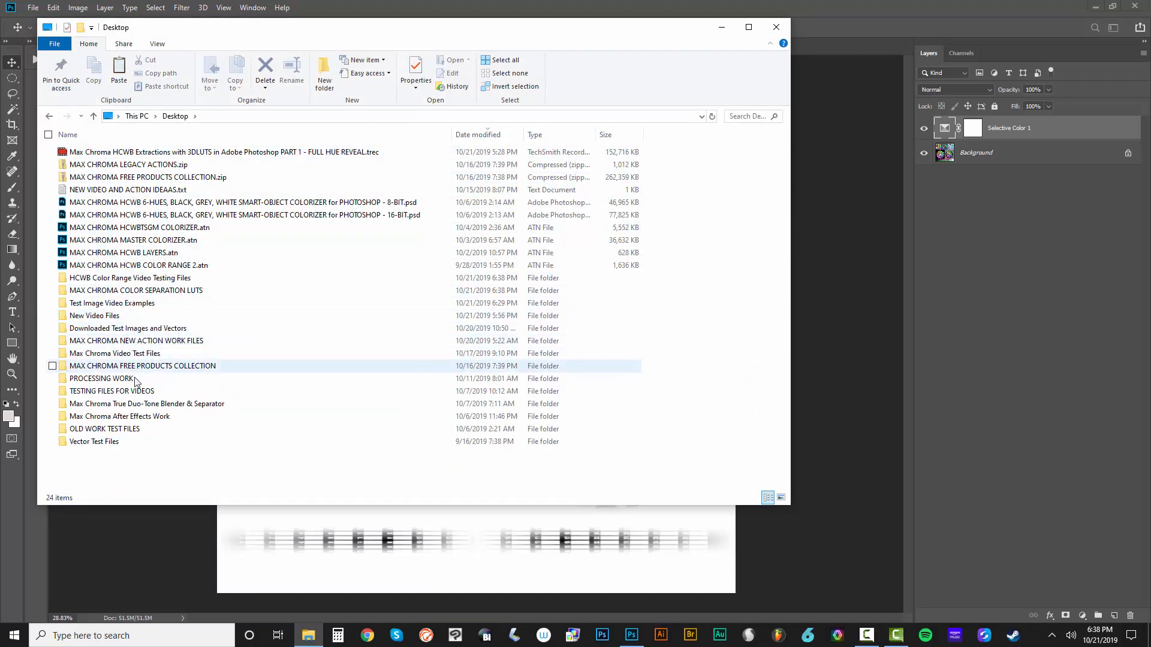
click(67, 134)
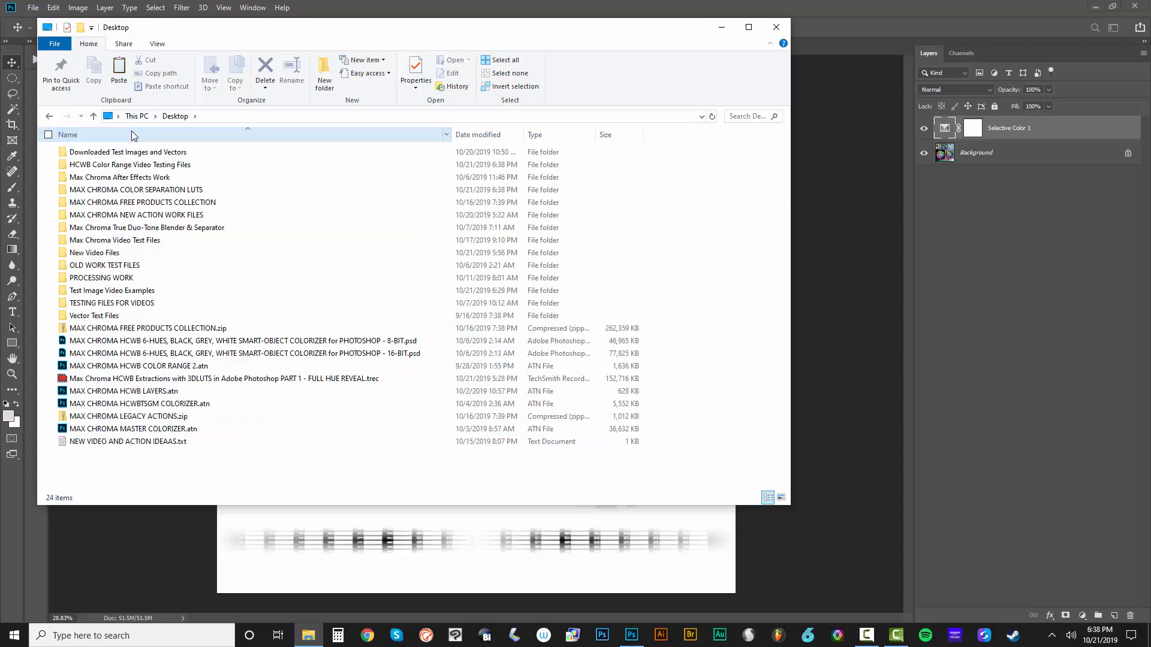
double_click(139, 189)
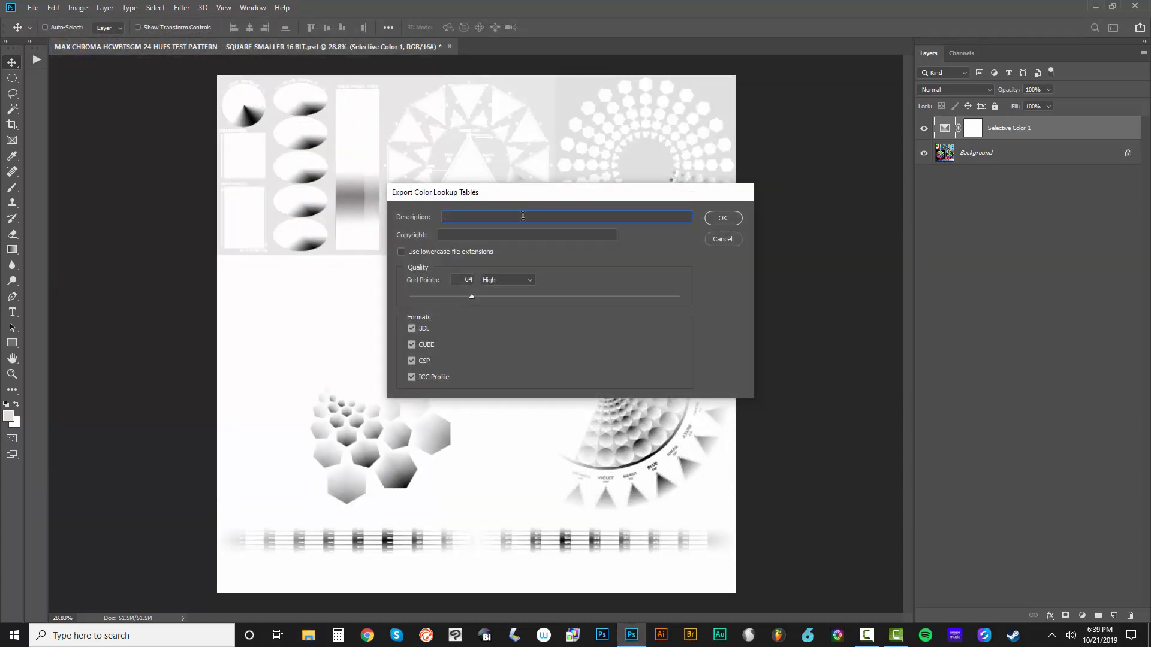
Step: Export lookup tables as '6-HUES CYAN', then re-export with the description changed to '6-HUES BLUE'
text(MAX CHROMA COLOR SEPARATION LUTS - 6-HUES CYAN)
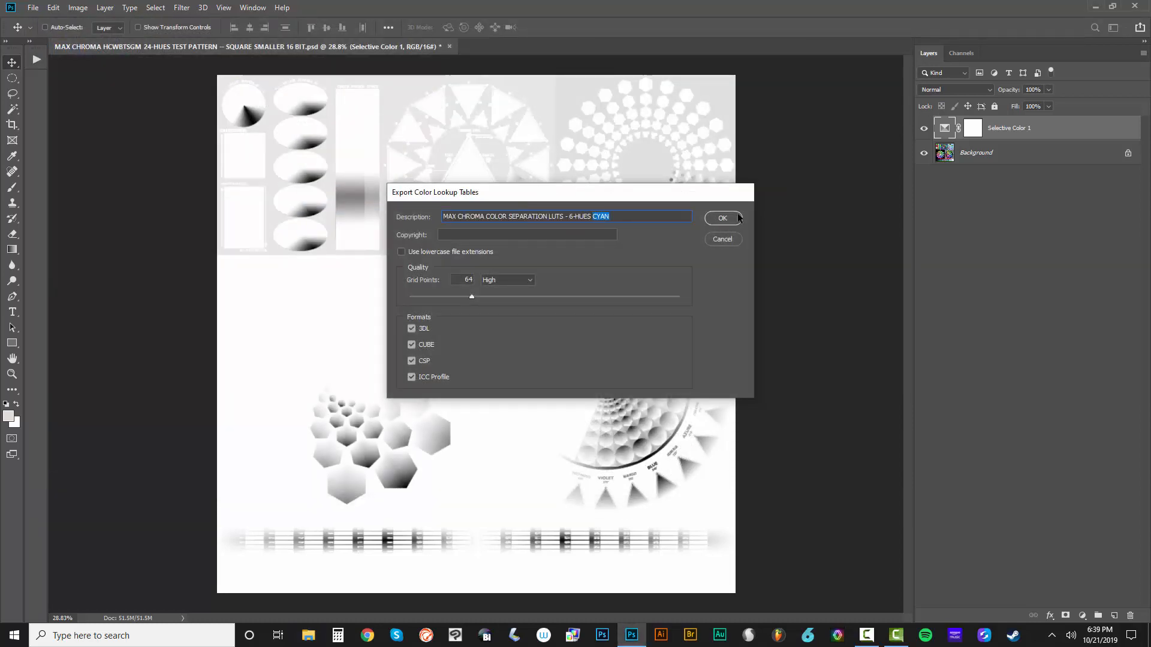
click(722, 218)
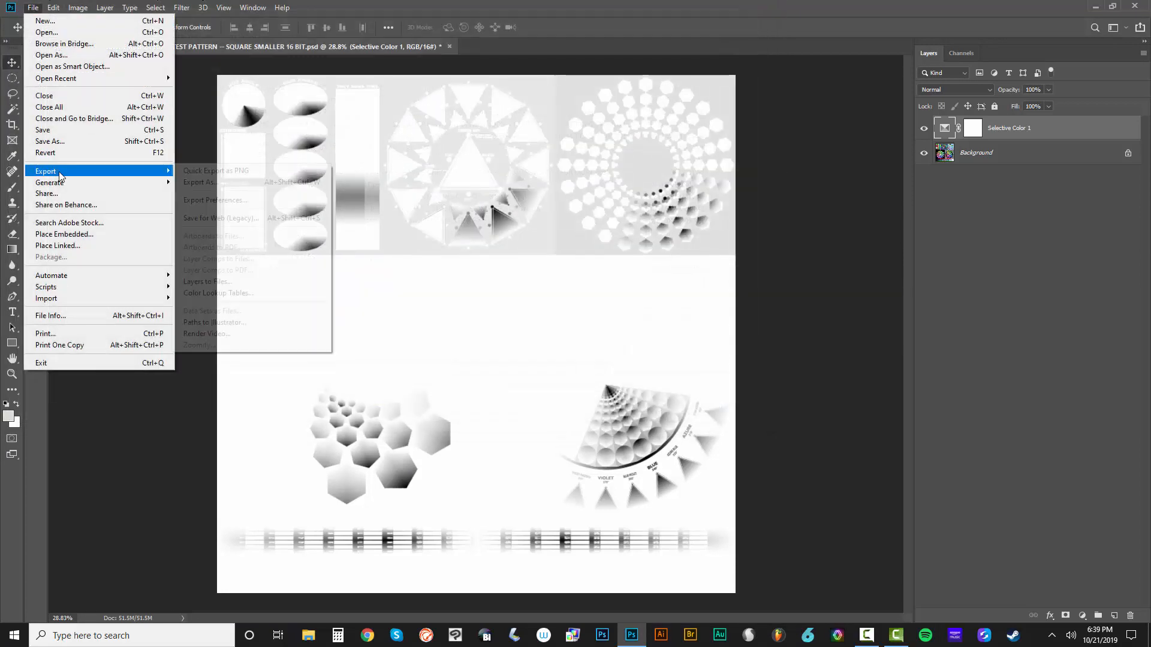
click(218, 293)
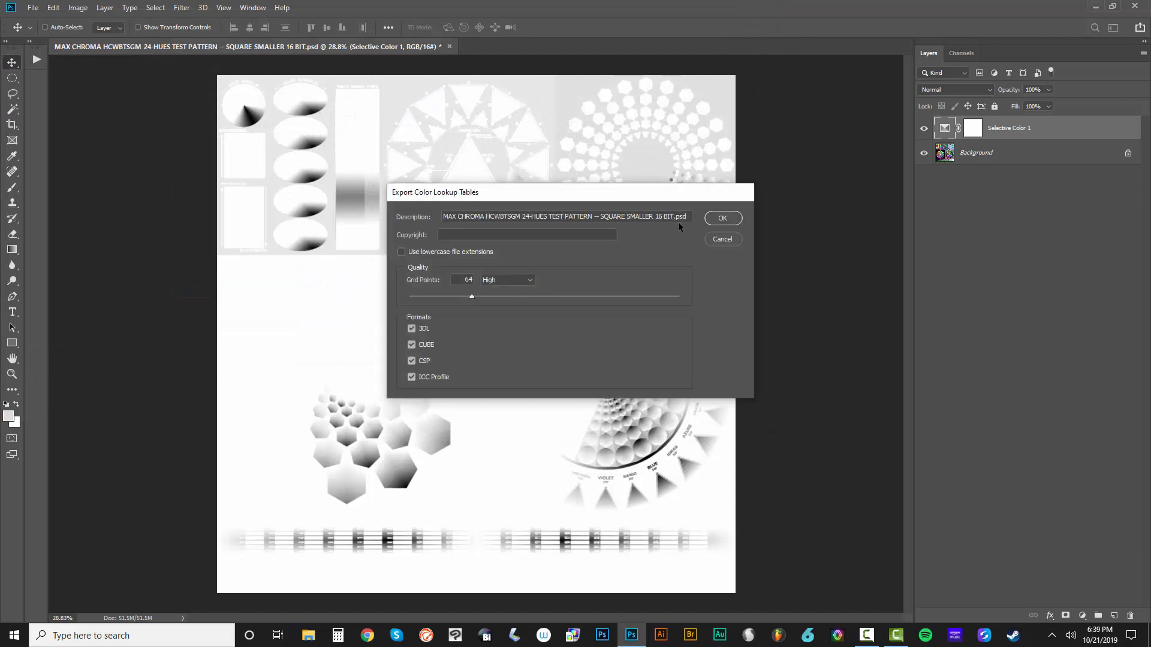
text(MAX CHROMA COLOR SEPARATION LUTS - 6-HUES CYAN)
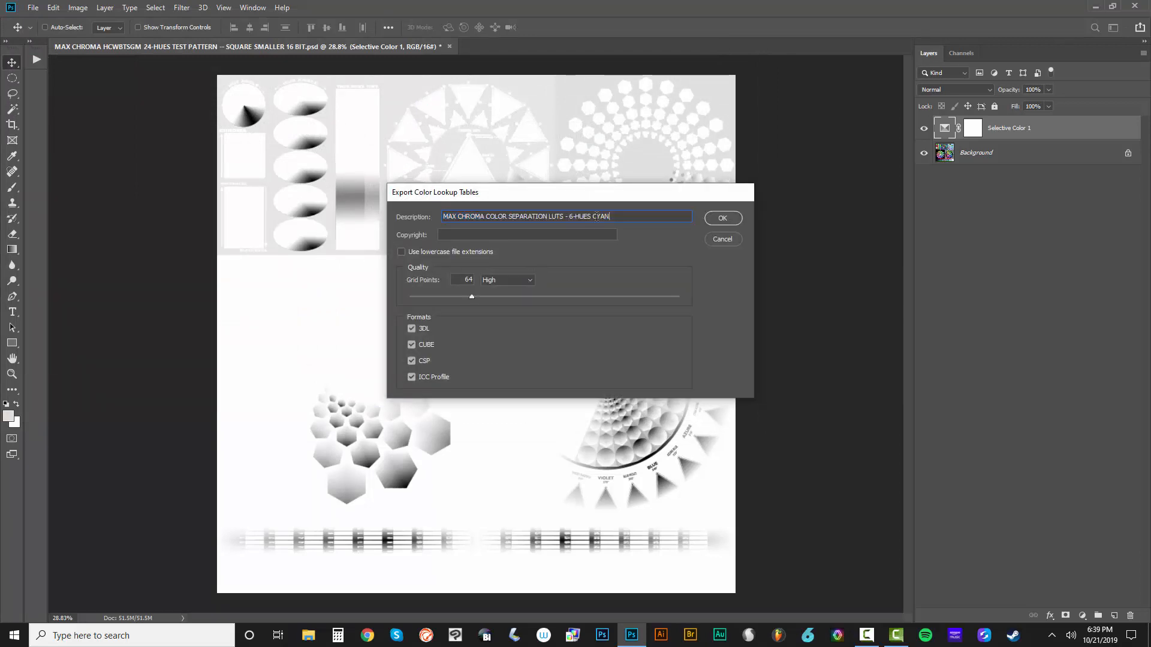
text(BLU)
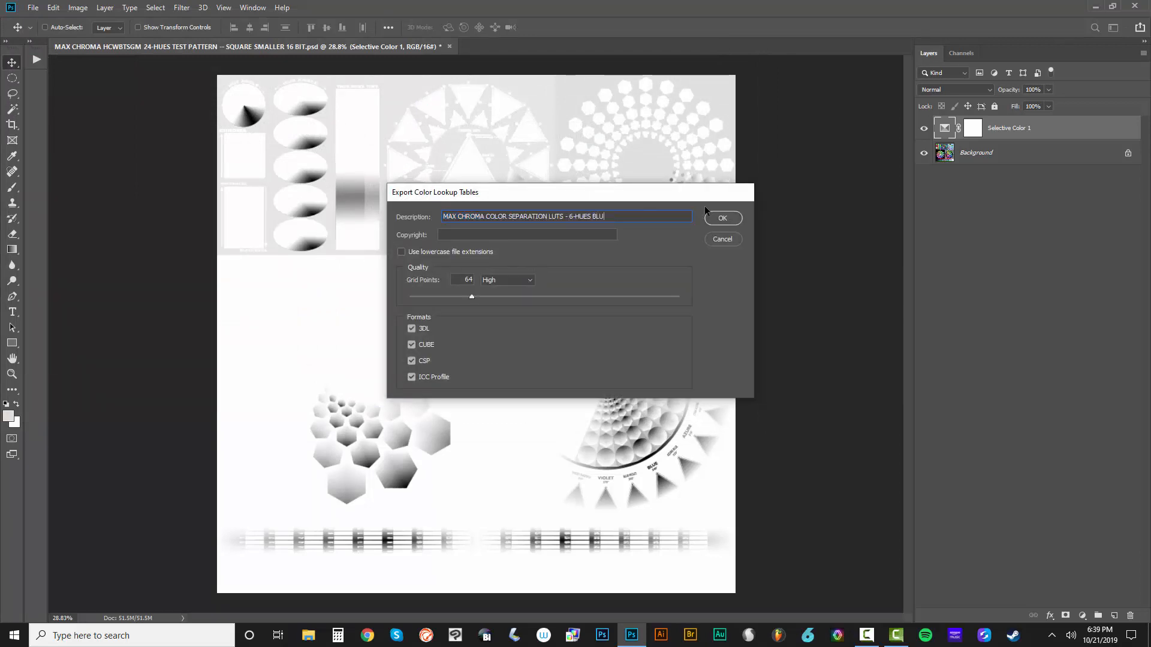
text(E)
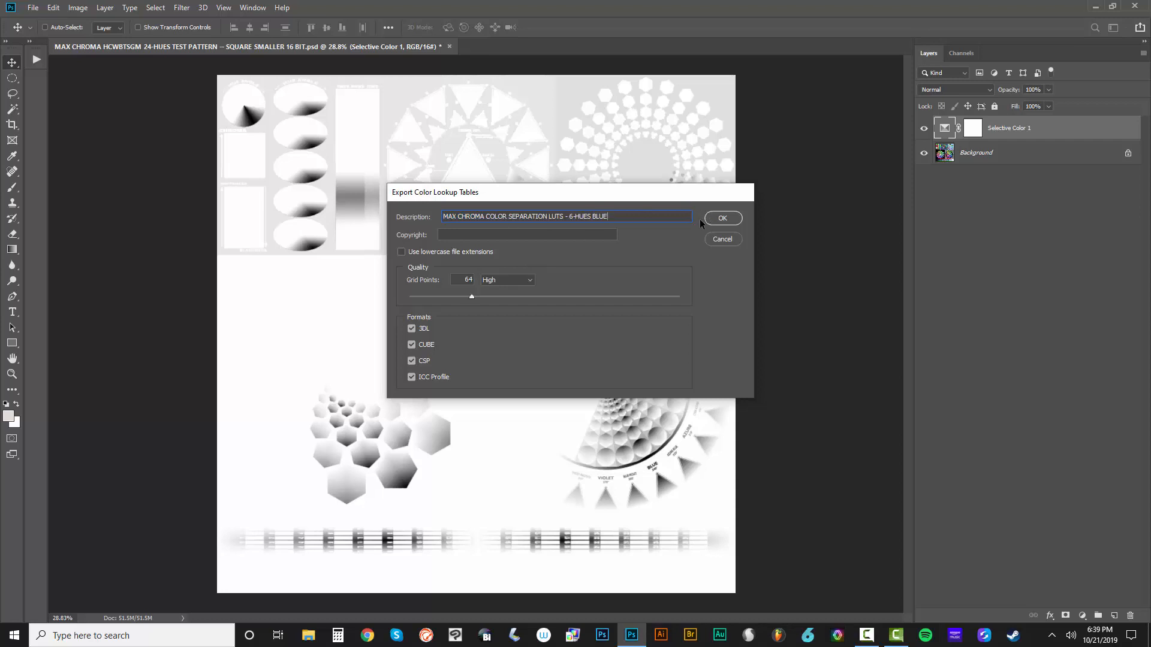
click(722, 218)
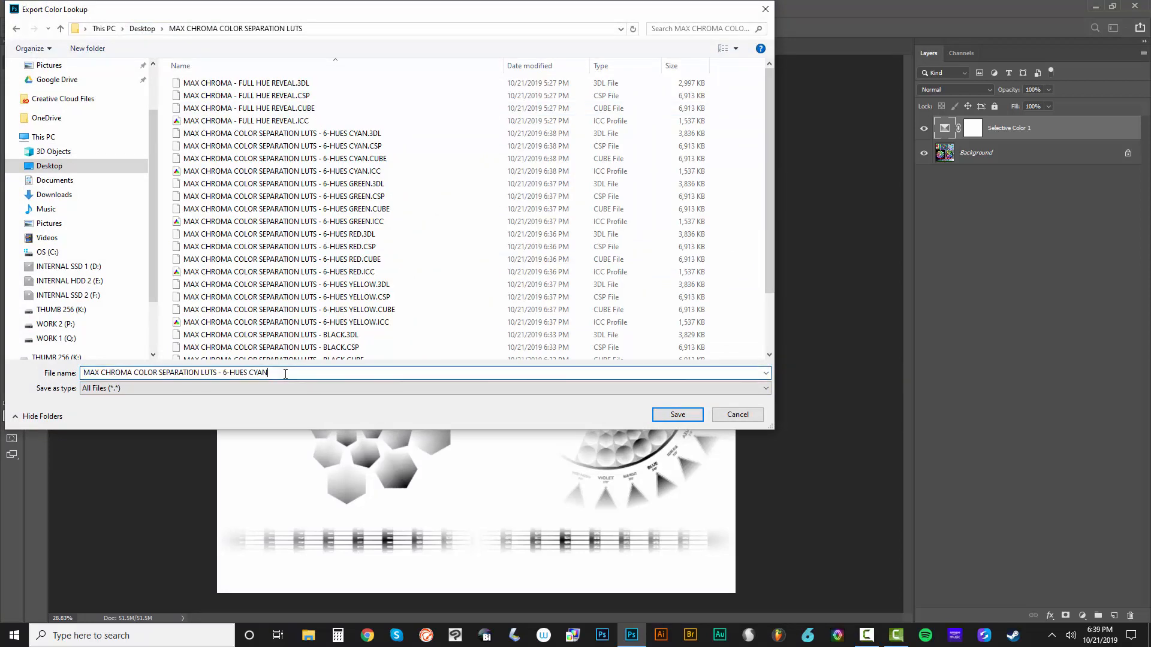
double_click(256, 371)
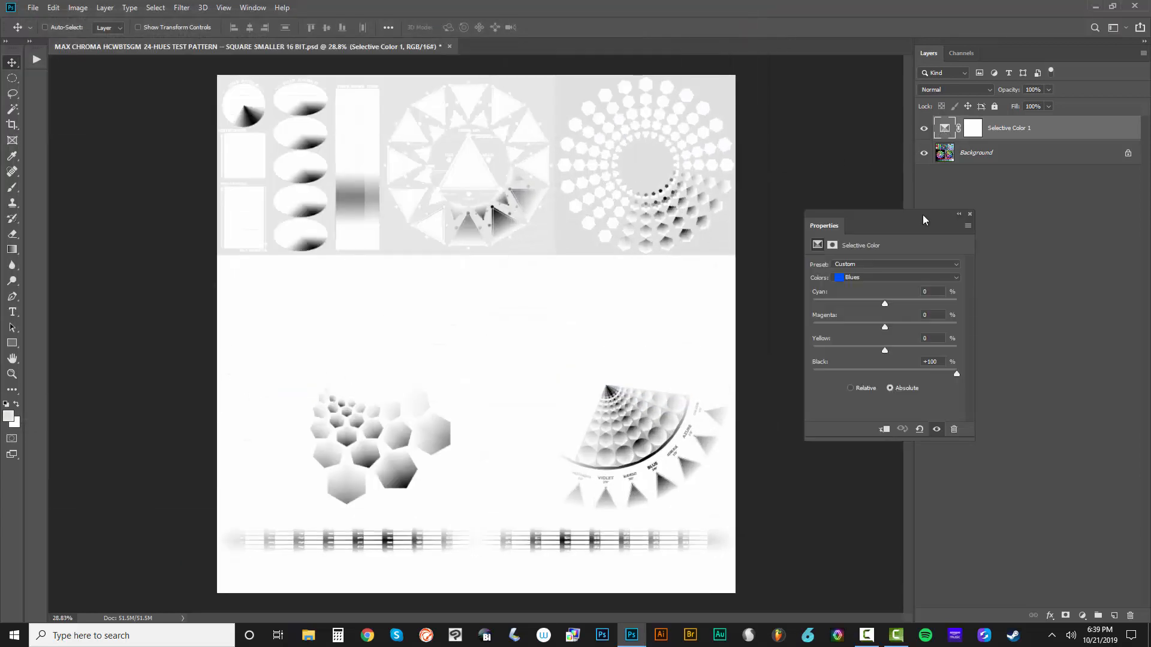
Step: Set Black to +100 for Magentas, then switch the Colors range to Cyans
click(896, 277)
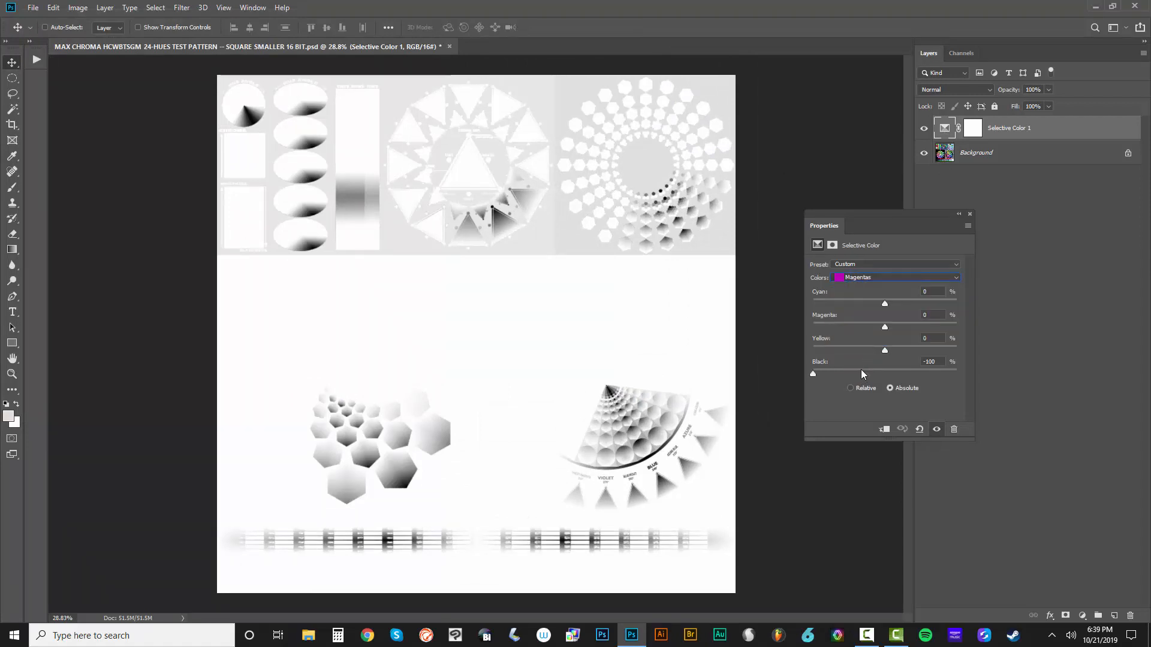
drag(813, 374, 956, 374)
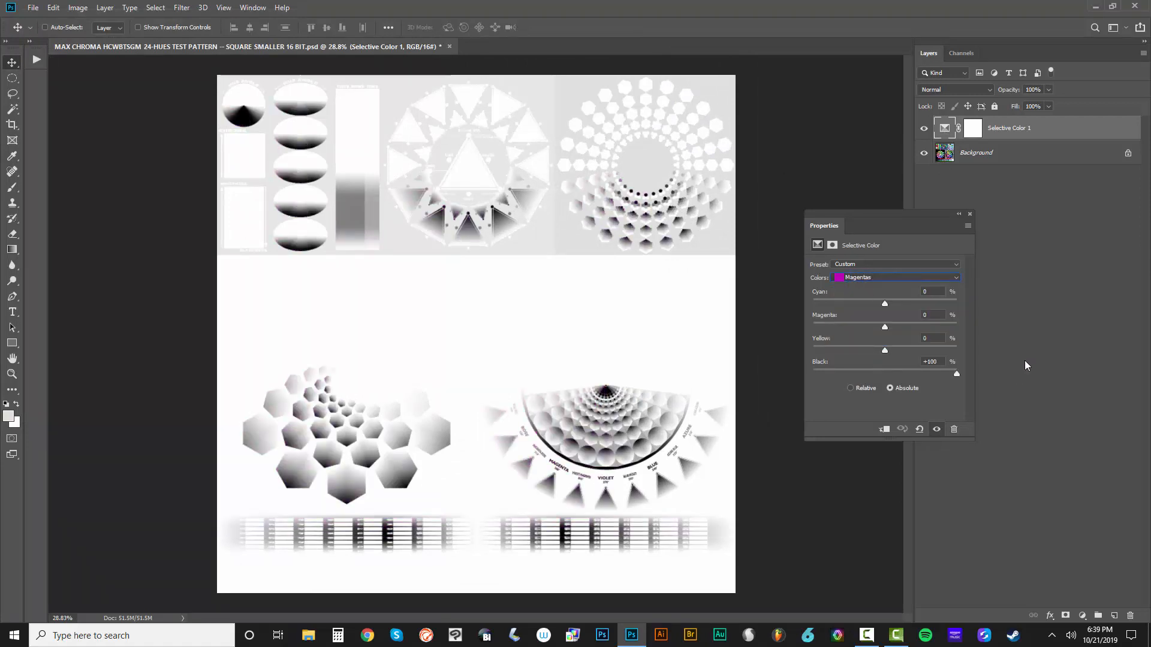
click(895, 277)
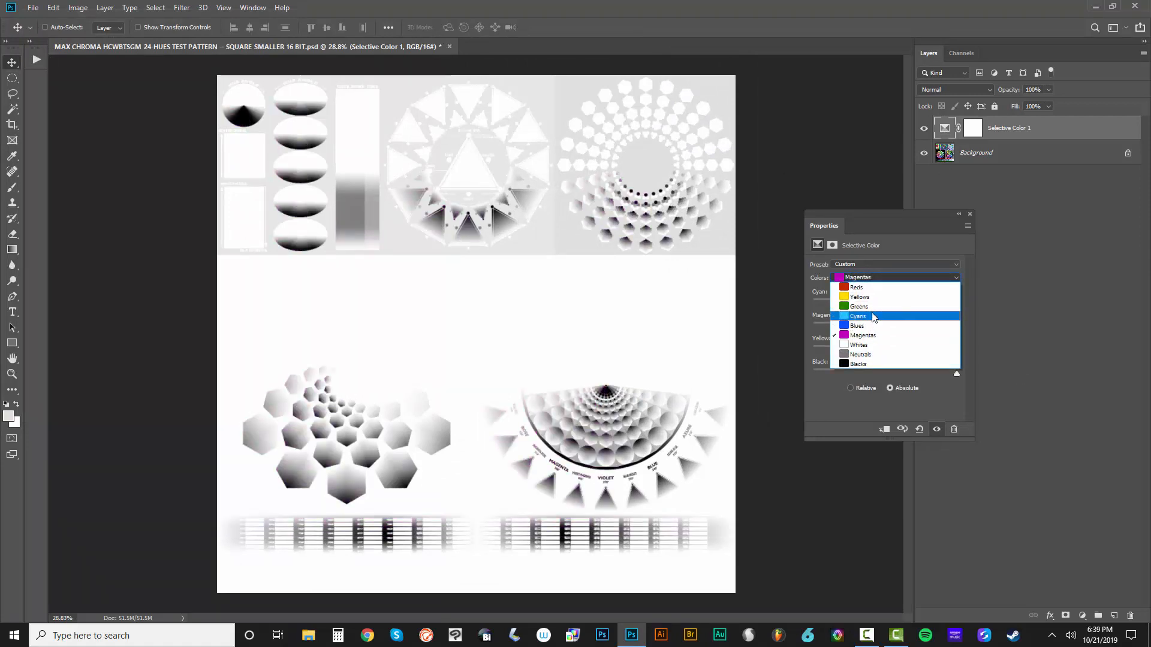
click(857, 316)
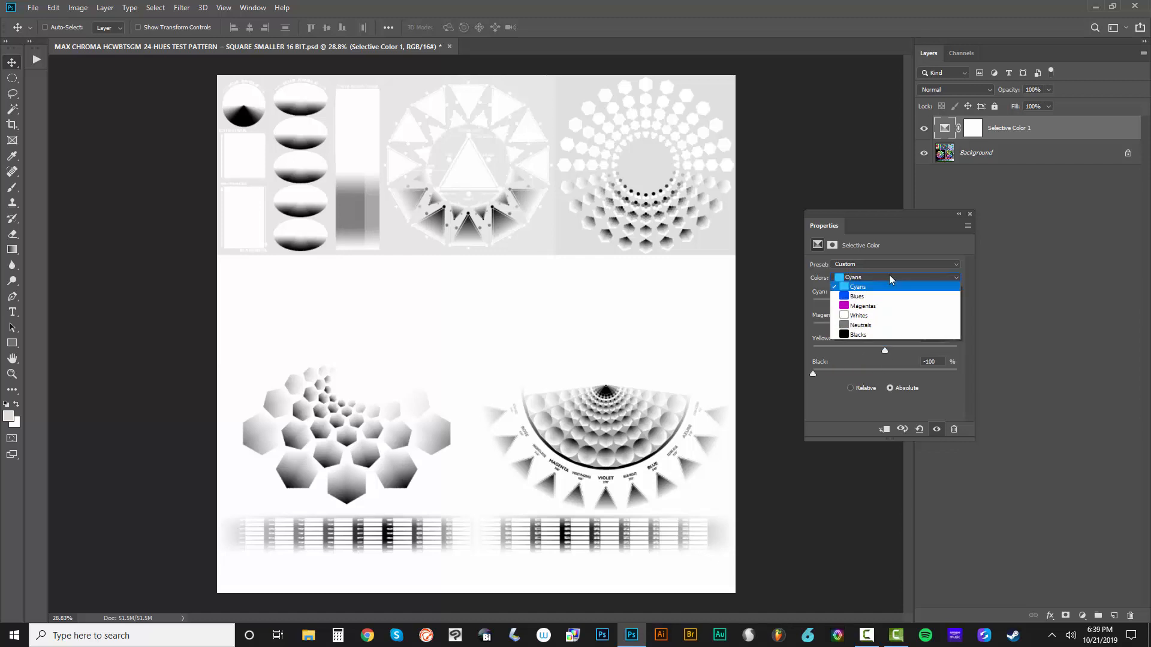
click(856, 296)
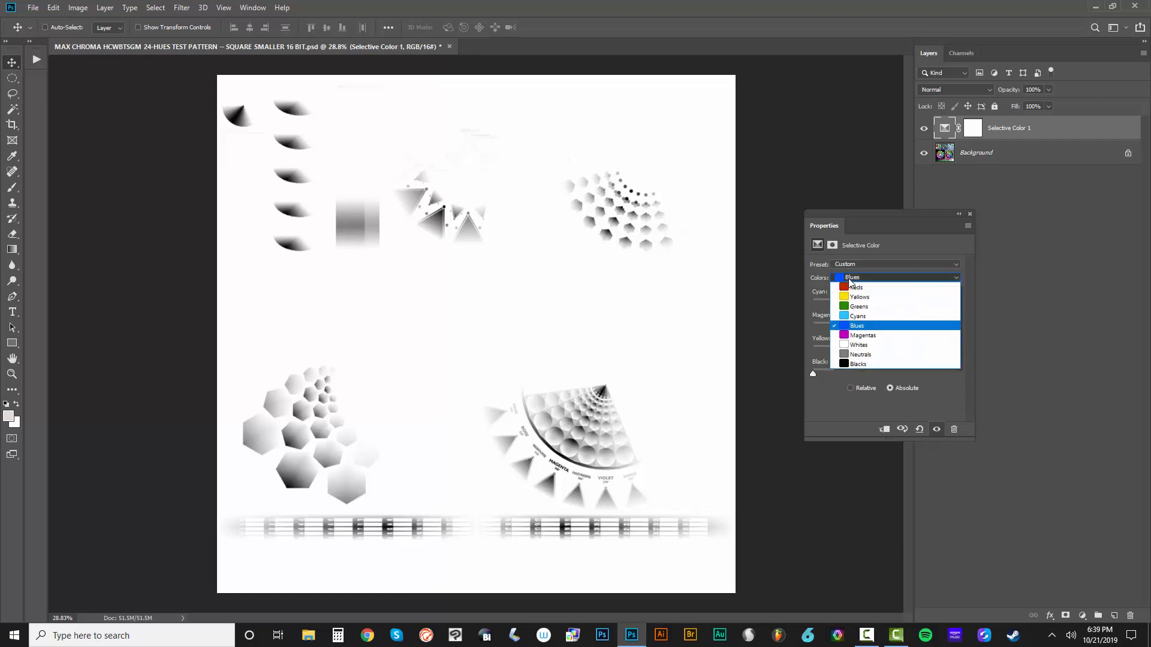
Step: Work through Blues and Reds, setting Black for Reds to −100, and leave the Properties panel
click(856, 287)
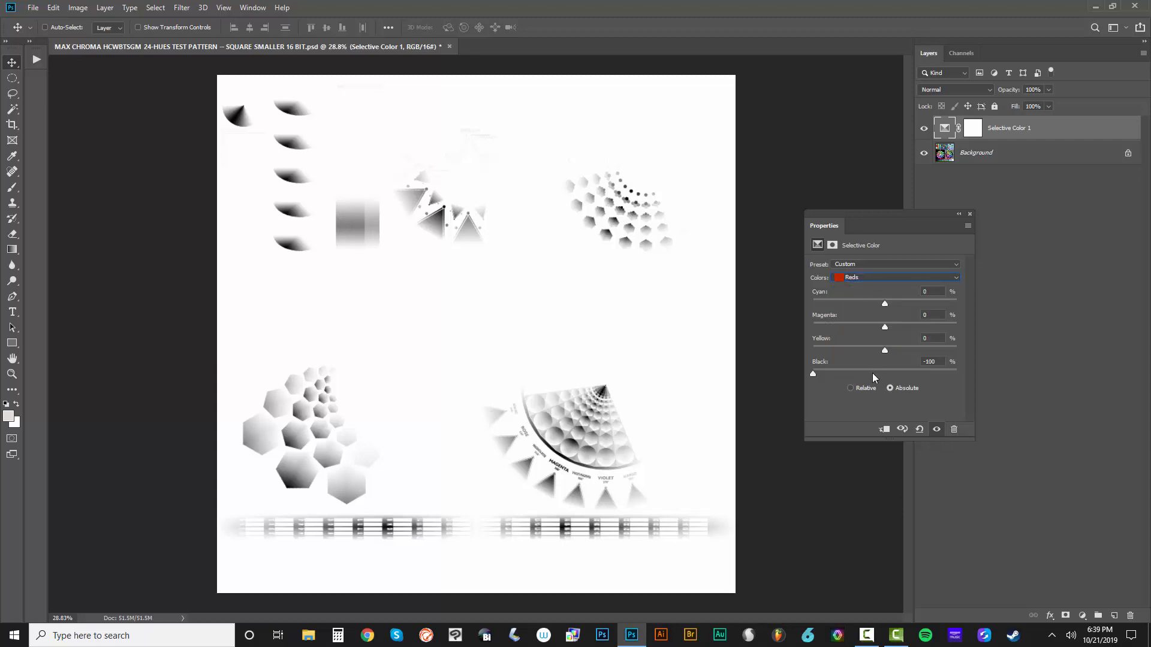
click(896, 277)
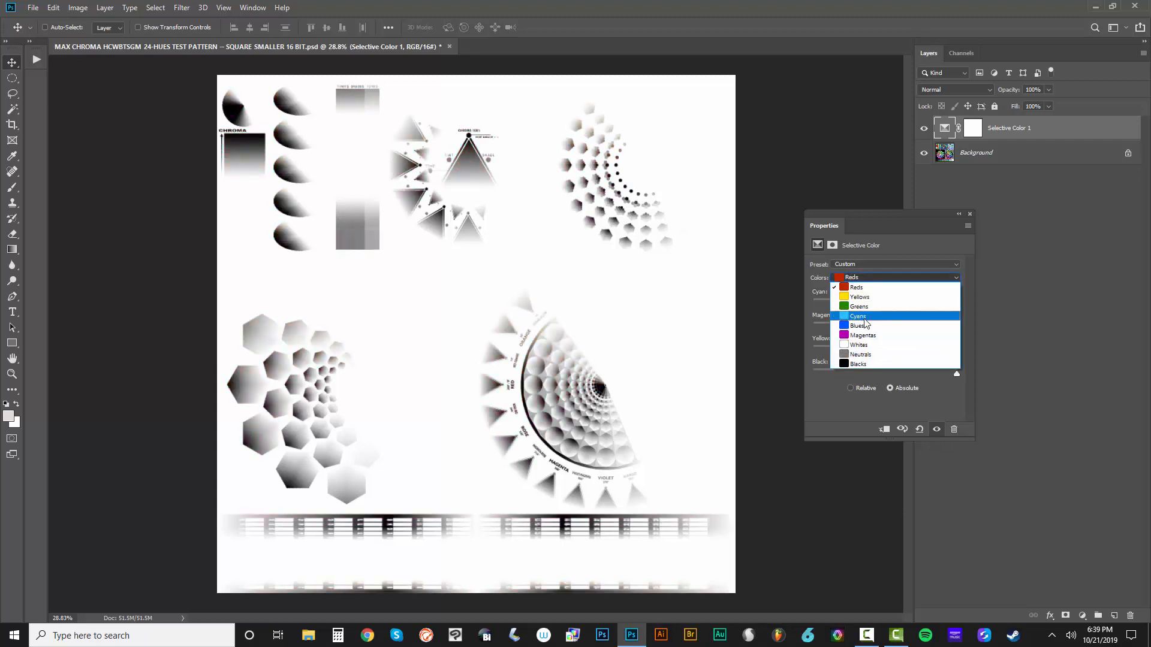
click(858, 325)
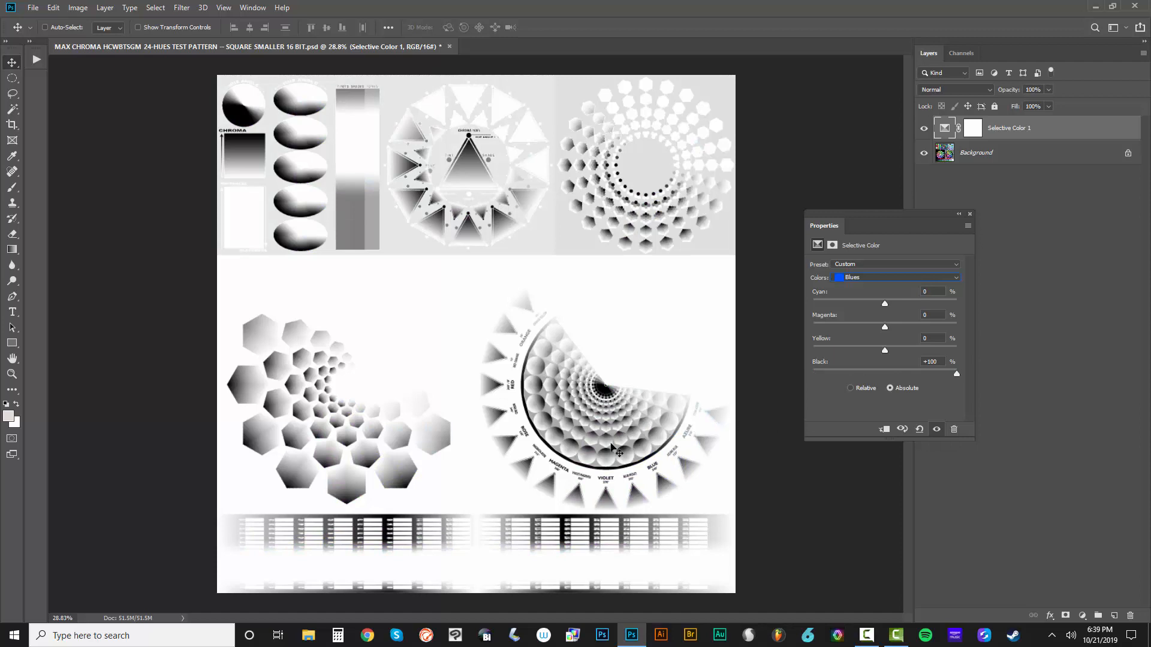
mouse_move(593, 427)
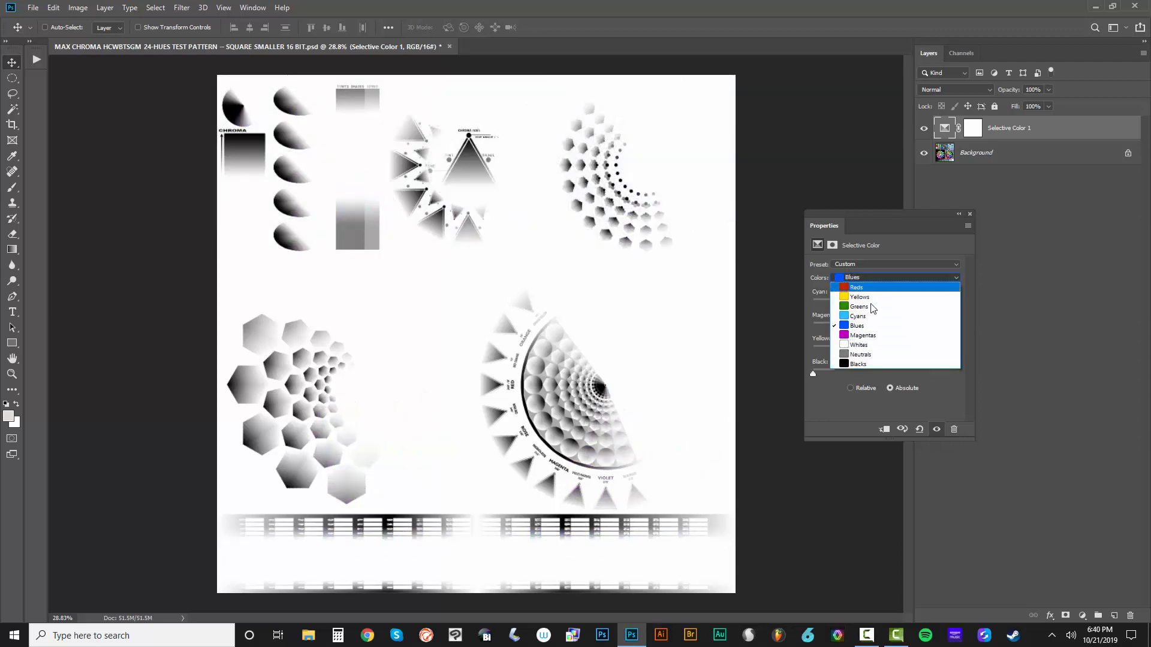
click(856, 286)
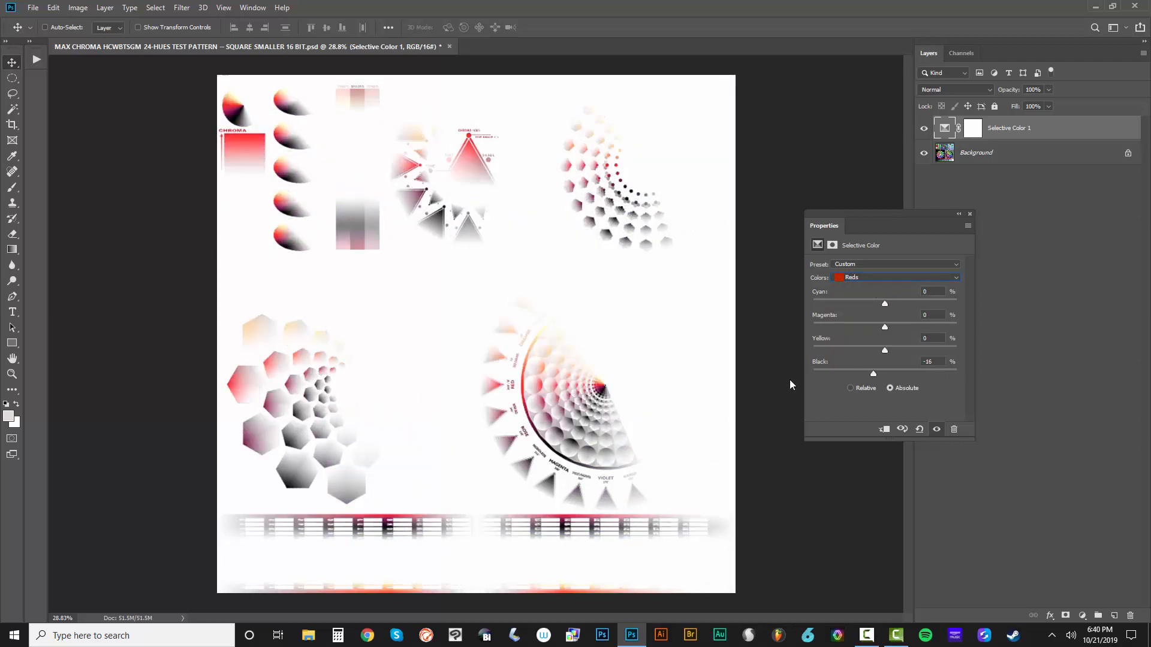
drag(874, 374, 812, 374)
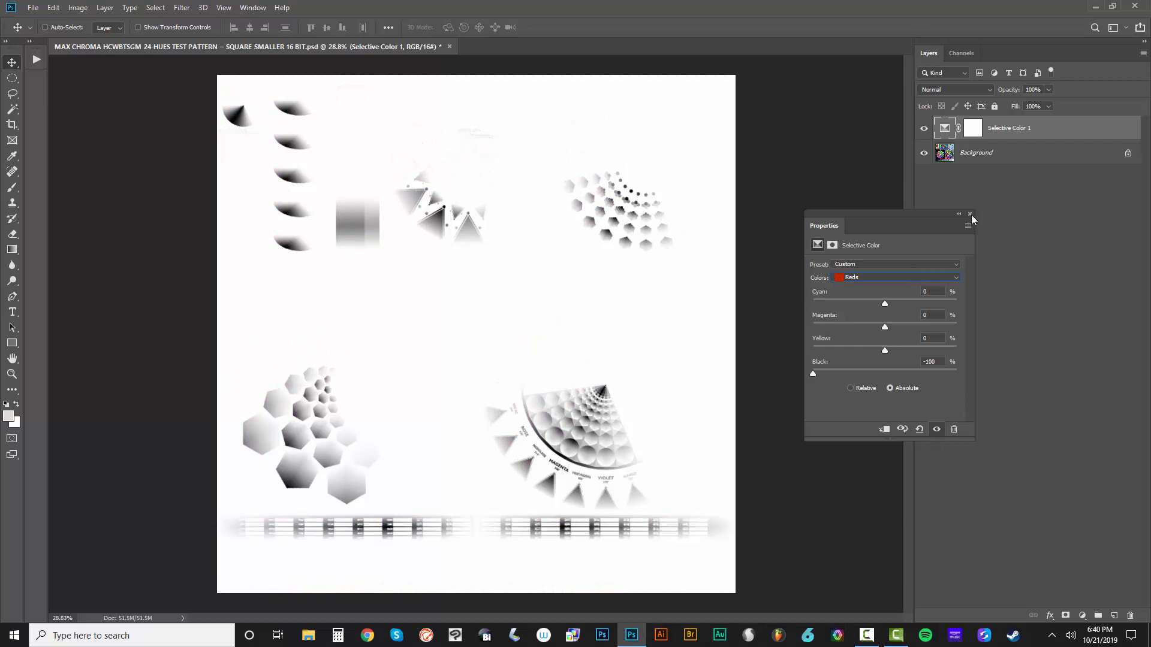
click(34, 7)
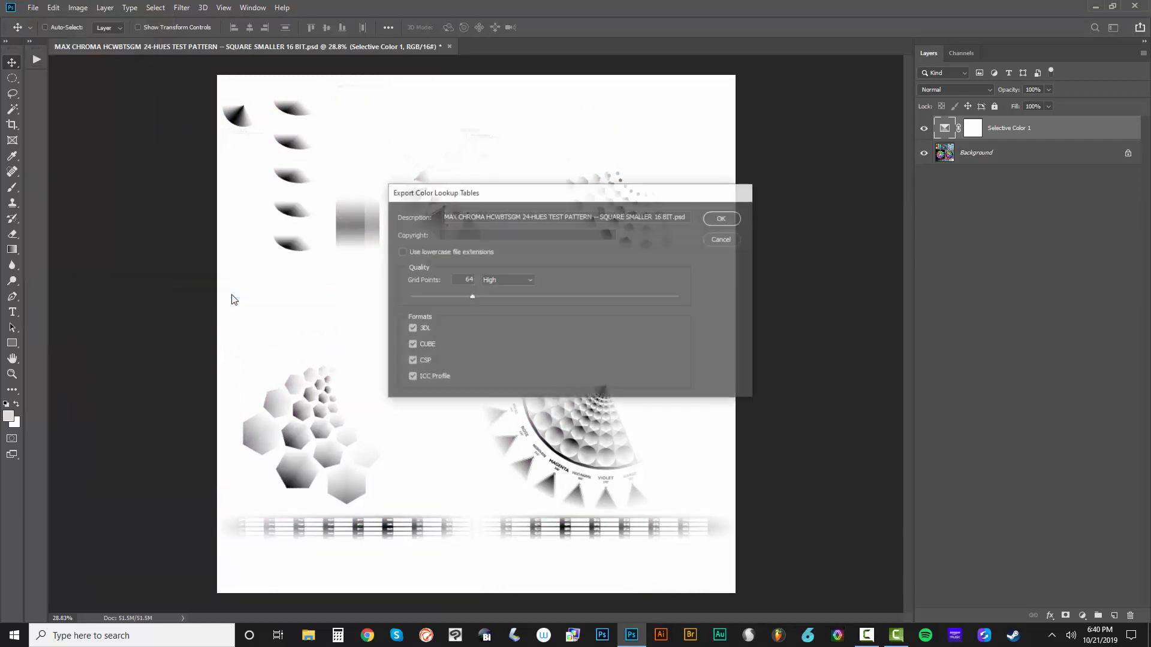
Step: Export the separation as 'MAX CHROMA COLOR SEPARATION LUTS - 6-HUES MAGENTA' into the LUTS folder
triple_click(565, 215)
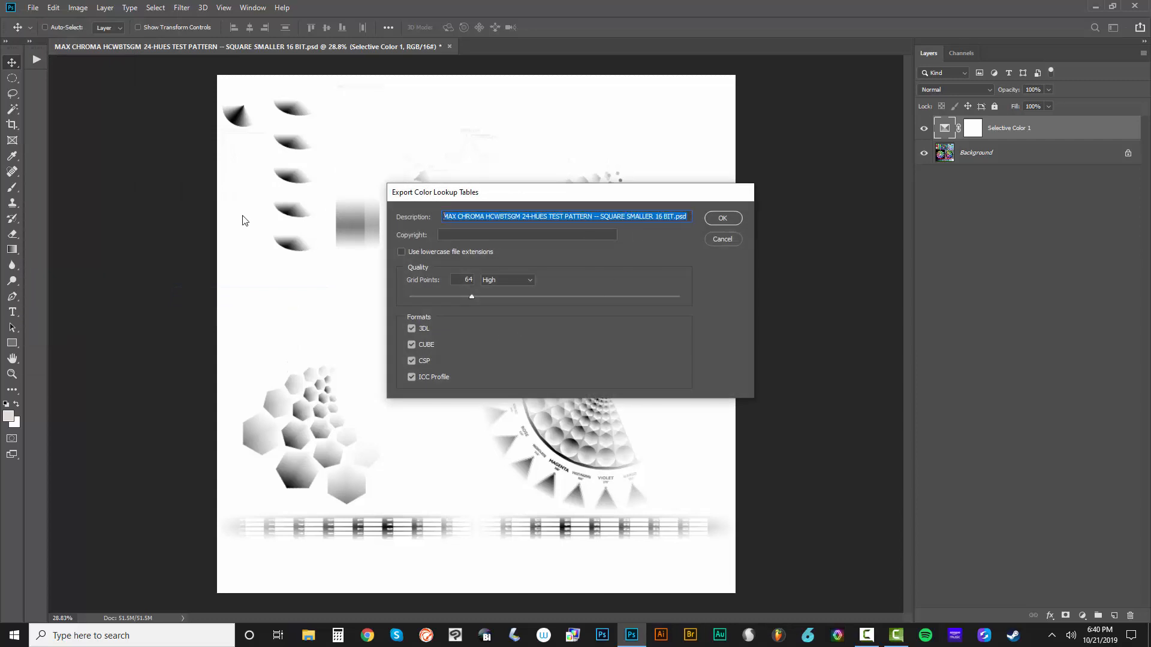
text(MAX CHROMA COLOR SEPARATION LUTS - 6-HUES)
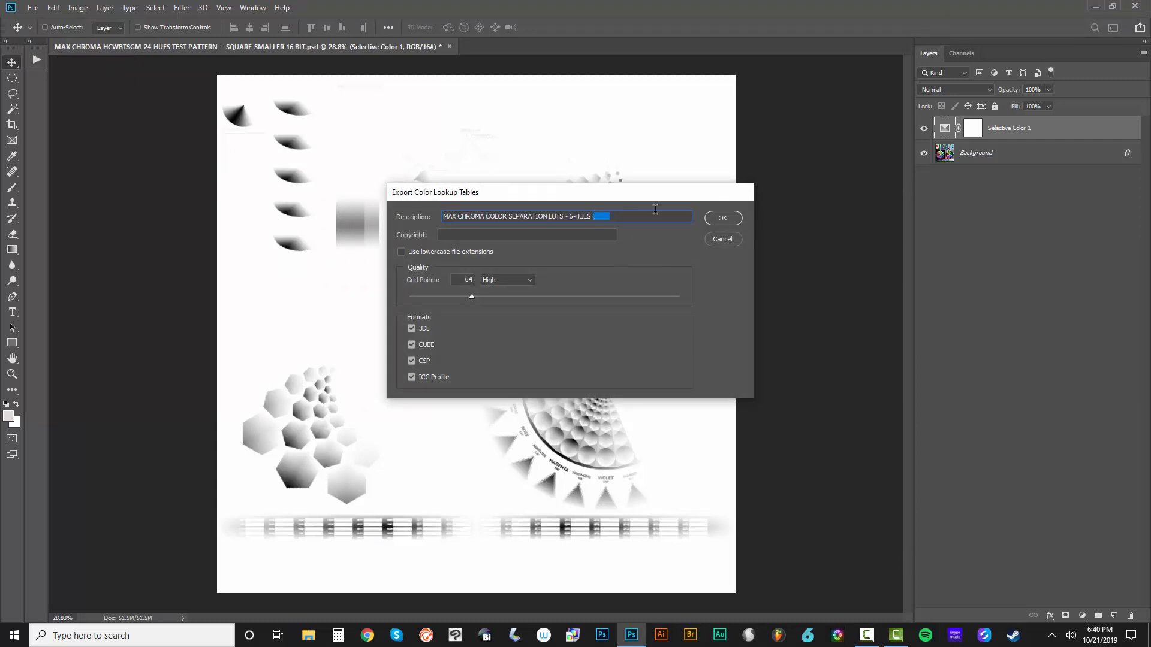
text(MAGENTA)
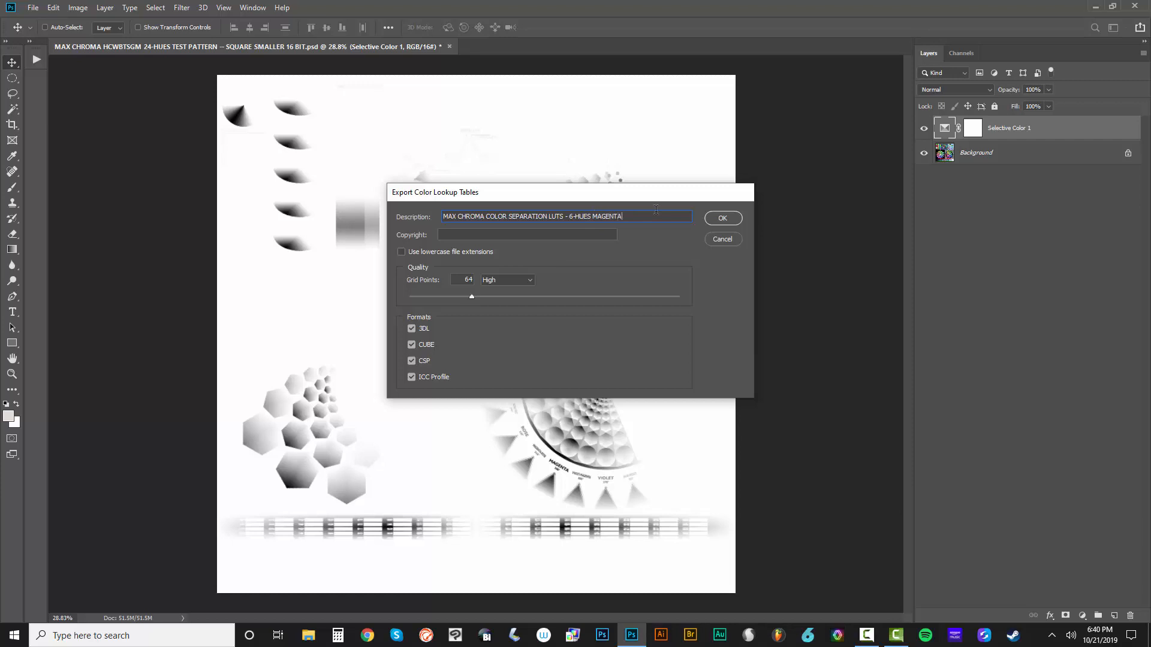
click(722, 217)
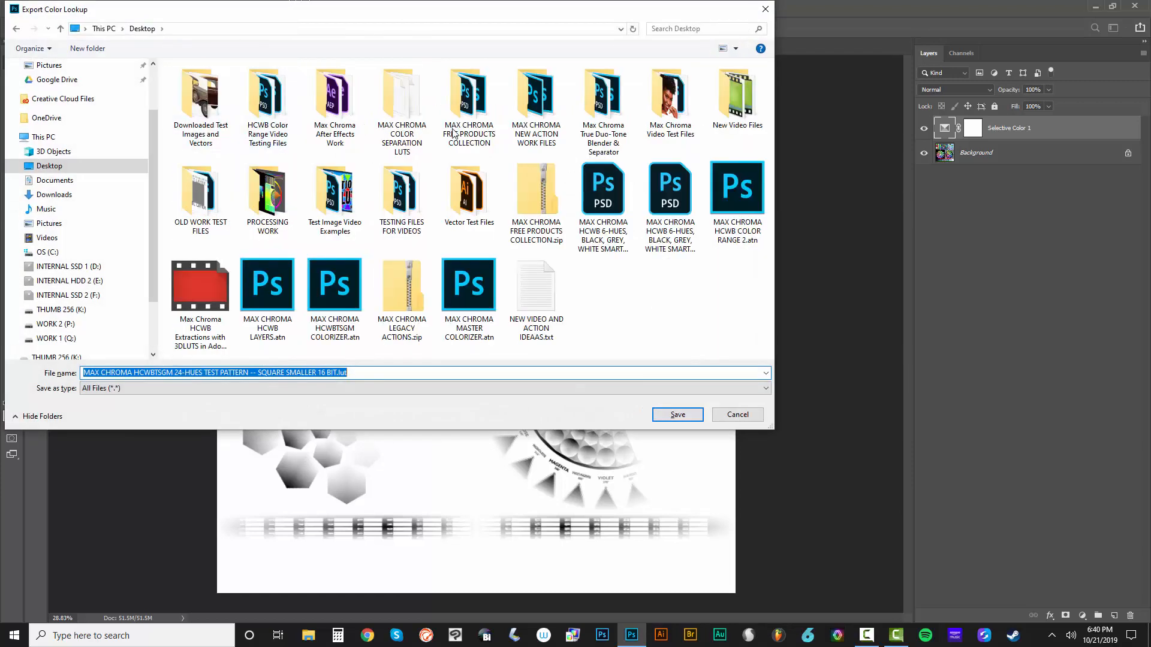
double_click(402, 94)
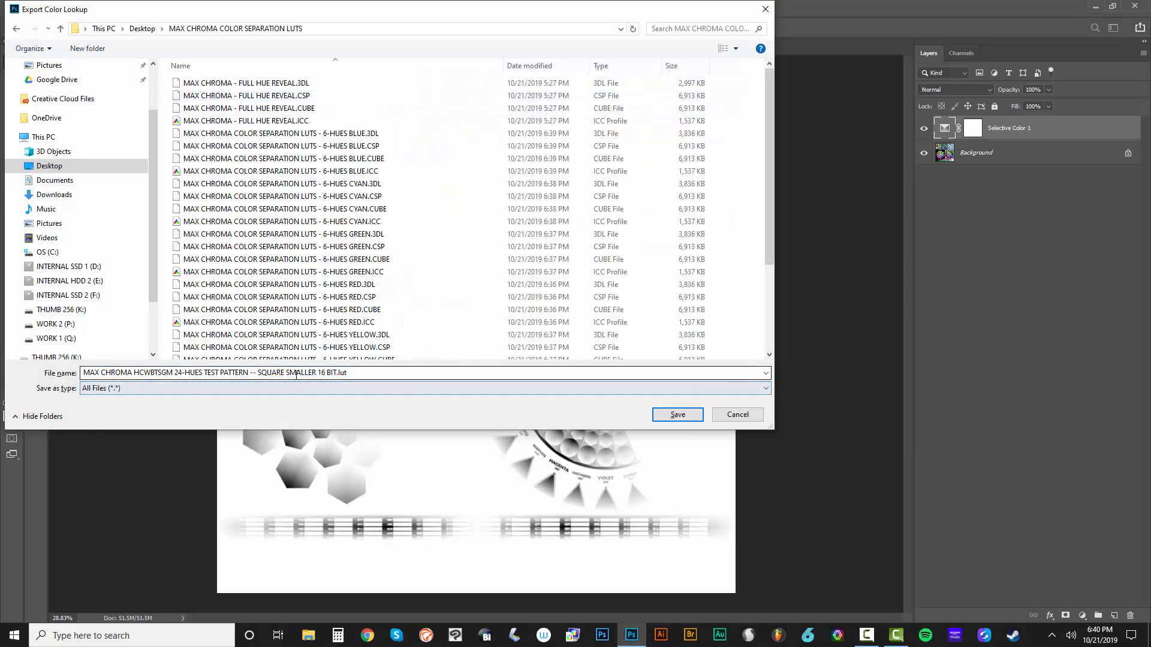
text(MAX CHROMA COLOR SEPARATION LUTS - 6-HUES CYAN)
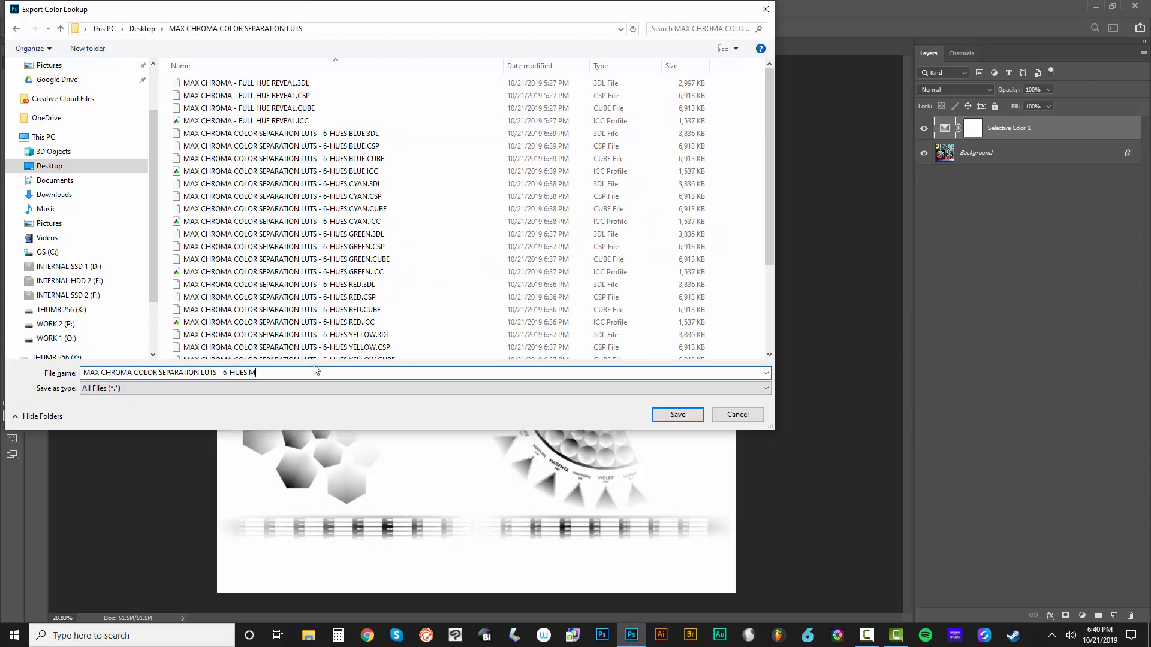
click(677, 414)
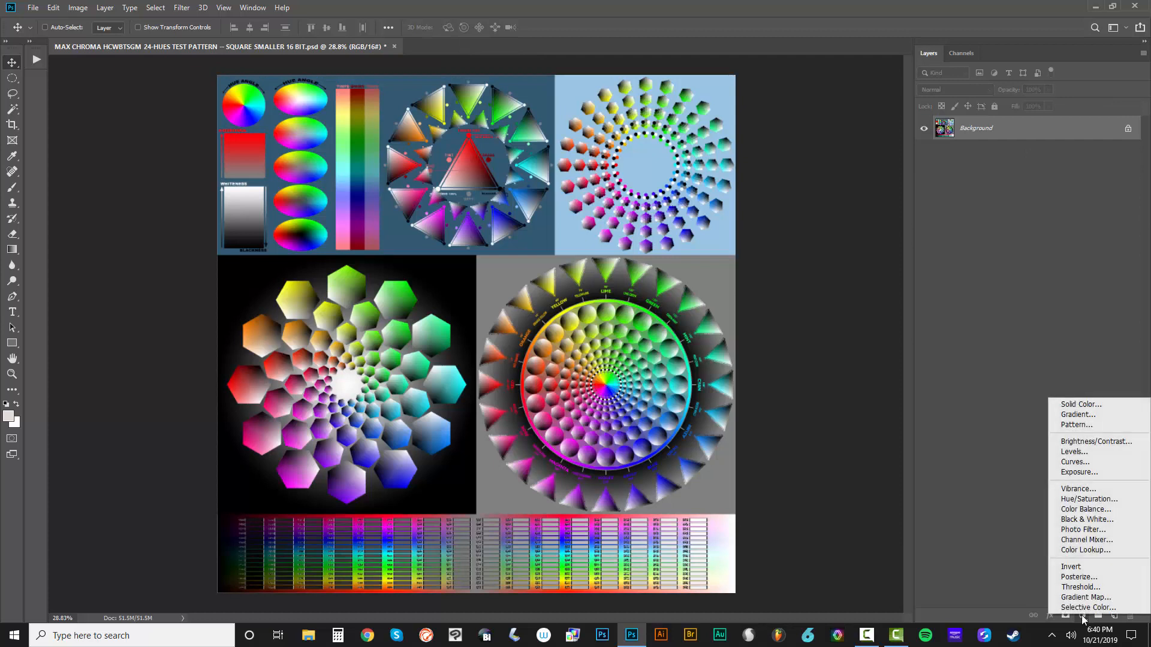
mouse_move(1087, 550)
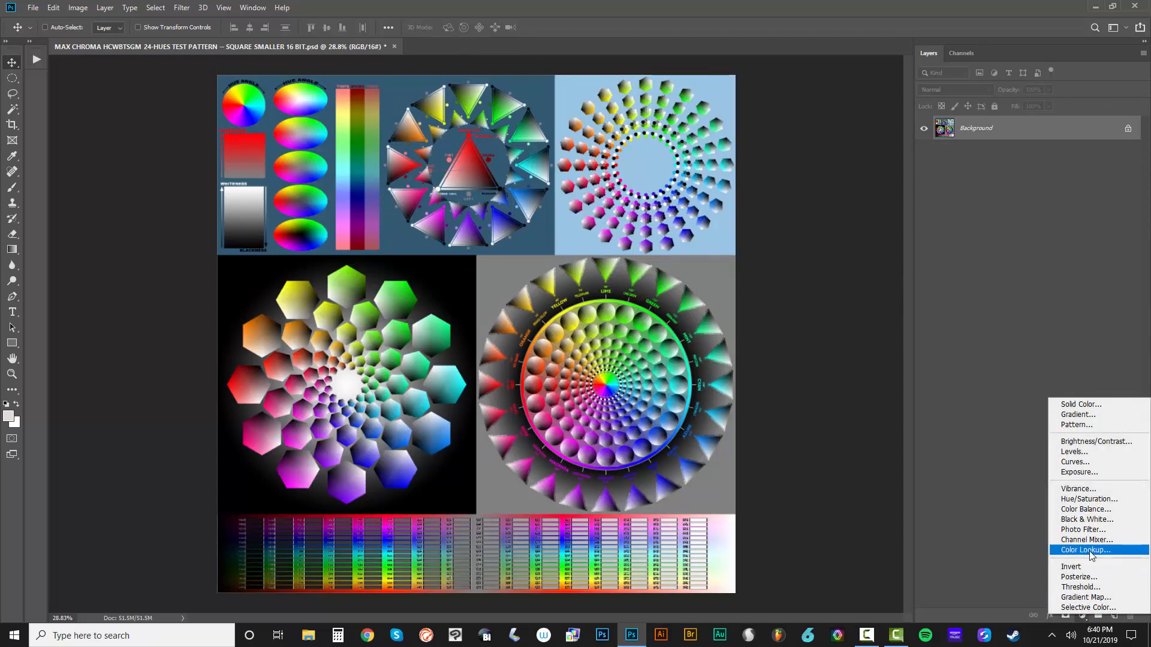
Step: Add a Color Lookup adjustment layer and load the WHITE.CUBE 3D LUT
click(1086, 550)
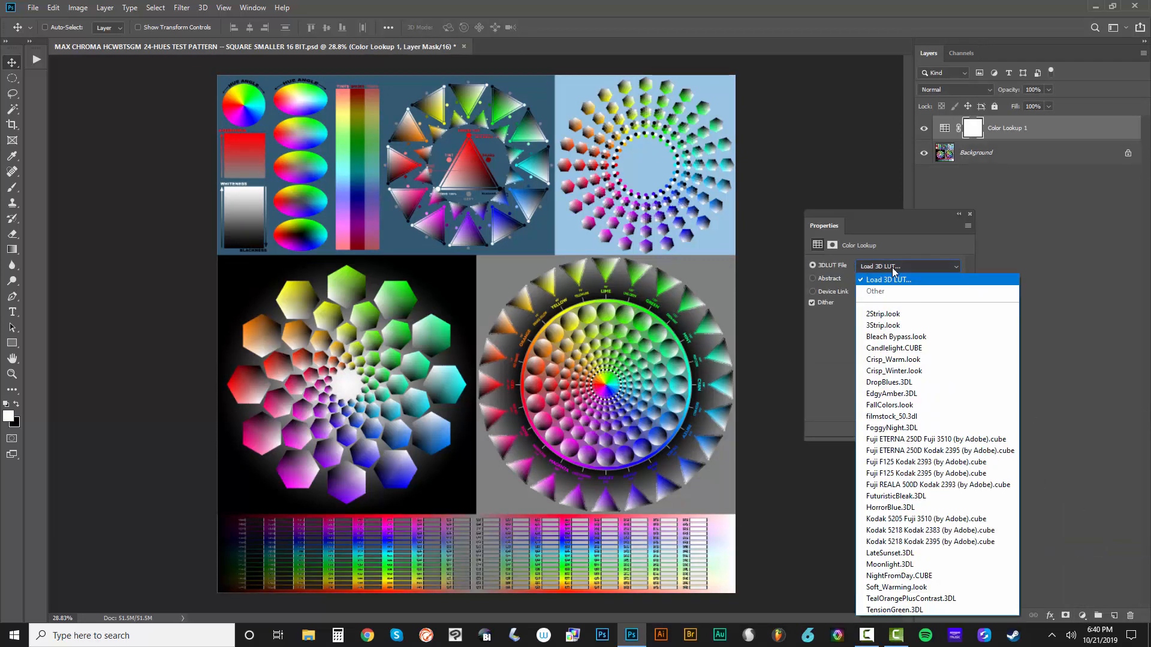
click(888, 280)
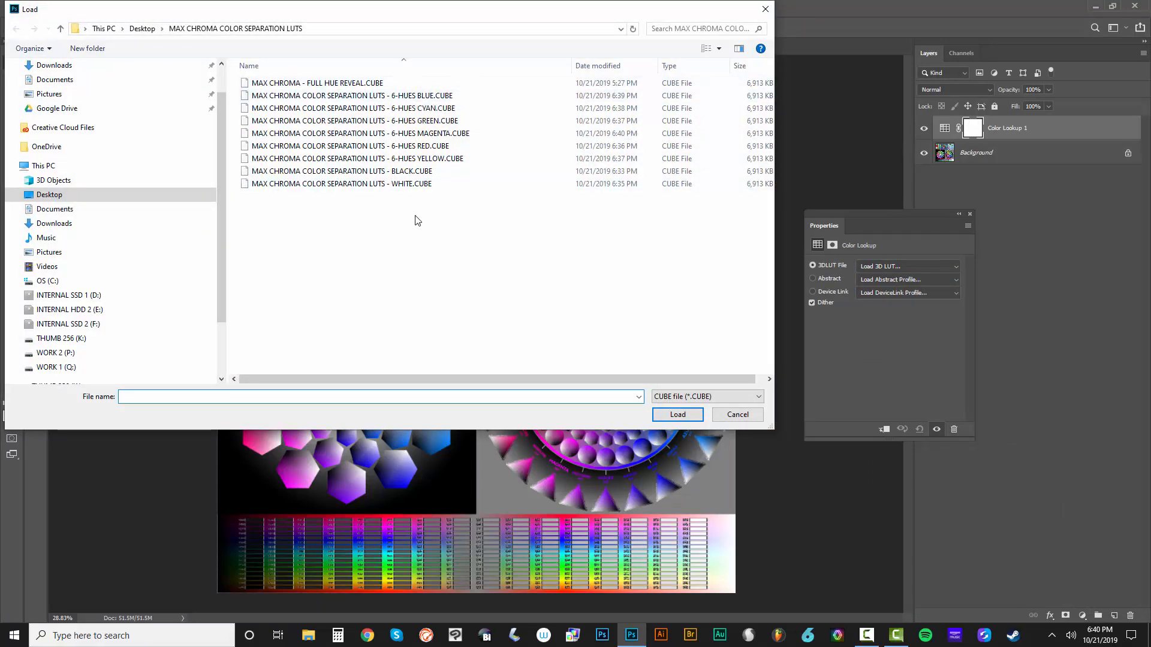
mouse_move(352, 183)
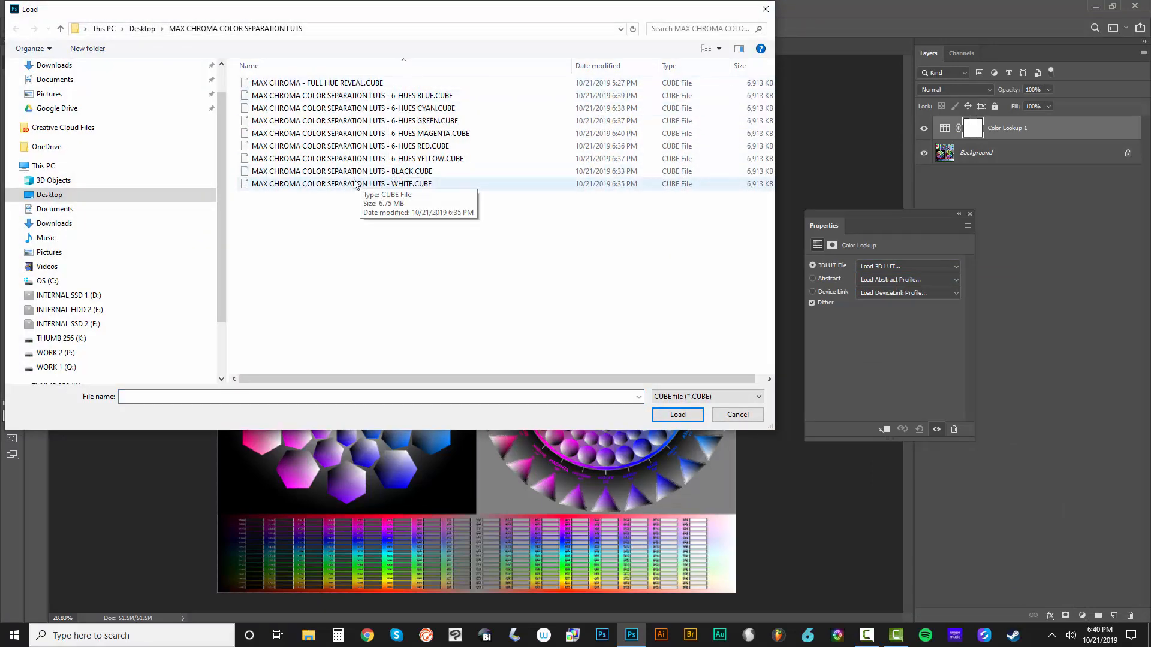
click(676, 415)
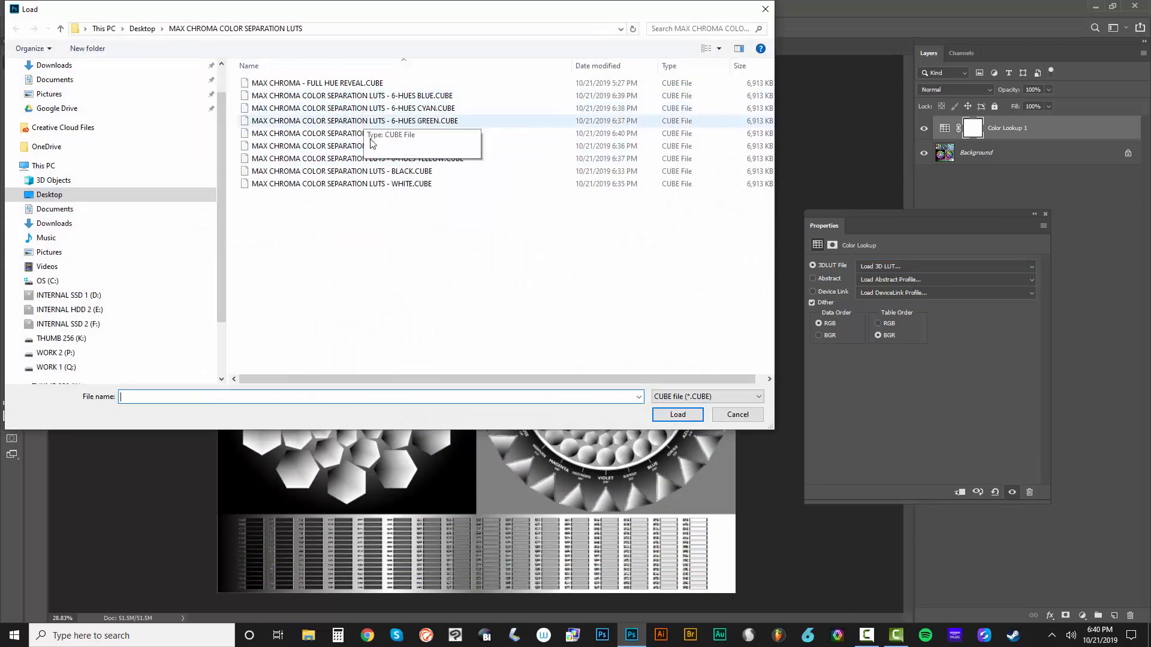
click(738, 414)
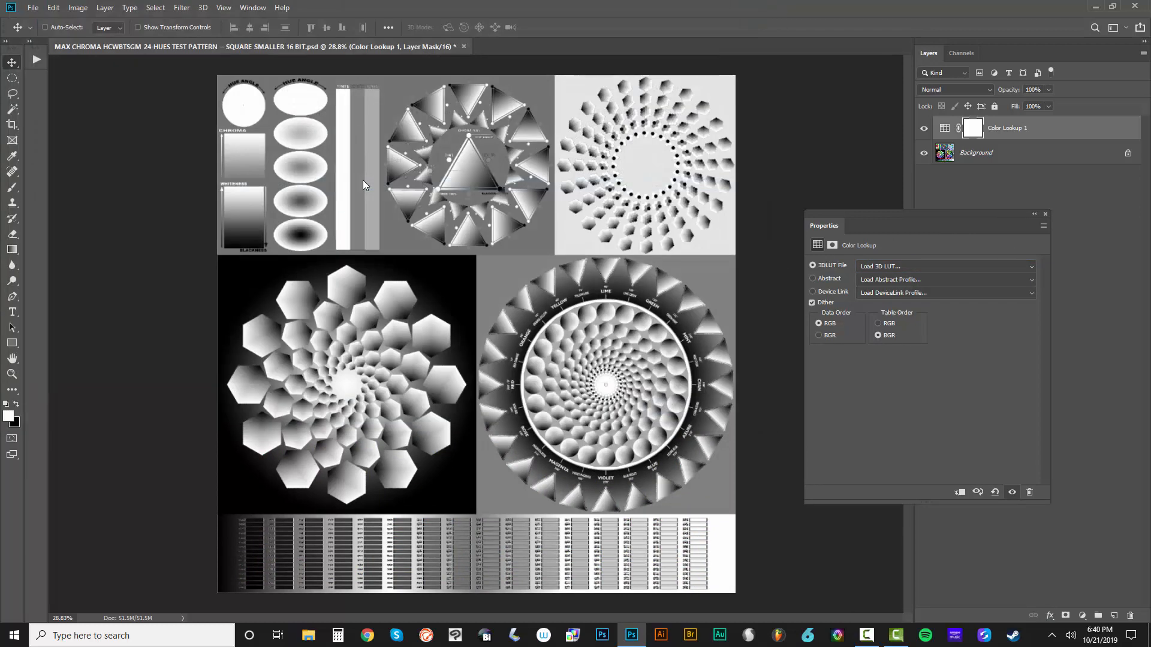
Step: Replace it with the 6-HUES RED.CUBE separation LUT
click(944, 266)
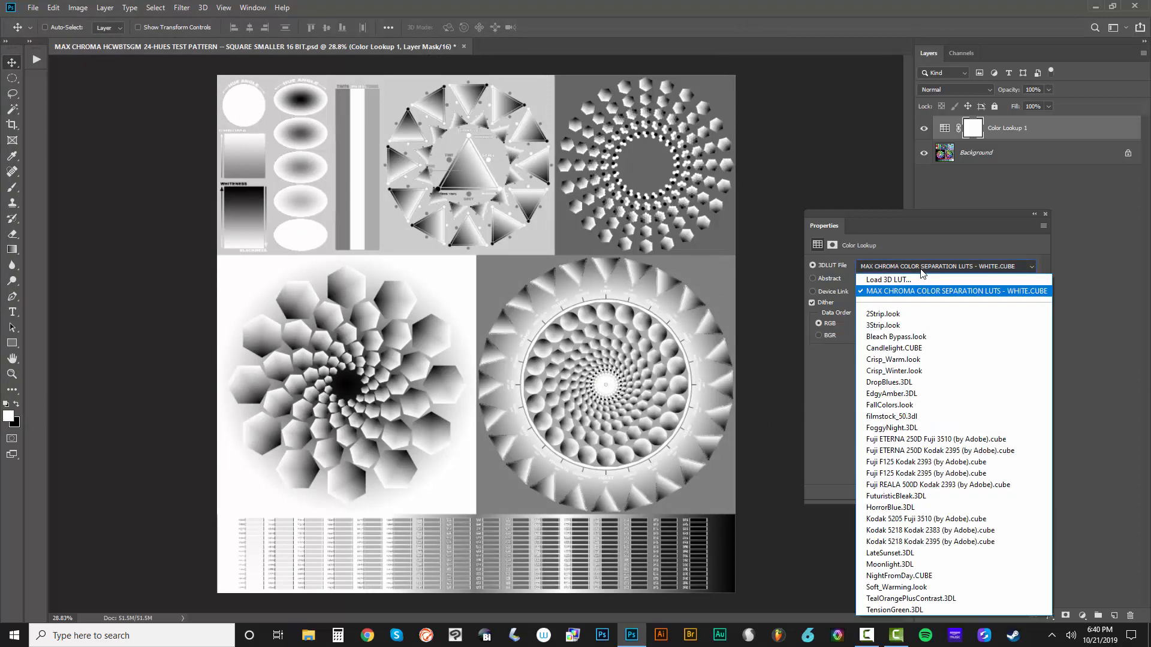
click(885, 280)
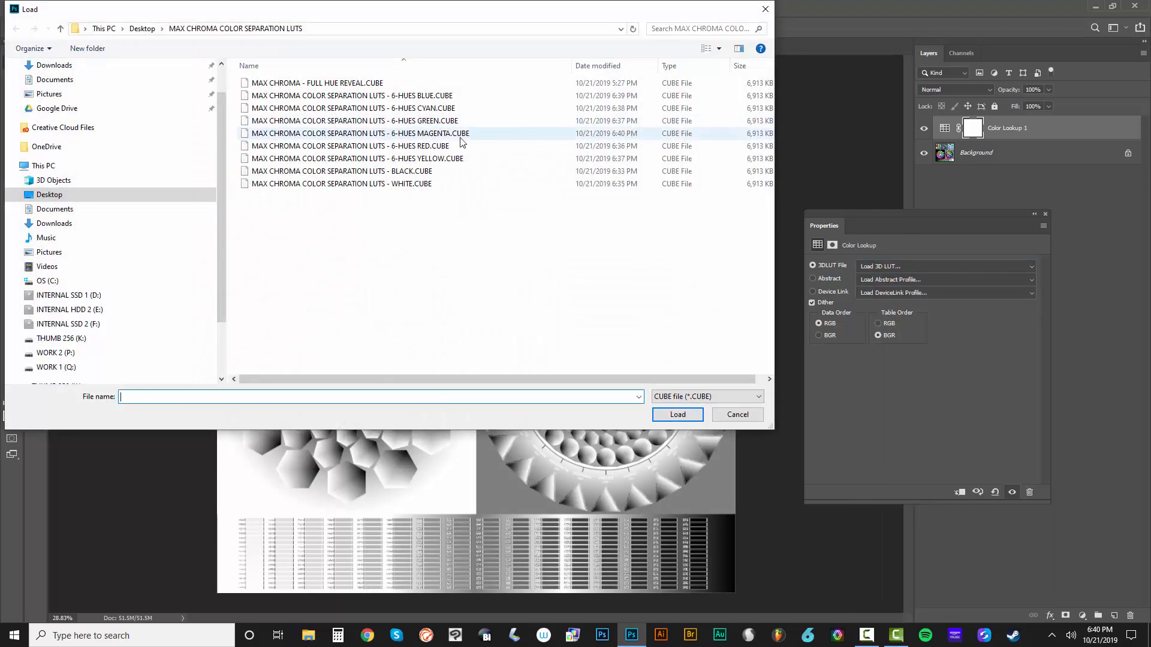
click(676, 415)
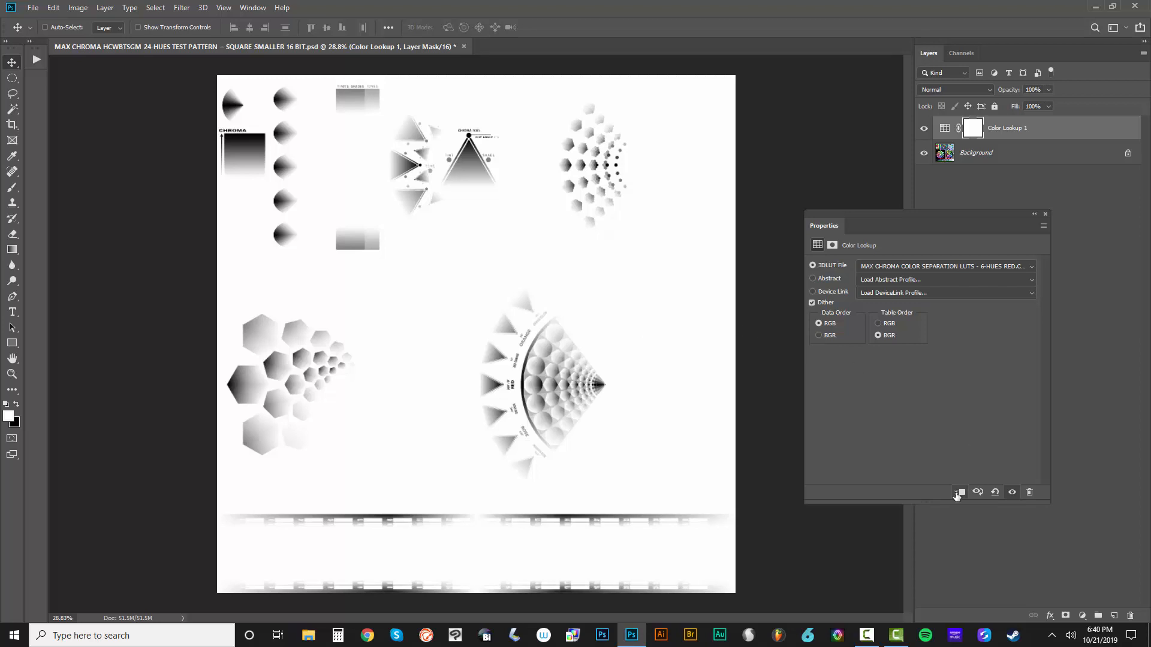
click(946, 266)
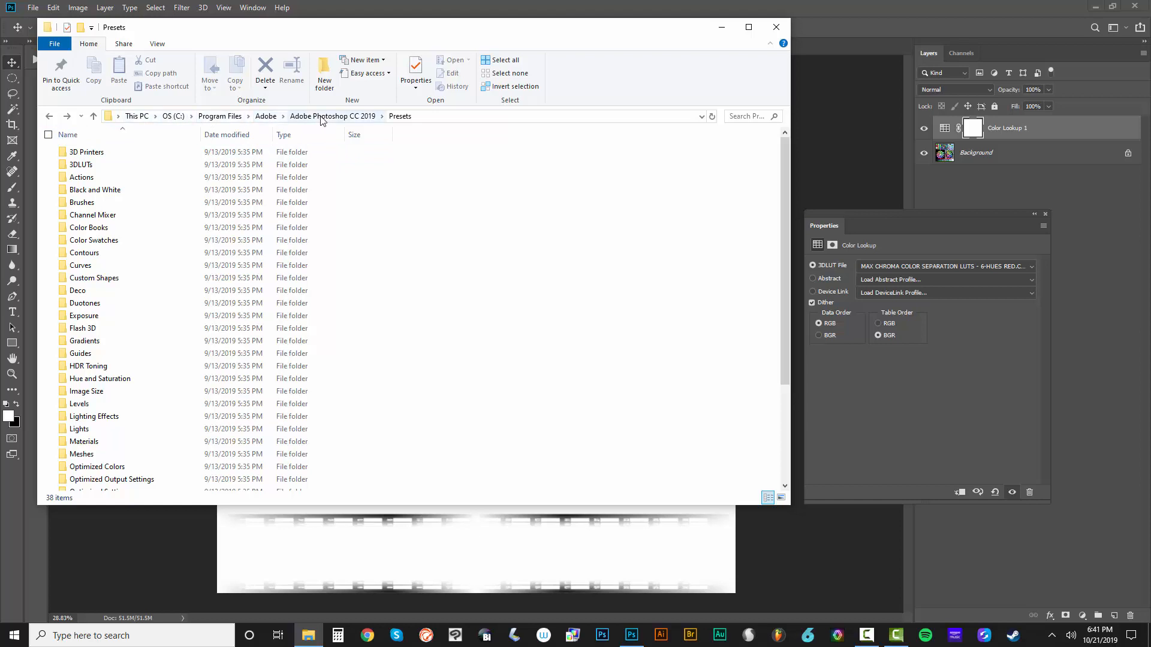
mouse_move(361, 123)
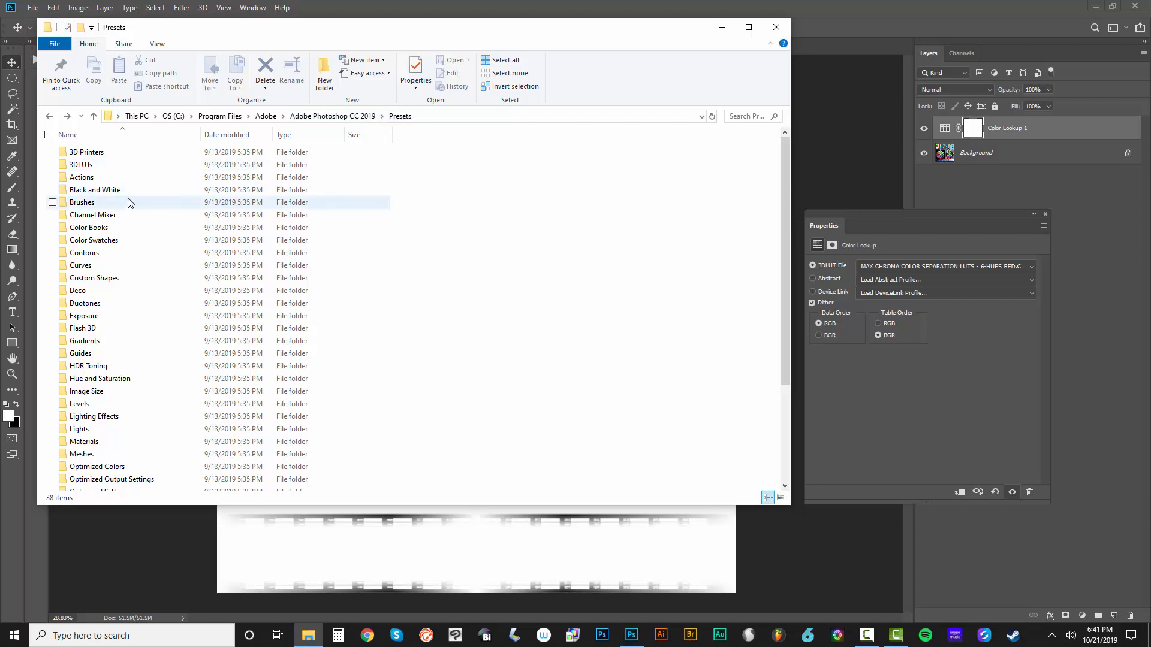
Step: Open the 3DLUTs folder inside Photoshop CC 2019's Presets folder
double_click(80, 164)
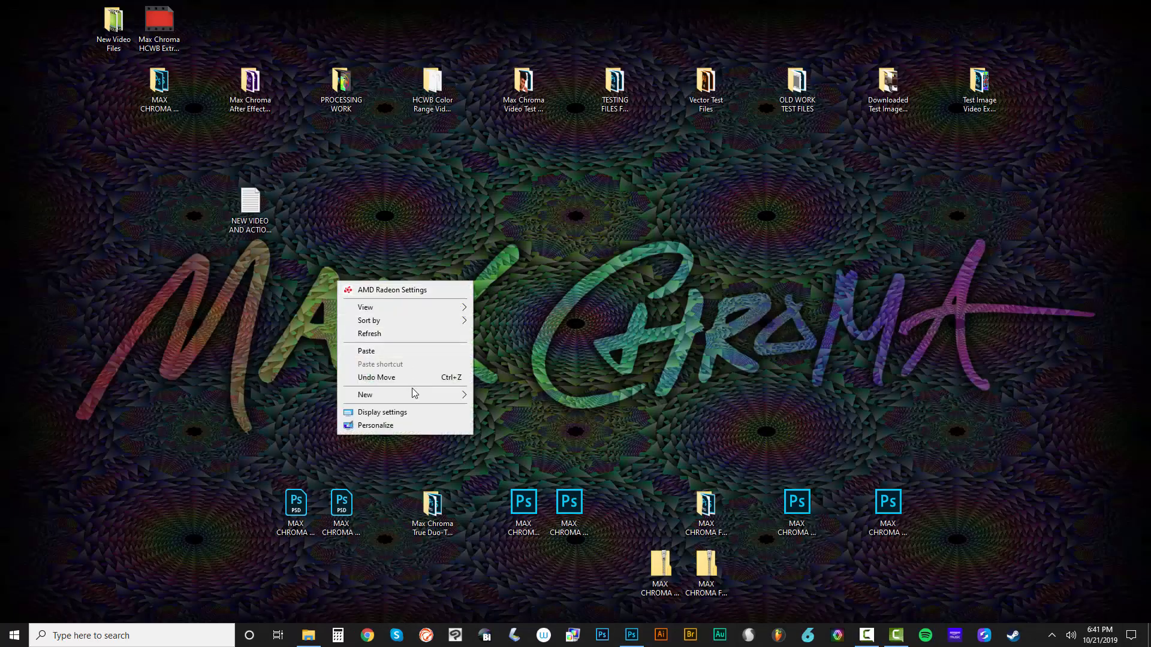
Step: Create a desktop folder 'Photoshop Default 3DLUTS' and move the default LUTs into it, granting permission
click(365, 394)
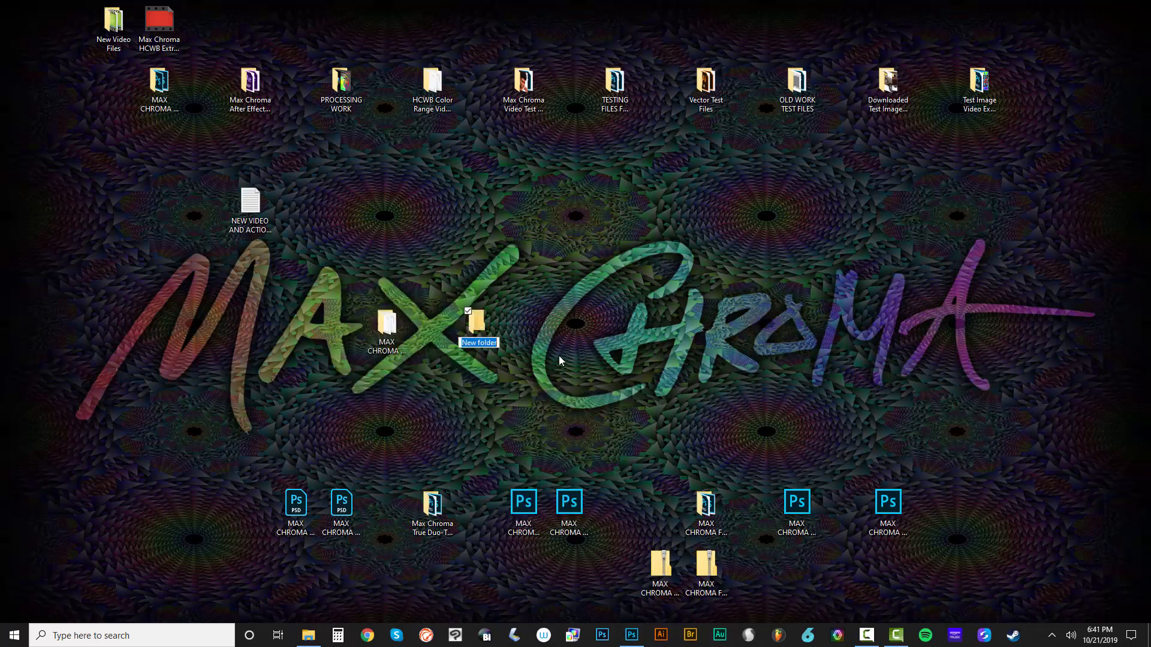
text(Photoshop Defa)
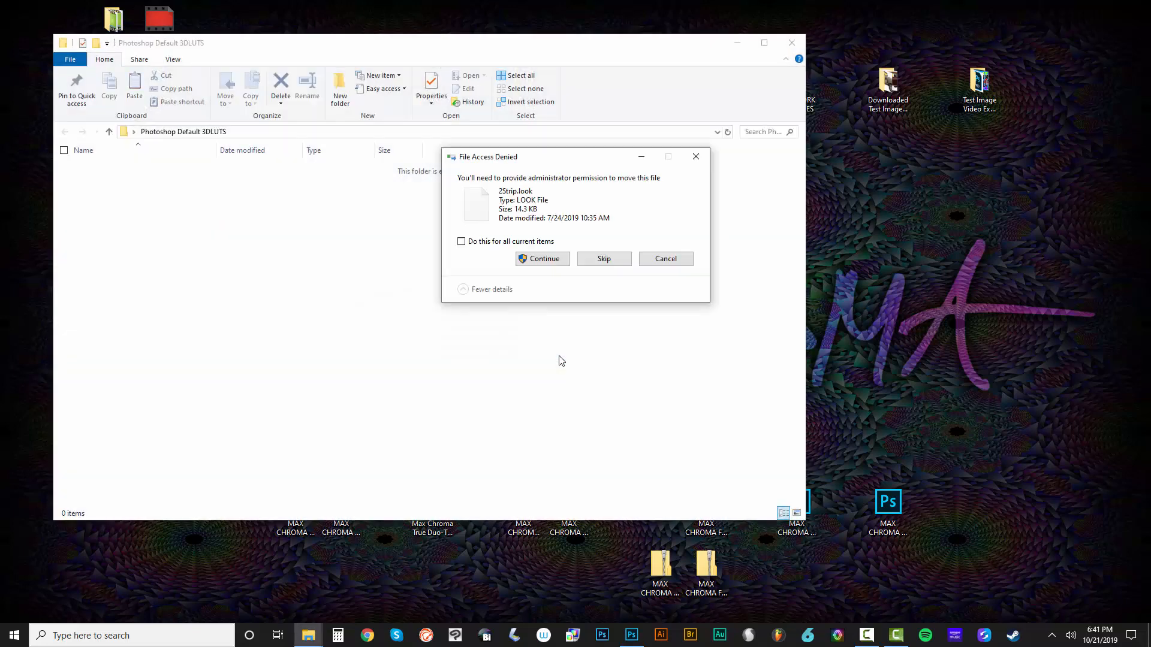
click(542, 259)
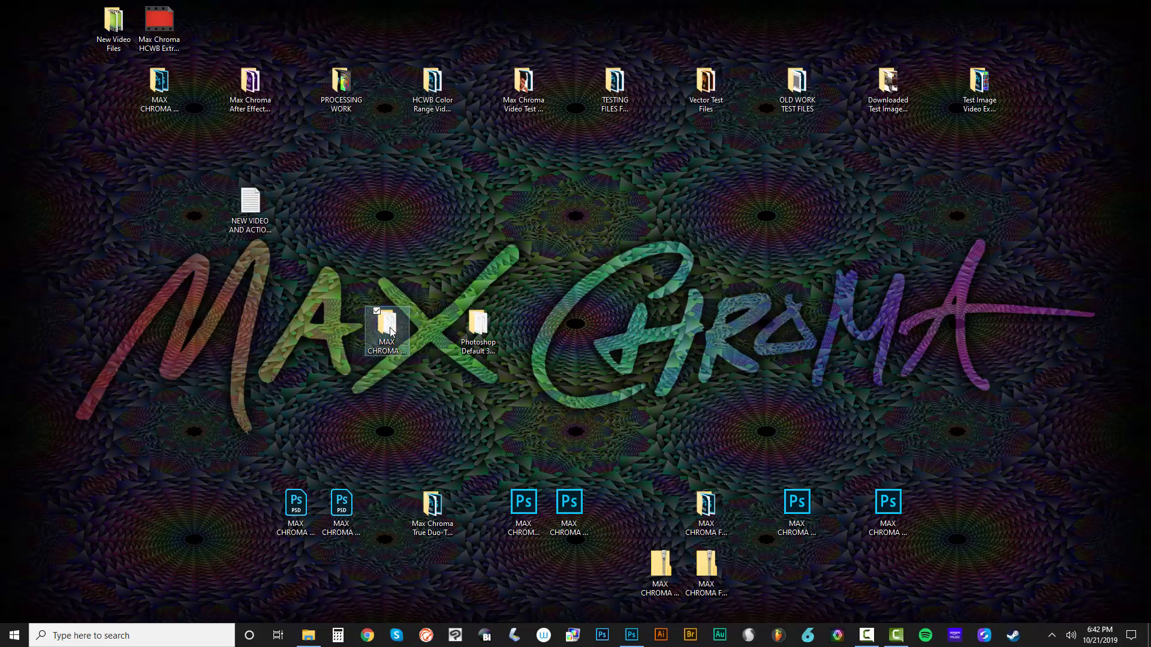
Step: Copy the nine MAX CHROMA .3DL separation LUTs into Presets\3DLUTs, approving the permission prompt
double_click(385, 326)
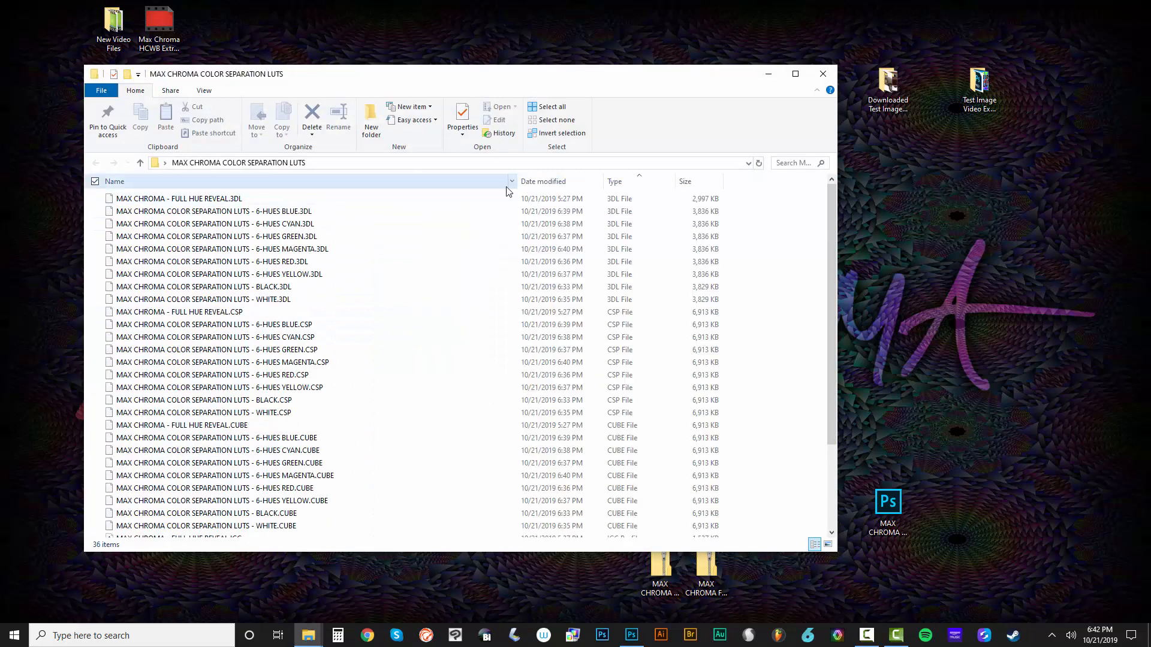
click(179, 198)
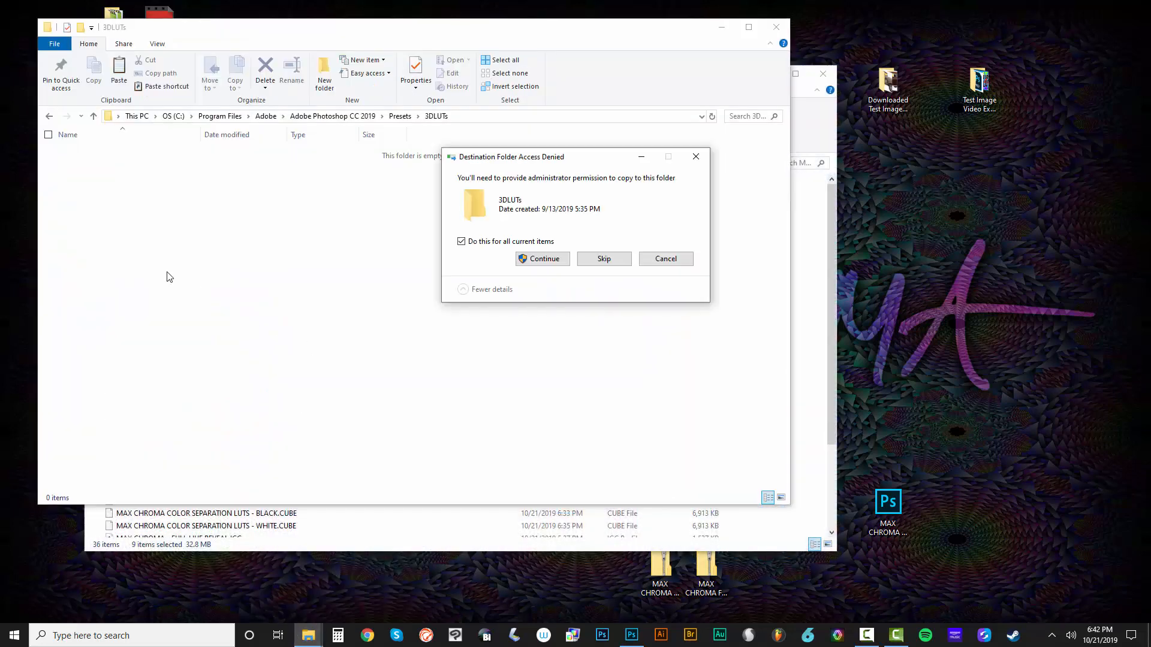
click(542, 259)
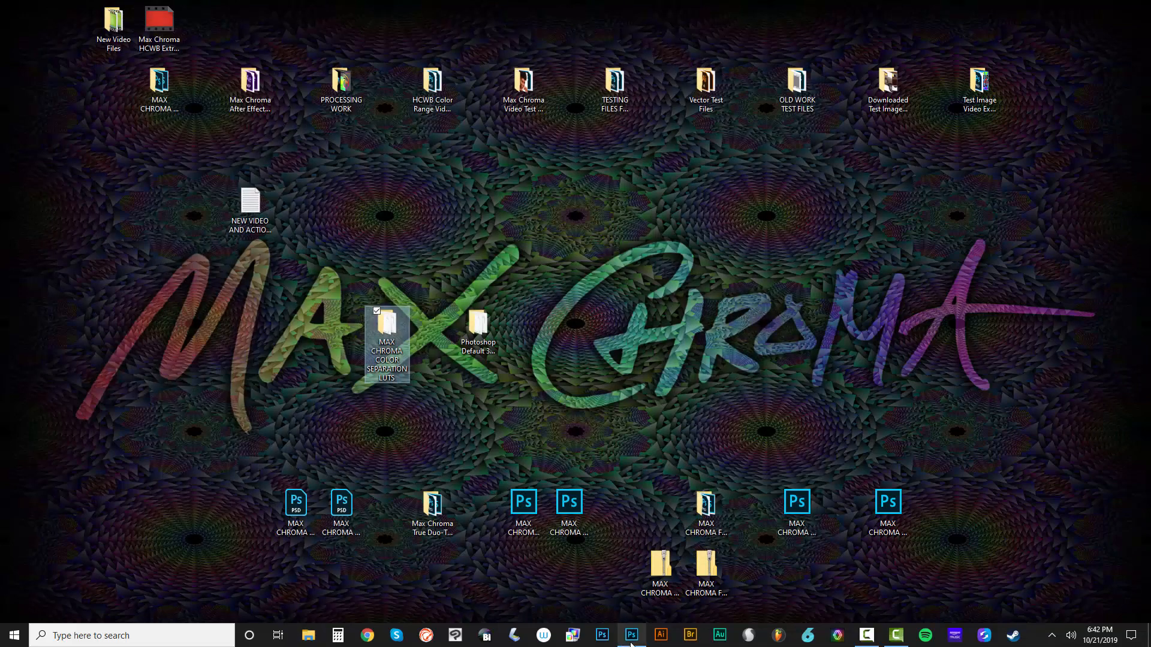
Step: Return to Photoshop and check the Color Lookup 3DLUT File list for the new separations
click(629, 636)
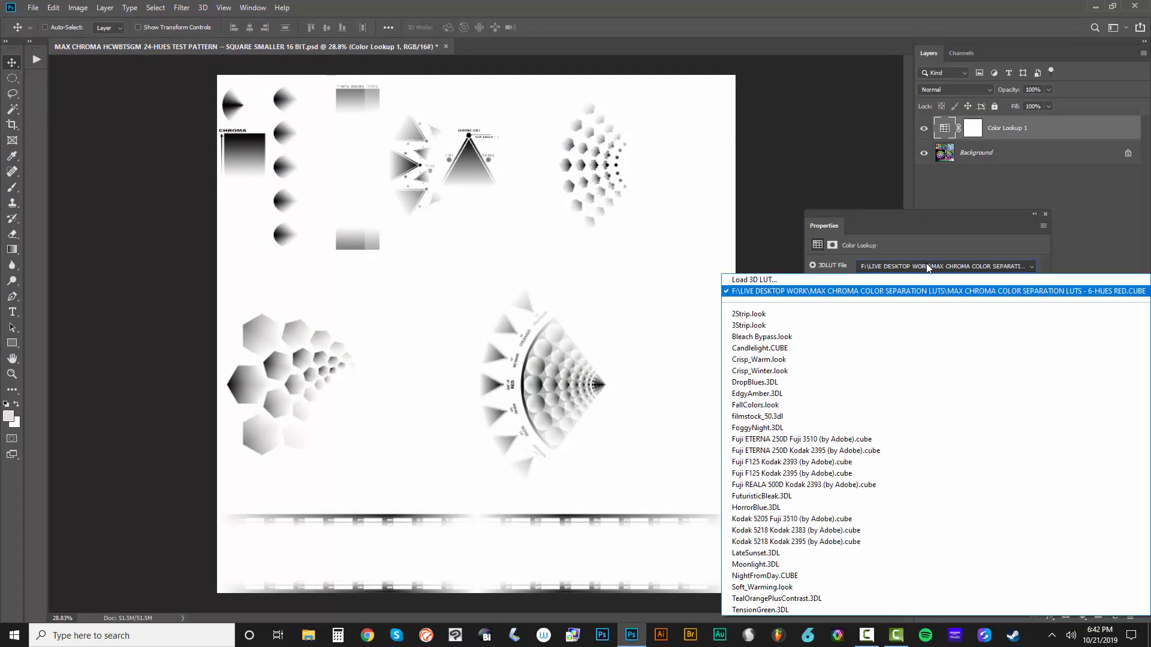
mouse_move(823, 337)
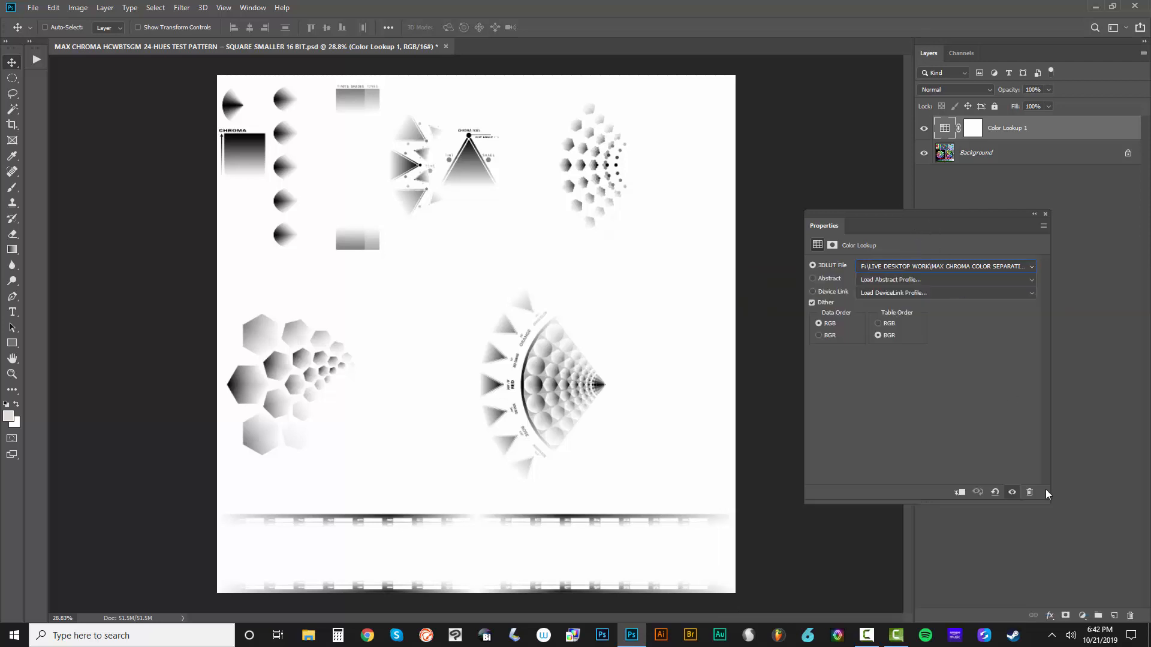
click(1045, 213)
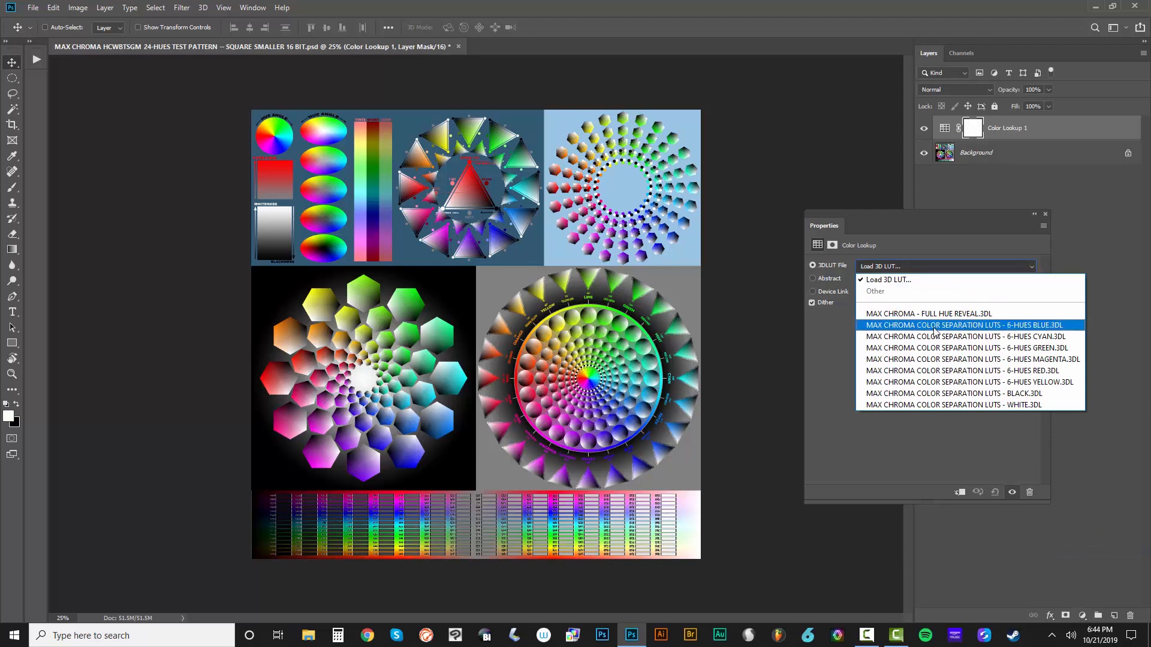
Step: Cycle the Color Lookup through FULL HUE REVEAL, blue, cyan, green, magenta, yellow, black and land on WHITE
click(927, 313)
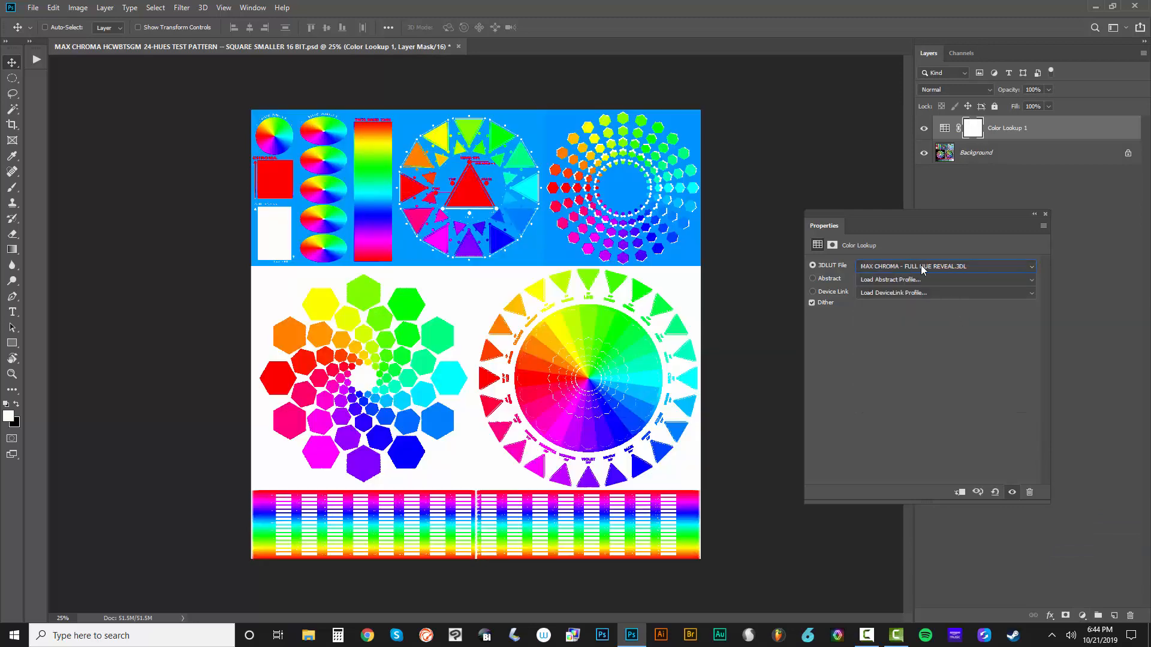
click(947, 266)
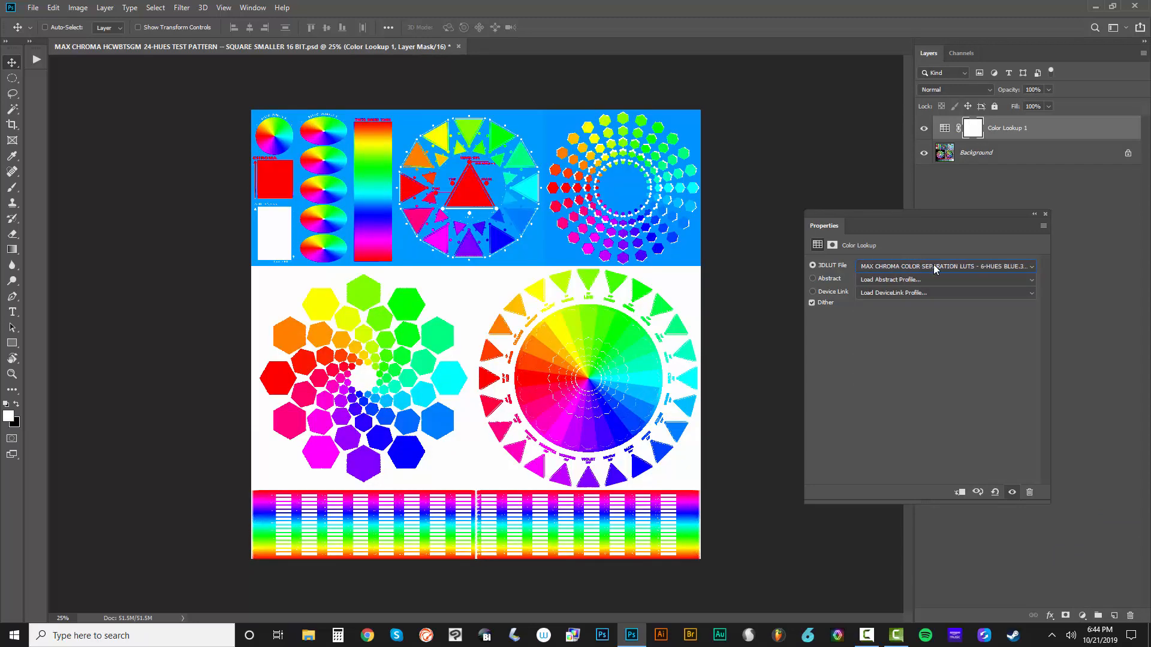
click(945, 266)
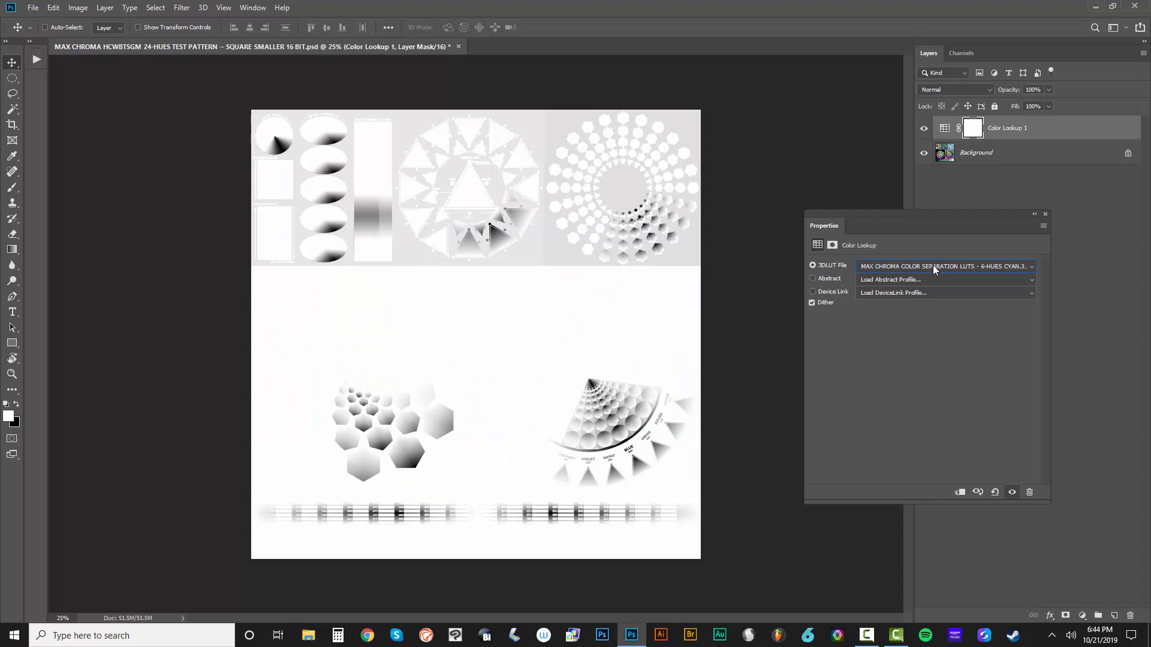
click(947, 266)
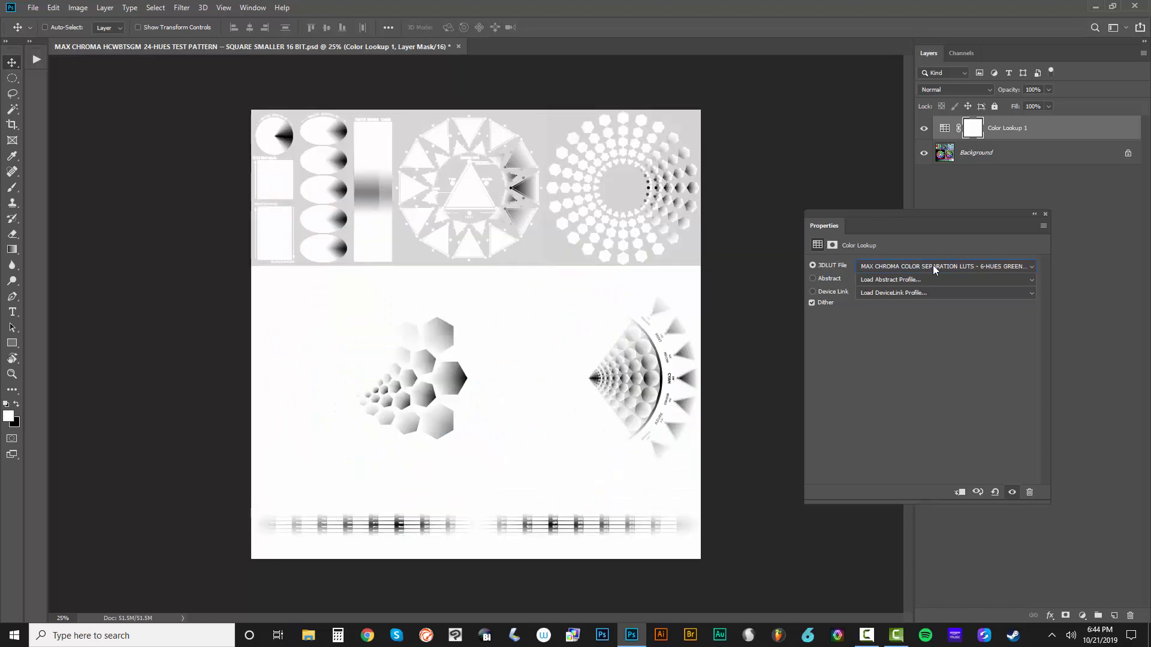
click(945, 266)
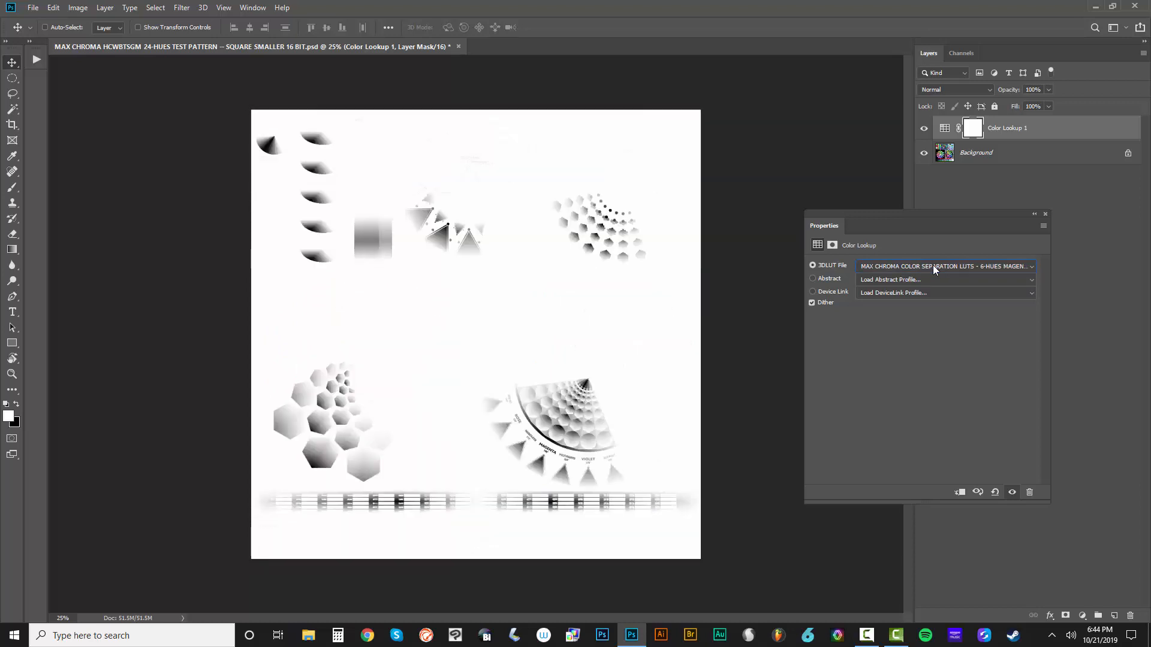
click(946, 266)
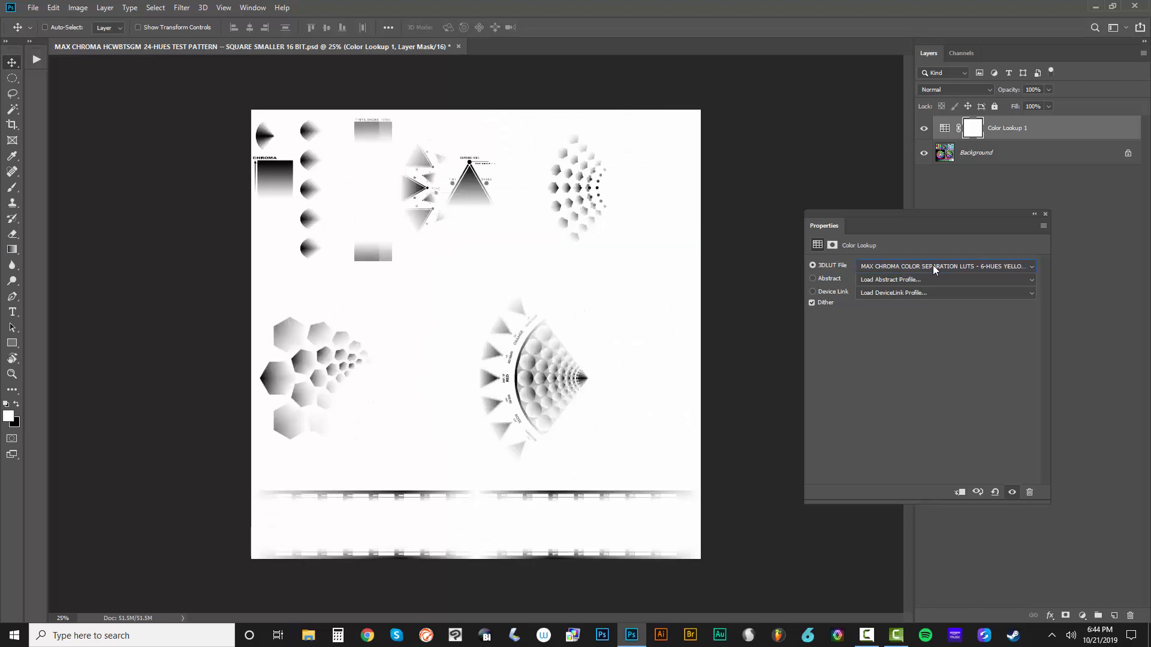
click(946, 266)
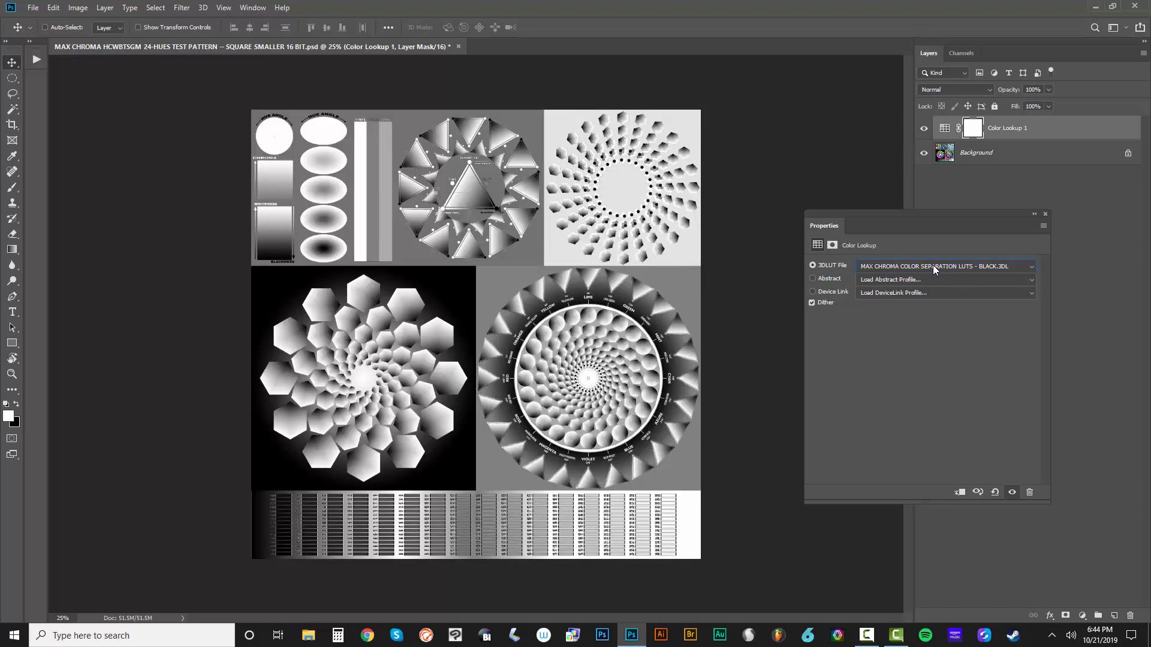
click(1031, 267)
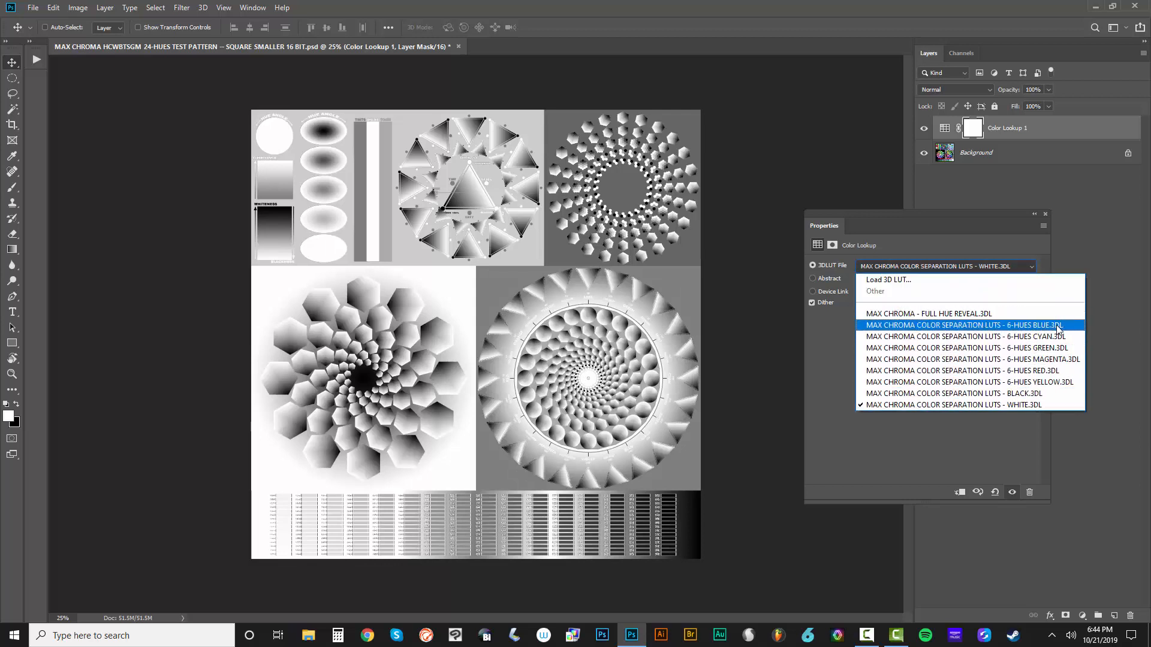
mouse_move(967, 336)
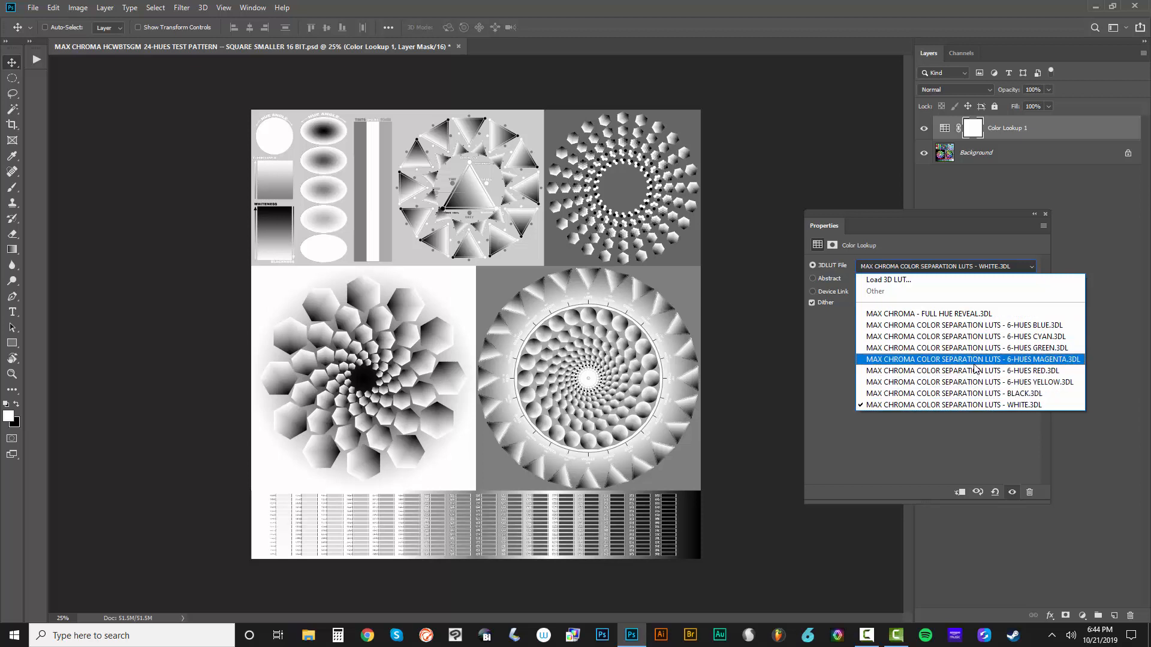
Step: Preview the 6-HUES MAGENTA then RED separation LUTs with Dither turned back on
click(972, 358)
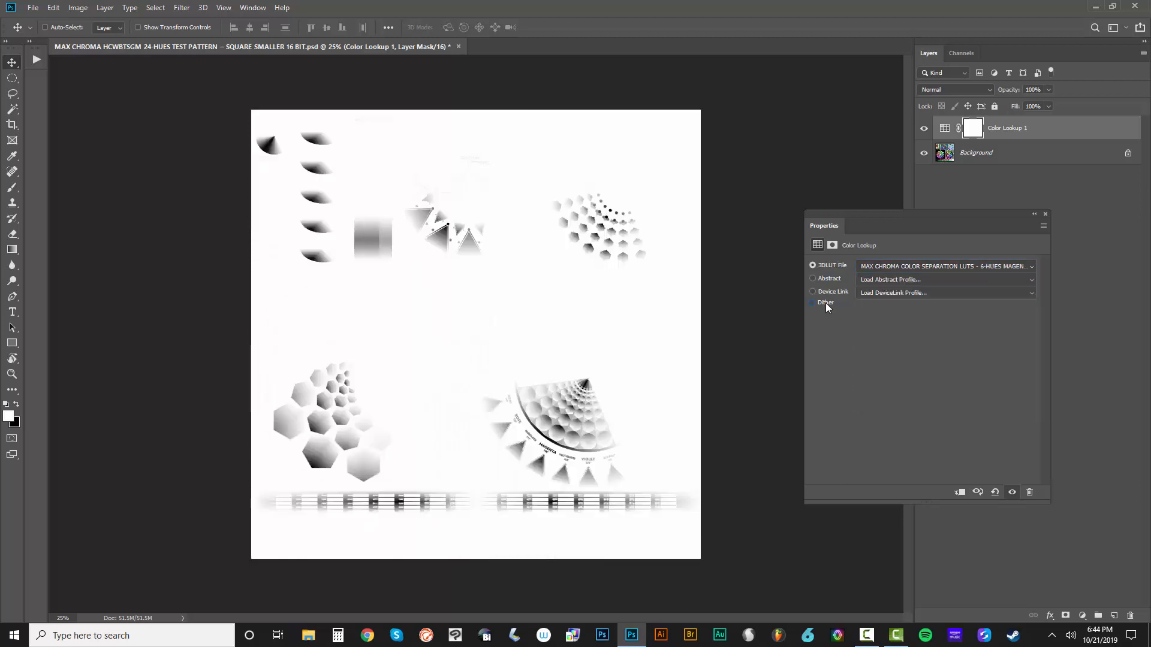
click(812, 302)
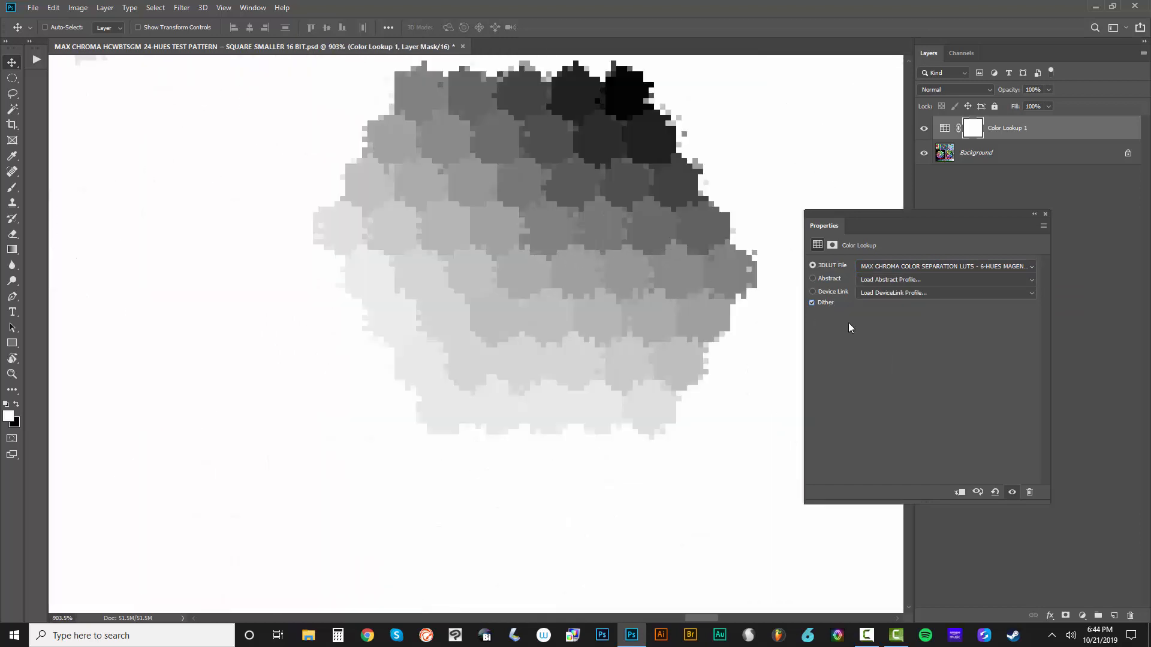
click(811, 302)
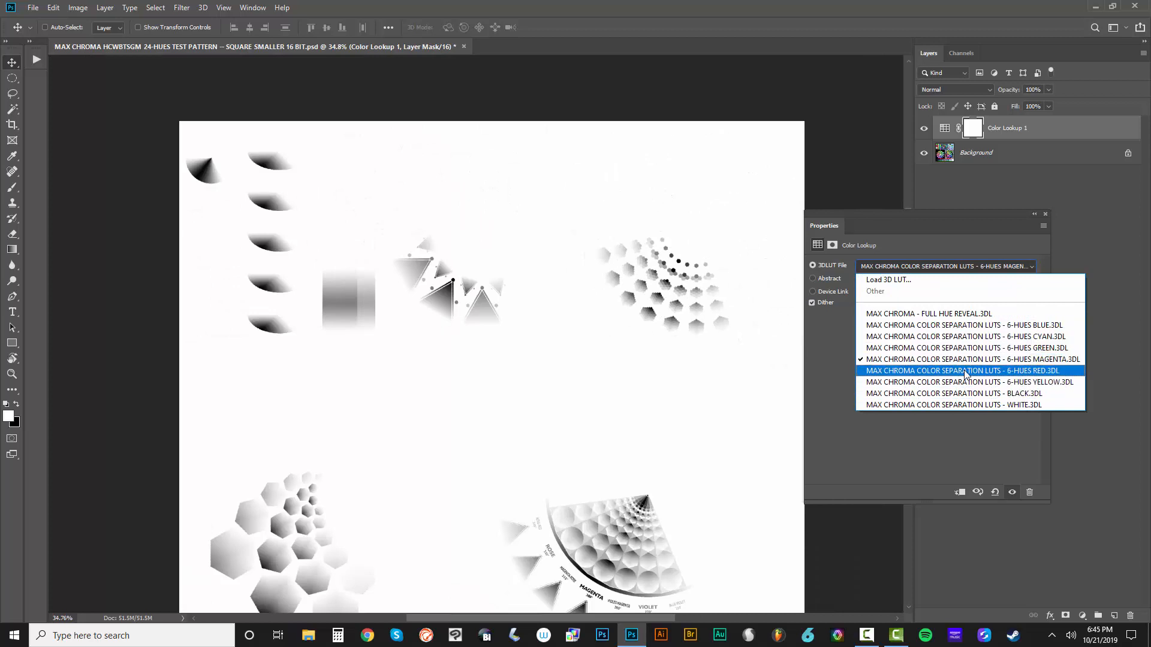
click(964, 371)
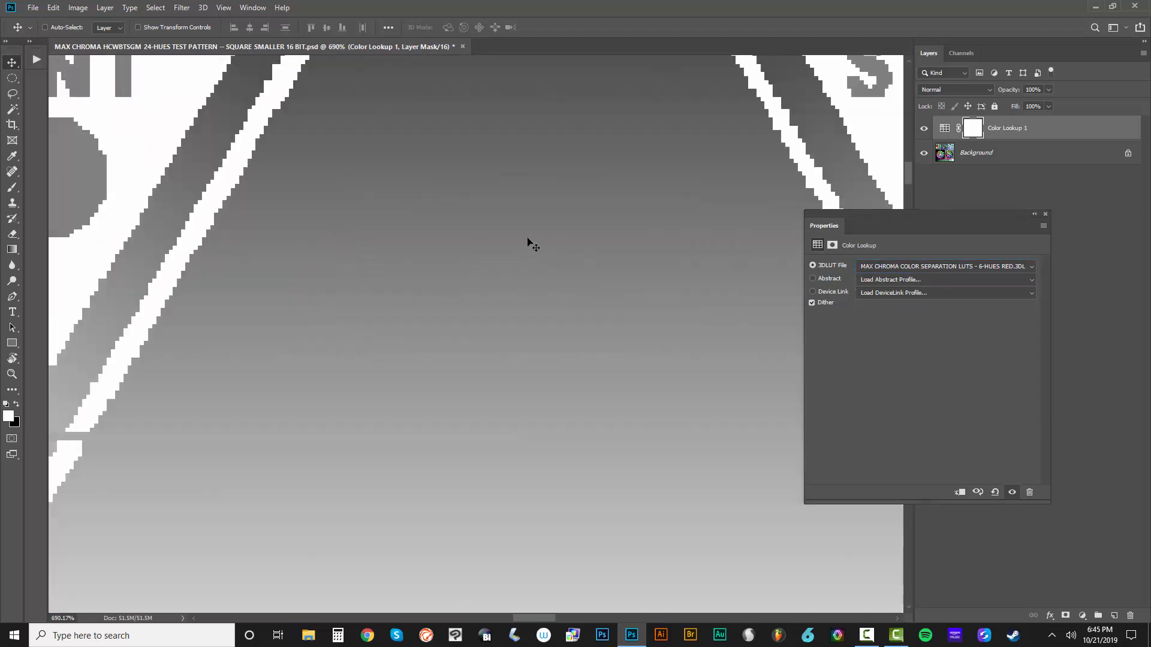
Step: Apply the 6-HUES GREEN separation LUT to the test pattern
click(812, 302)
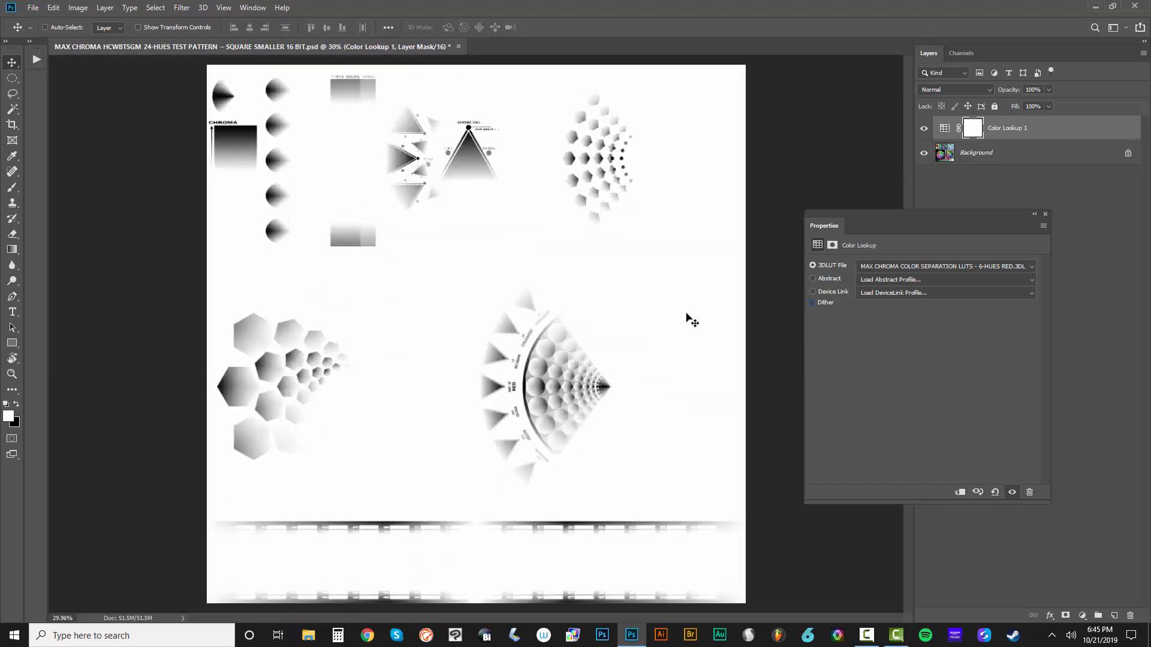
click(946, 267)
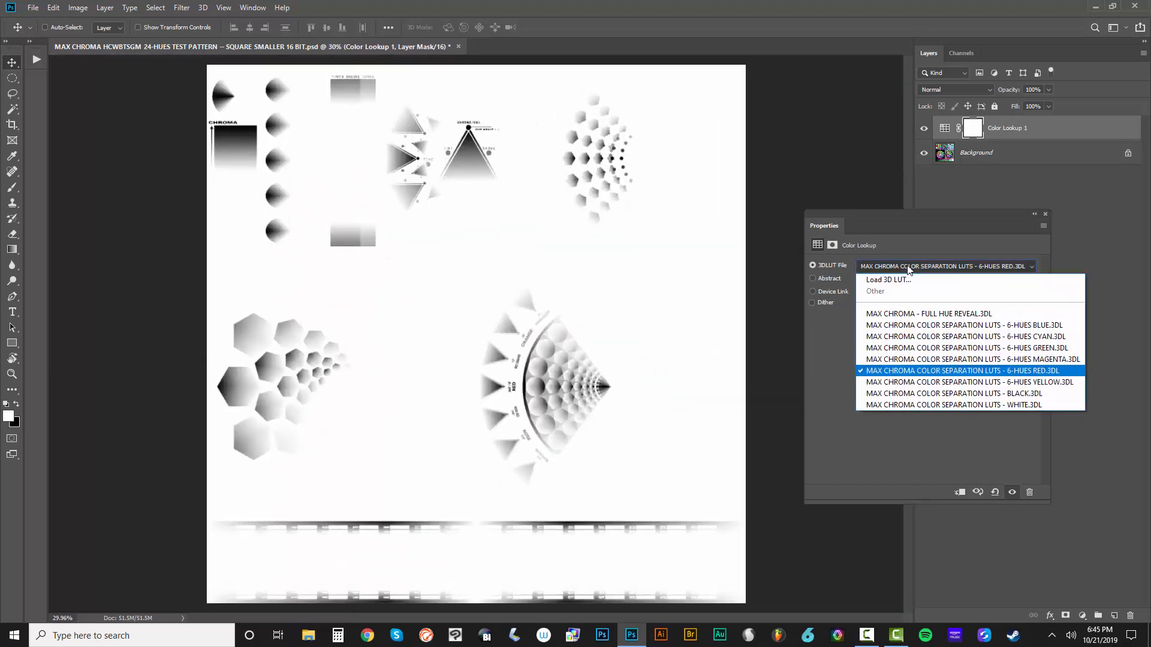
click(966, 348)
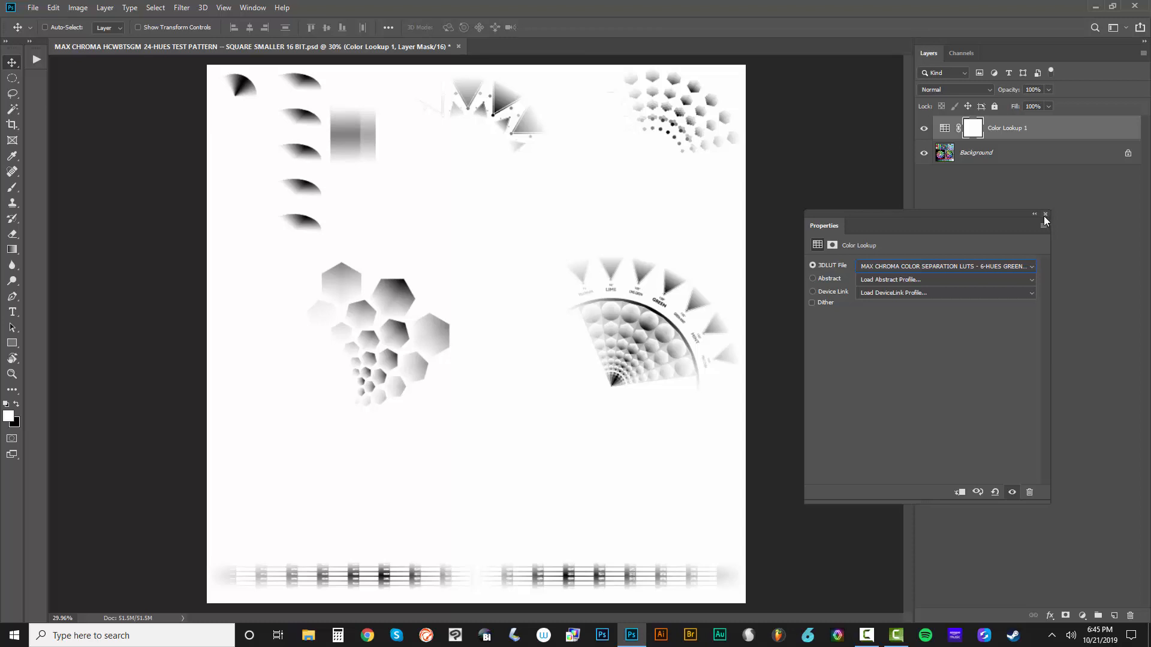
mouse_move(1045, 222)
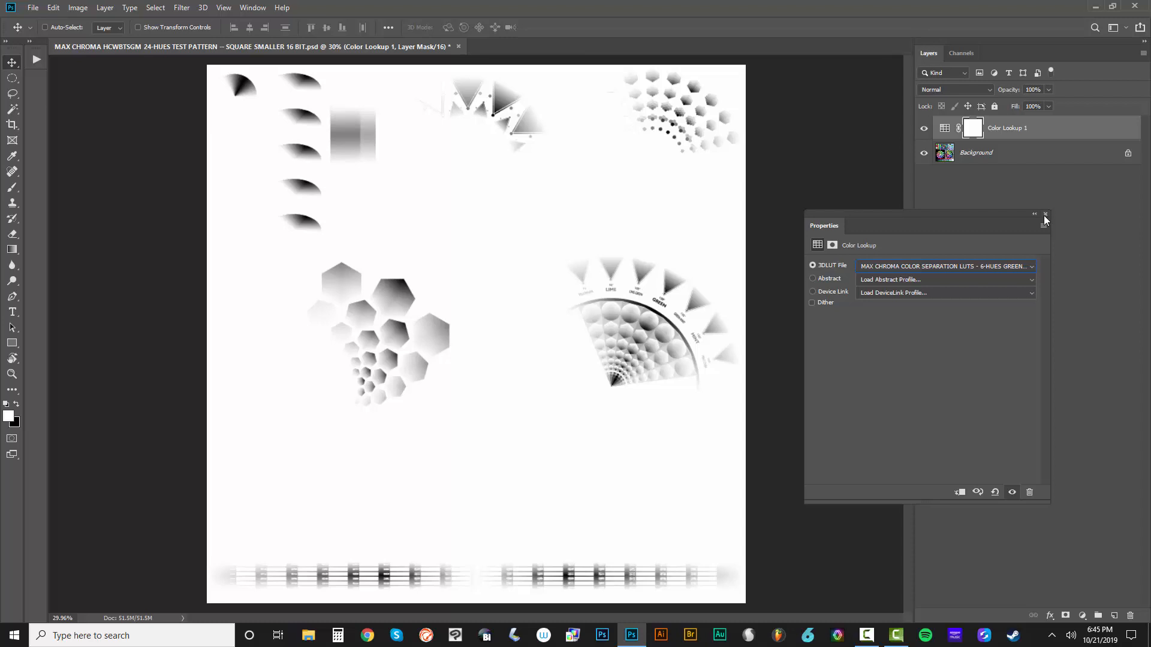
mouse_move(1048, 187)
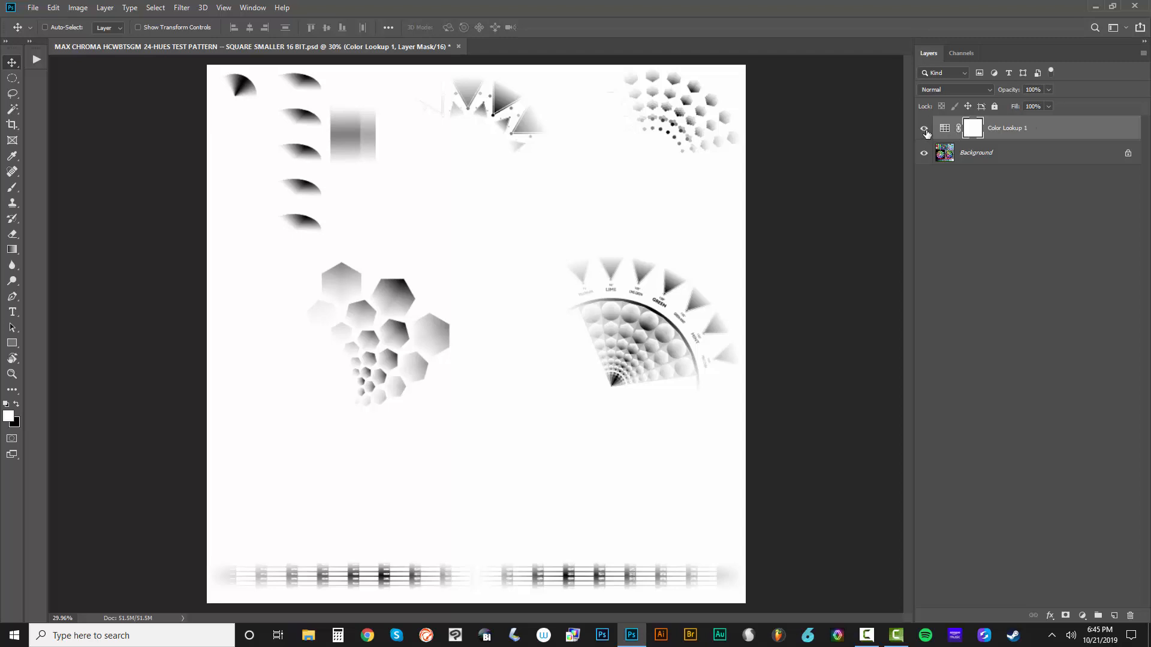
mouse_move(924, 131)
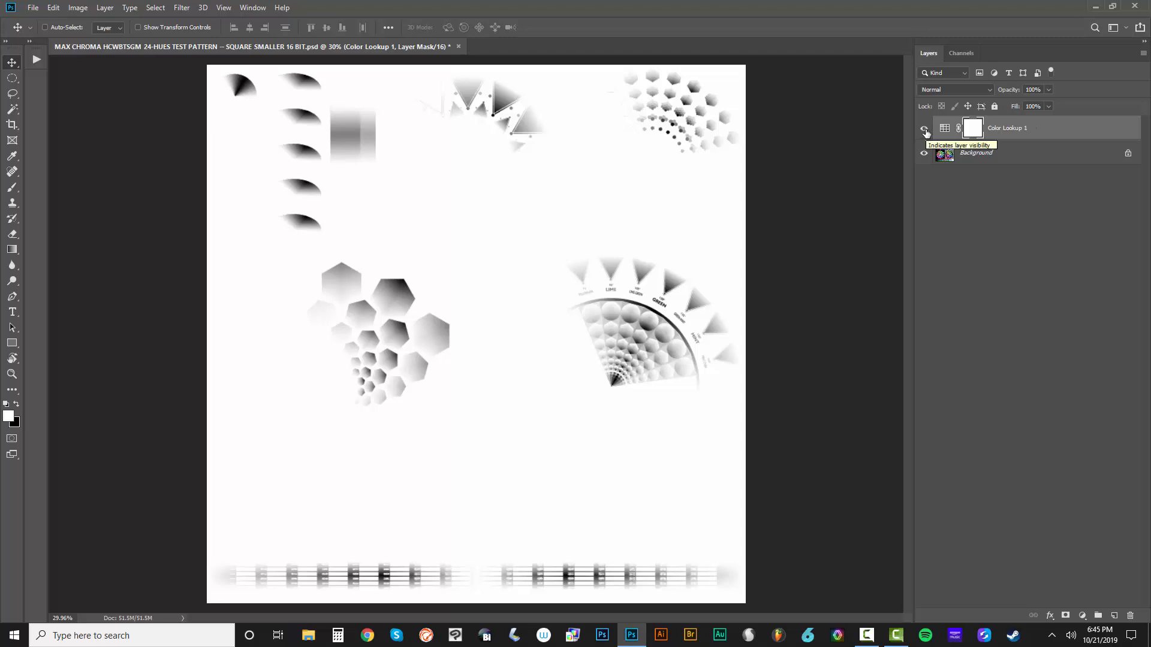
Step: Hide Color Lookup 1 to compare with the original full-colour pattern, then show it again
click(924, 129)
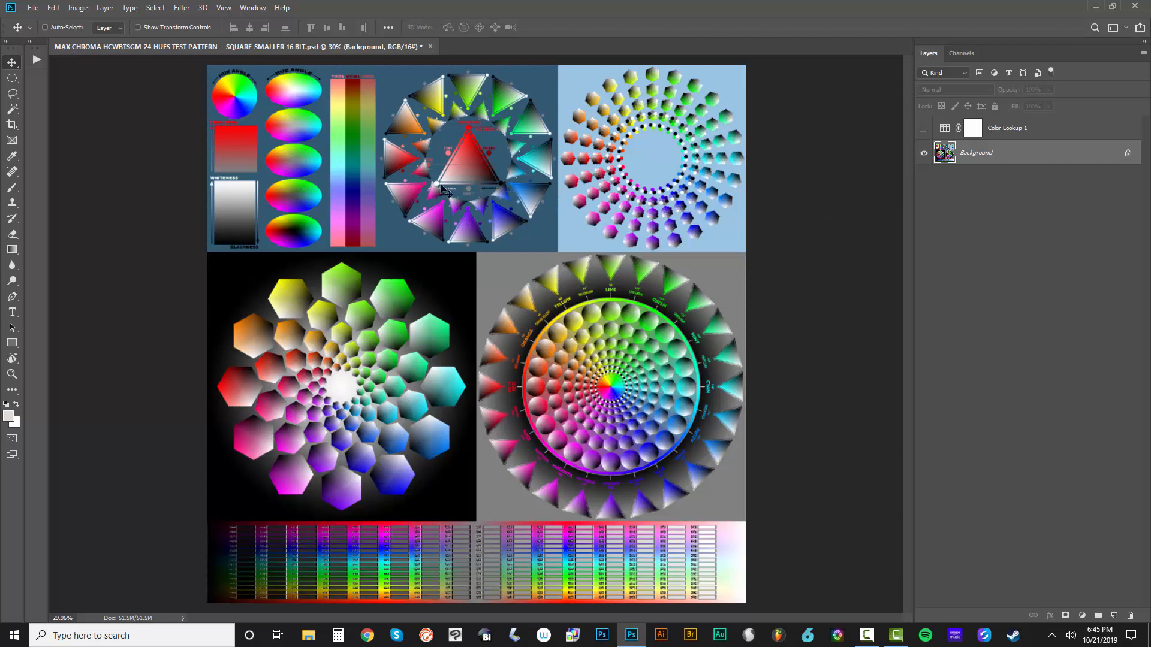
mouse_move(568, 234)
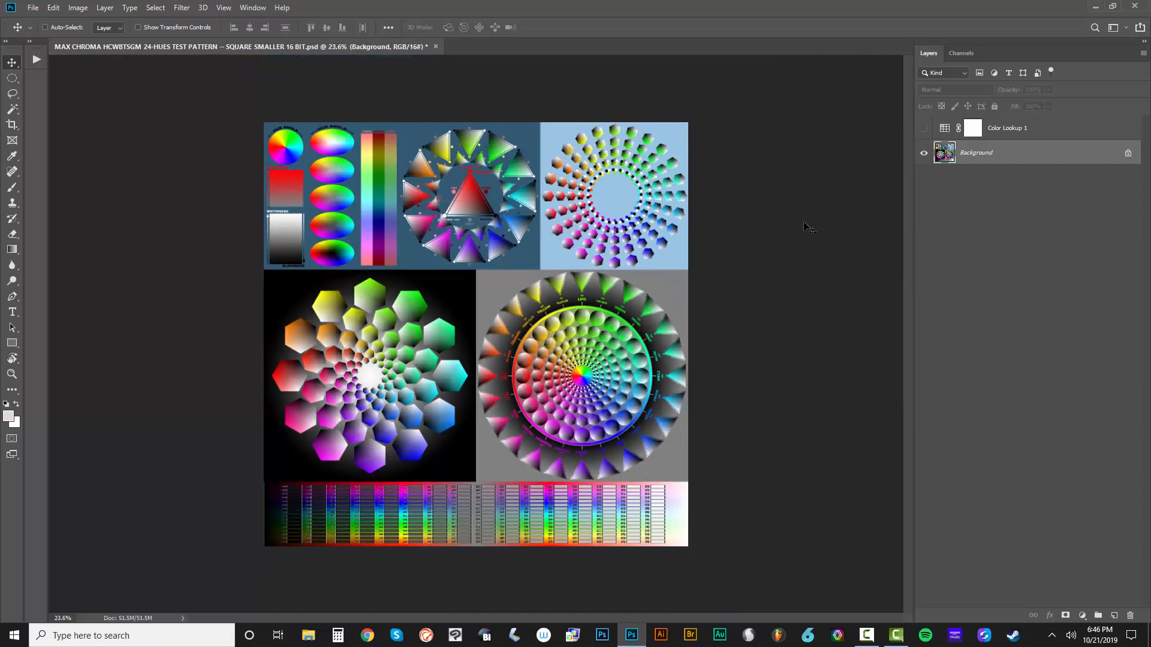
mouse_move(1028, 145)
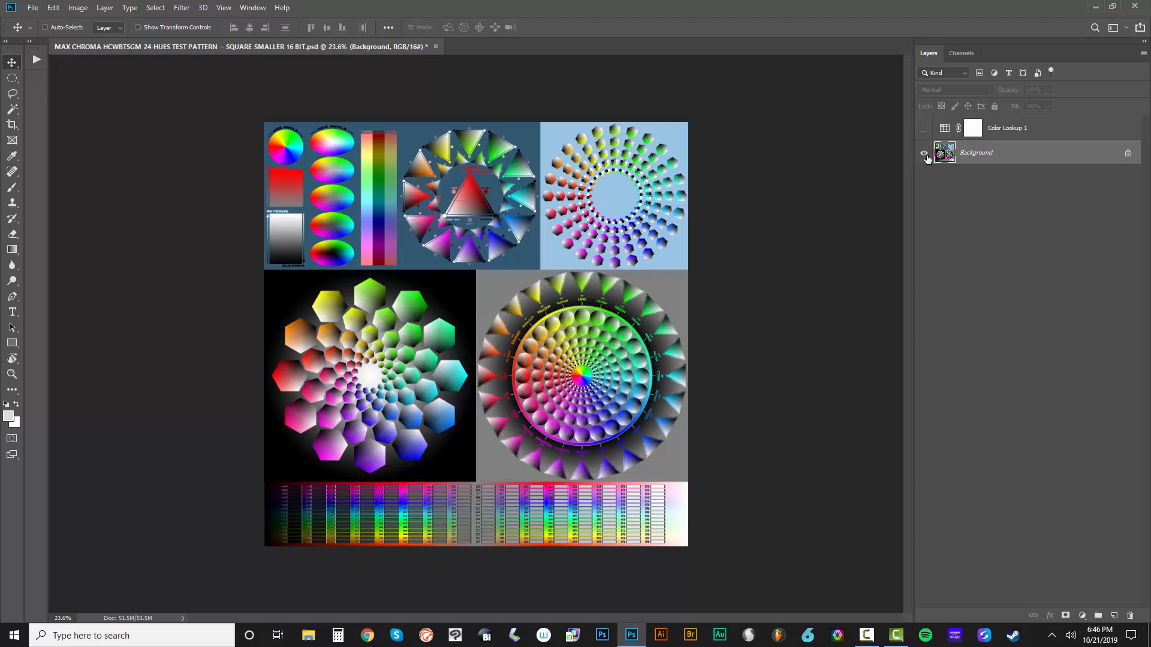
click(925, 152)
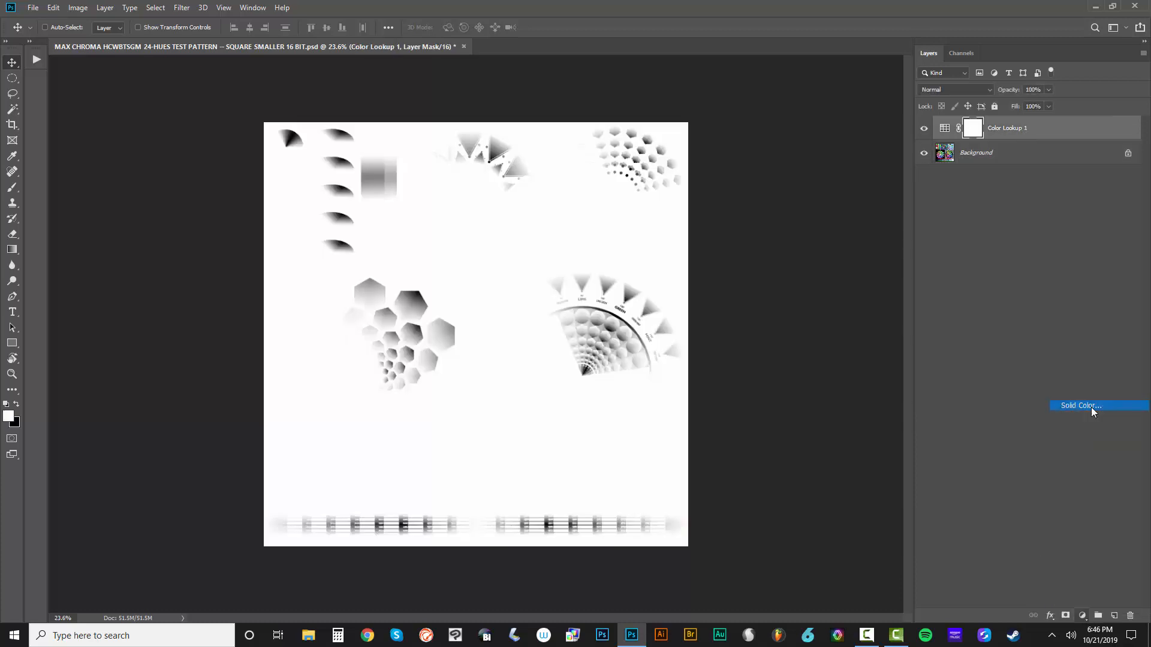
Step: Add a bright green Solid Color fill layer (hue 112) above the lookup, blended as Screen
click(1079, 406)
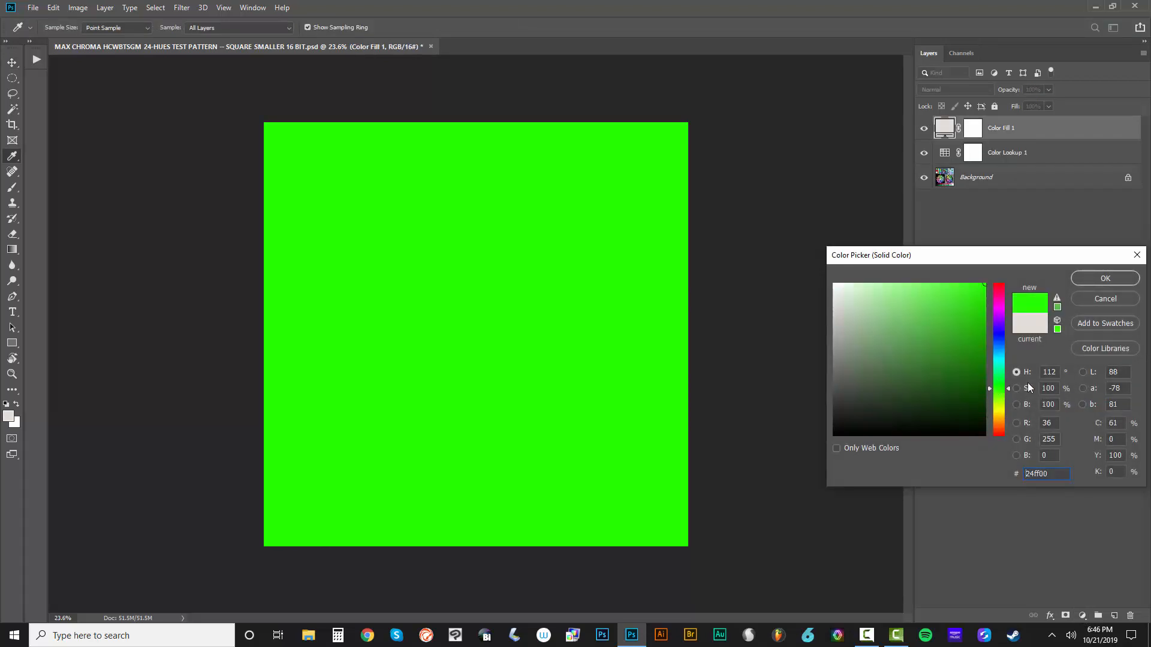
text(12)
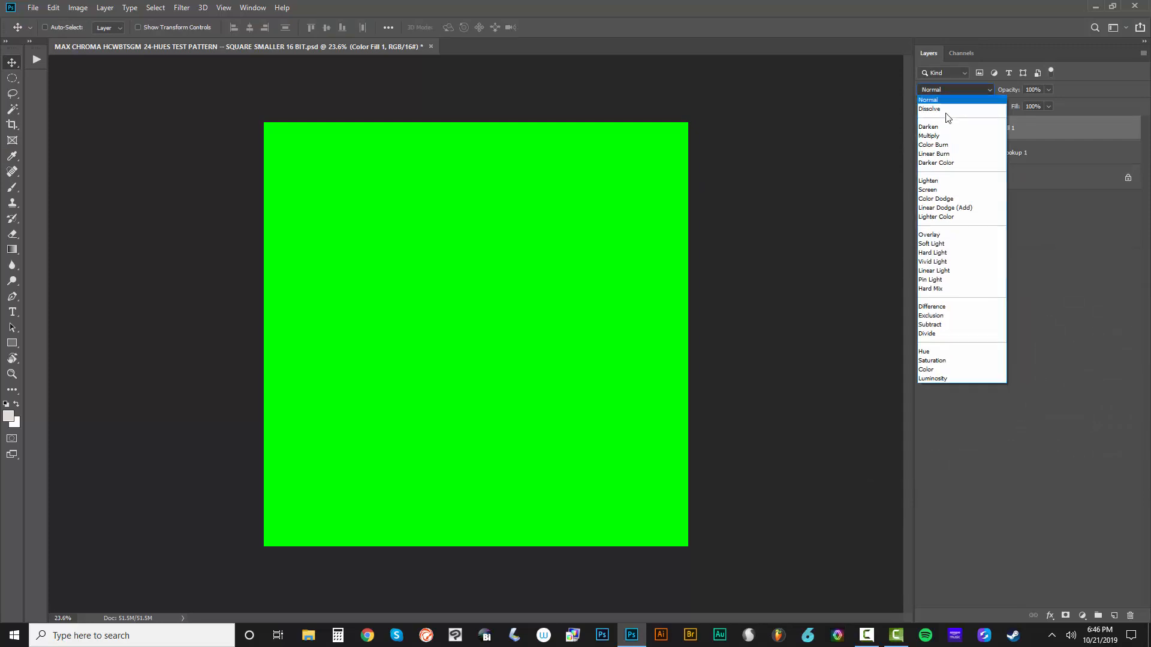
click(928, 189)
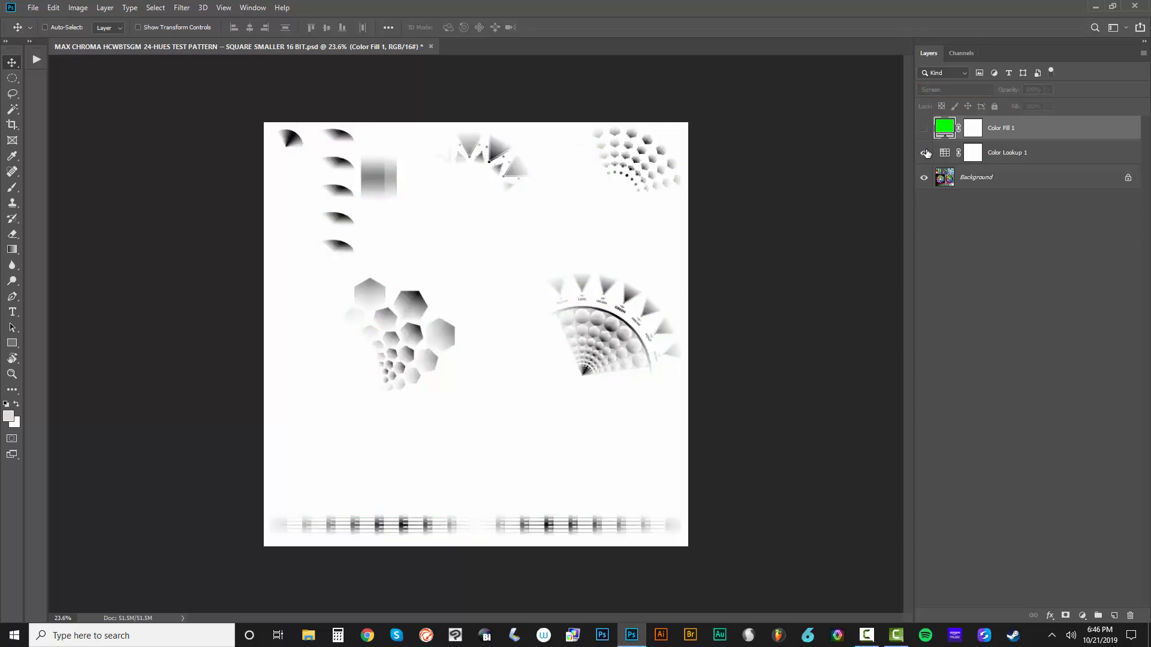
mouse_move(925, 152)
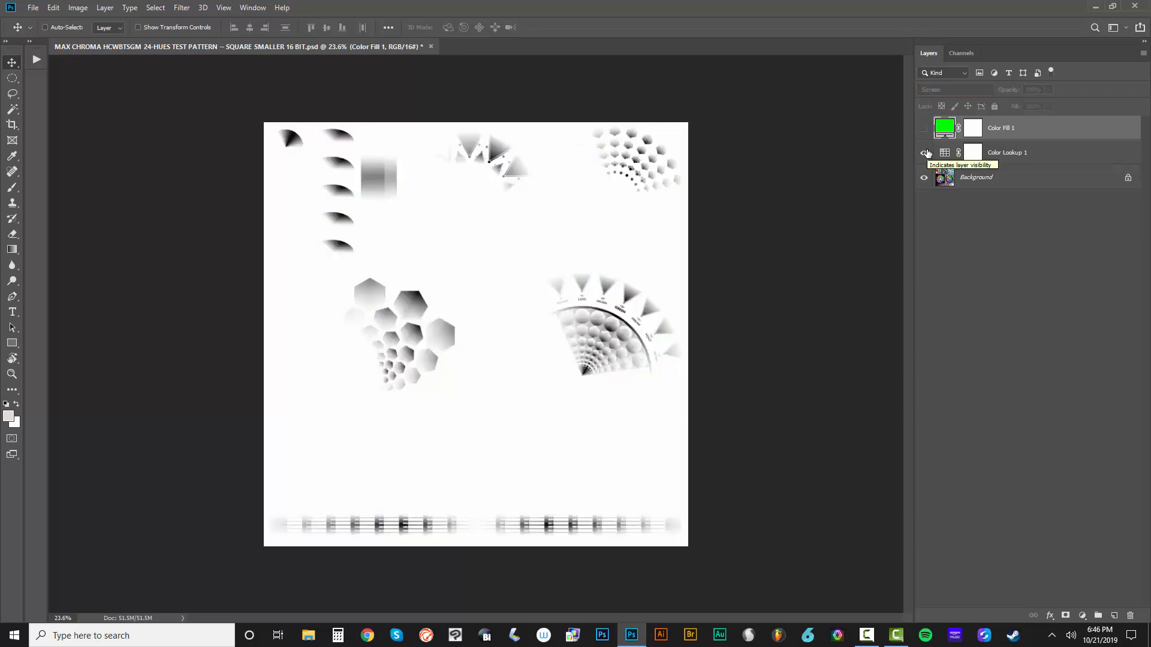
click(925, 153)
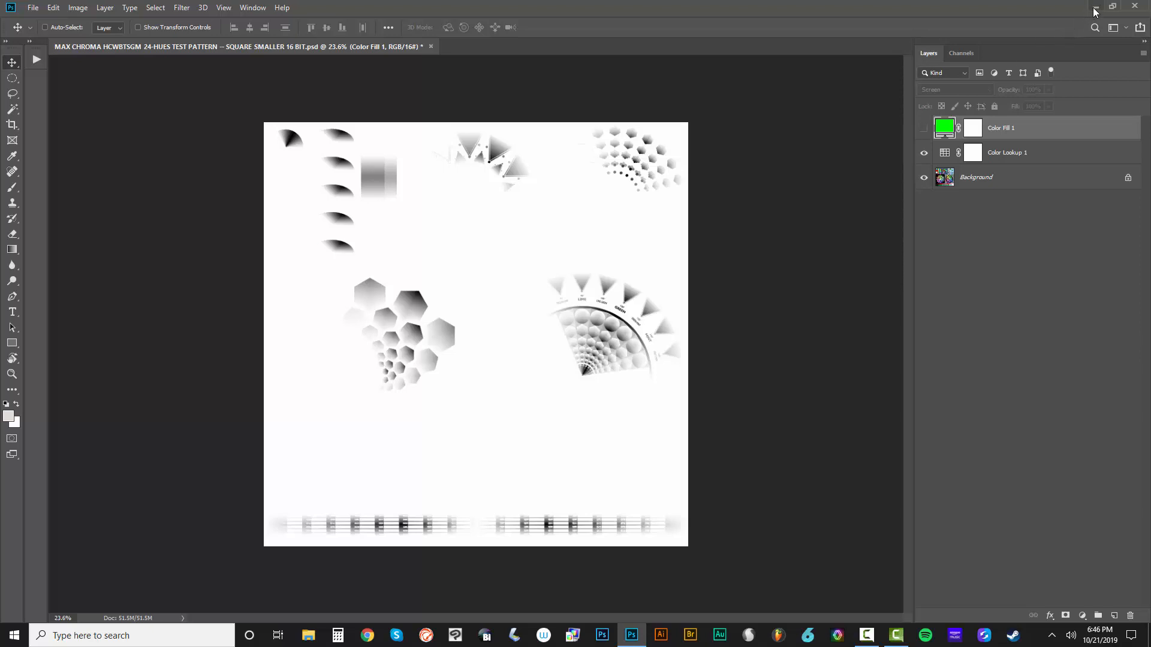
mouse_move(324, 551)
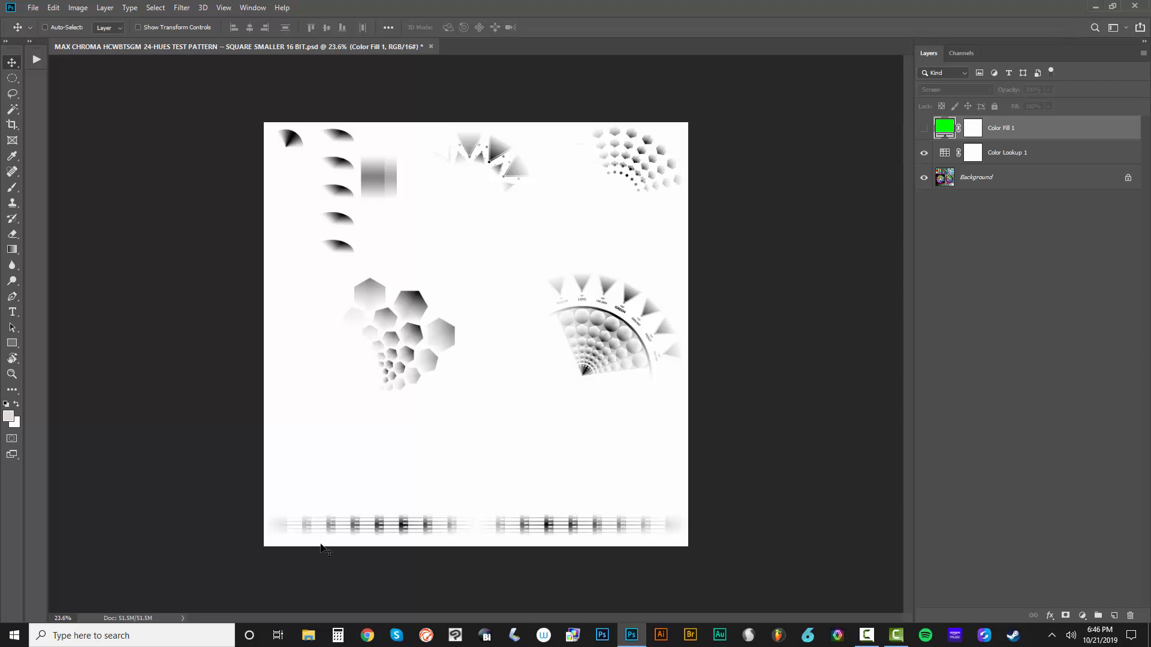
mouse_move(390, 67)
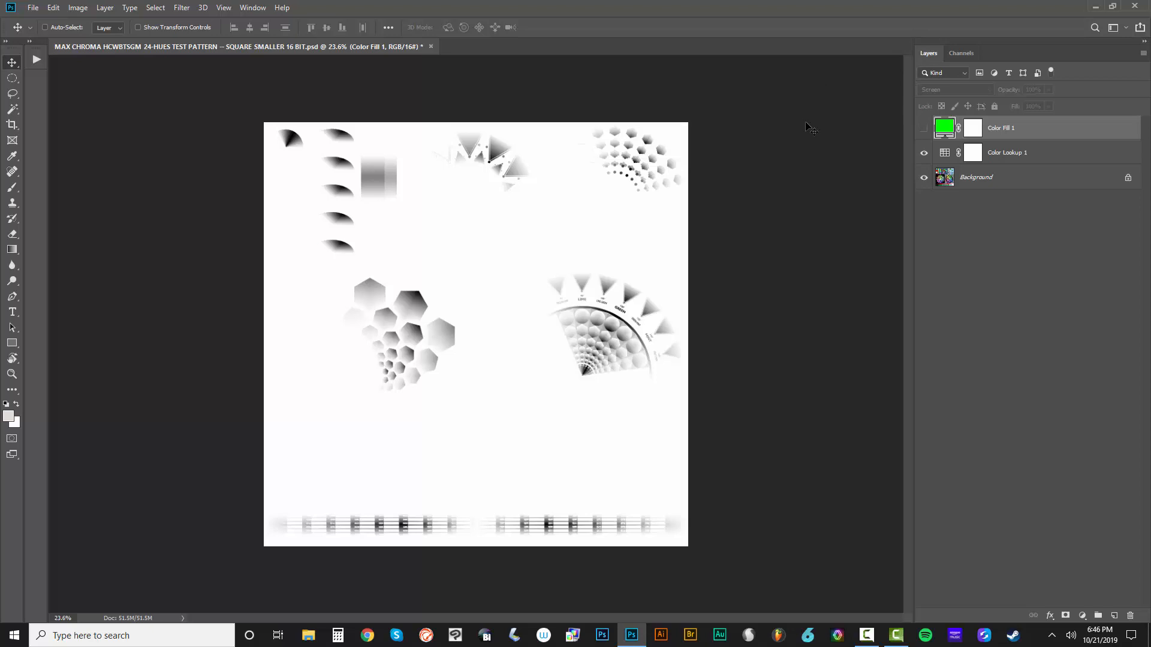
mouse_move(894, 635)
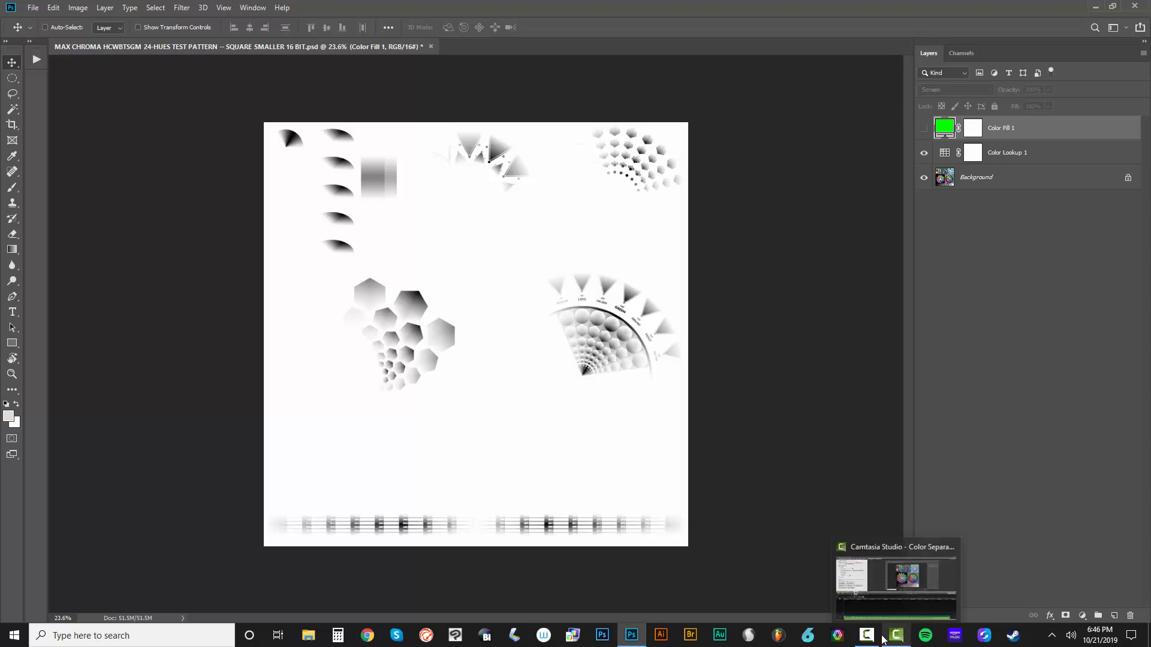